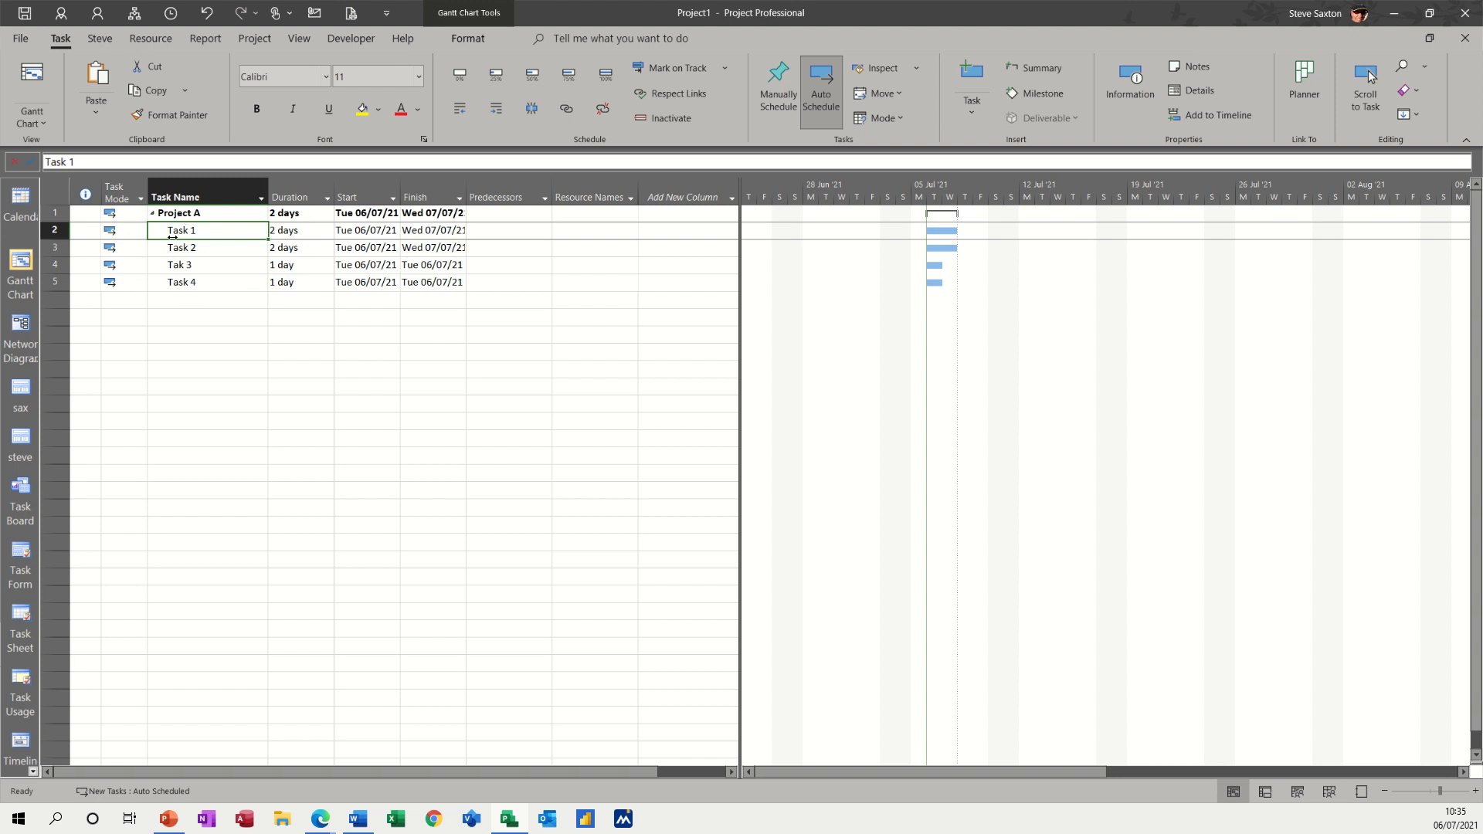
{"action": "mouse_move", "coordinate": [314, 460]}
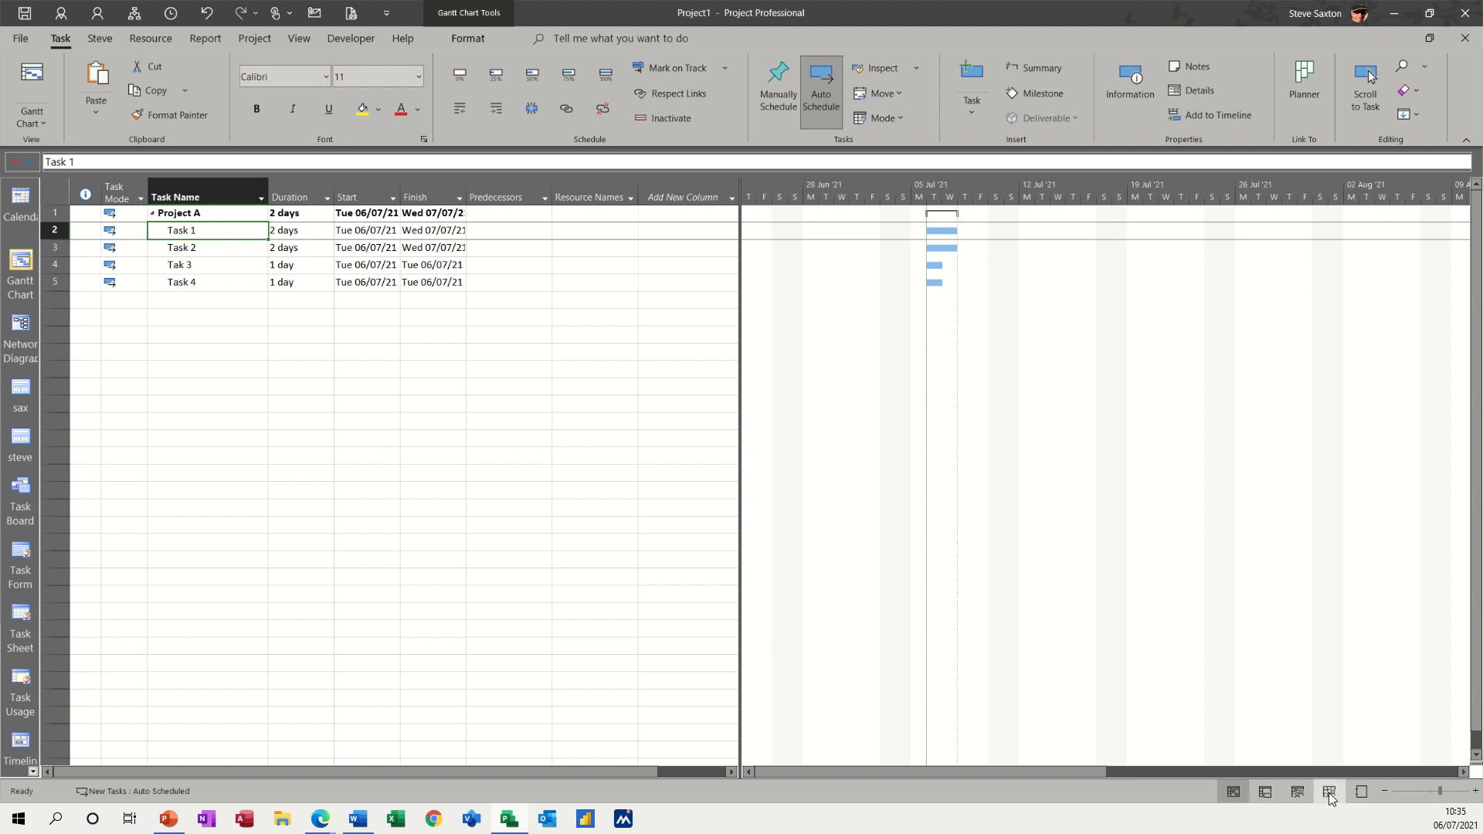
- Switch to the Resource Sheet view and select Bill's row
{"action": "left_click", "coordinate": [1328, 798]}
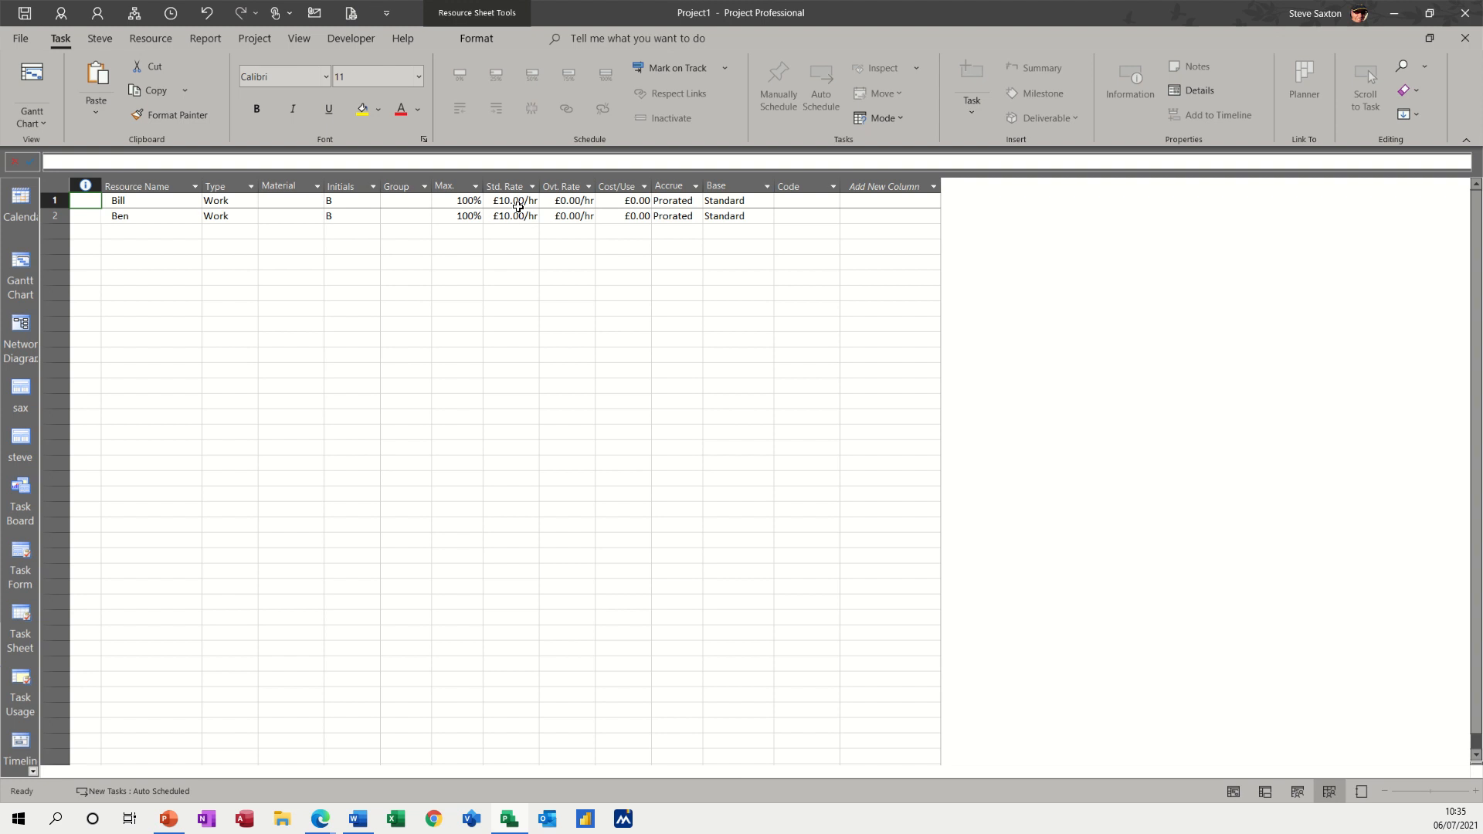
{"action": "mouse_move", "coordinate": [158, 314]}
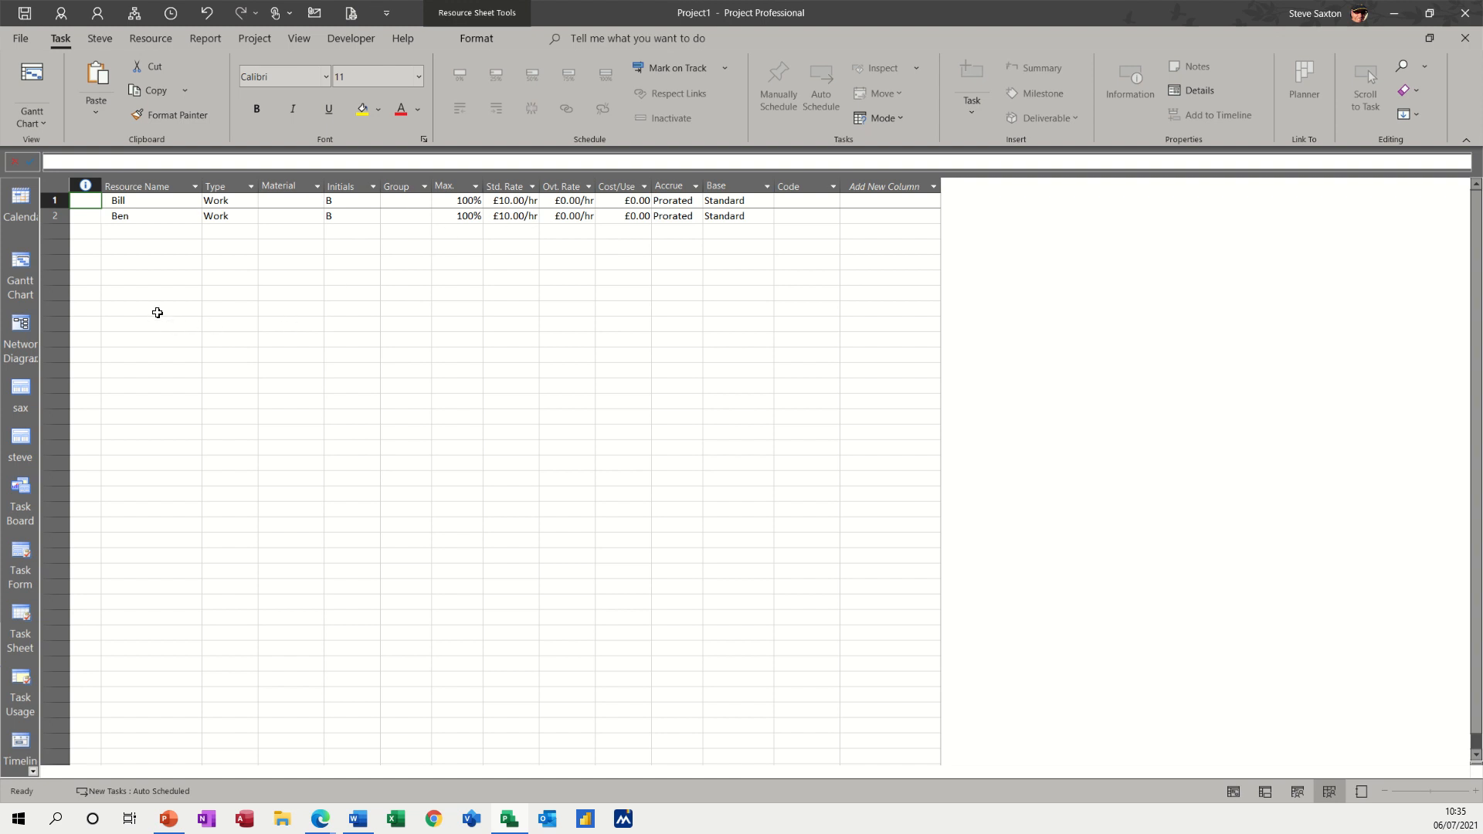
{"action": "mouse_move", "coordinate": [140, 218]}
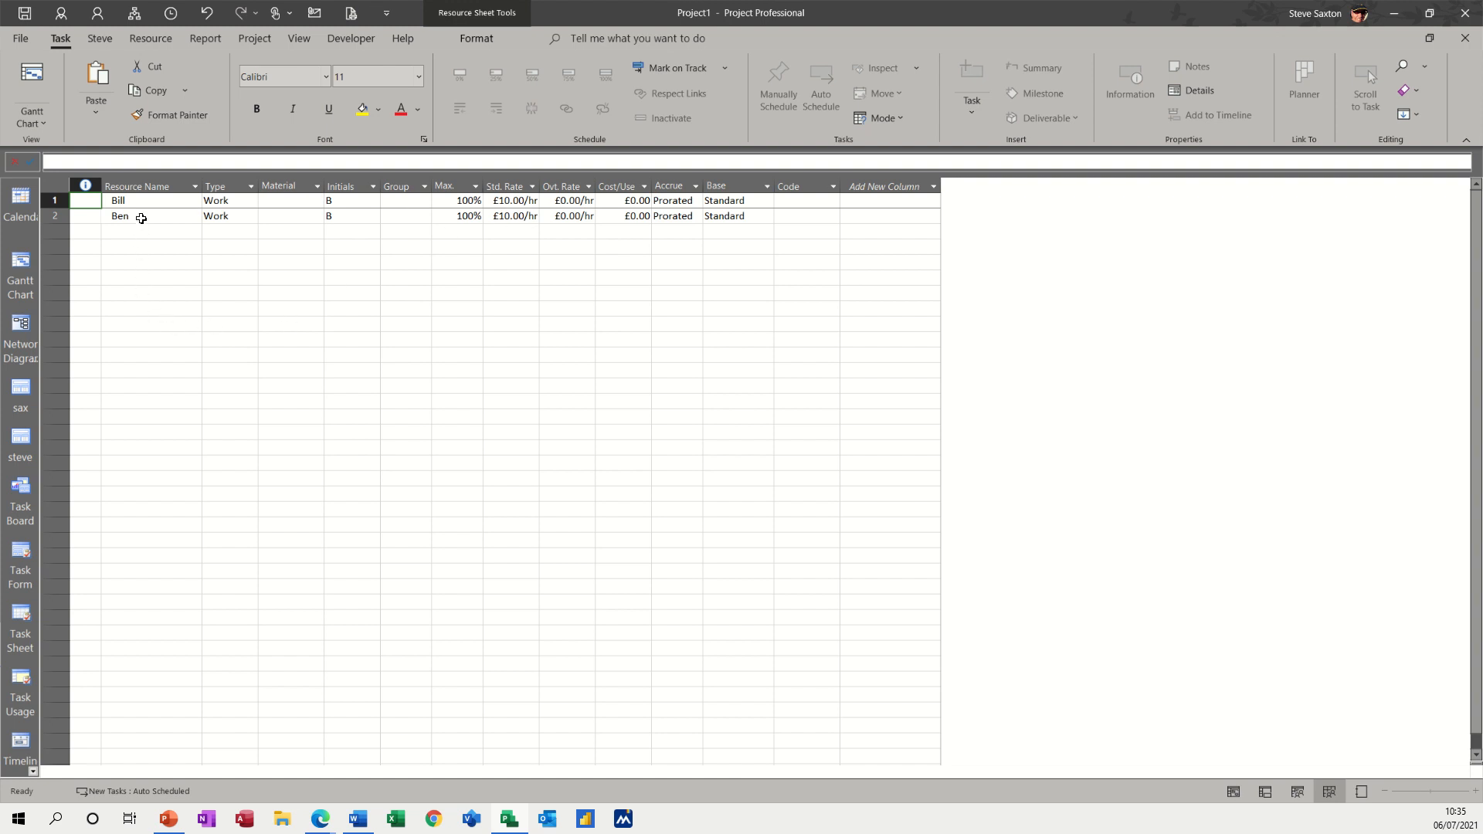
{"action": "left_click", "coordinate": [117, 201]}
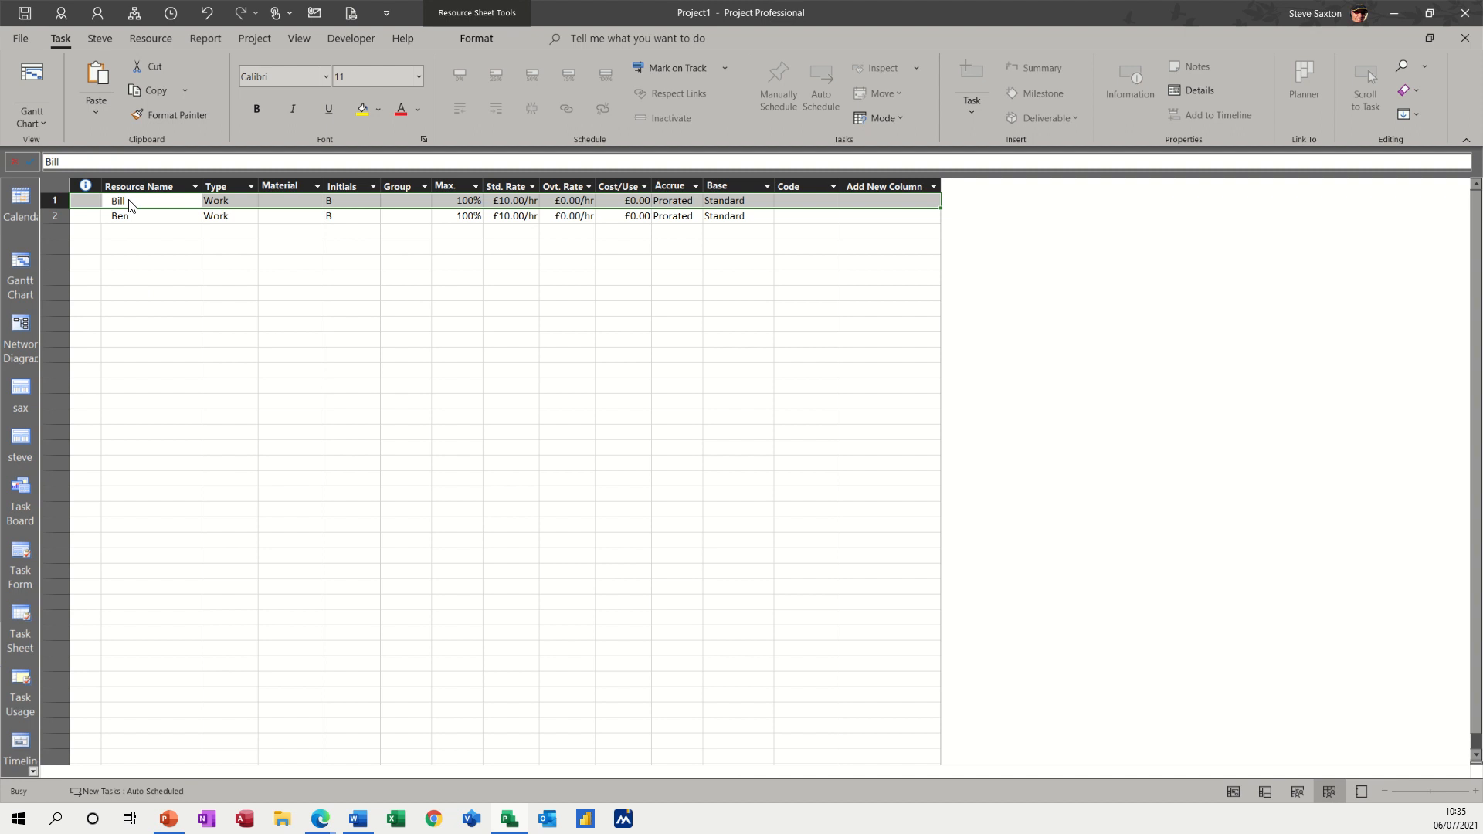
- Set Bill's Available From date to 12/07/2021 in Resource Information and confirm
{"action": "double_click", "coordinate": [117, 199]}
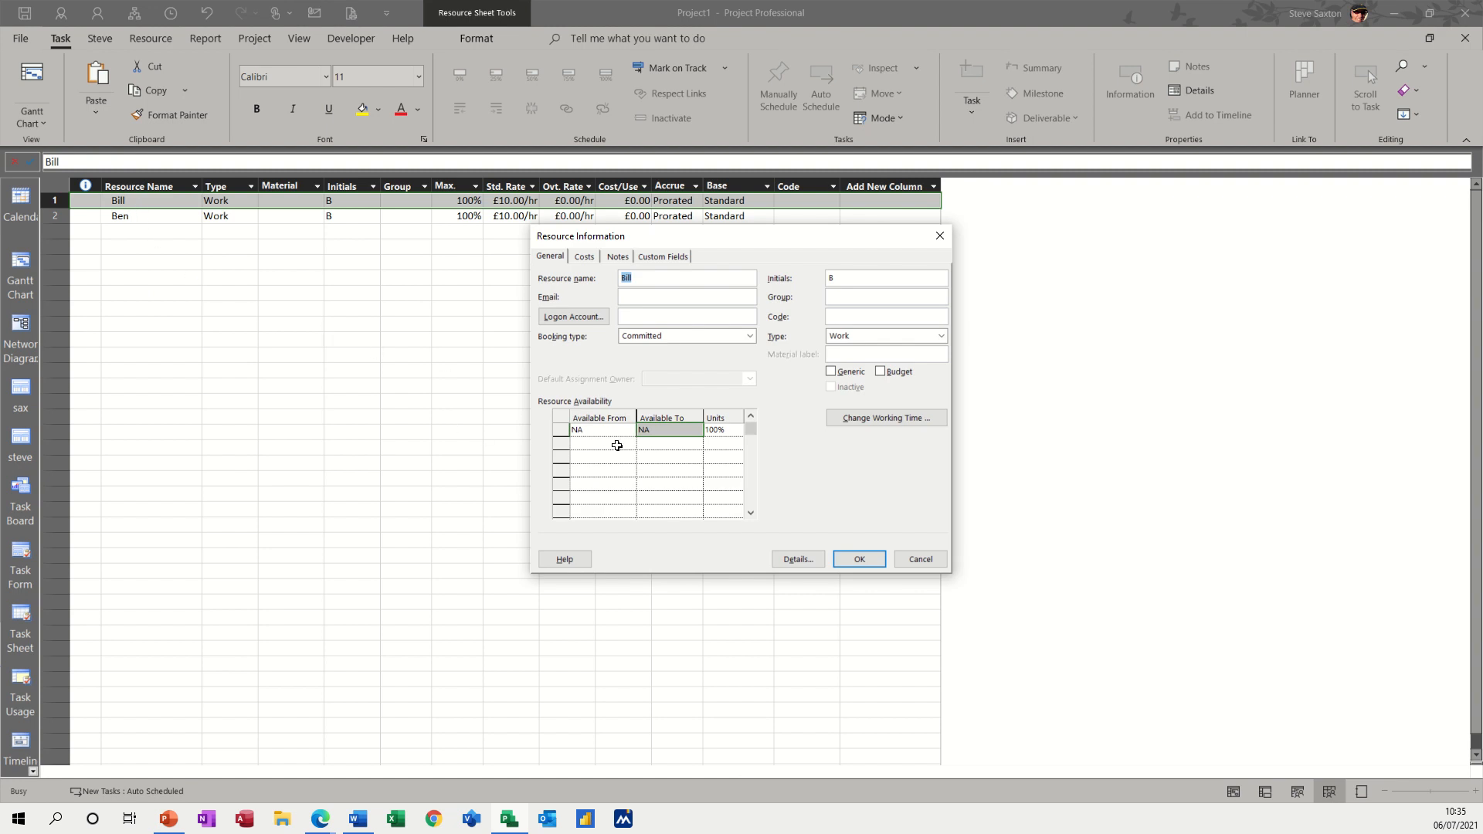
{"action": "mouse_move", "coordinate": [601, 418]}
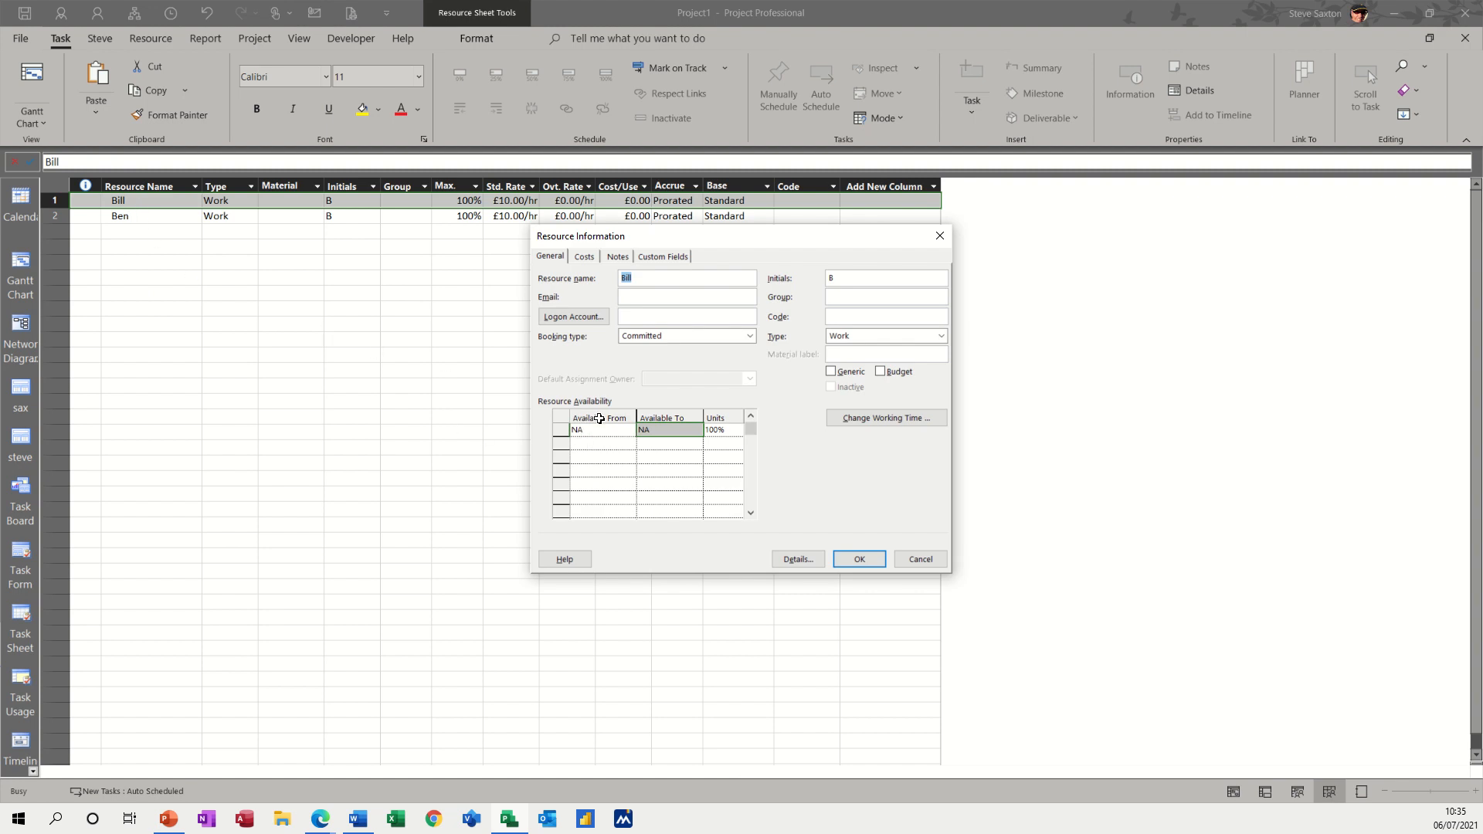
{"action": "mouse_move", "coordinate": [593, 399]}
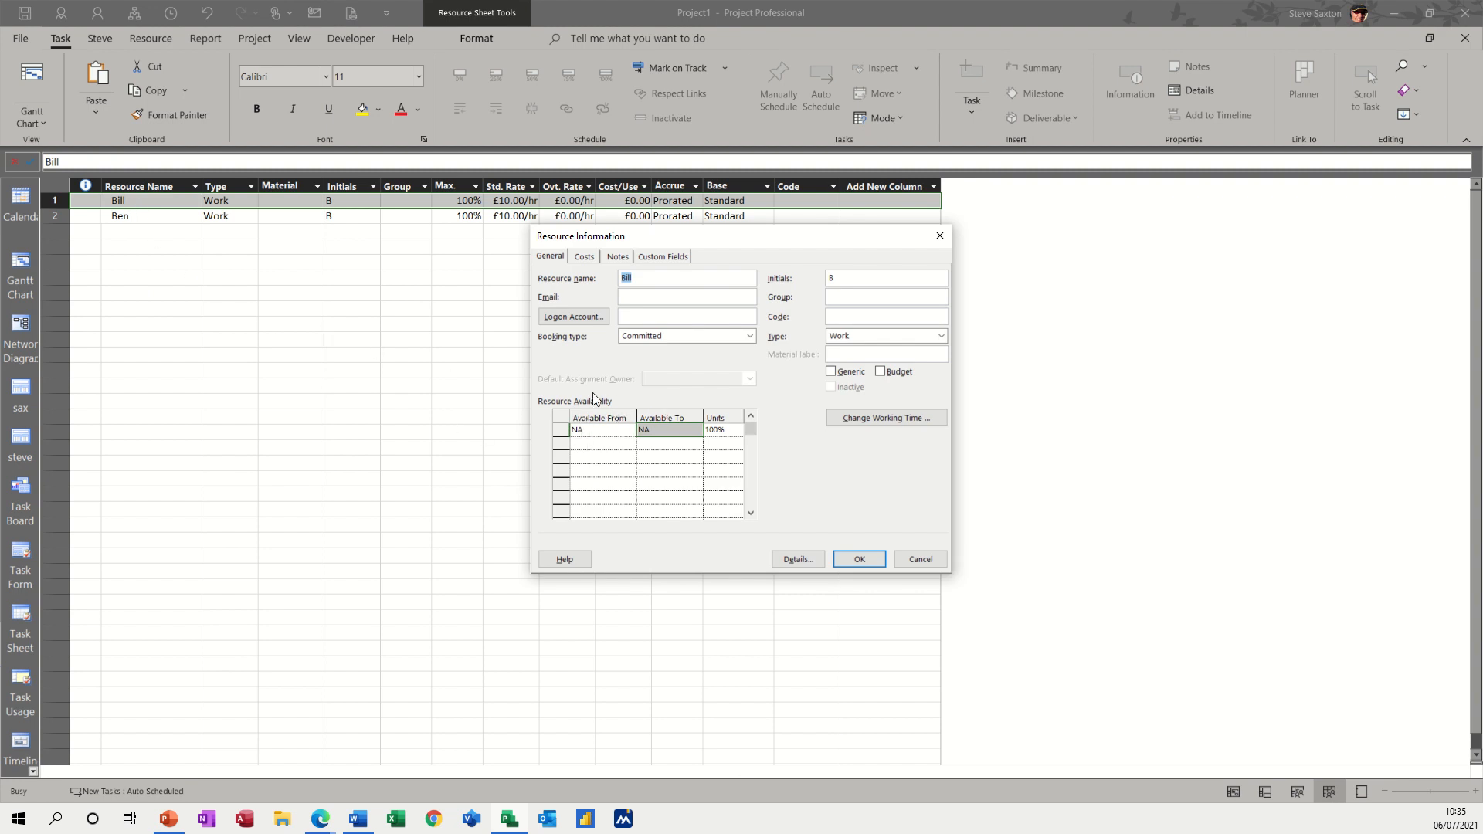
{"action": "mouse_move", "coordinate": [883, 418]}
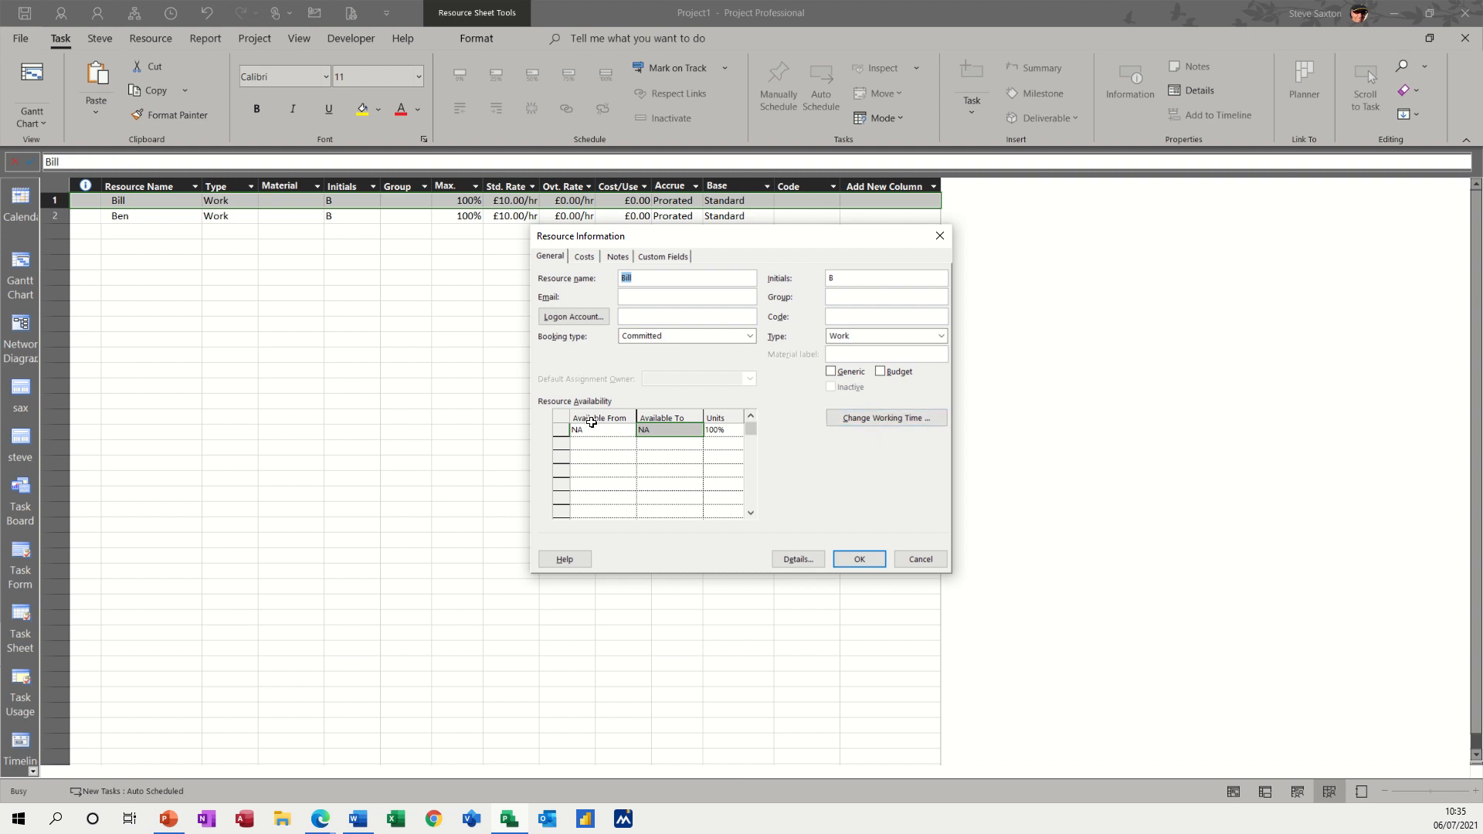
{"action": "mouse_move", "coordinate": [601, 428]}
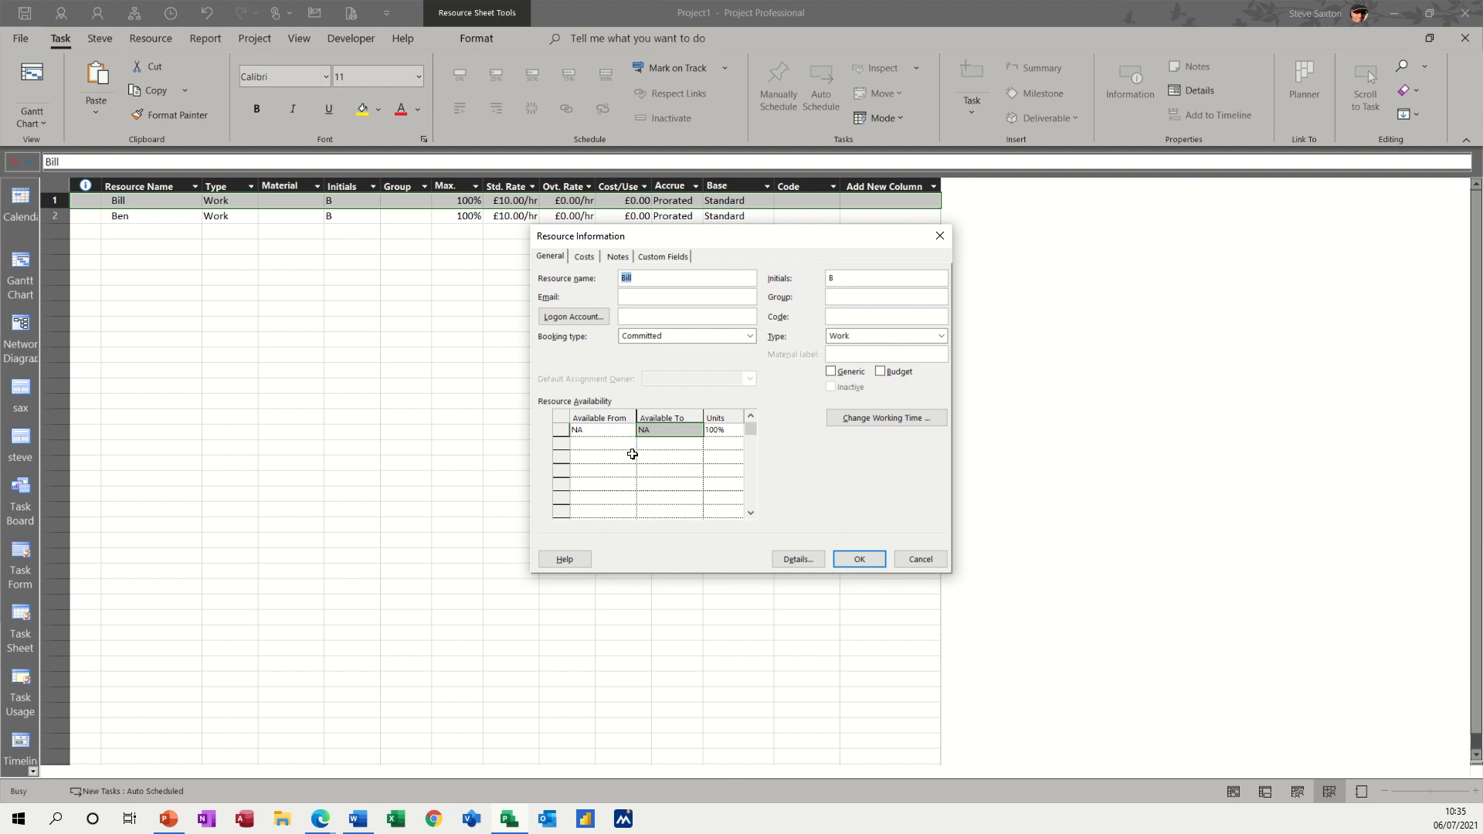
{"action": "left_click", "coordinate": [597, 429]}
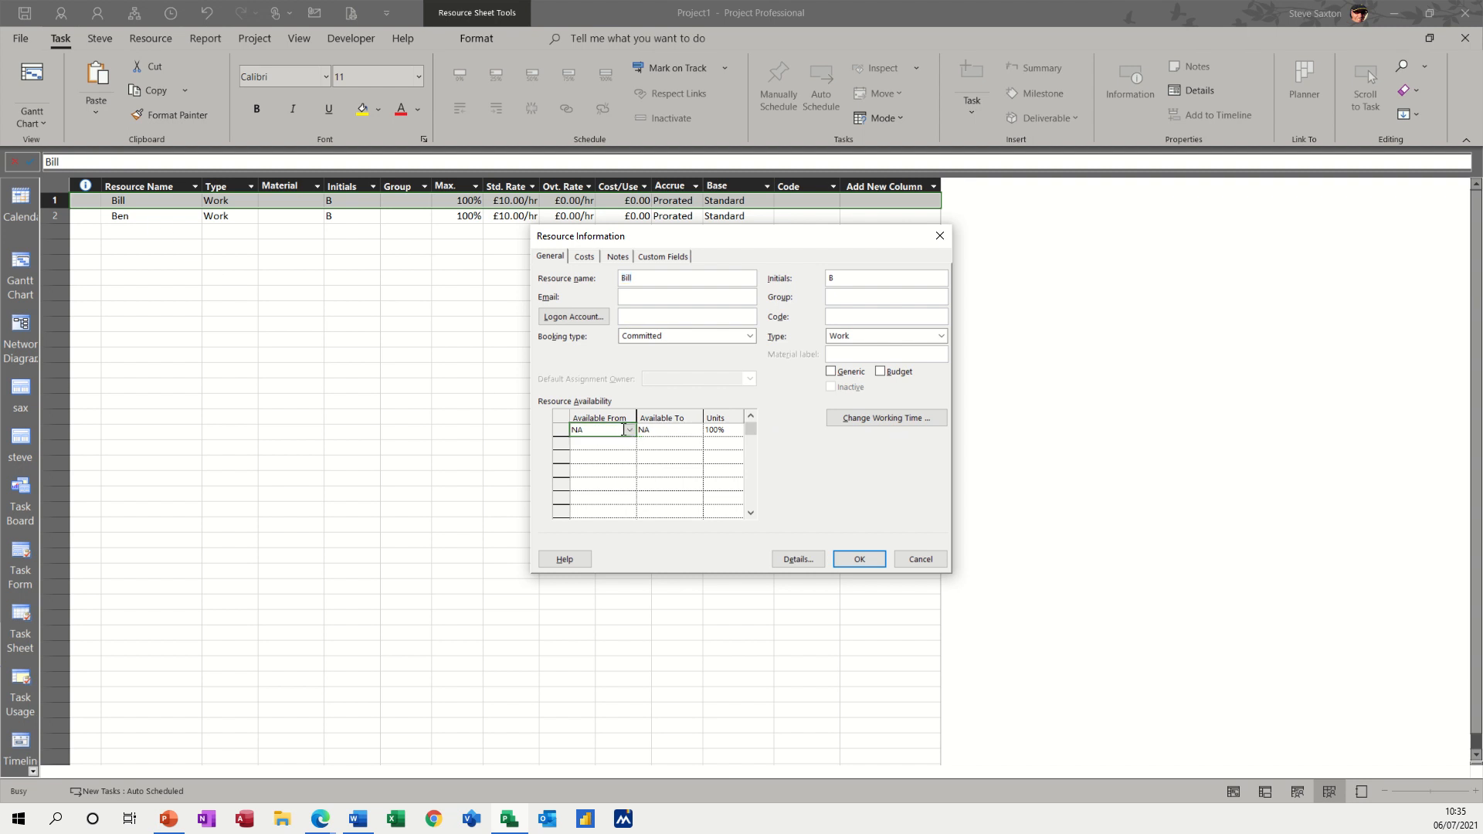
{"action": "left_click", "coordinate": [628, 429]}
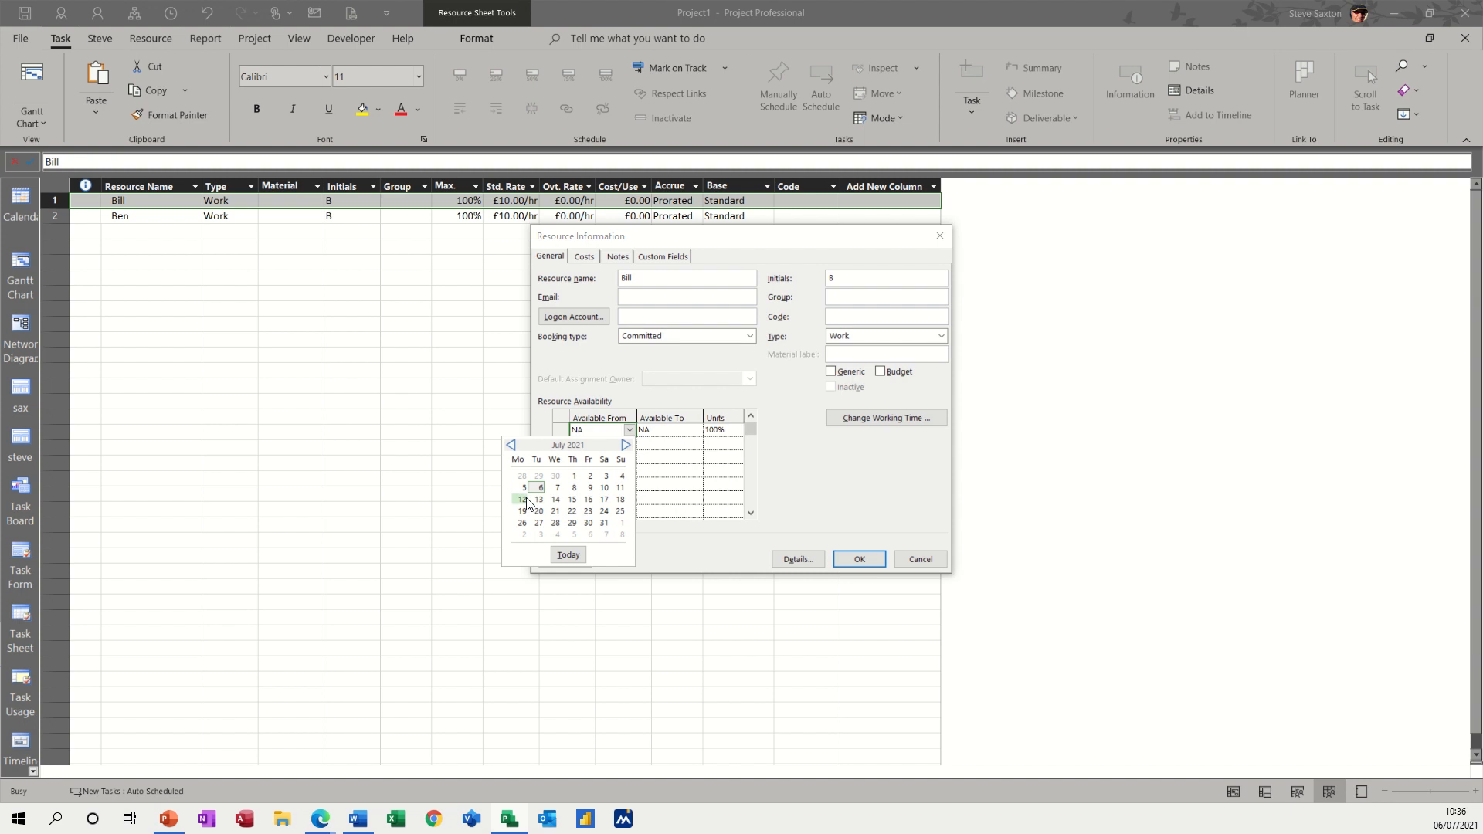
{"action": "left_click", "coordinate": [522, 499]}
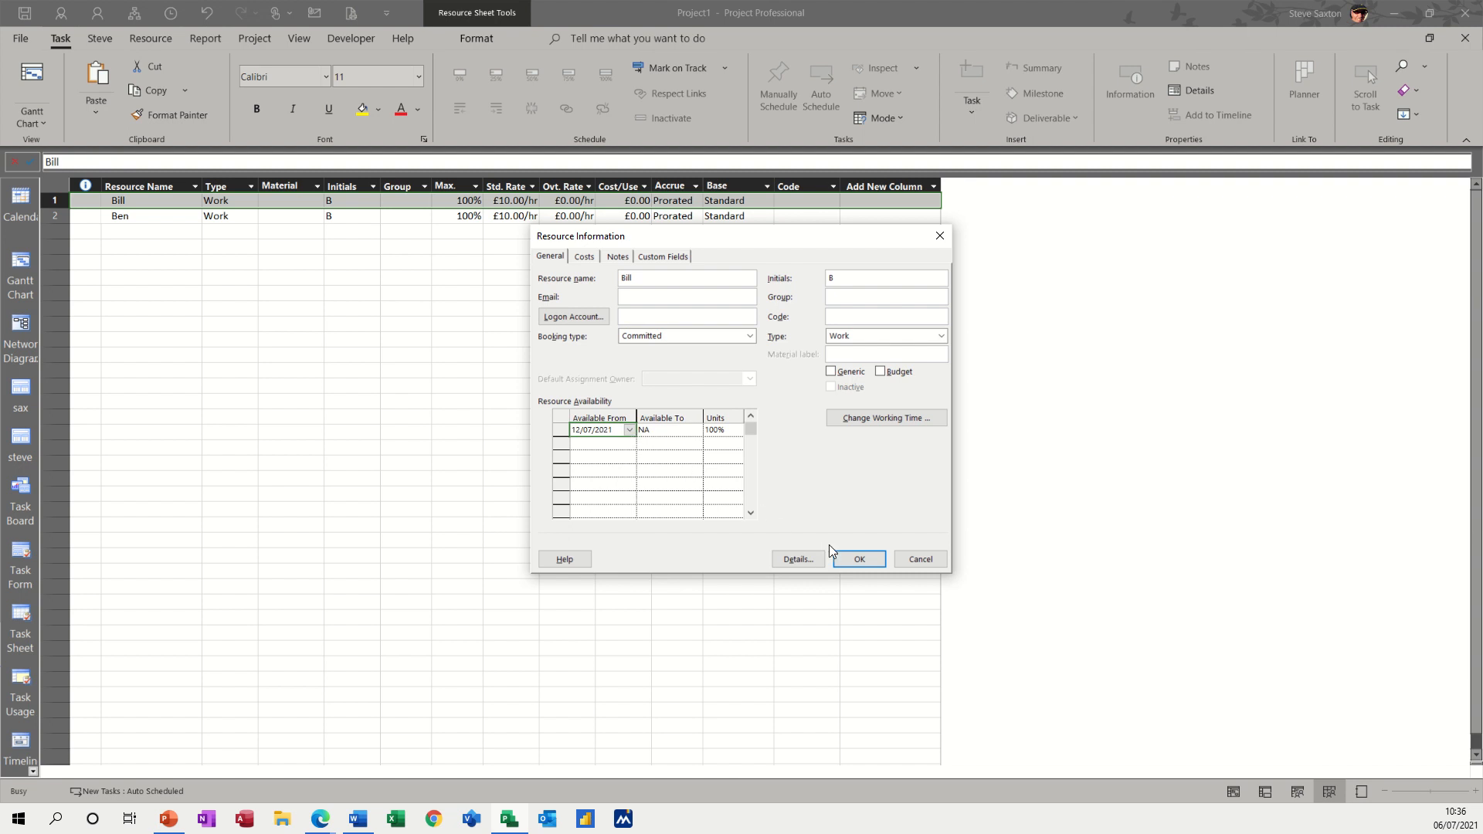
{"action": "left_click", "coordinate": [857, 559]}
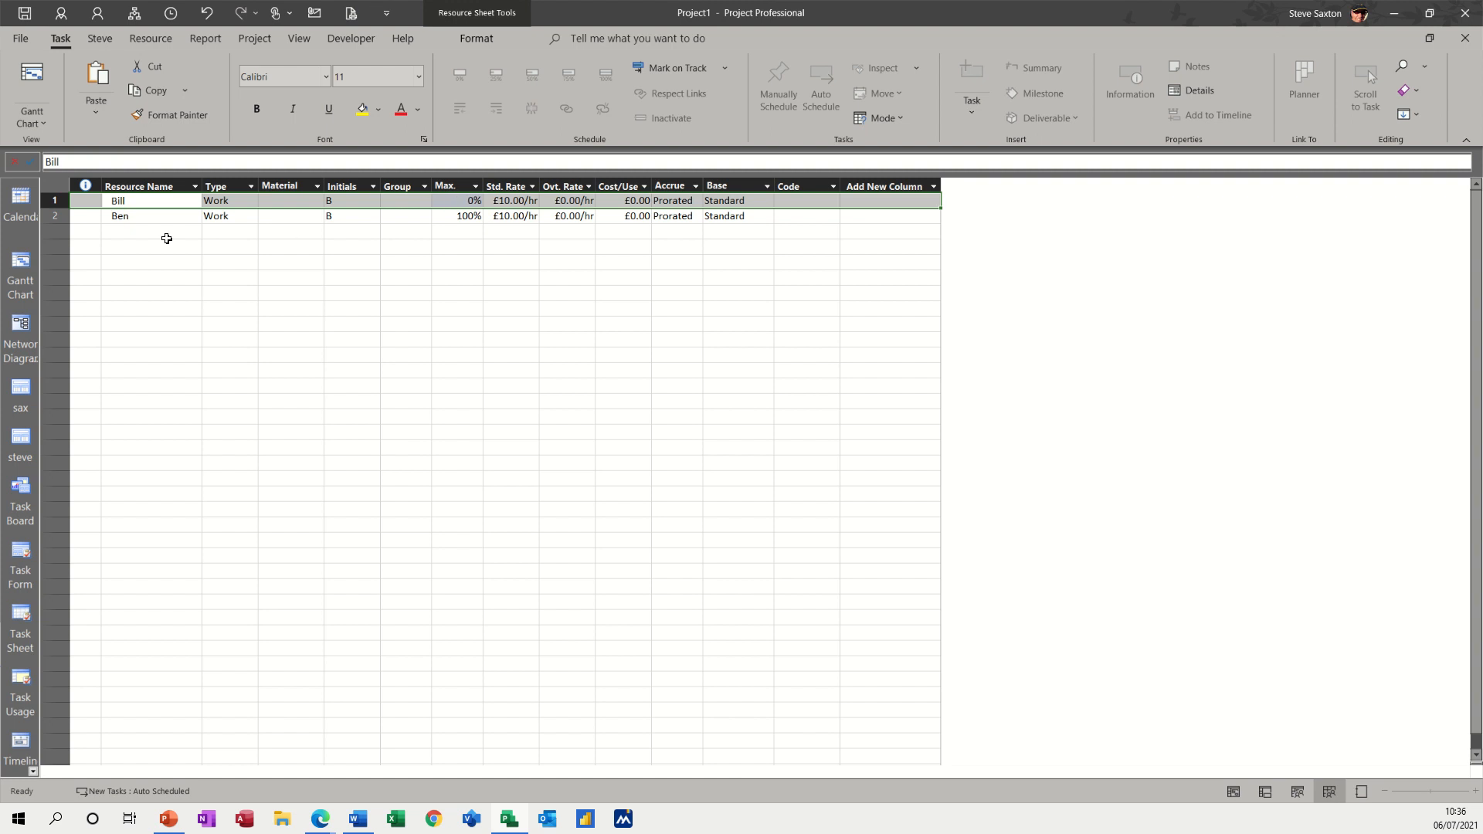
- Assign Bill to Task 1 at 100% through Assign Resources on the Gantt chart
{"action": "left_click", "coordinate": [20, 263]}
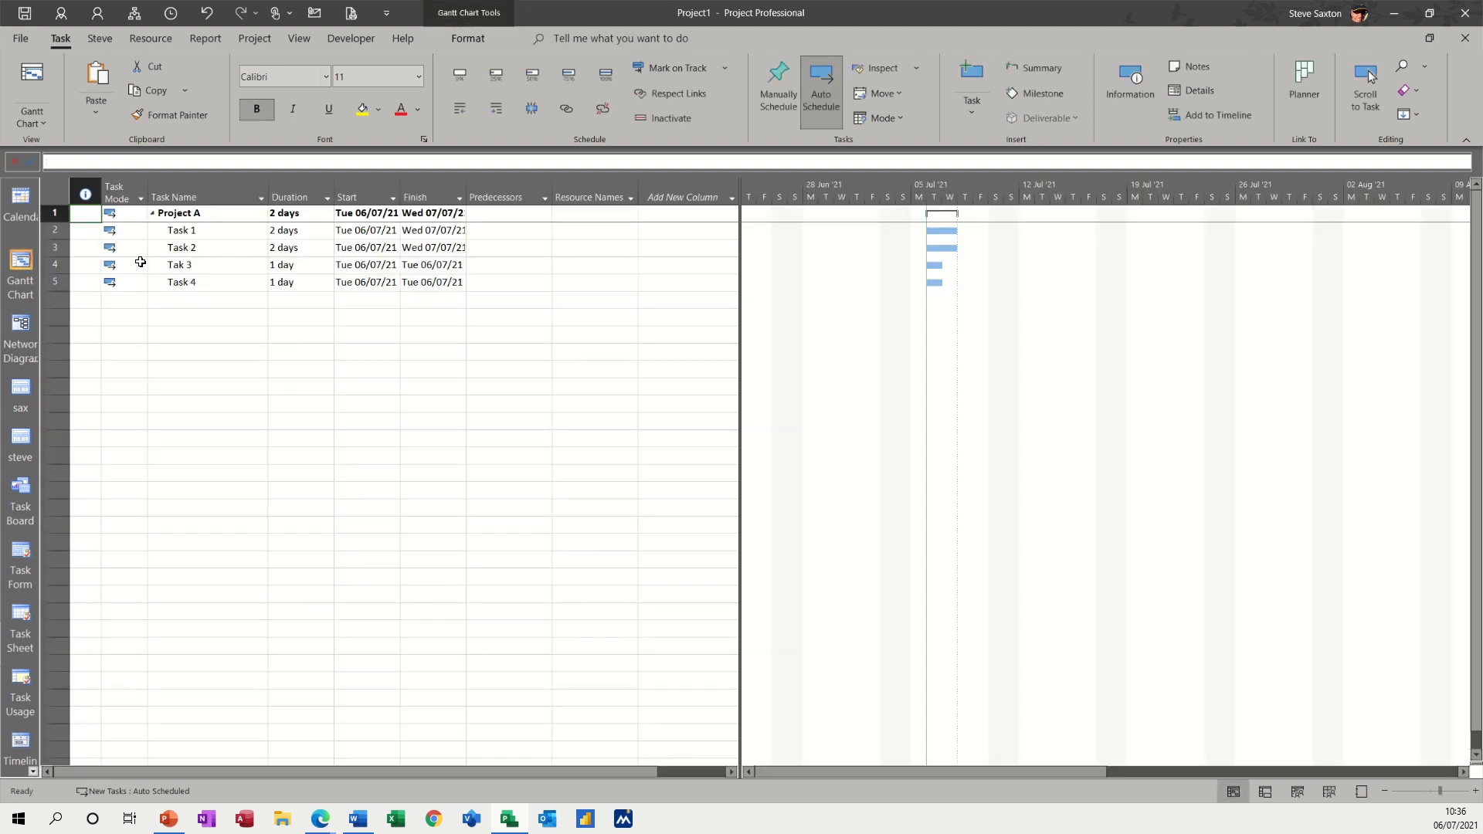
{"action": "left_click", "coordinate": [181, 230]}
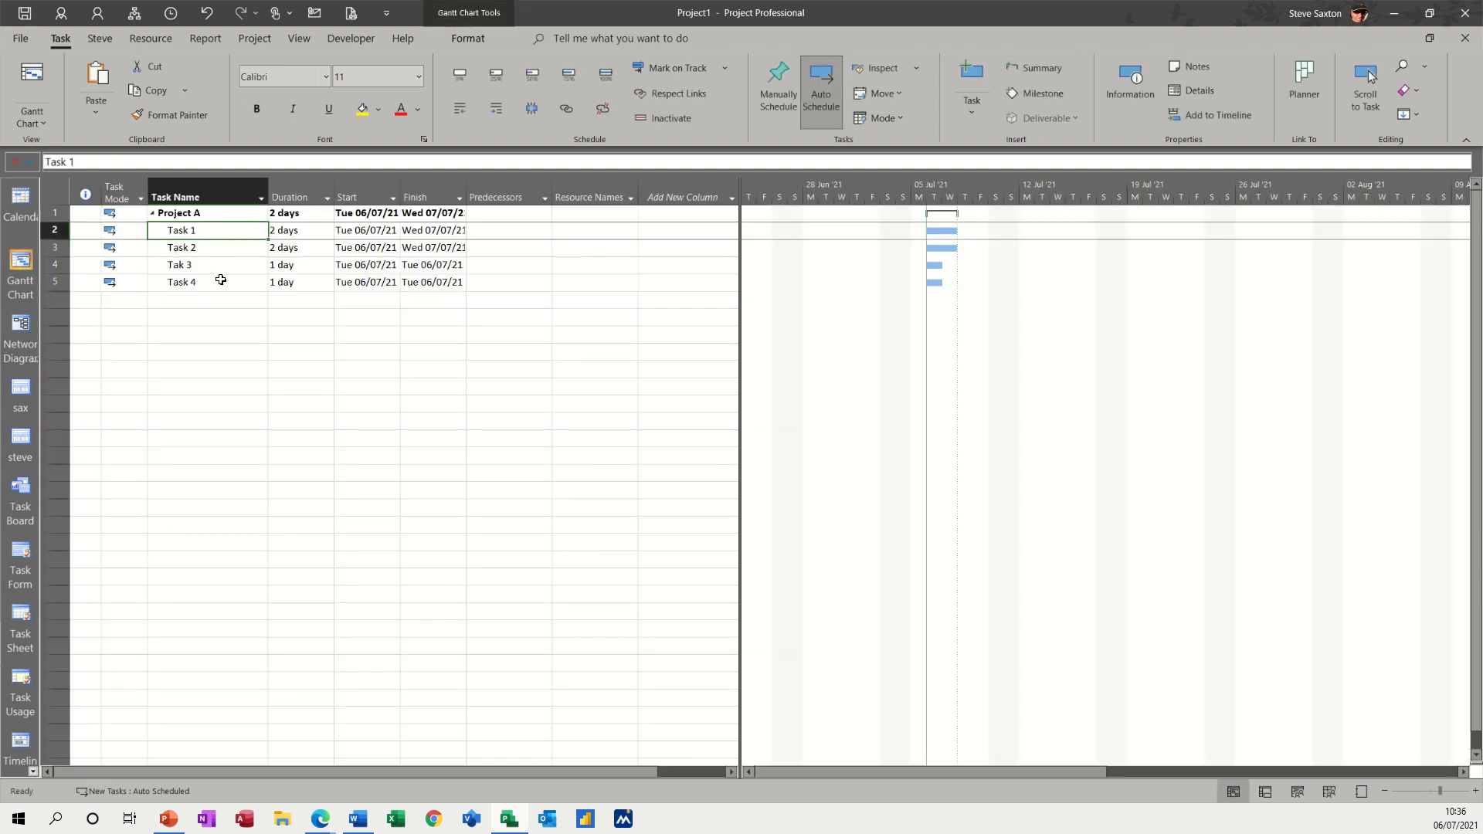
{"action": "left_click", "coordinate": [150, 37]}
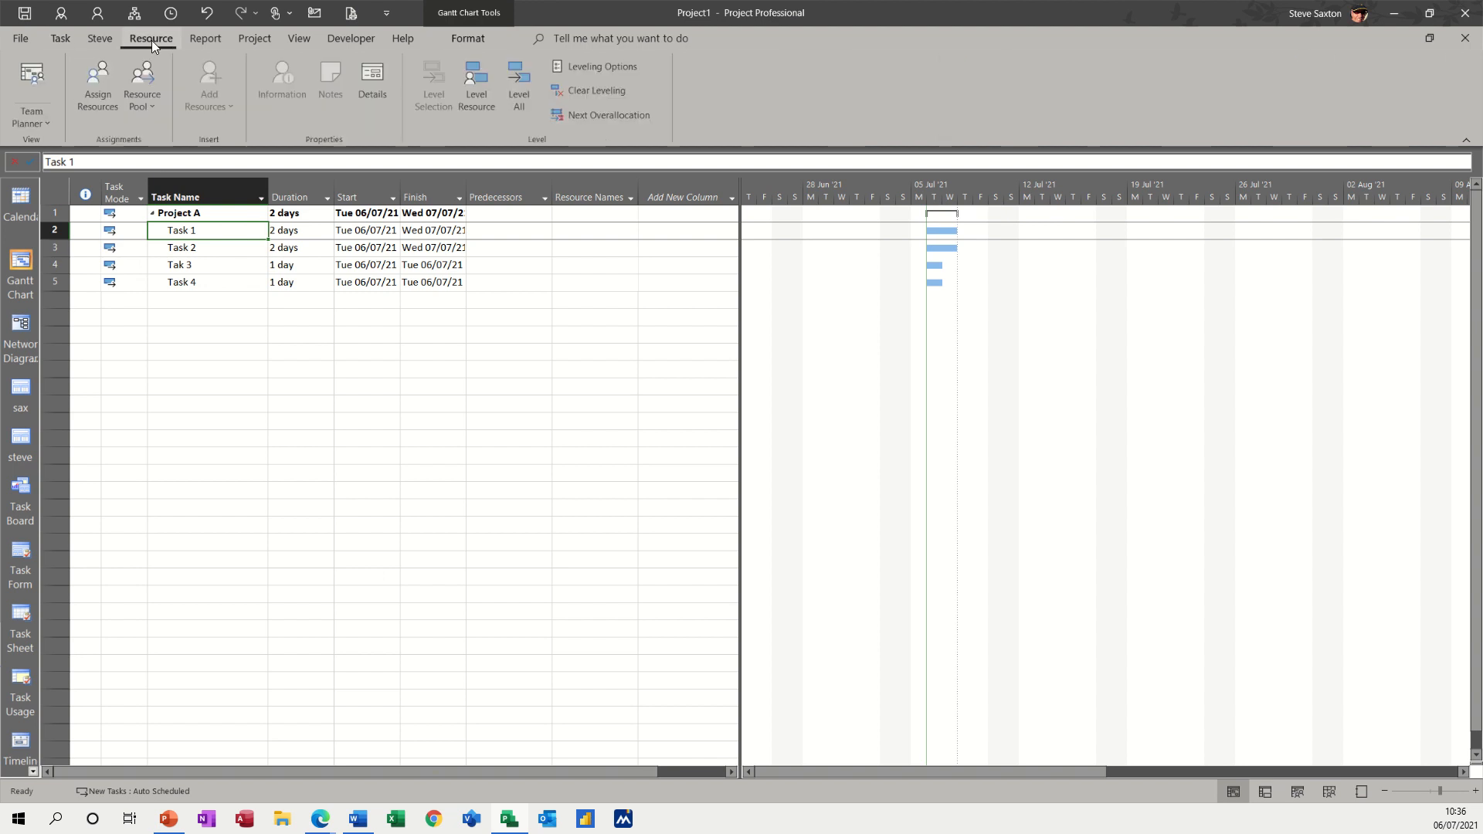
{"action": "left_click", "coordinate": [99, 84]}
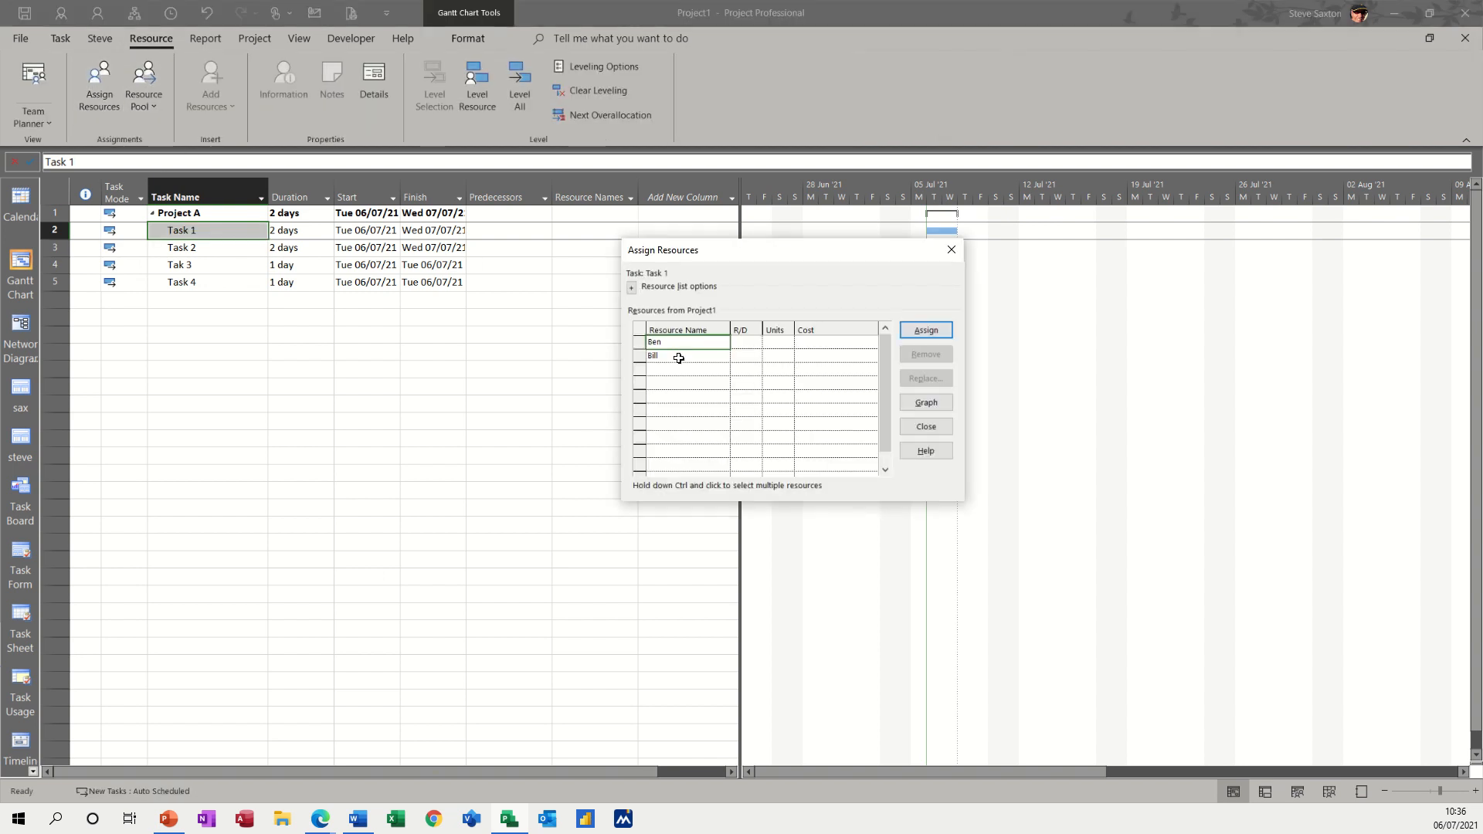
{"action": "left_click", "coordinate": [678, 355]}
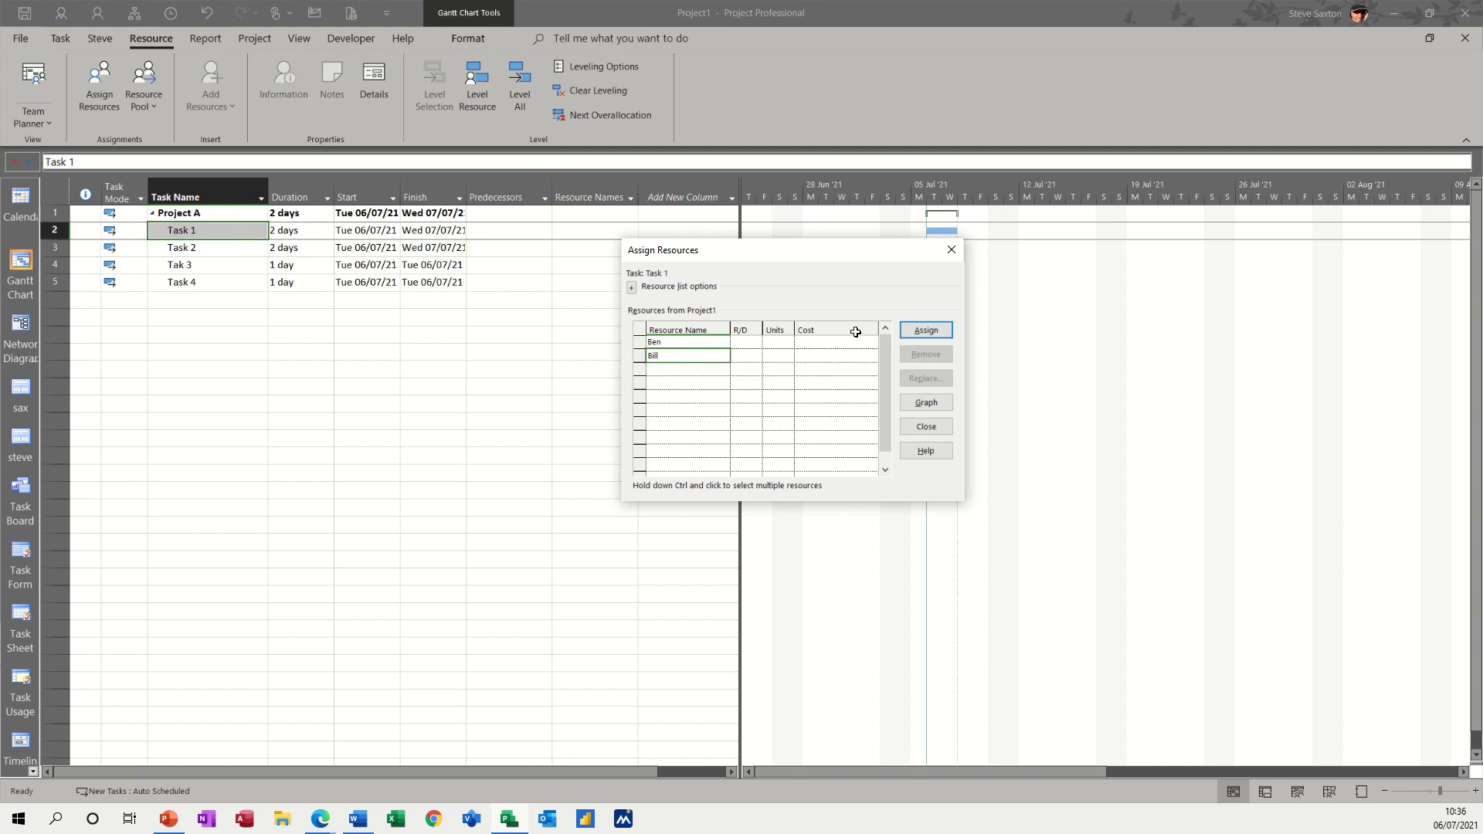
{"action": "left_click", "coordinate": [924, 330]}
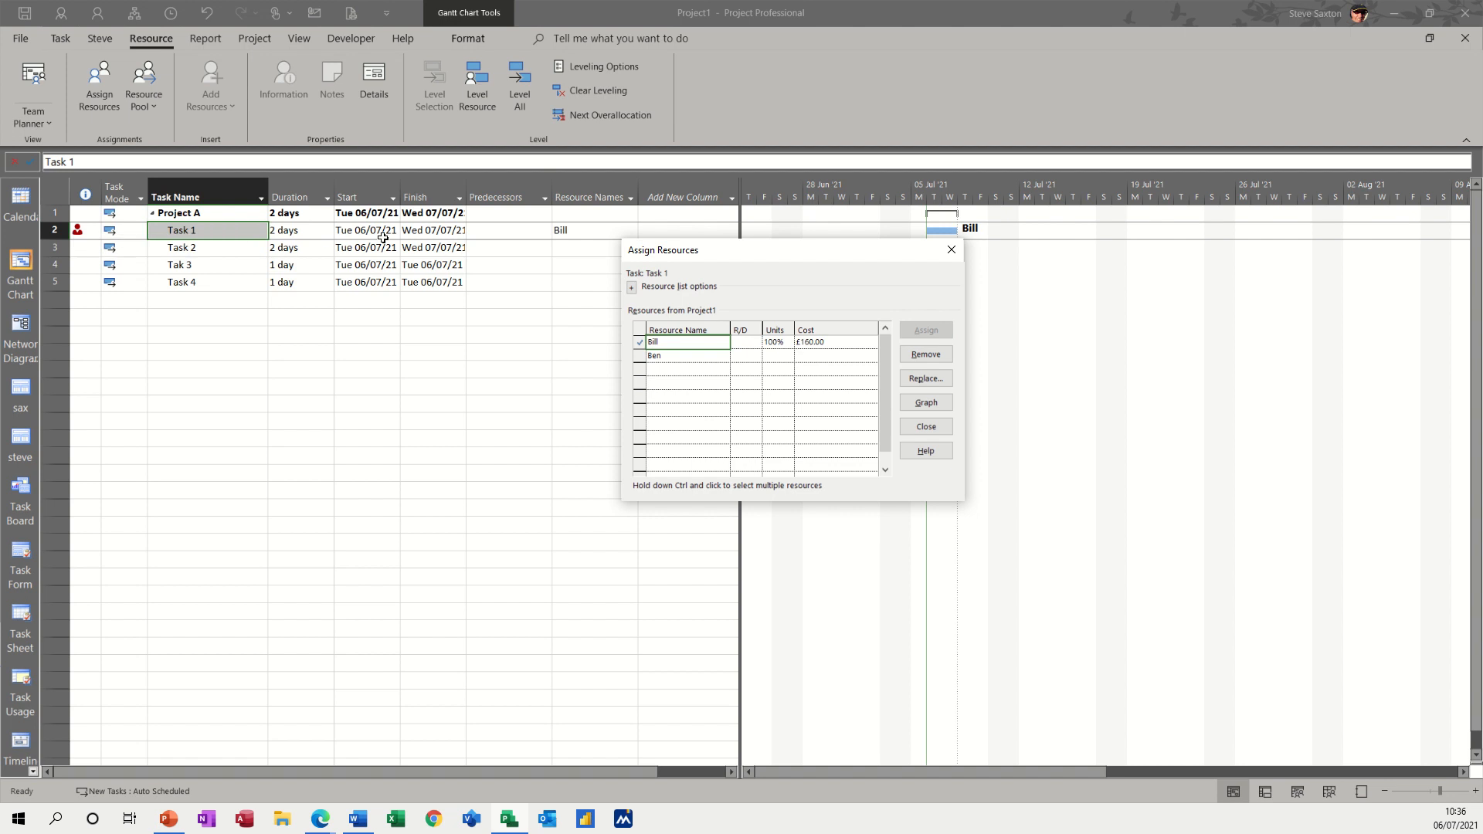
{"action": "mouse_move", "coordinate": [871, 279]}
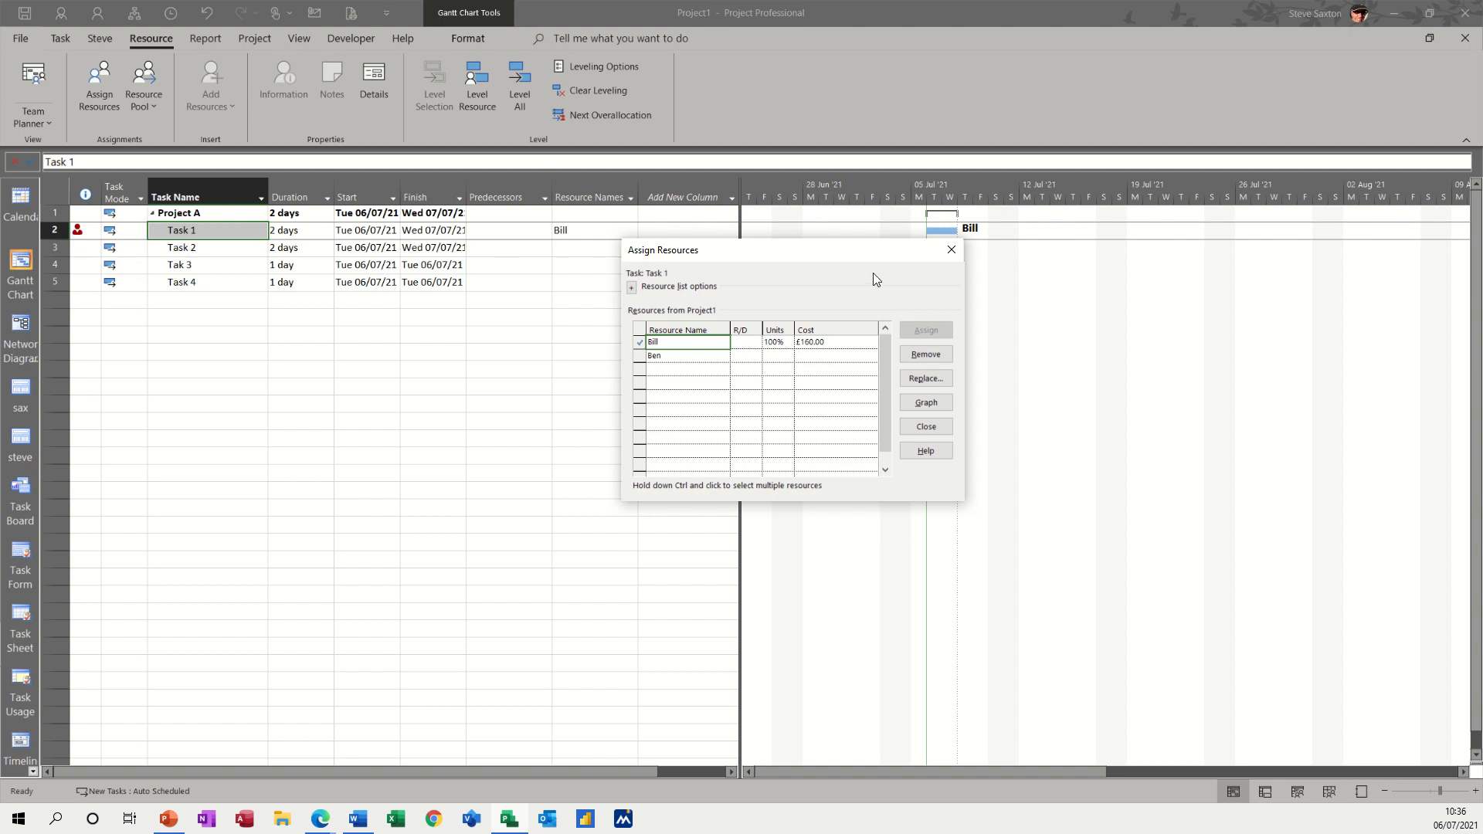
{"action": "left_click", "coordinate": [924, 427]}
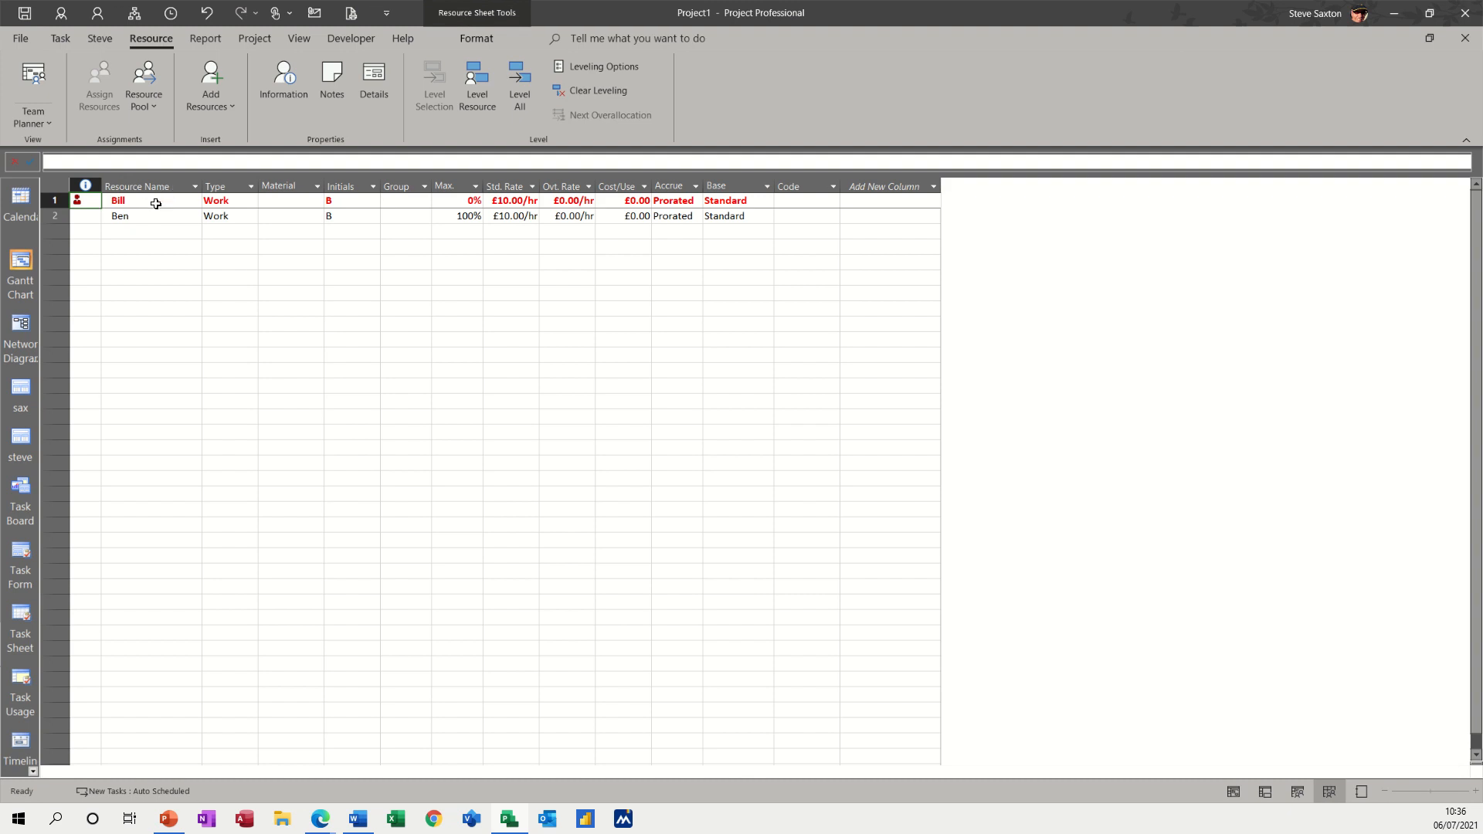
- Clear Bill's Available From date back to NA so his Max. units return to 100%
{"action": "double_click", "coordinate": [119, 199]}
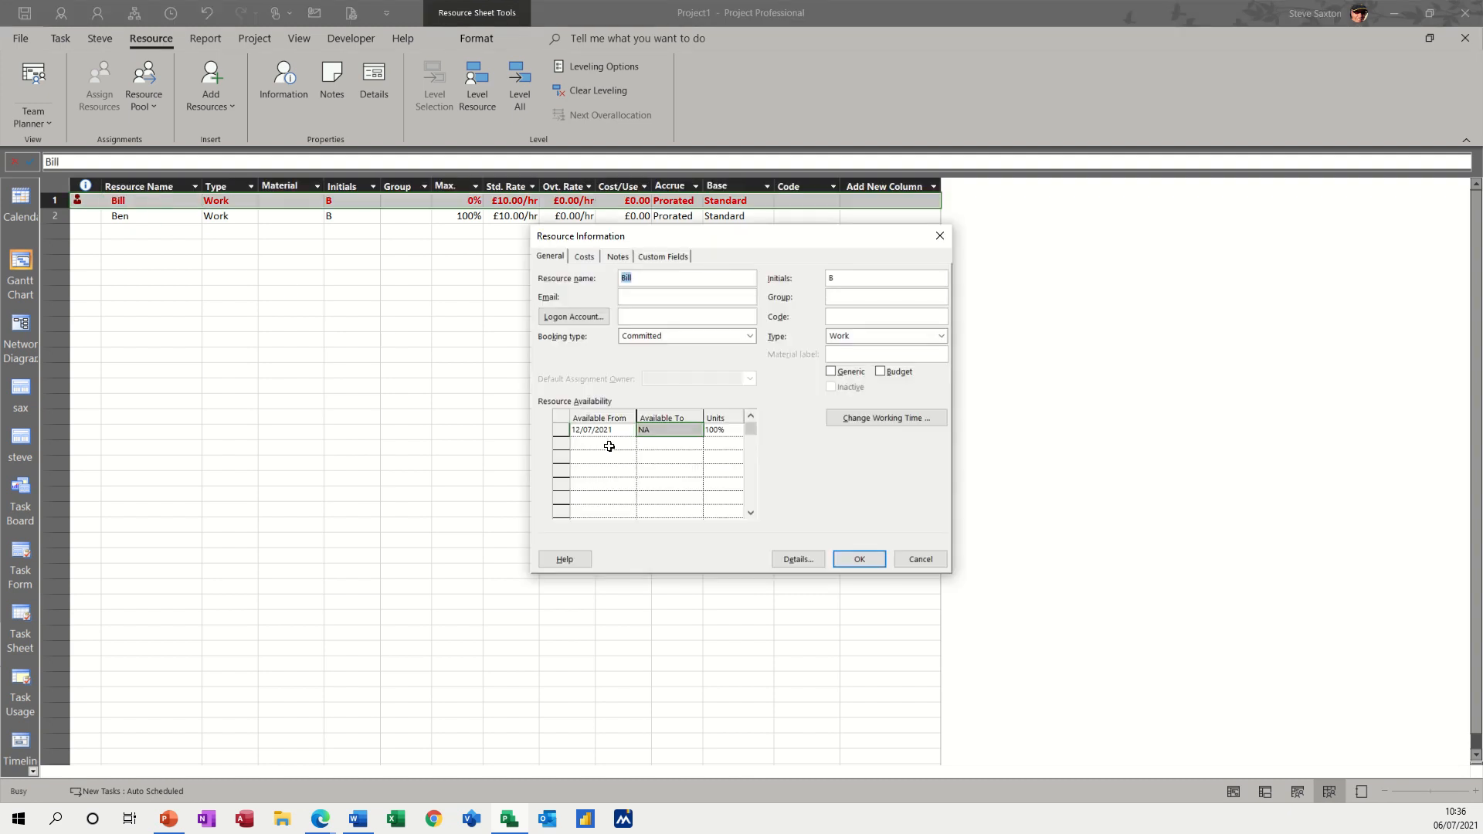
{"action": "left_click", "coordinate": [597, 430]}
{"action": "type", "text": "NA"}
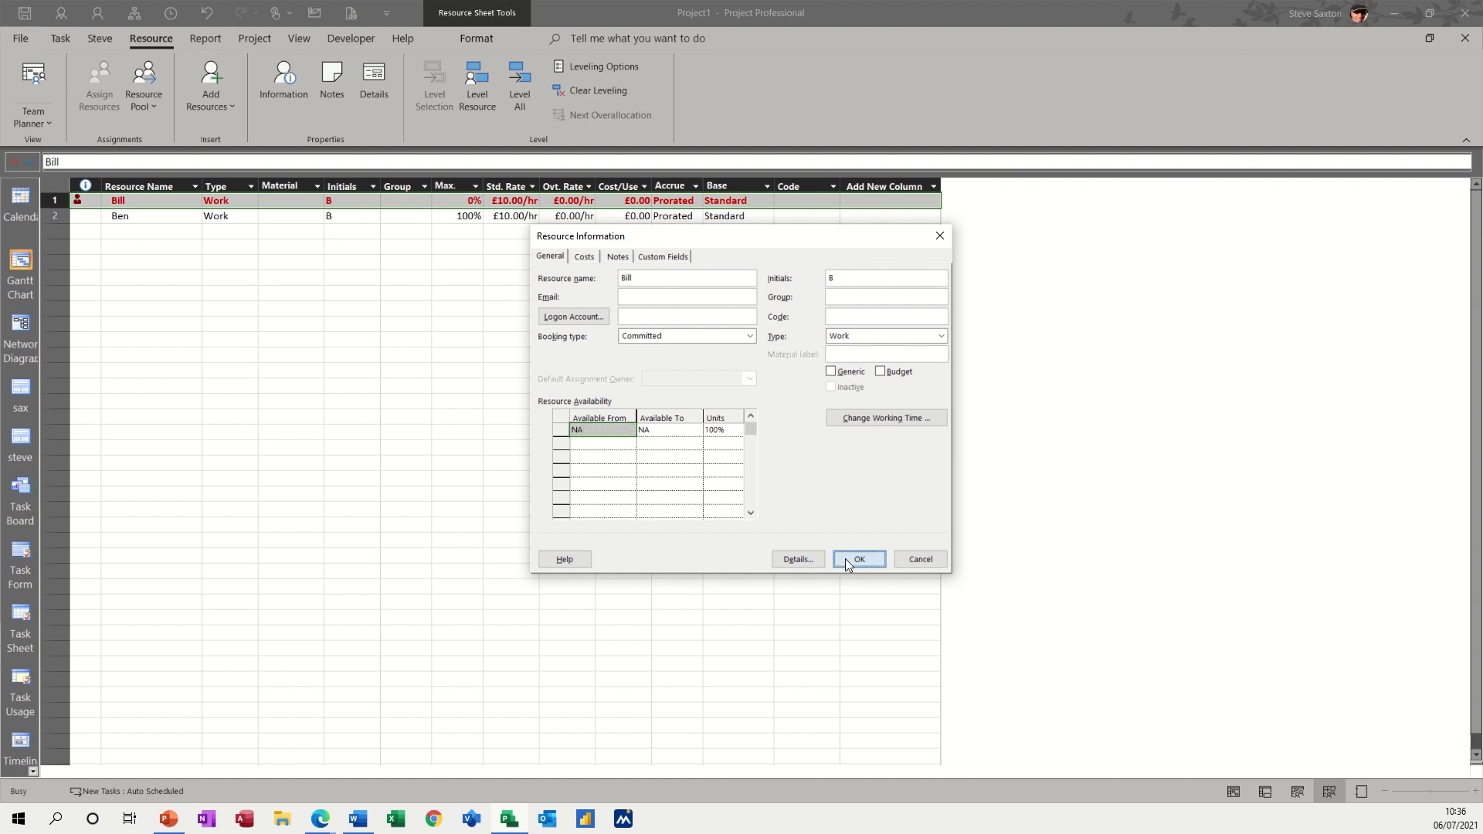
{"action": "left_click", "coordinate": [857, 559]}
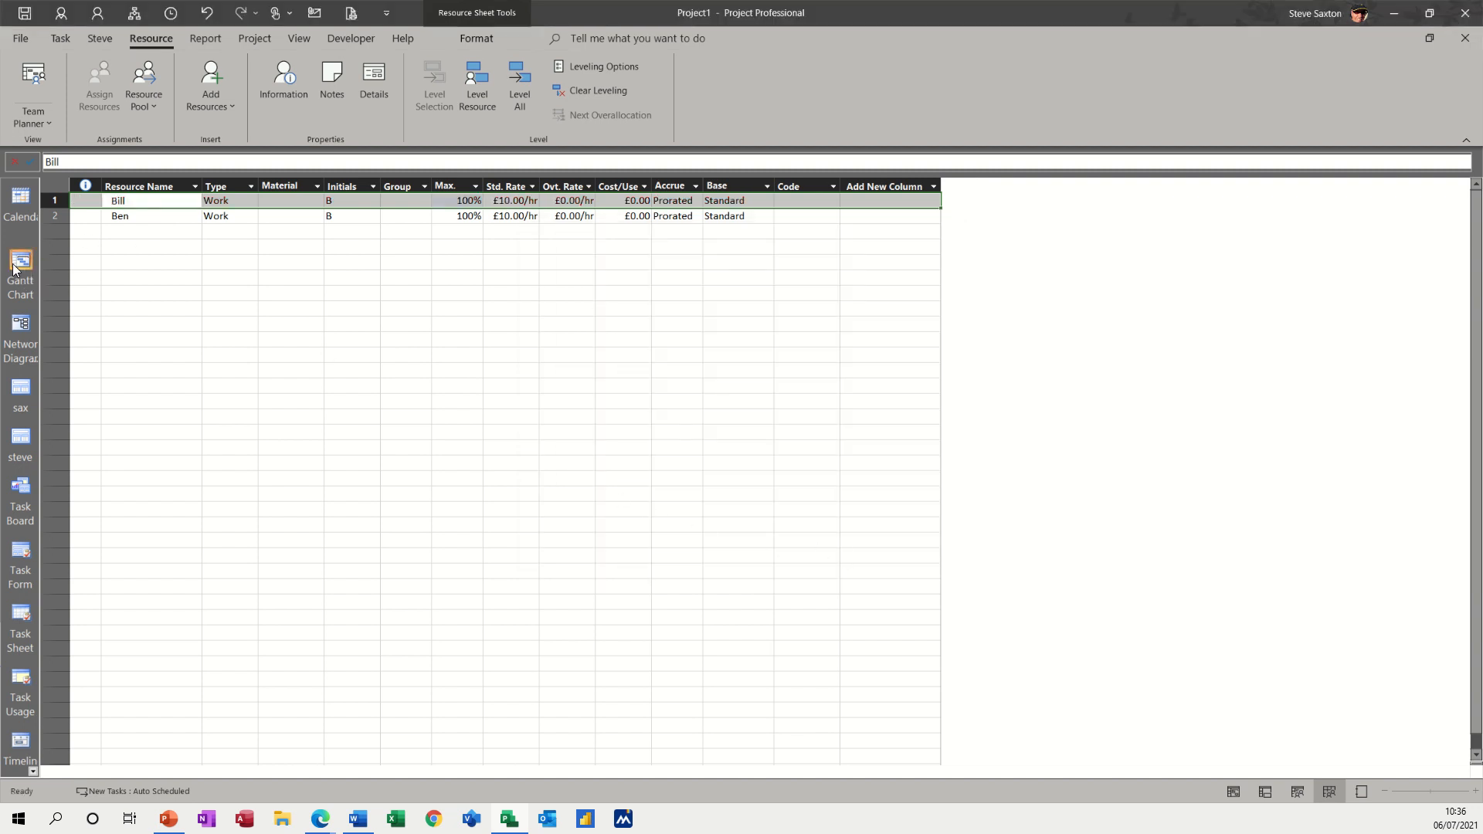
{"action": "left_click", "coordinate": [20, 268]}
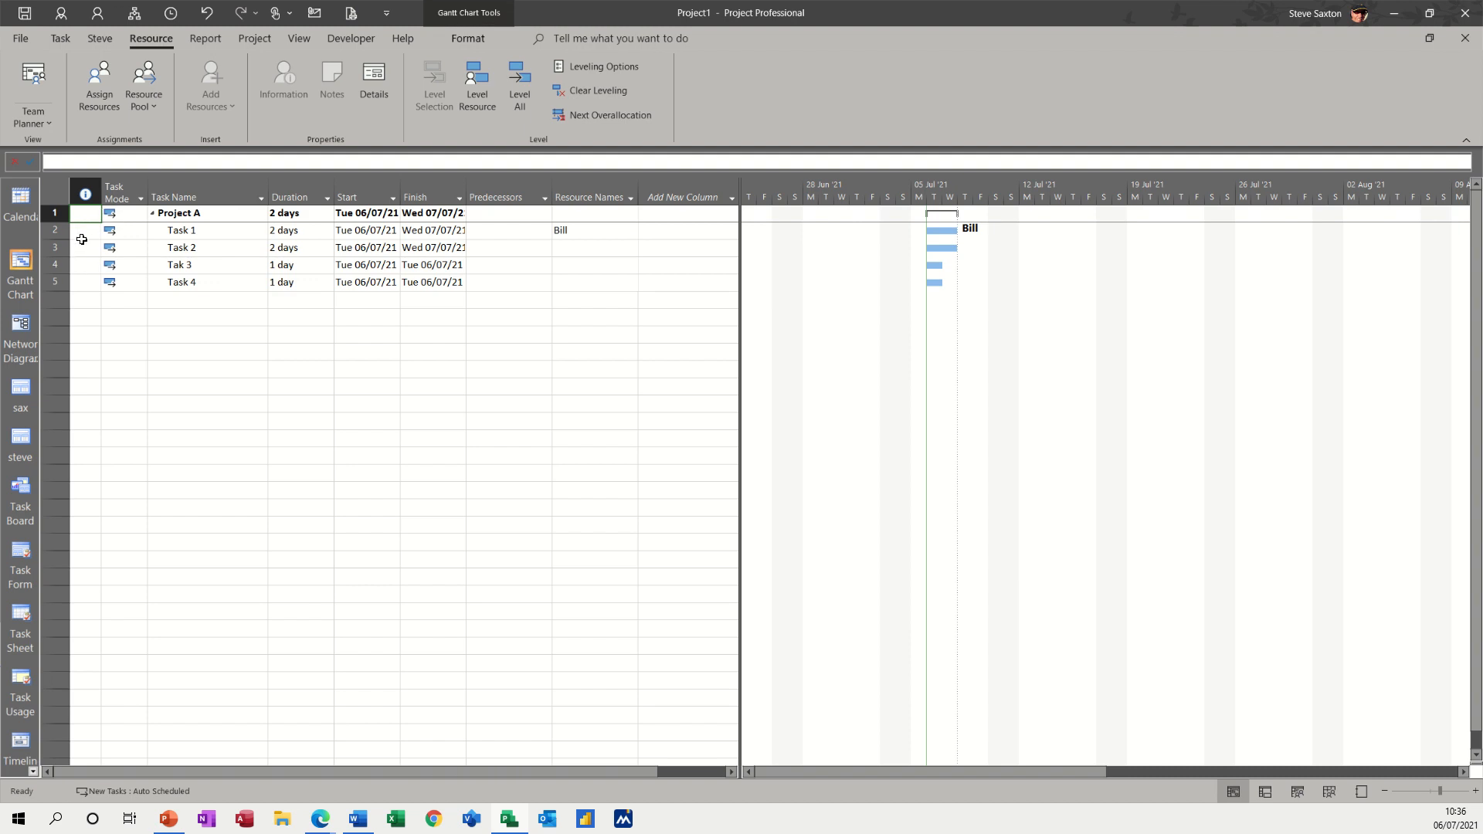
{"action": "mouse_move", "coordinate": [1202, 802]}
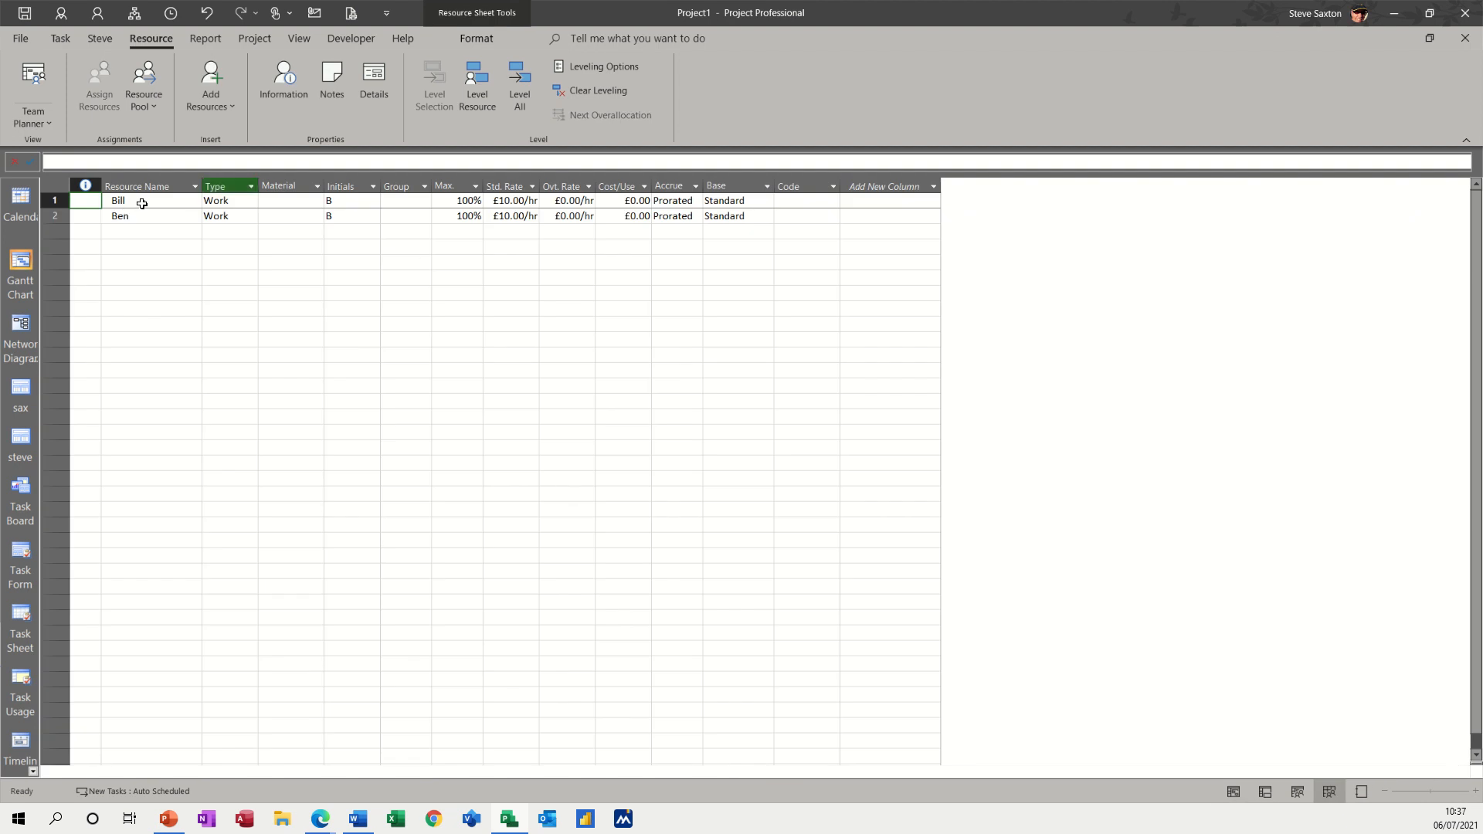
- Set Tuesday to nonworking time in Bill's default work week and confirm all dialogs
{"action": "double_click", "coordinate": [119, 199]}
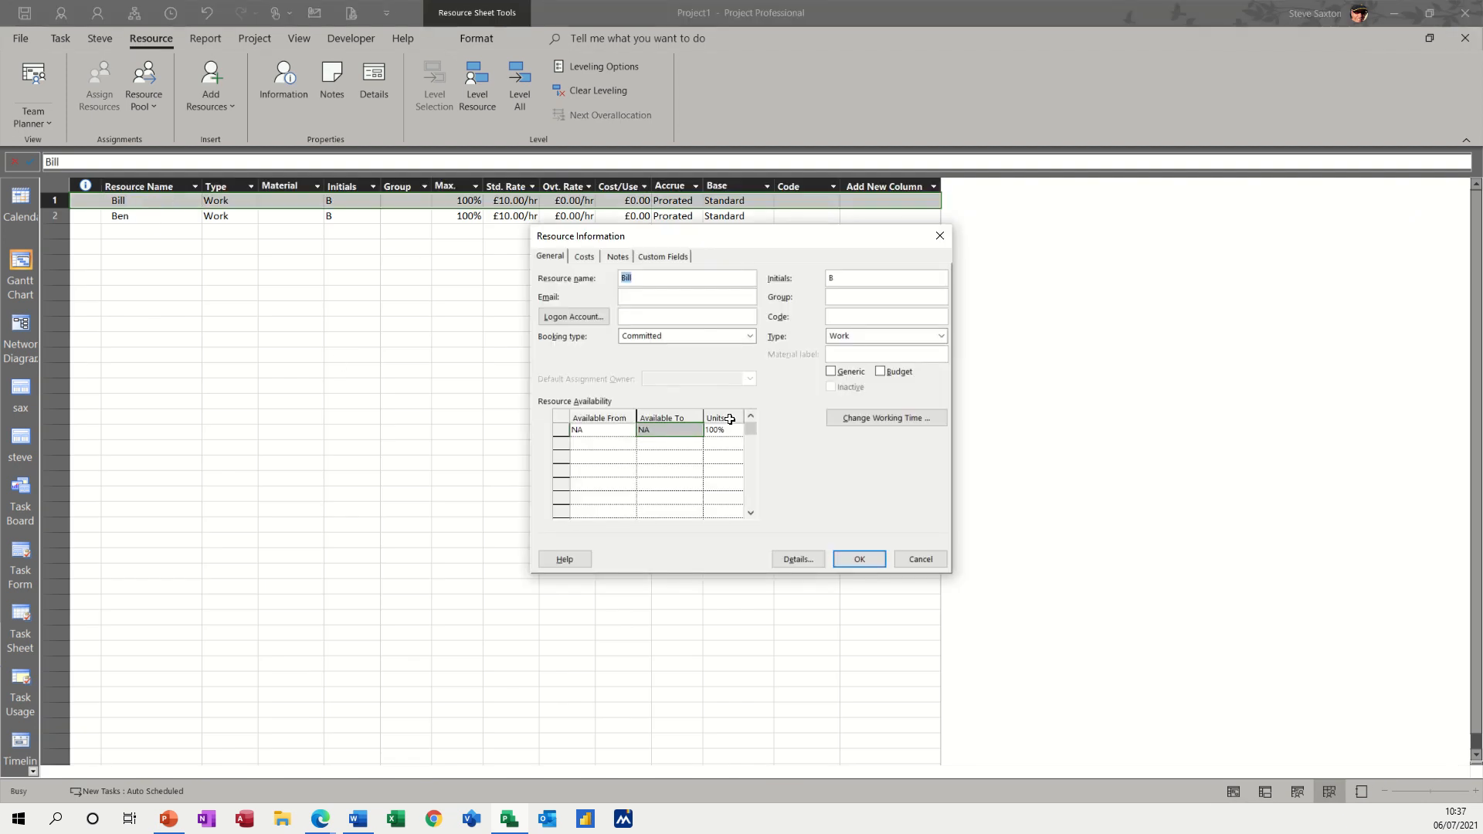
{"action": "left_click", "coordinate": [884, 417]}
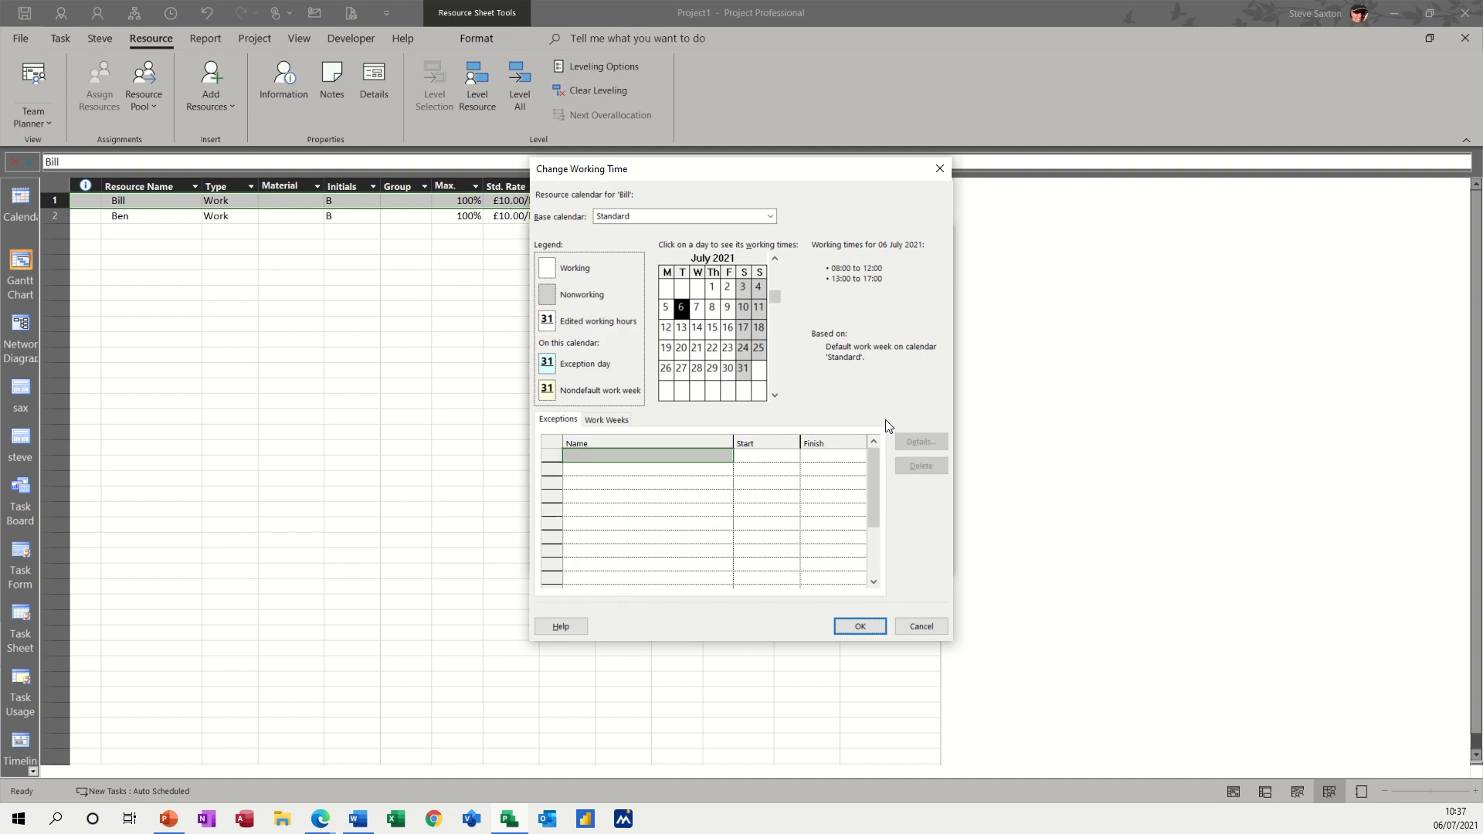
{"action": "left_click", "coordinate": [606, 418]}
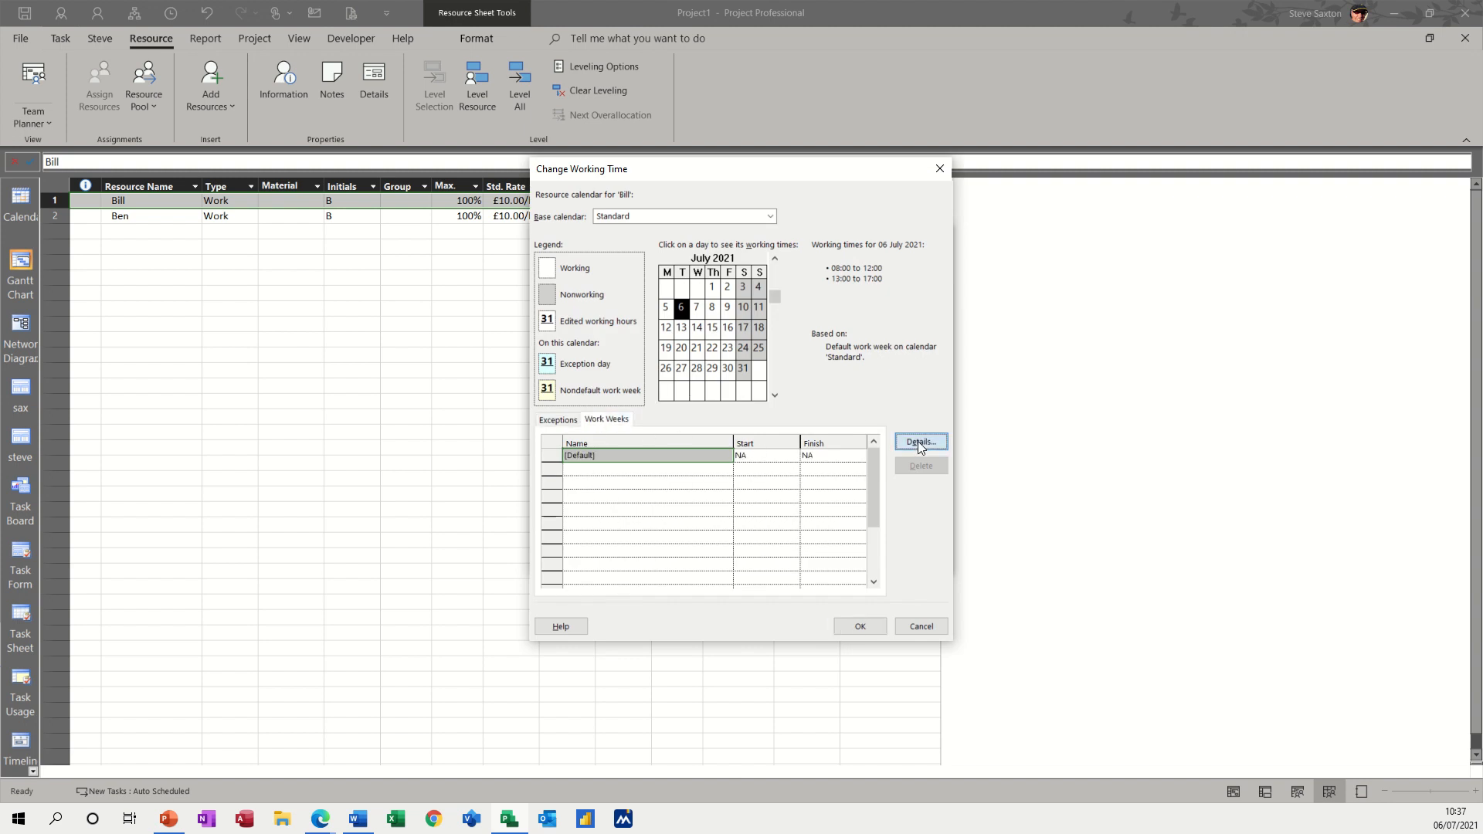
{"action": "left_click", "coordinate": [917, 442]}
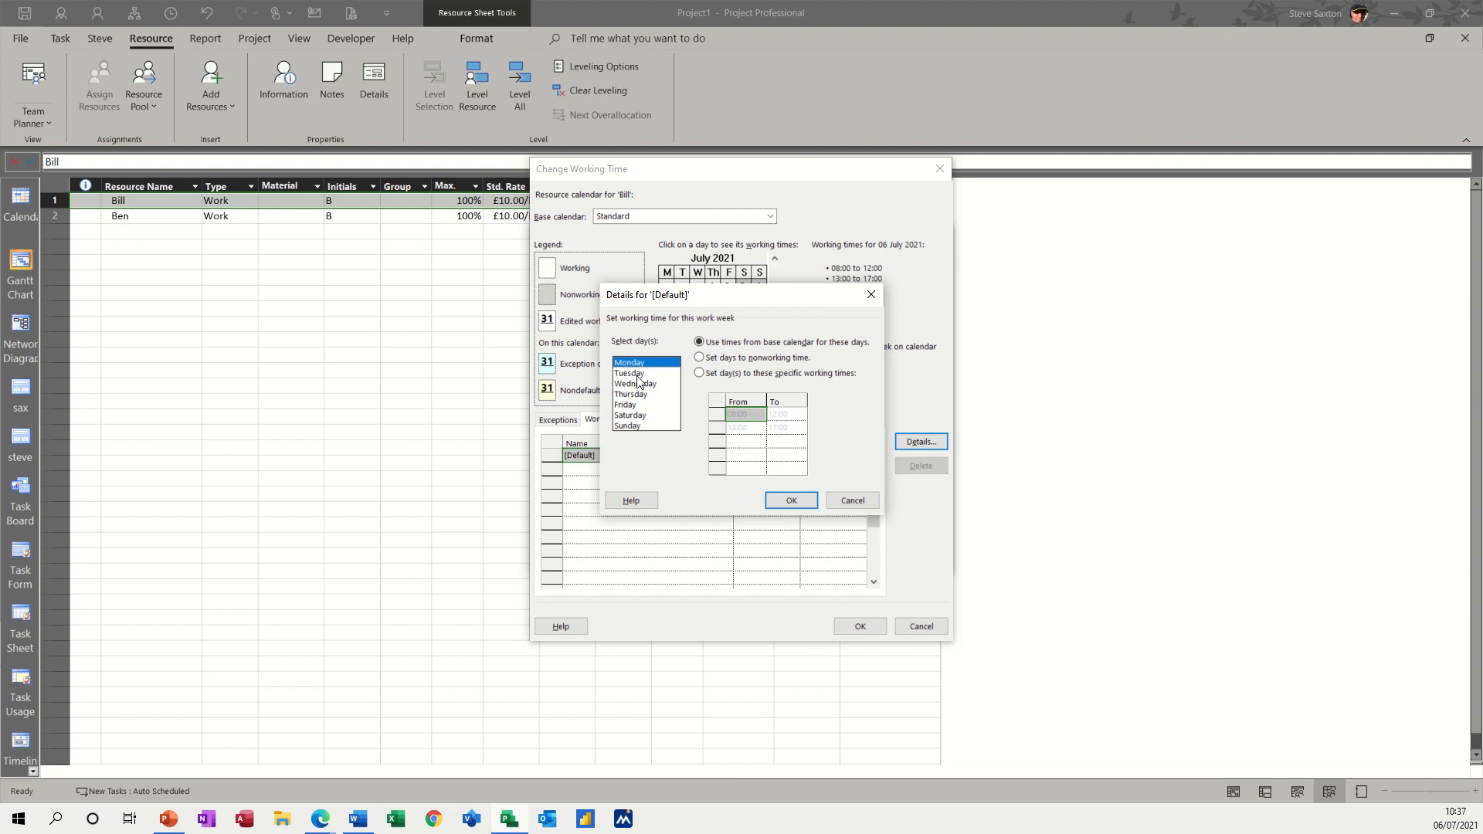
{"action": "left_click", "coordinate": [629, 372]}
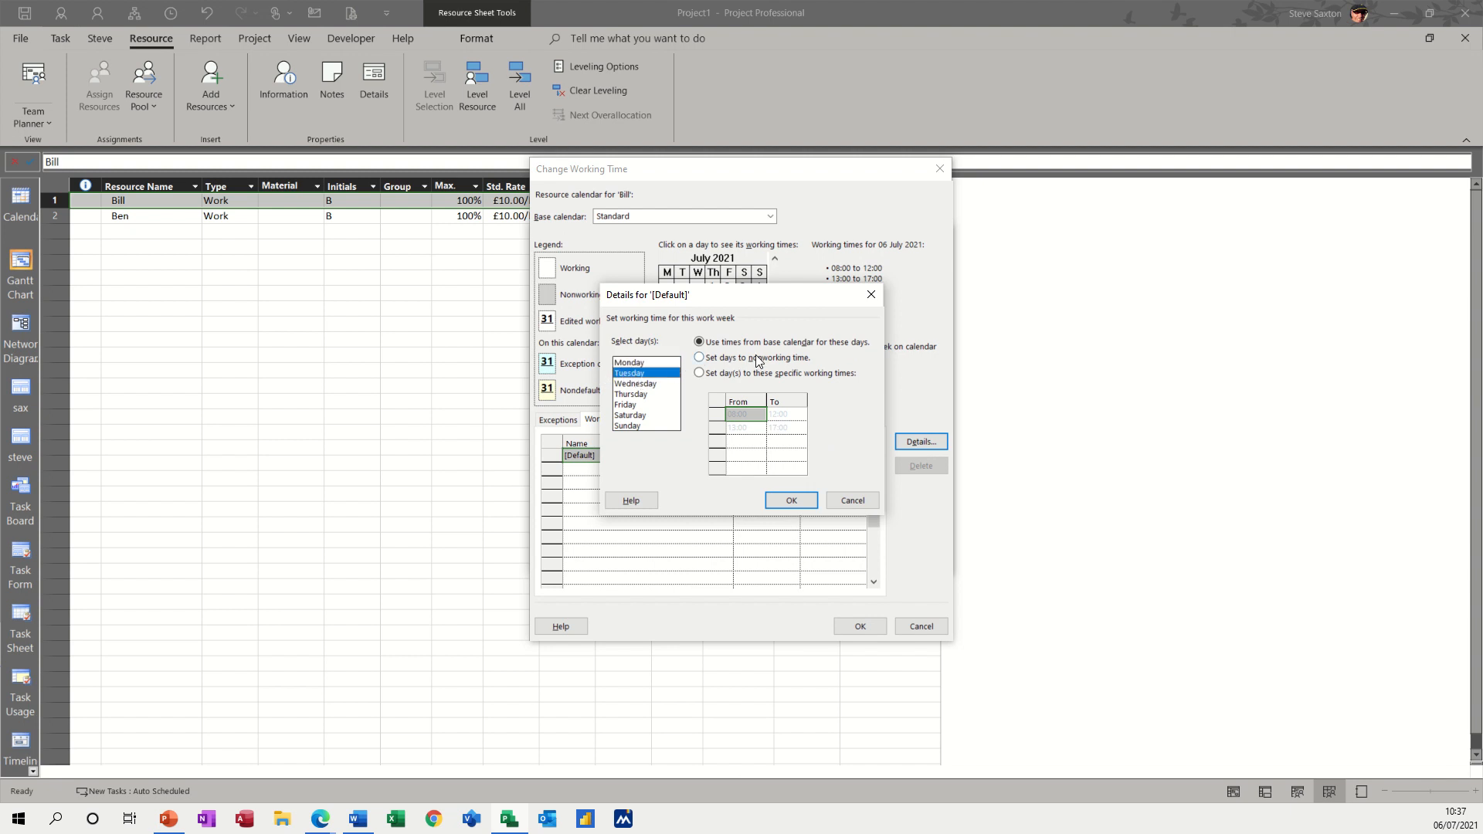
{"action": "left_click", "coordinate": [698, 357]}
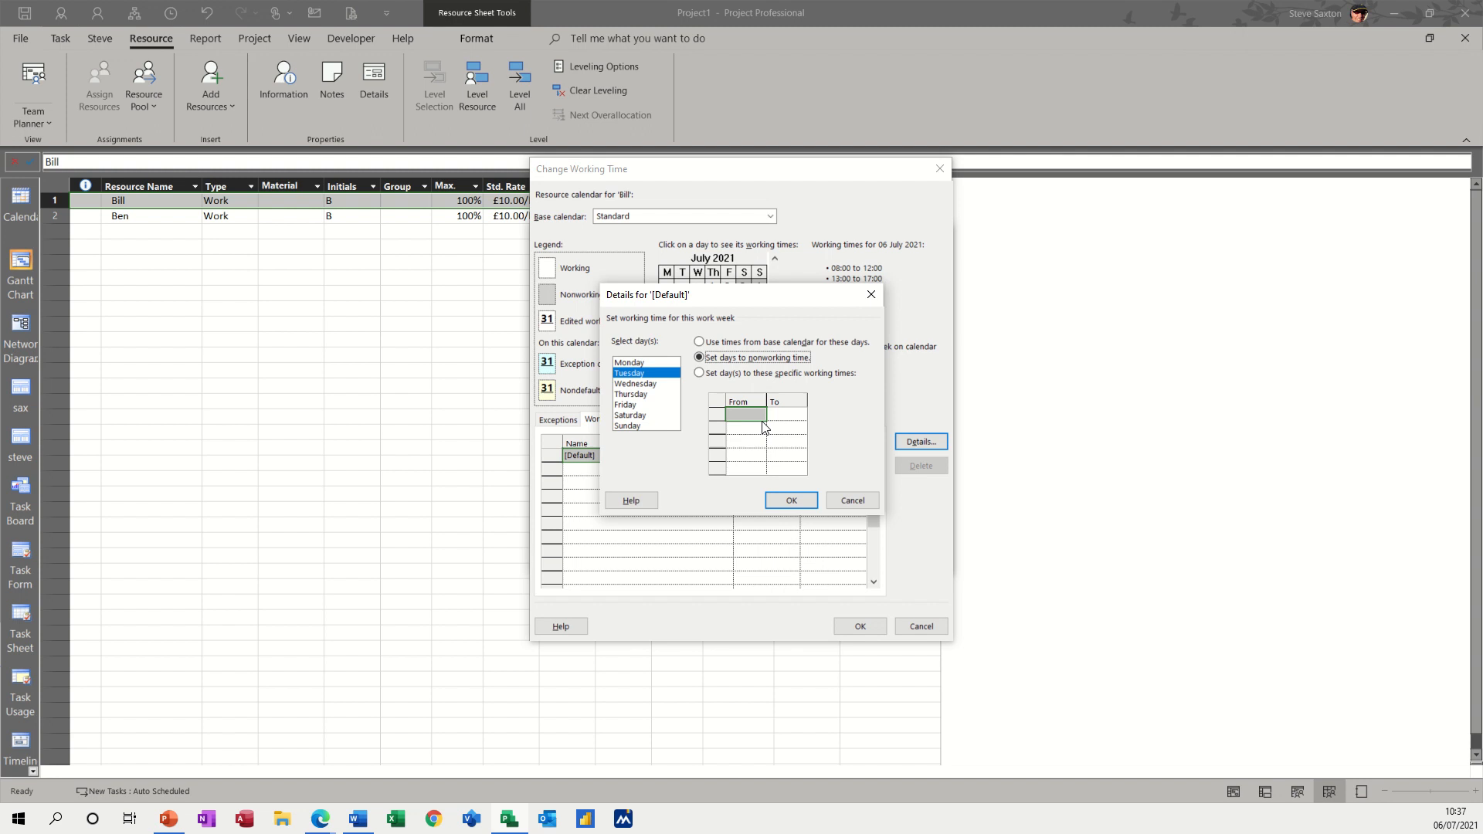
{"action": "left_click", "coordinate": [791, 499]}
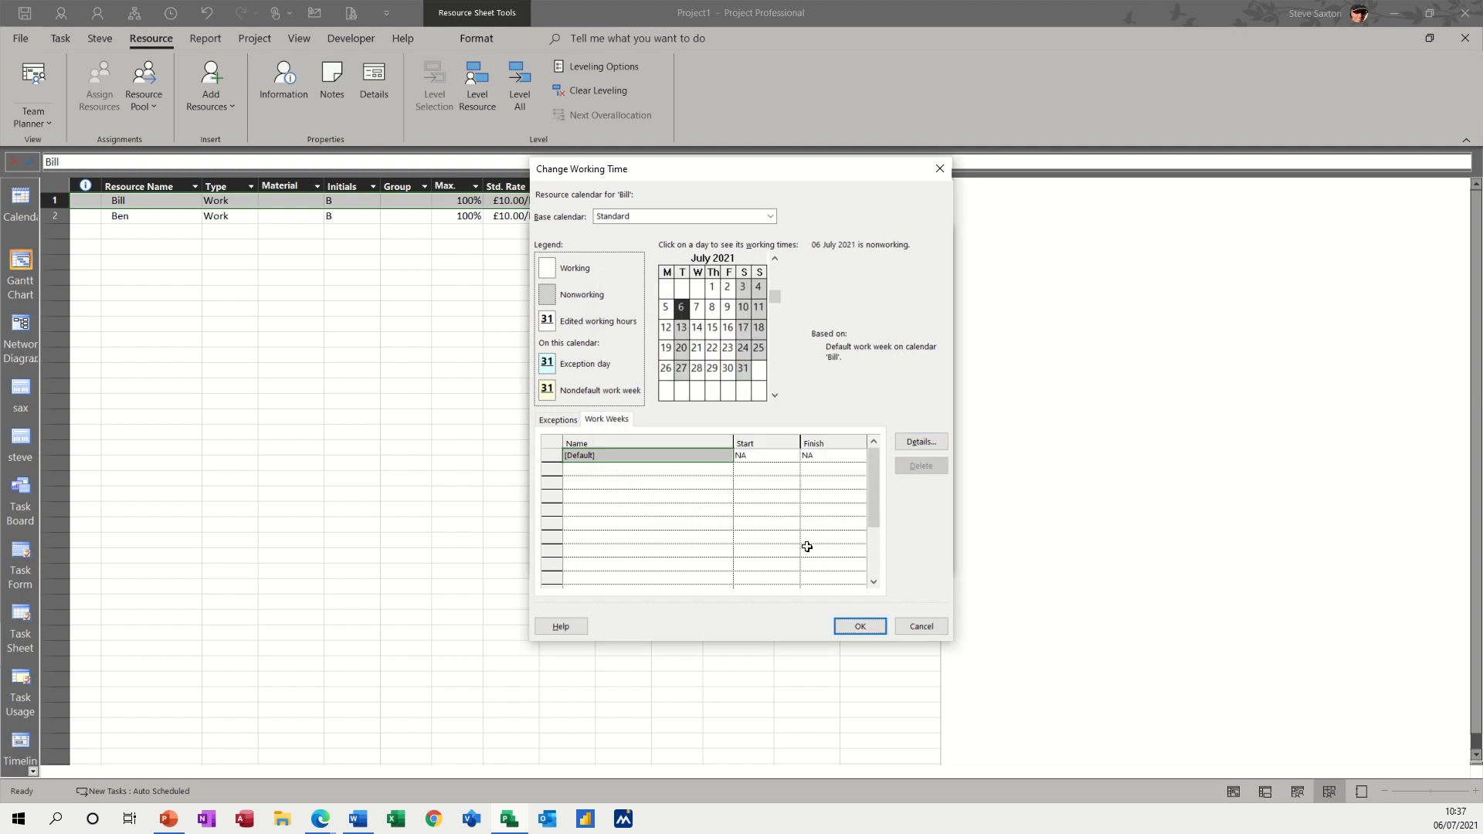
{"action": "left_click", "coordinate": [858, 625]}
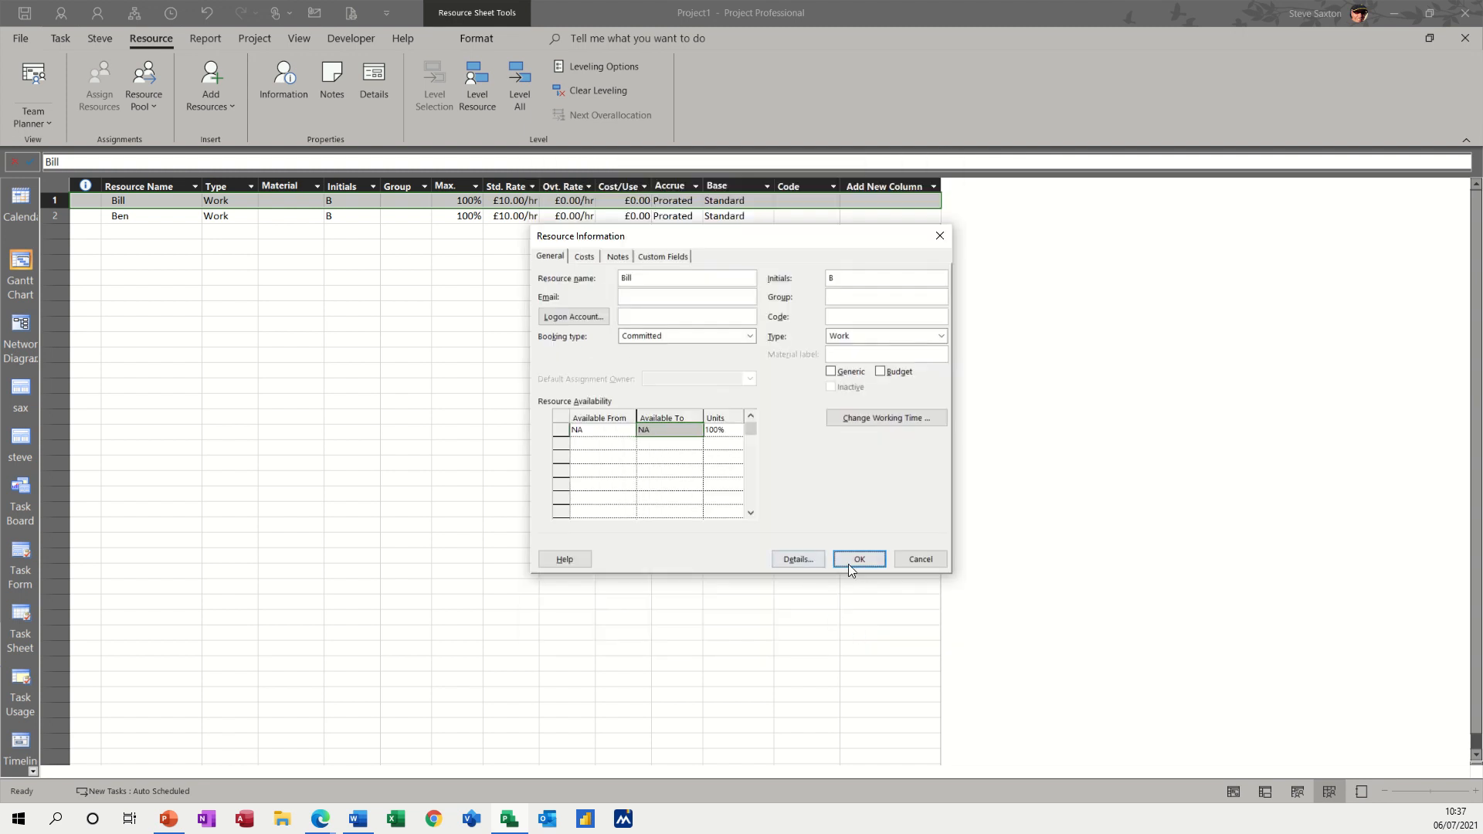
{"action": "left_click", "coordinate": [857, 559]}
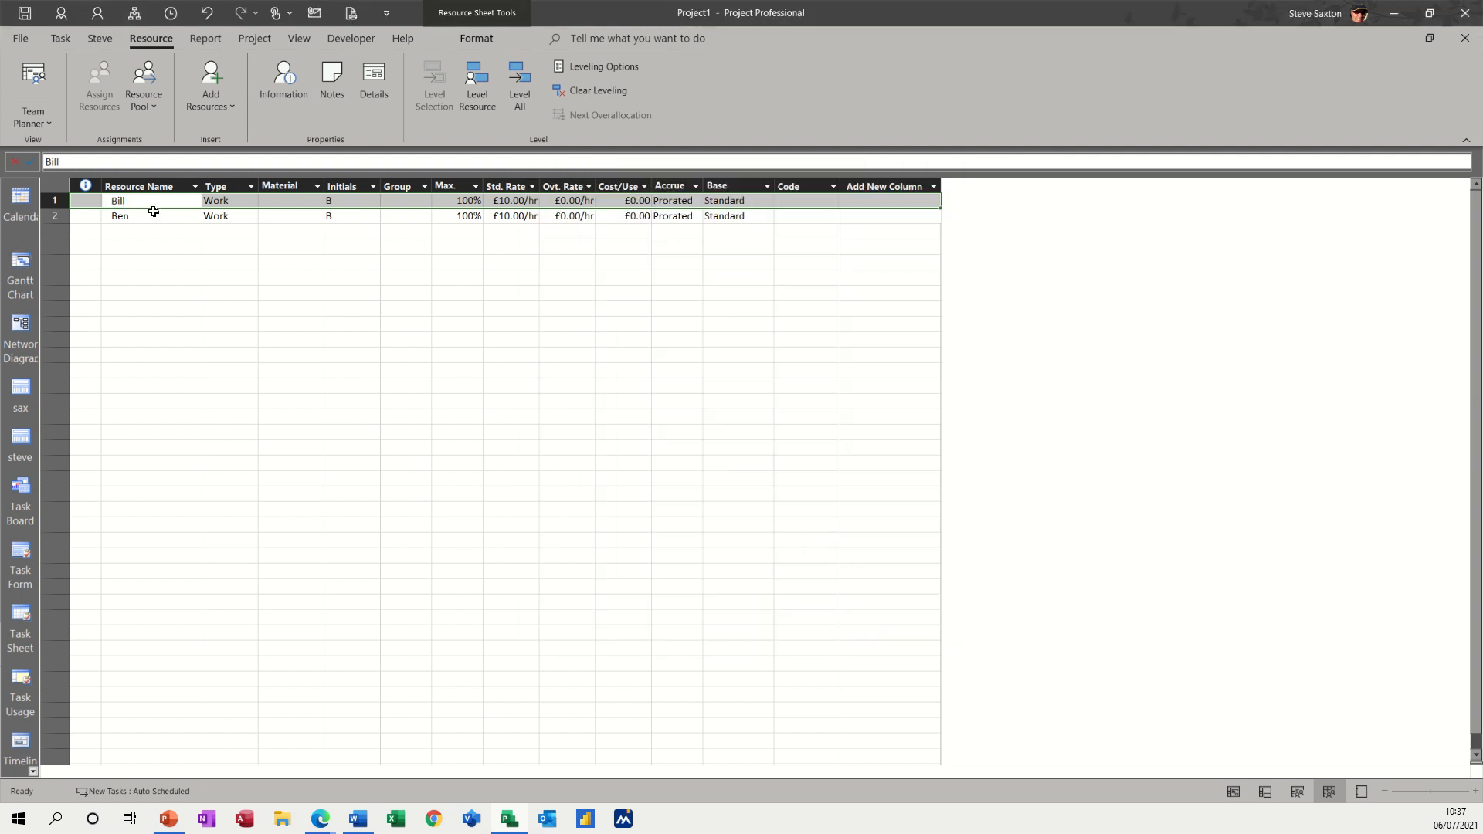
{"action": "mouse_move", "coordinate": [20, 266]}
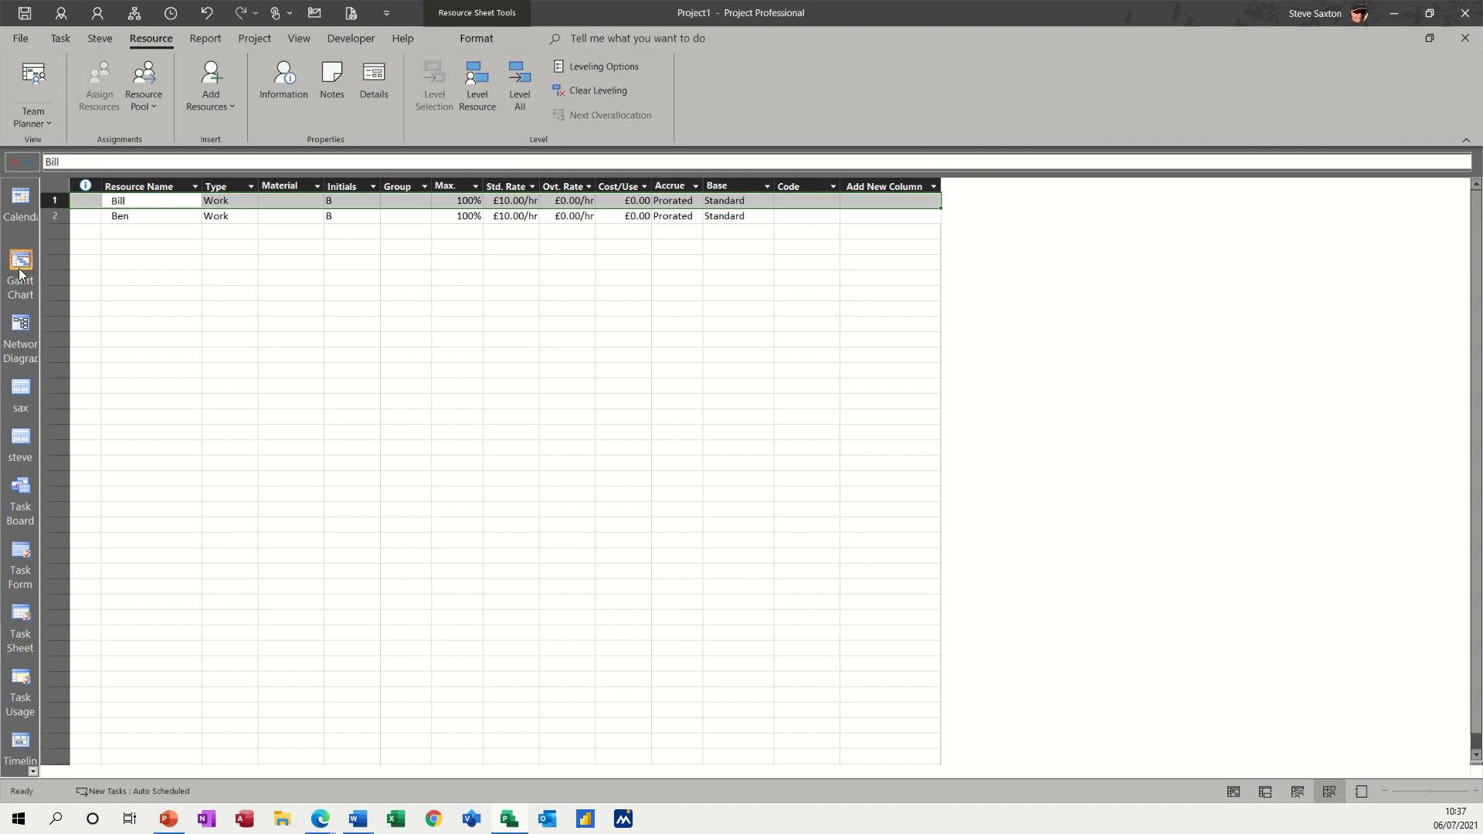
- Pick Monday 5 July as Task 1's start date and accept the Planning Wizard warning
{"action": "left_click", "coordinate": [20, 267]}
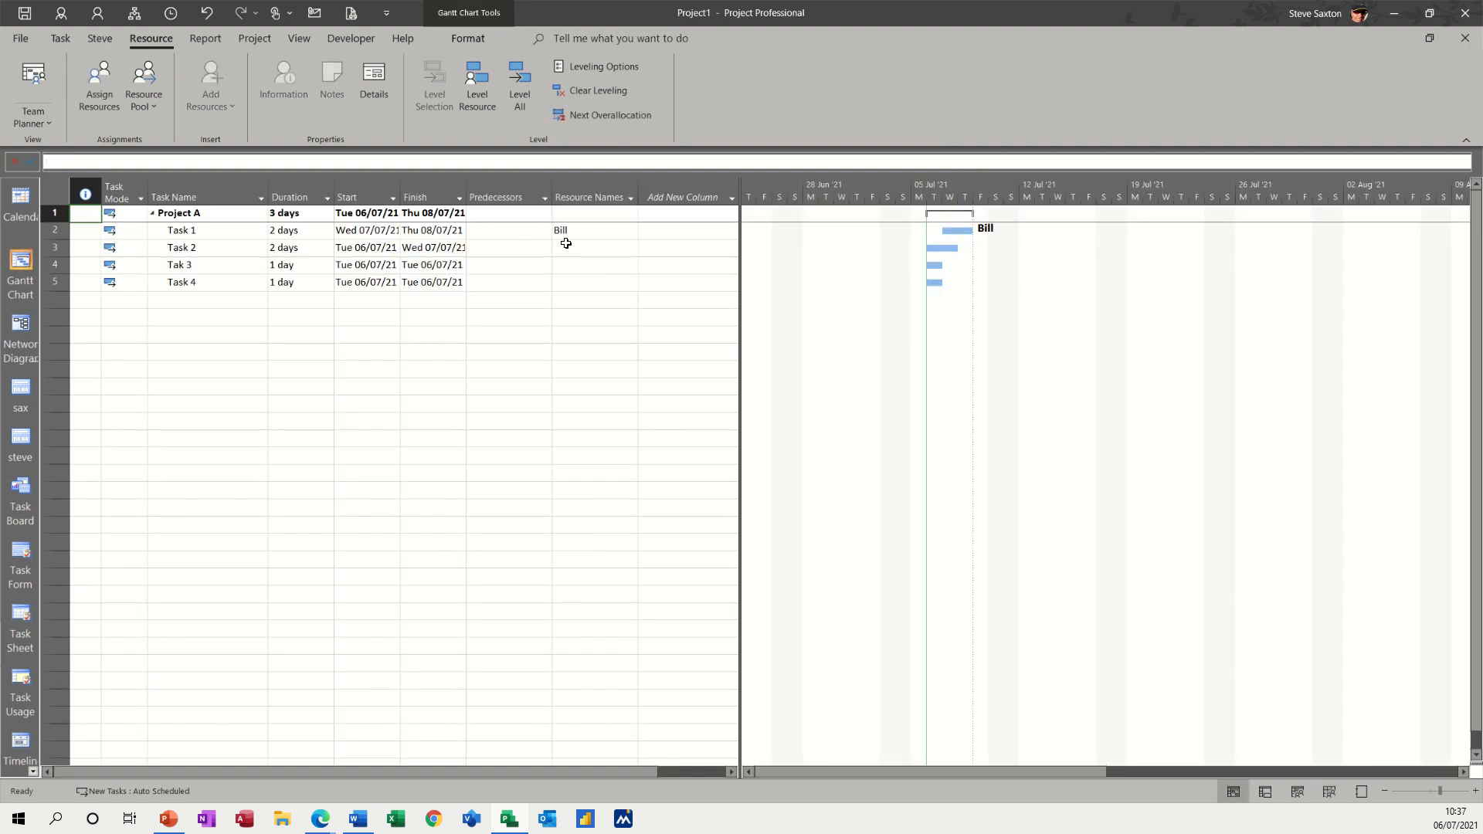
{"action": "left_click", "coordinate": [587, 231]}
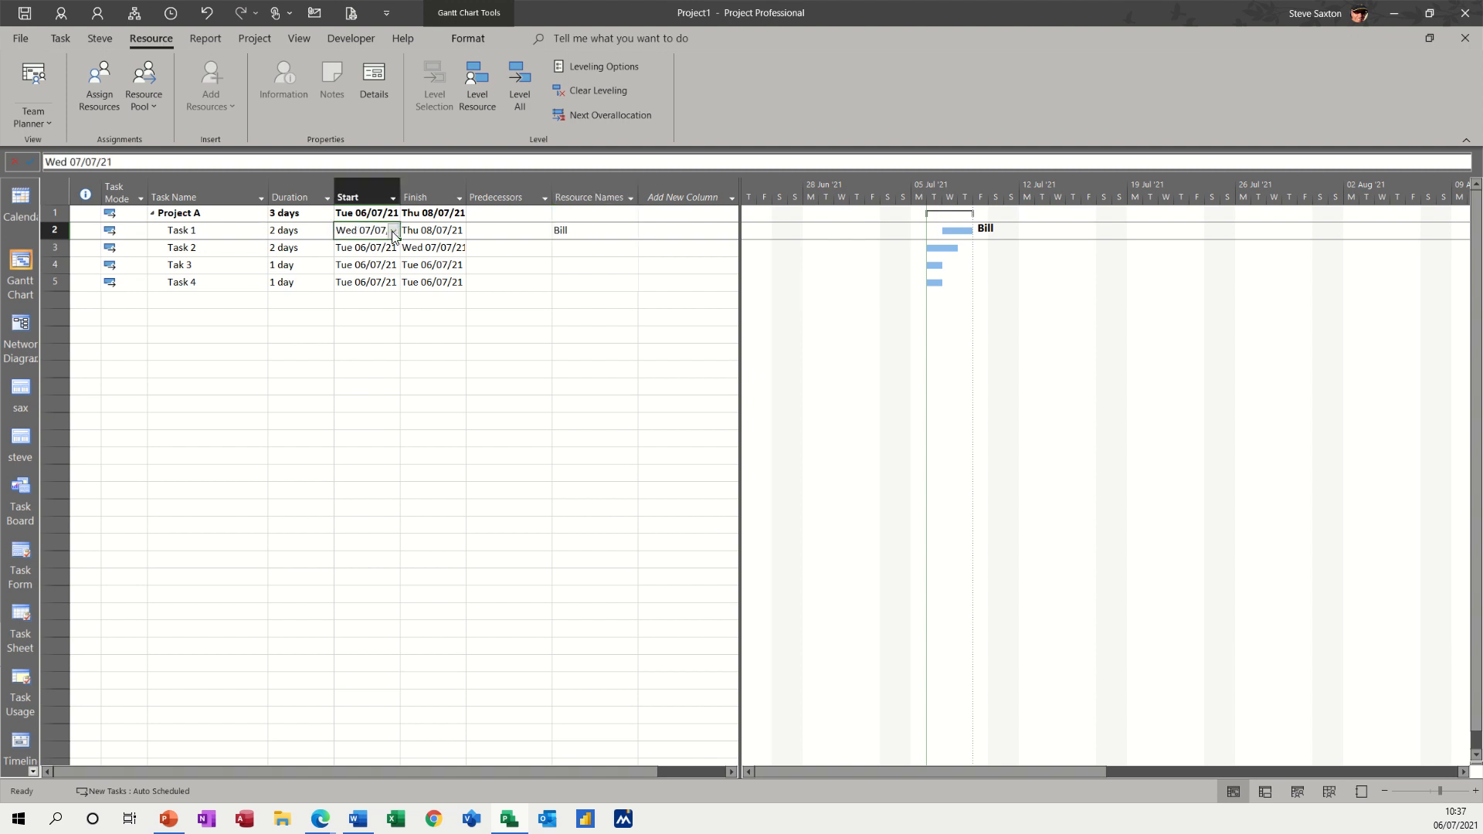
{"action": "left_click", "coordinate": [393, 230]}
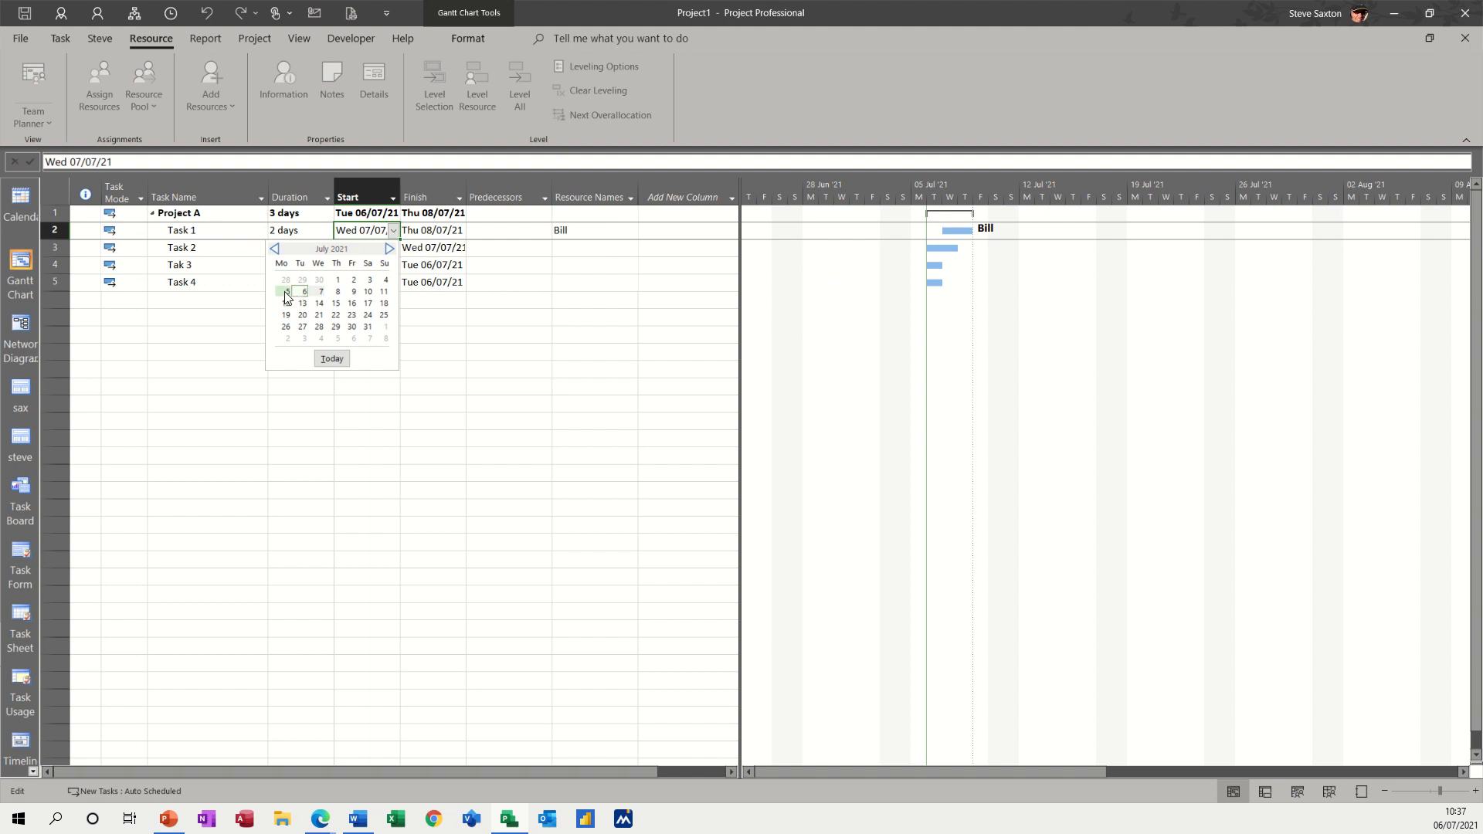
{"action": "left_click", "coordinate": [284, 292]}
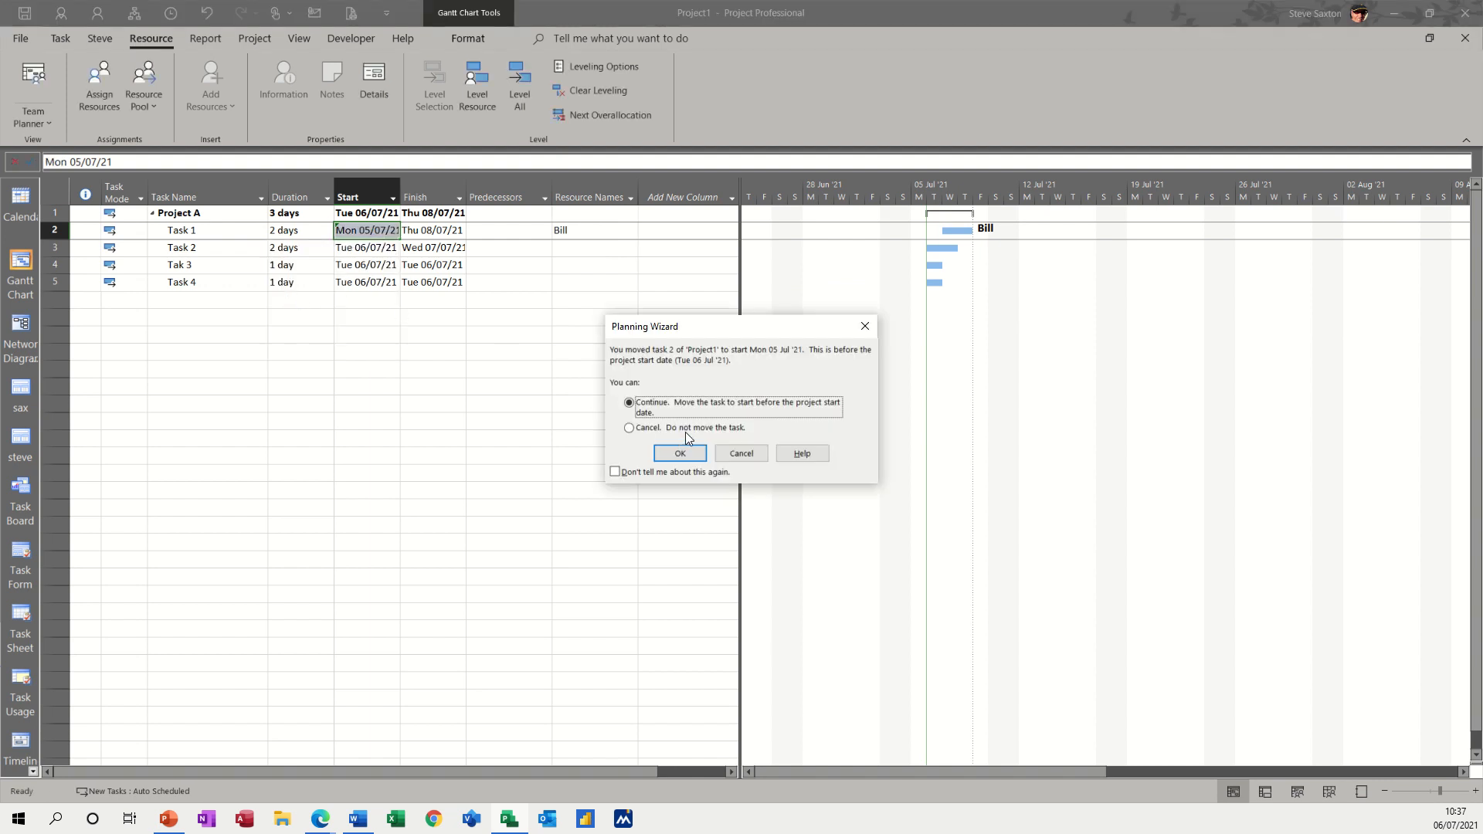
{"action": "mouse_move", "coordinate": [853, 377]}
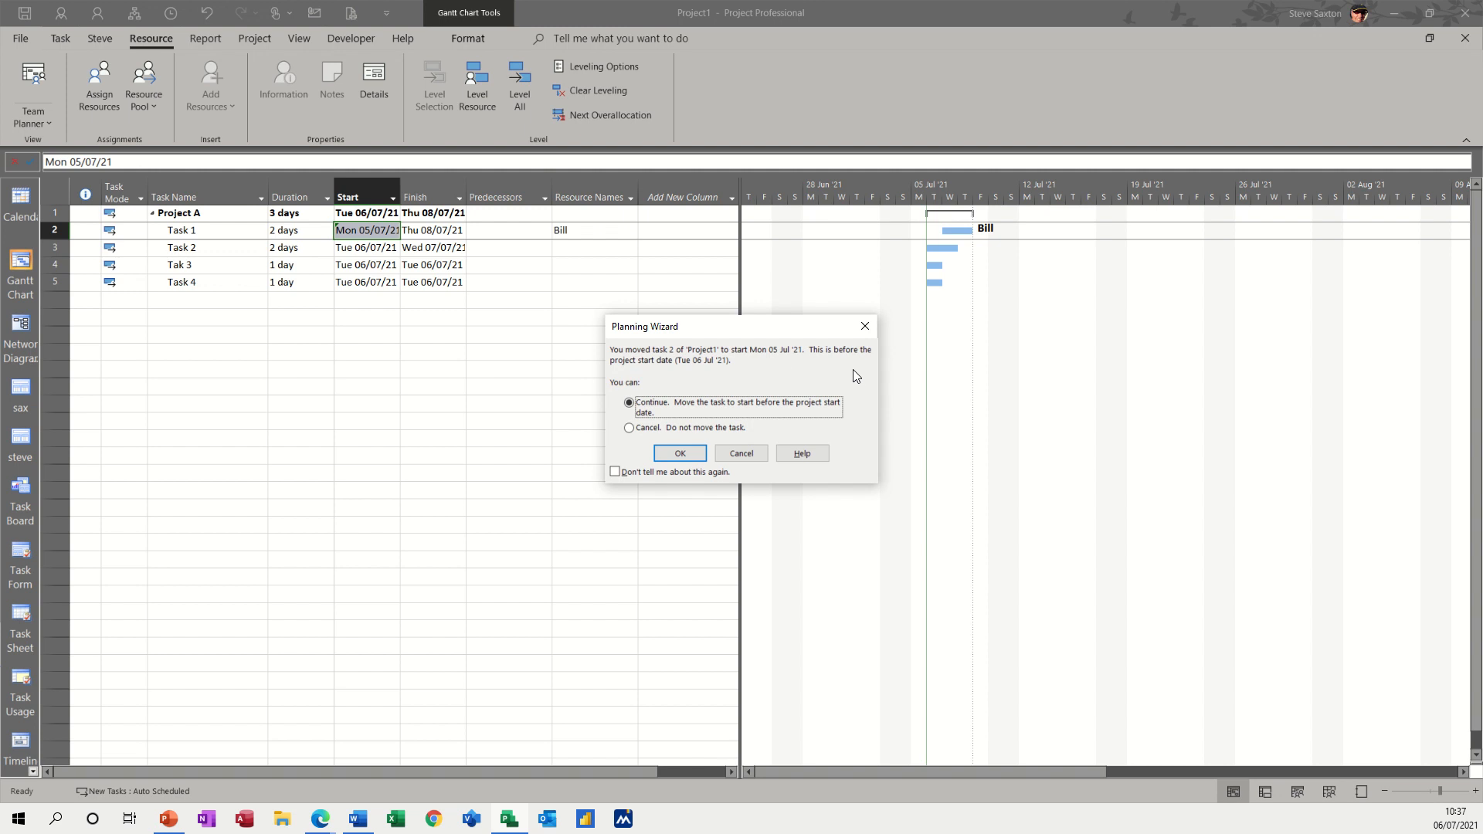
{"action": "mouse_move", "coordinate": [678, 453]}
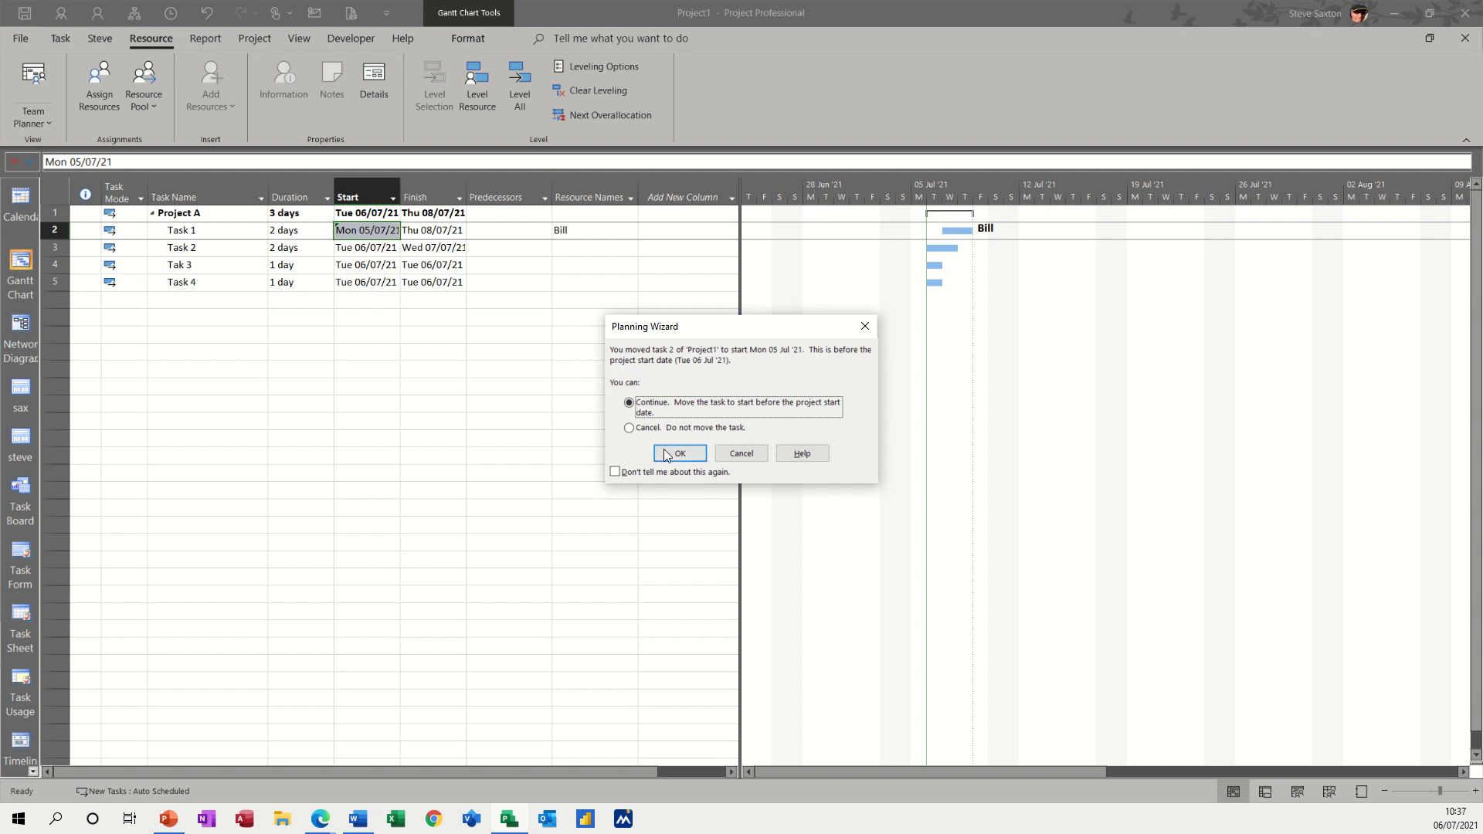
{"action": "left_click", "coordinate": [678, 452]}
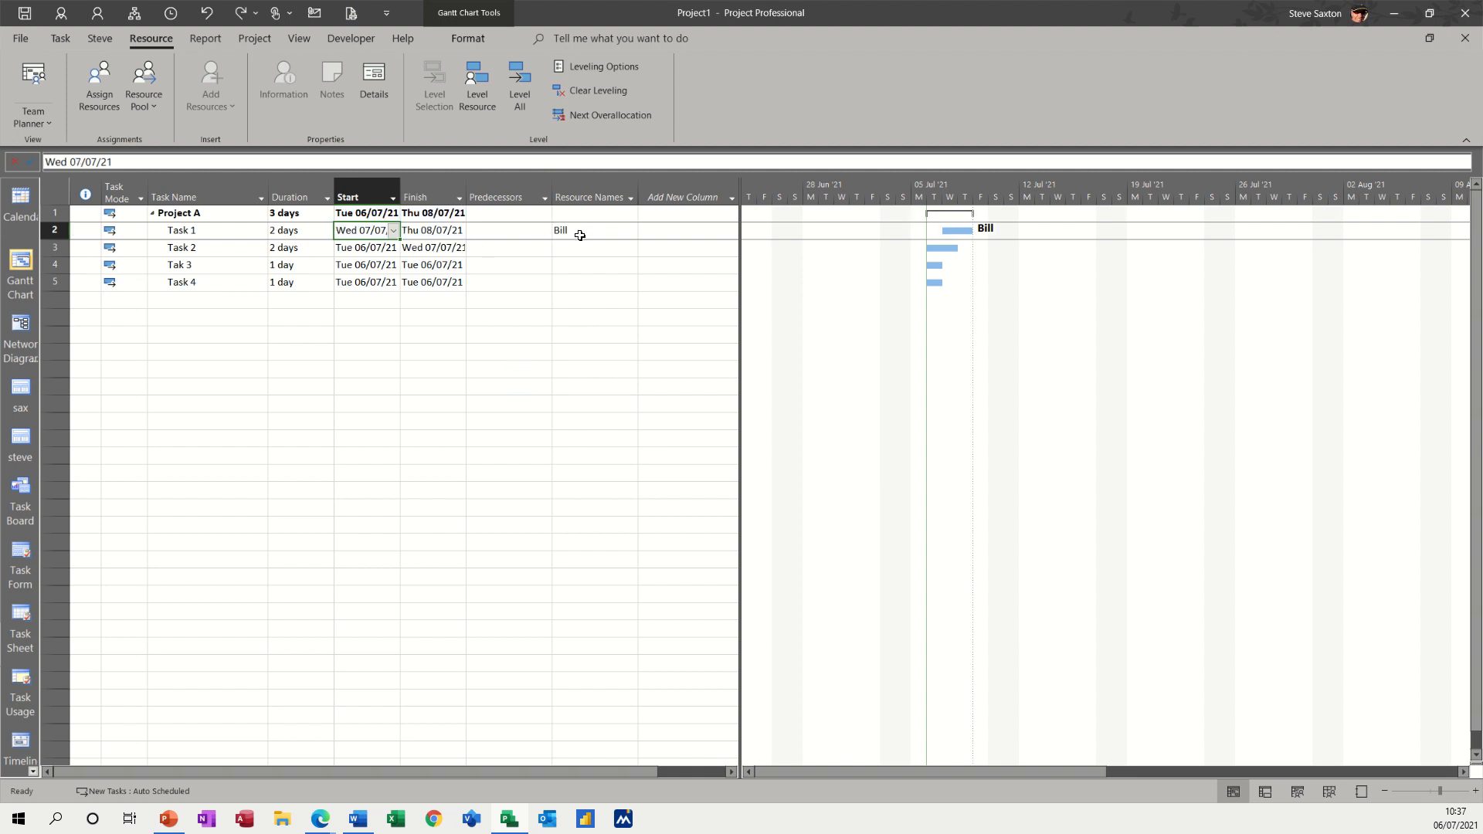
{"action": "mouse_move", "coordinate": [928, 239]}
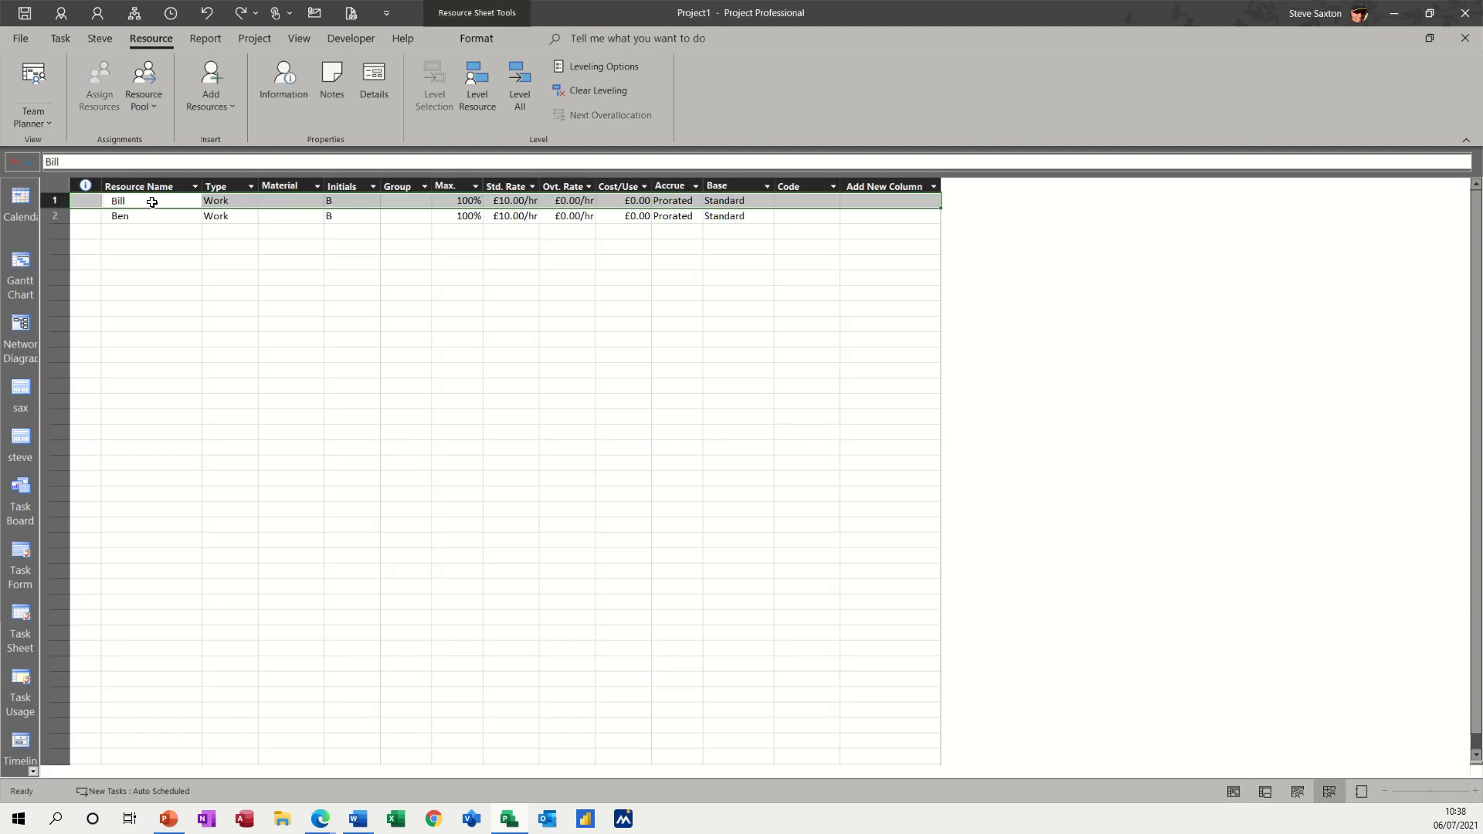
- Review Bill's Work Weeks calendar, cancel without changes, and return to the Gantt chart
{"action": "double_click", "coordinate": [117, 201]}
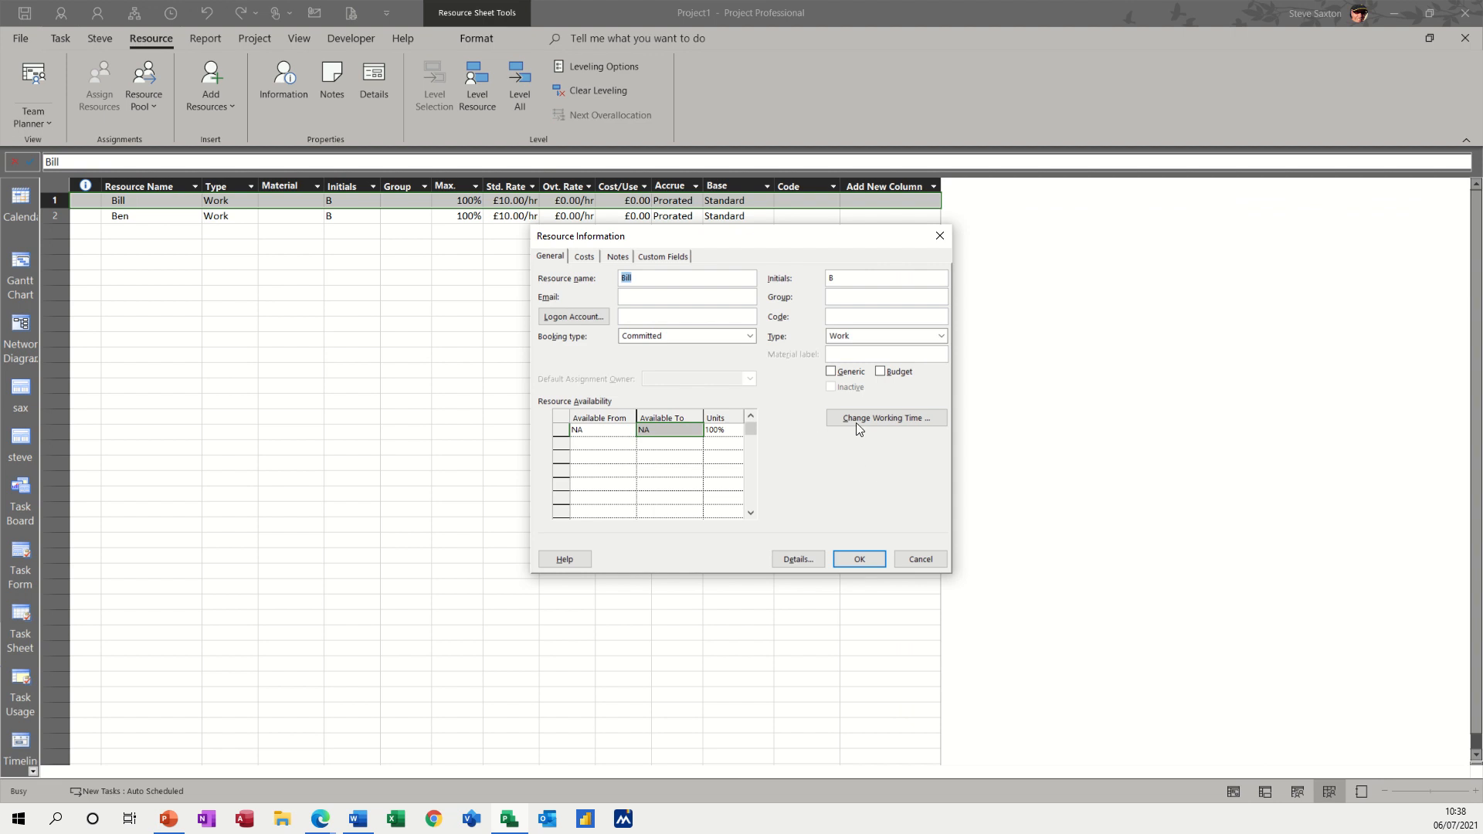
{"action": "left_click", "coordinate": [883, 419]}
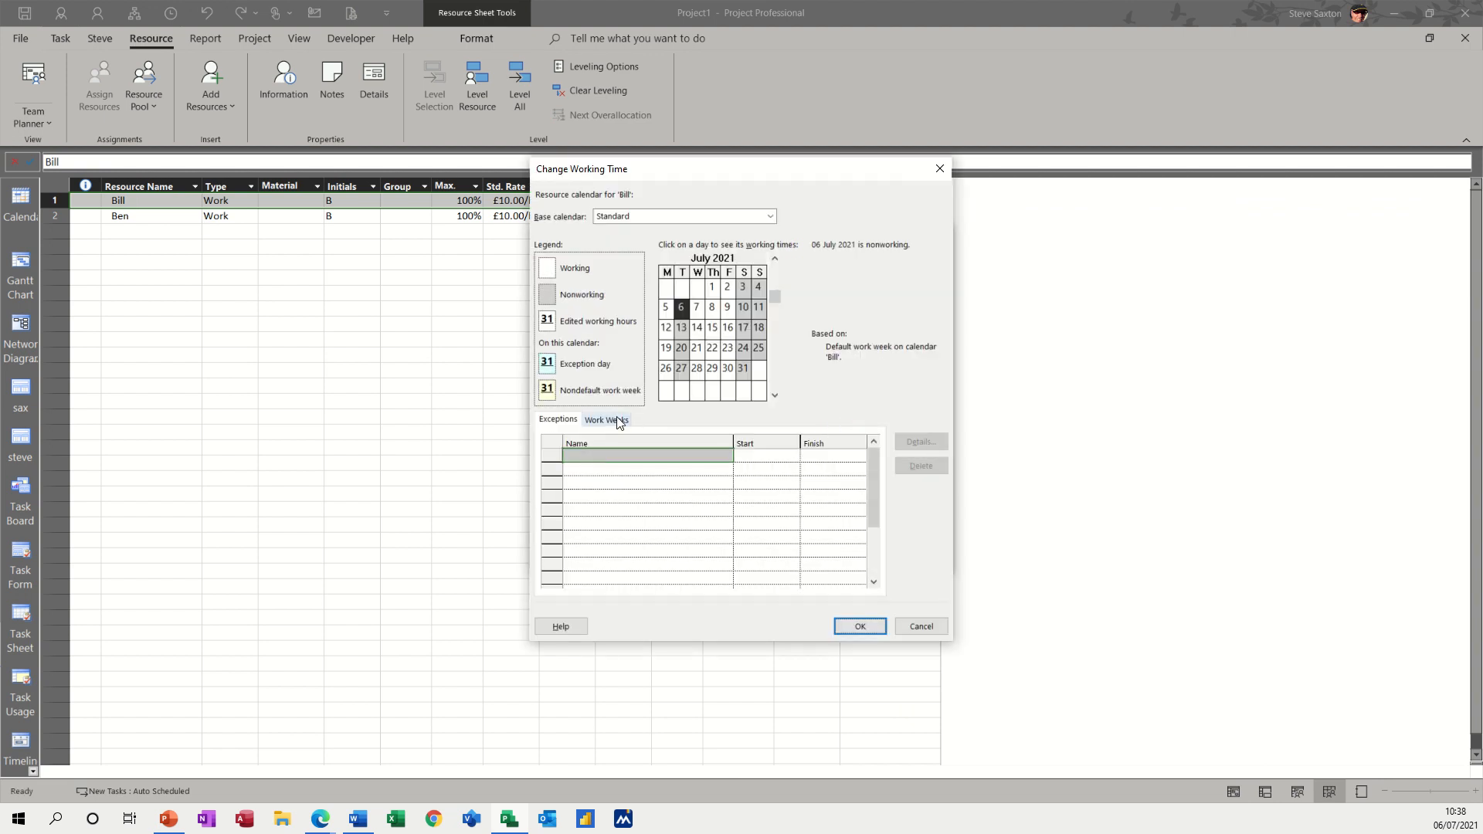
{"action": "left_click", "coordinate": [606, 419]}
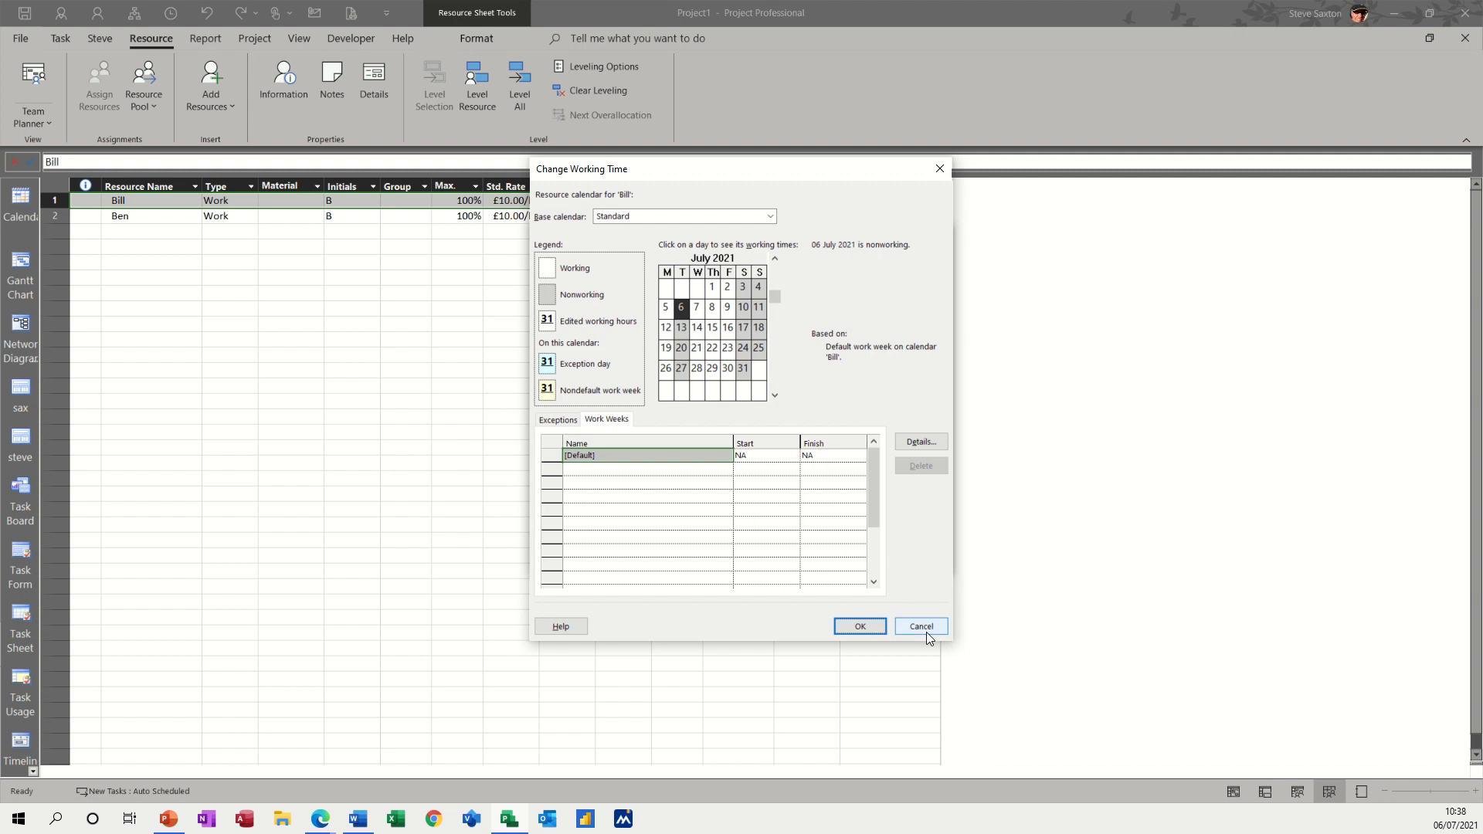
{"action": "left_click", "coordinate": [918, 626]}
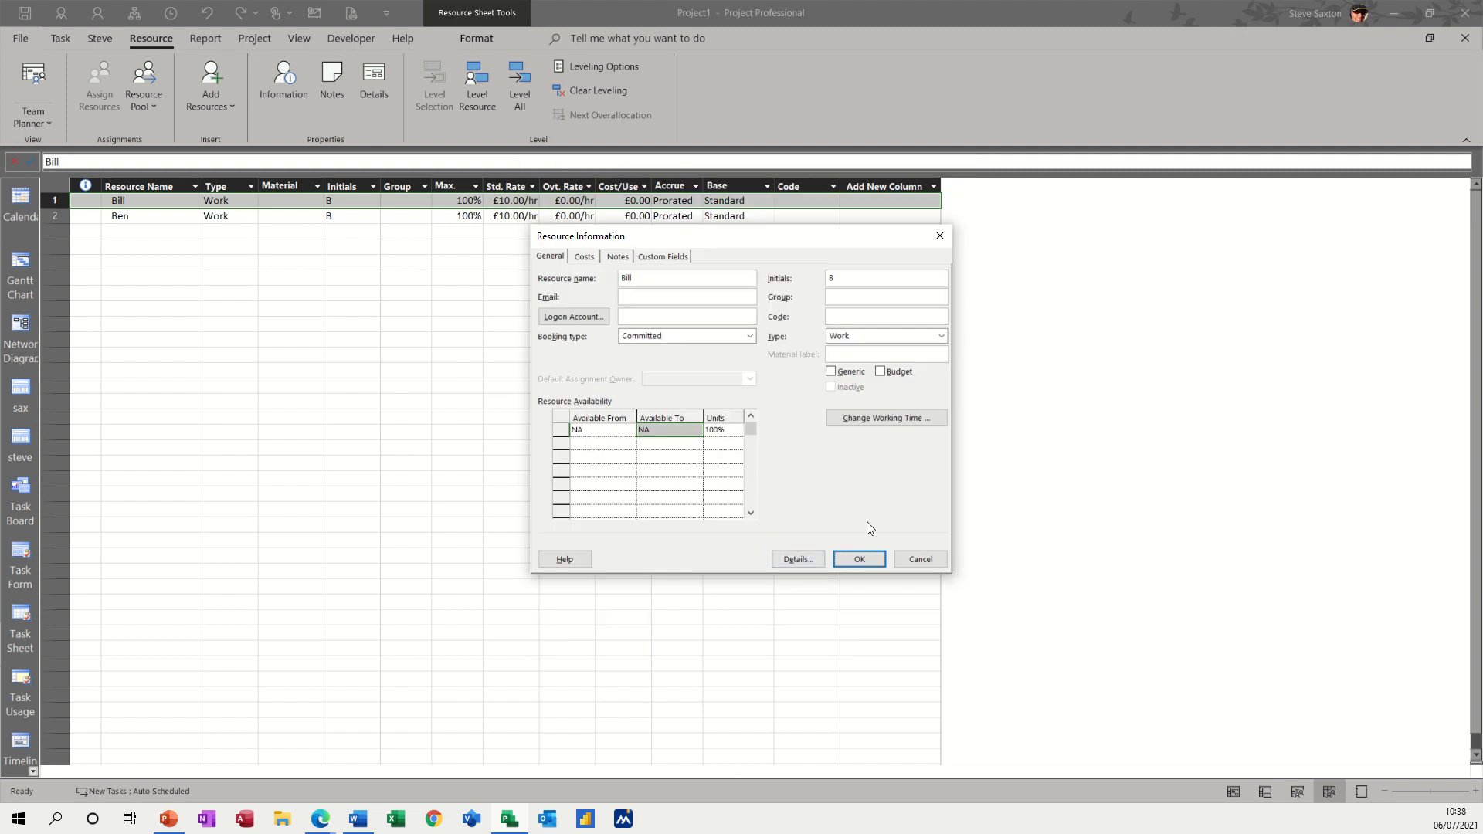
{"action": "left_click", "coordinate": [858, 558]}
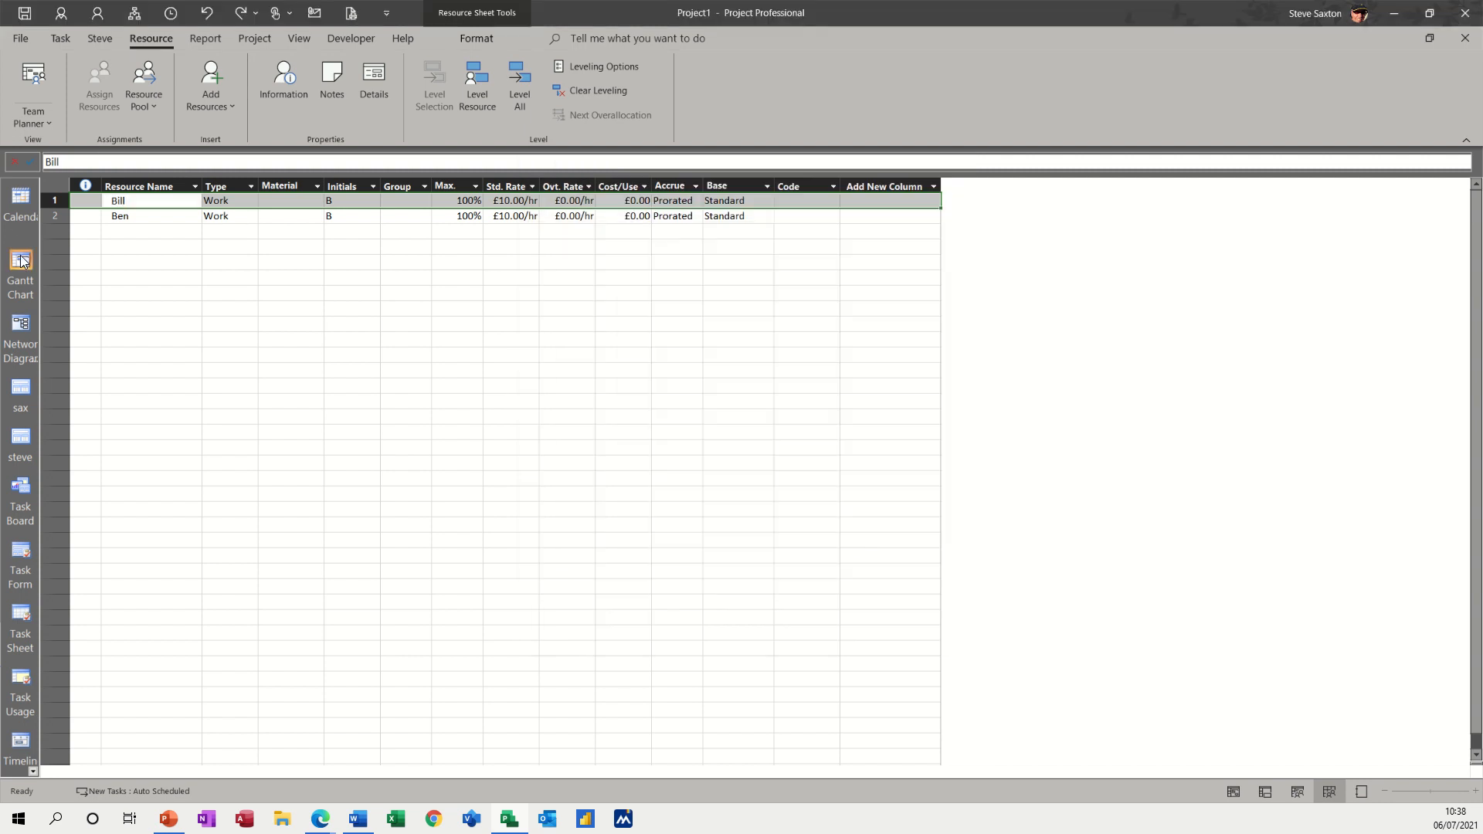
{"action": "left_click", "coordinate": [20, 264]}
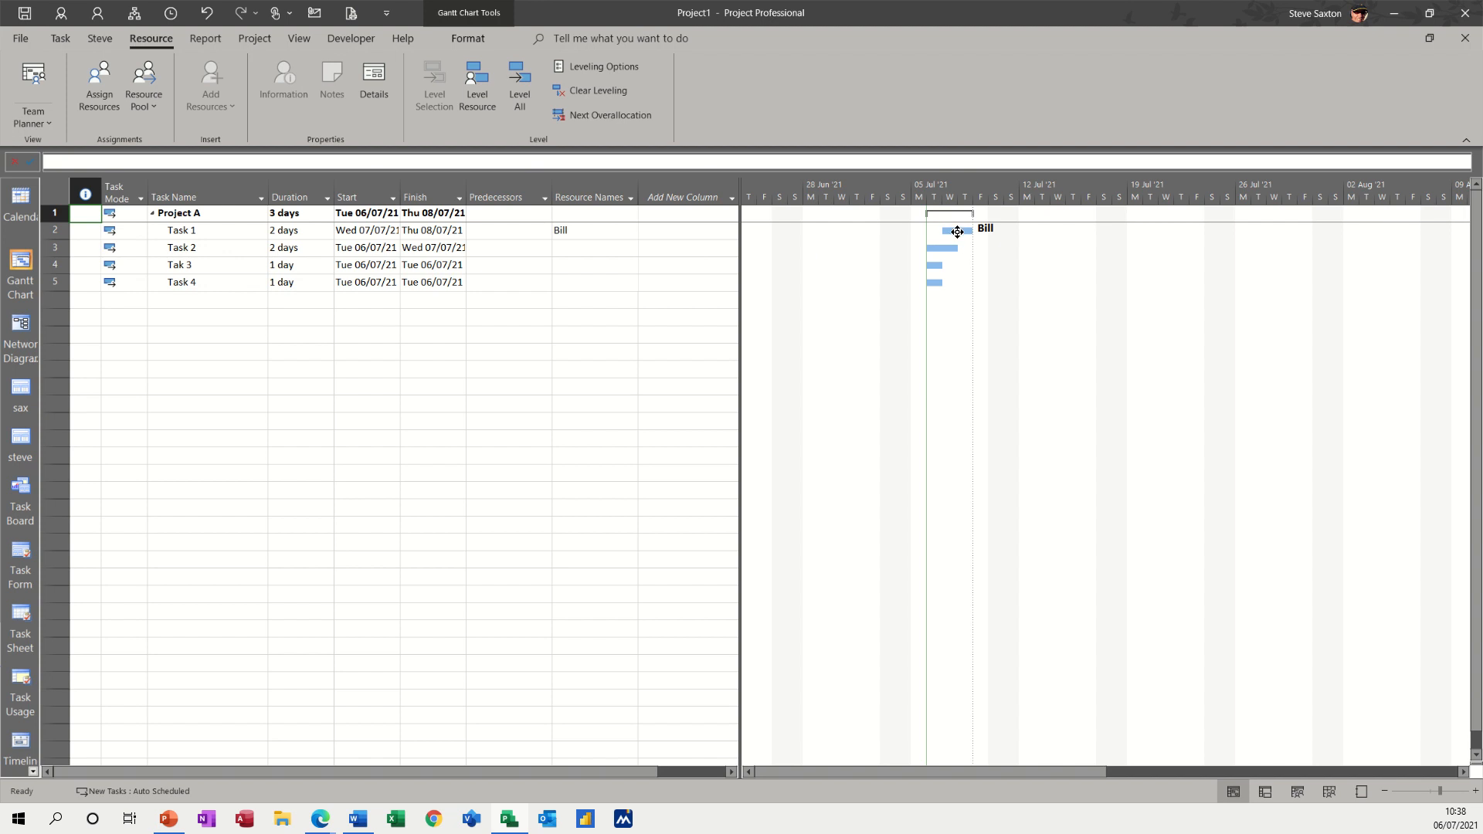
{"action": "mouse_move", "coordinate": [945, 230]}
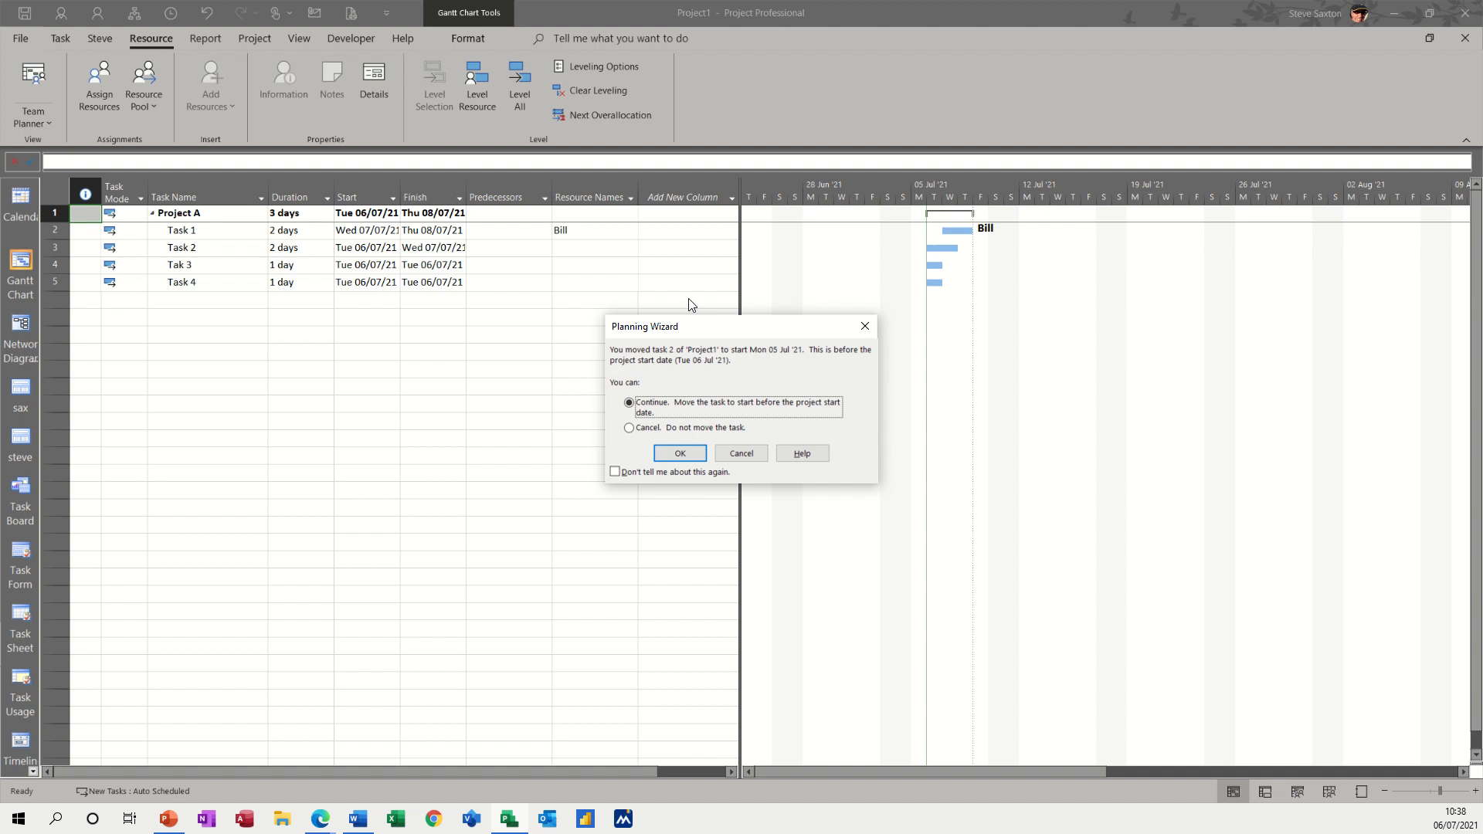
{"action": "mouse_move", "coordinate": [789, 360]}
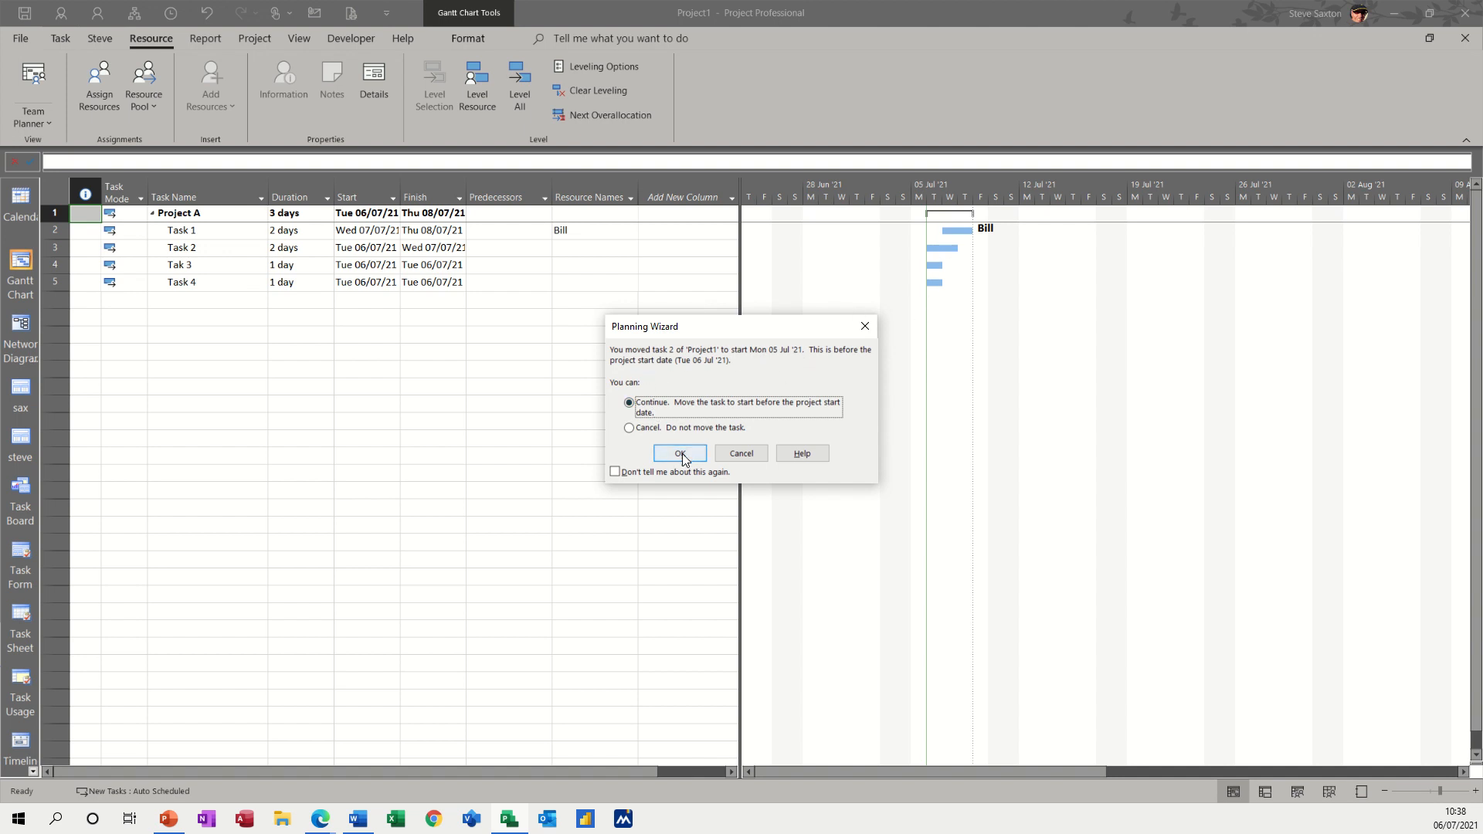
{"action": "mouse_move", "coordinate": [630, 459]}
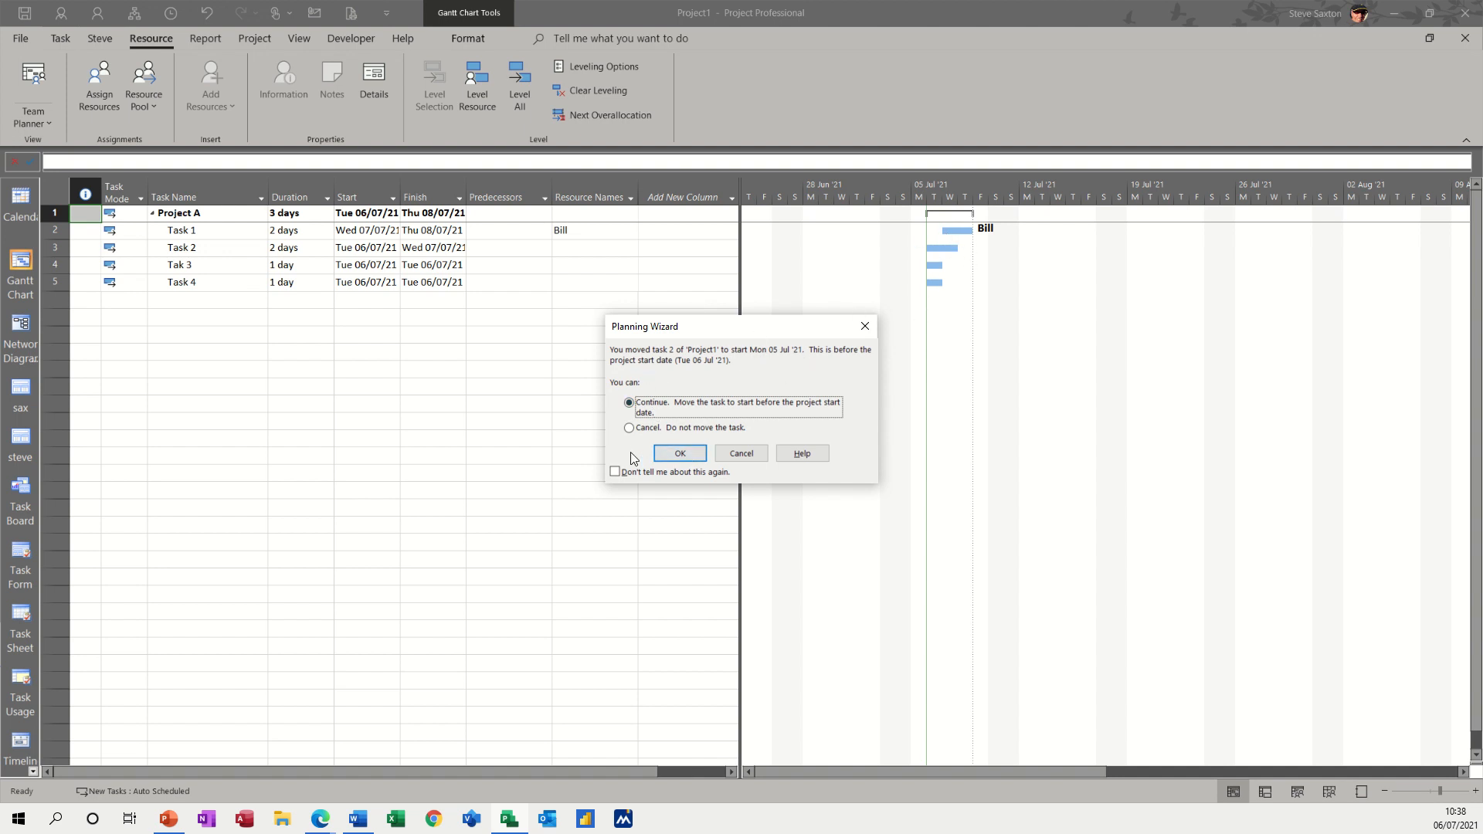
- Change Task 1's Resource Names from Bill to Ben using the cell dropdown
{"action": "left_click", "coordinate": [679, 453]}
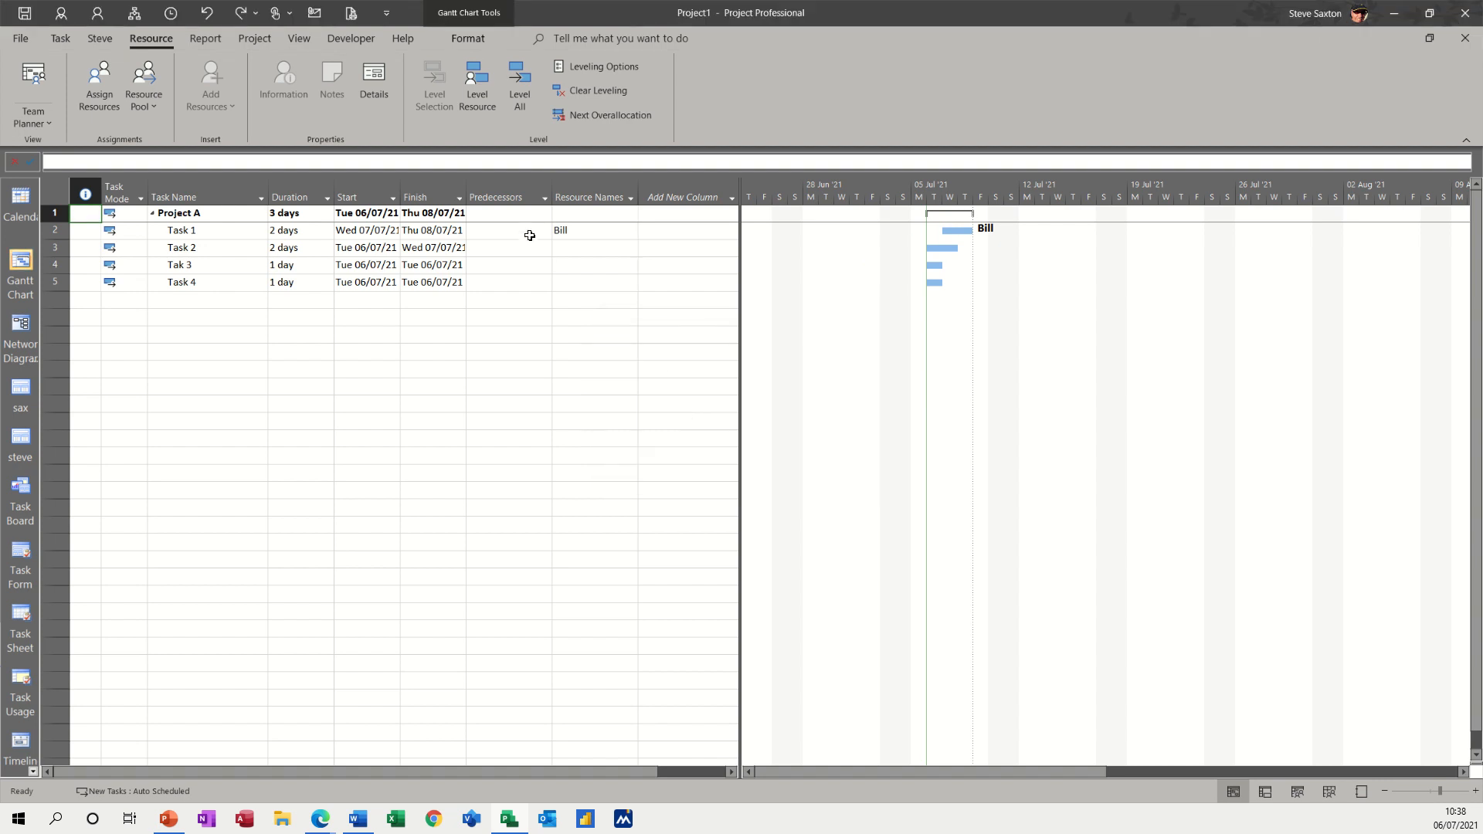
{"action": "left_click", "coordinate": [587, 230]}
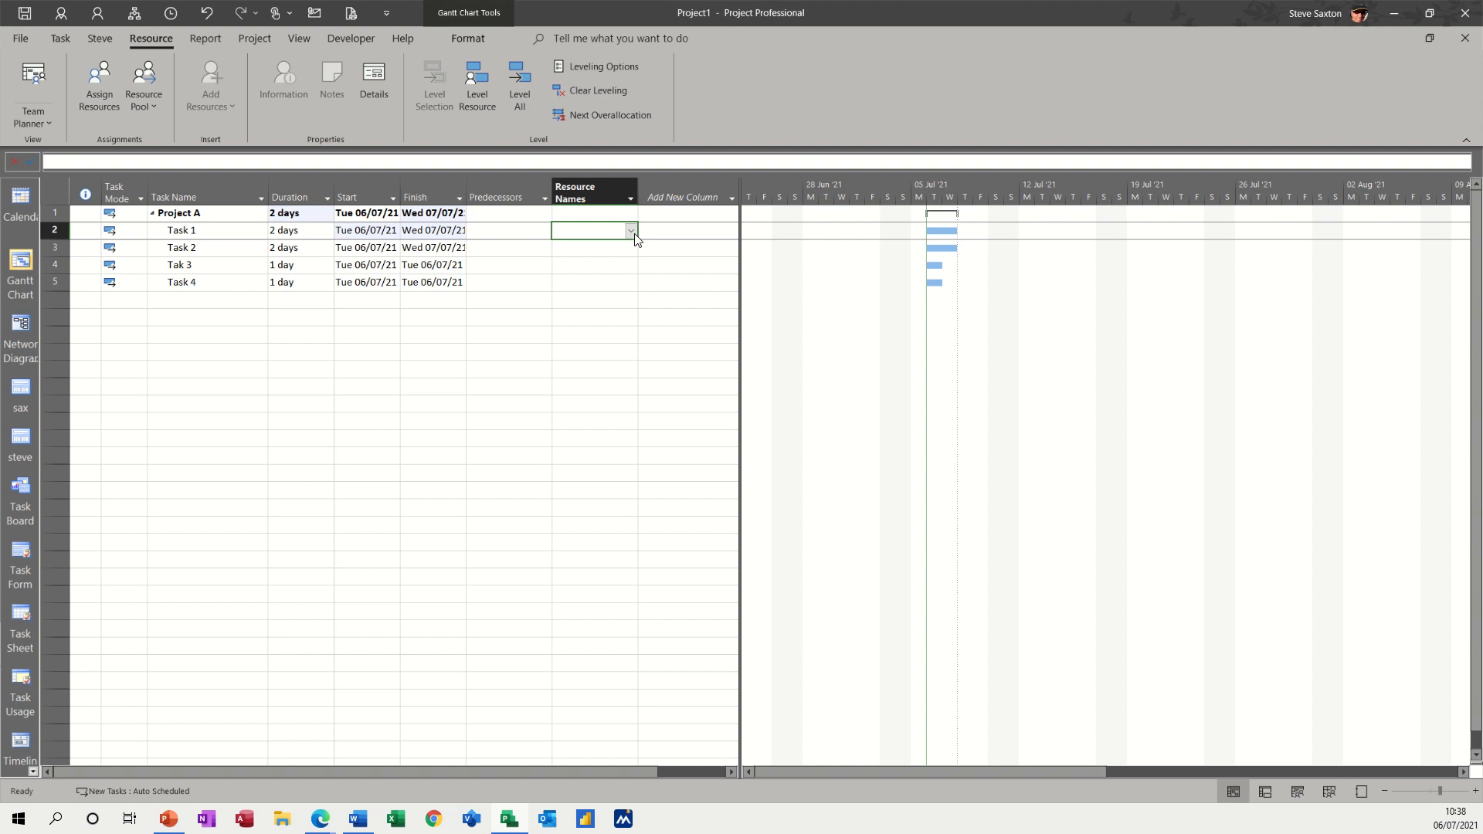
{"action": "left_click", "coordinate": [630, 230]}
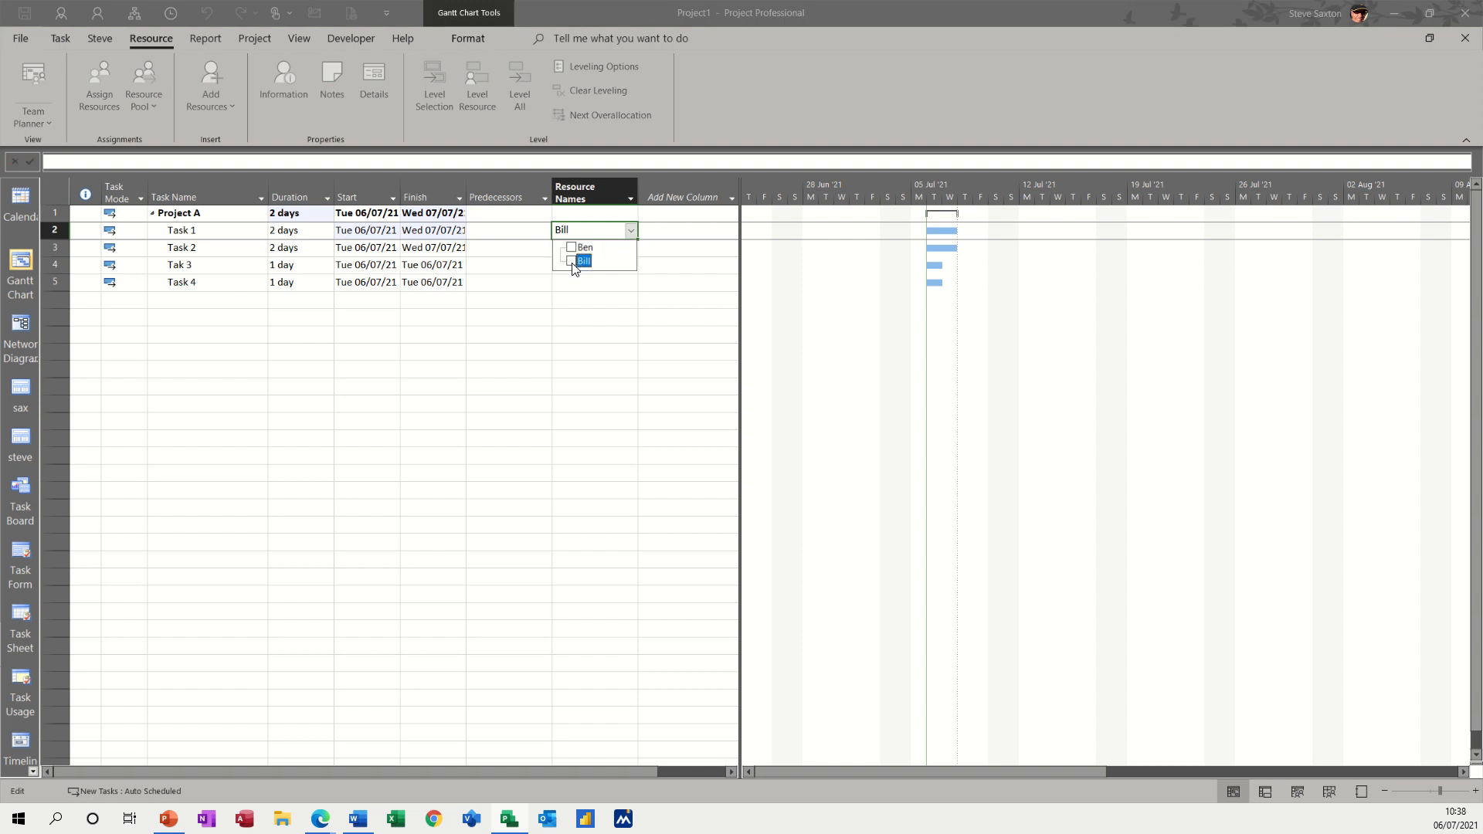
{"action": "left_click", "coordinate": [571, 259]}
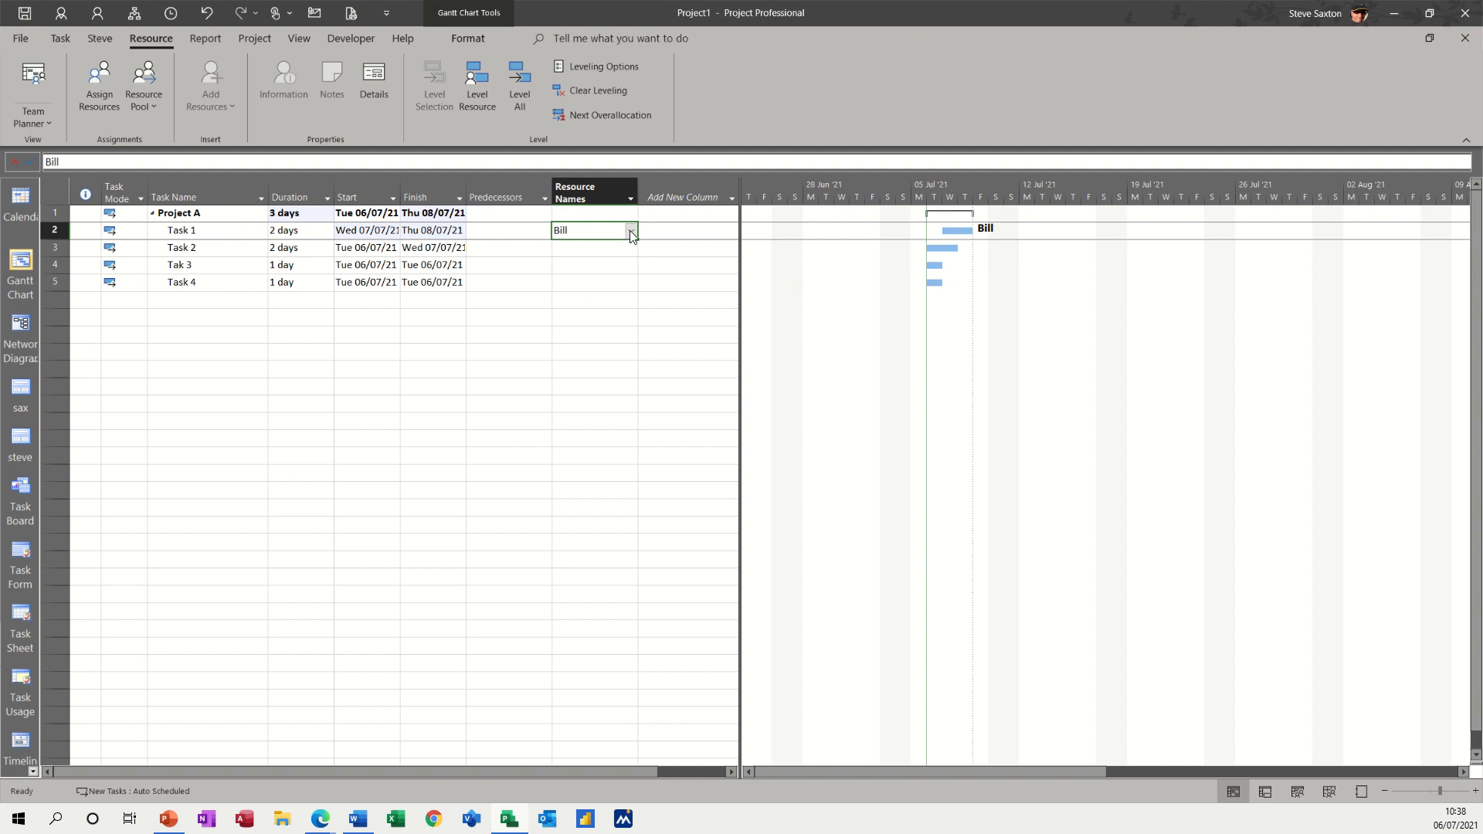
{"action": "left_click", "coordinate": [628, 230]}
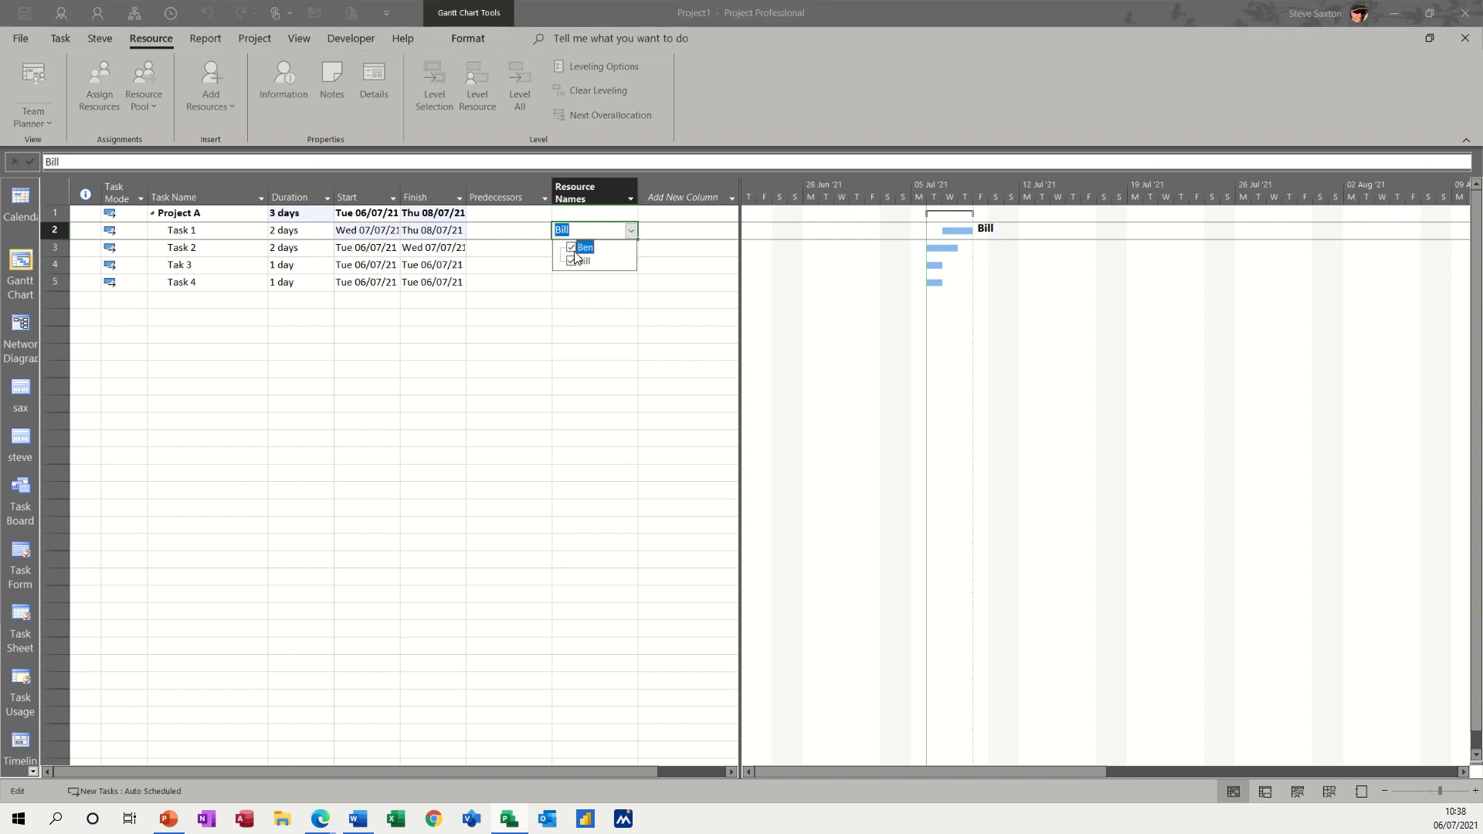
{"action": "left_click", "coordinate": [571, 247]}
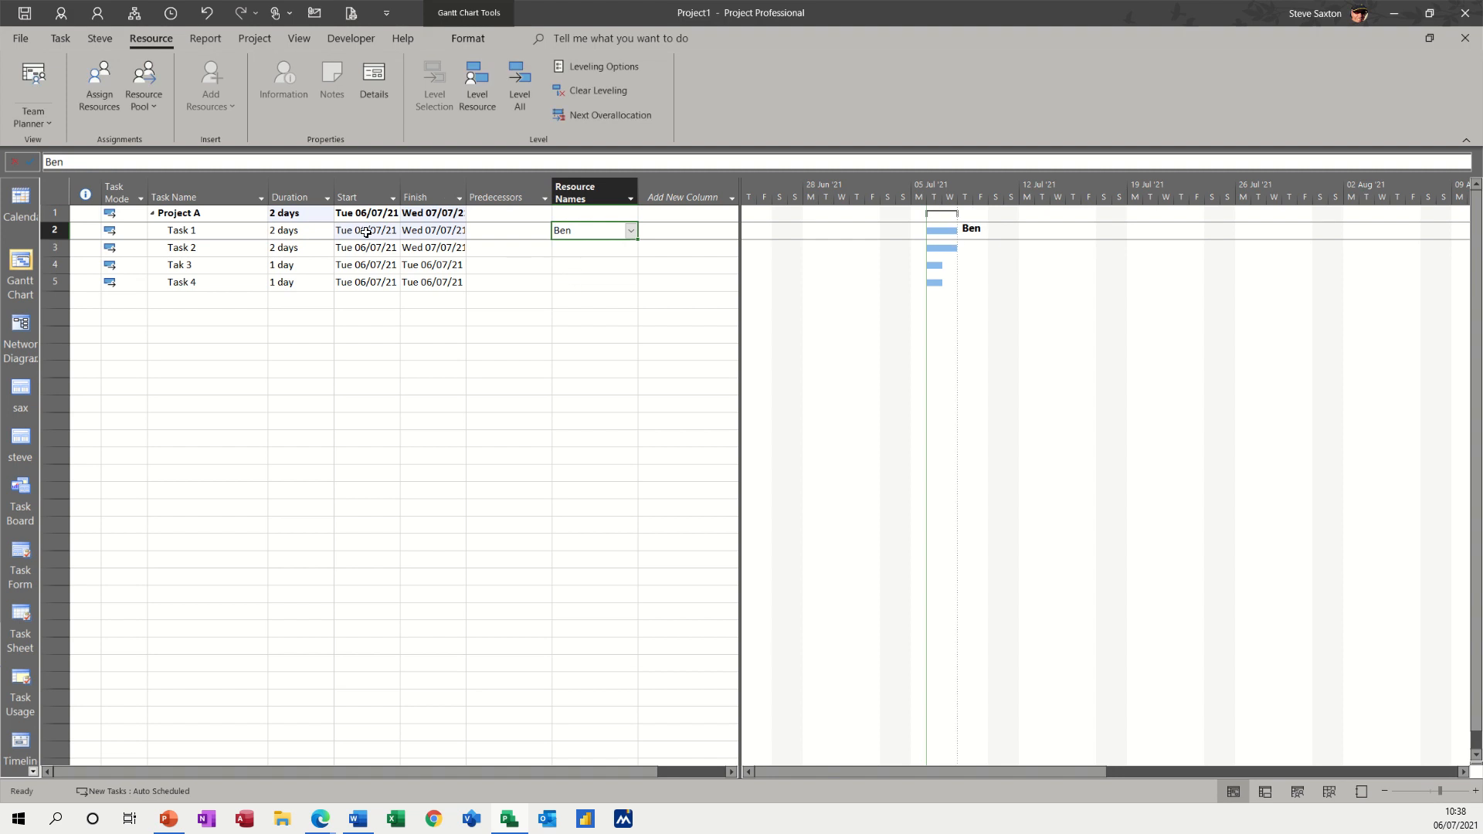
{"action": "mouse_move", "coordinate": [1318, 783]}
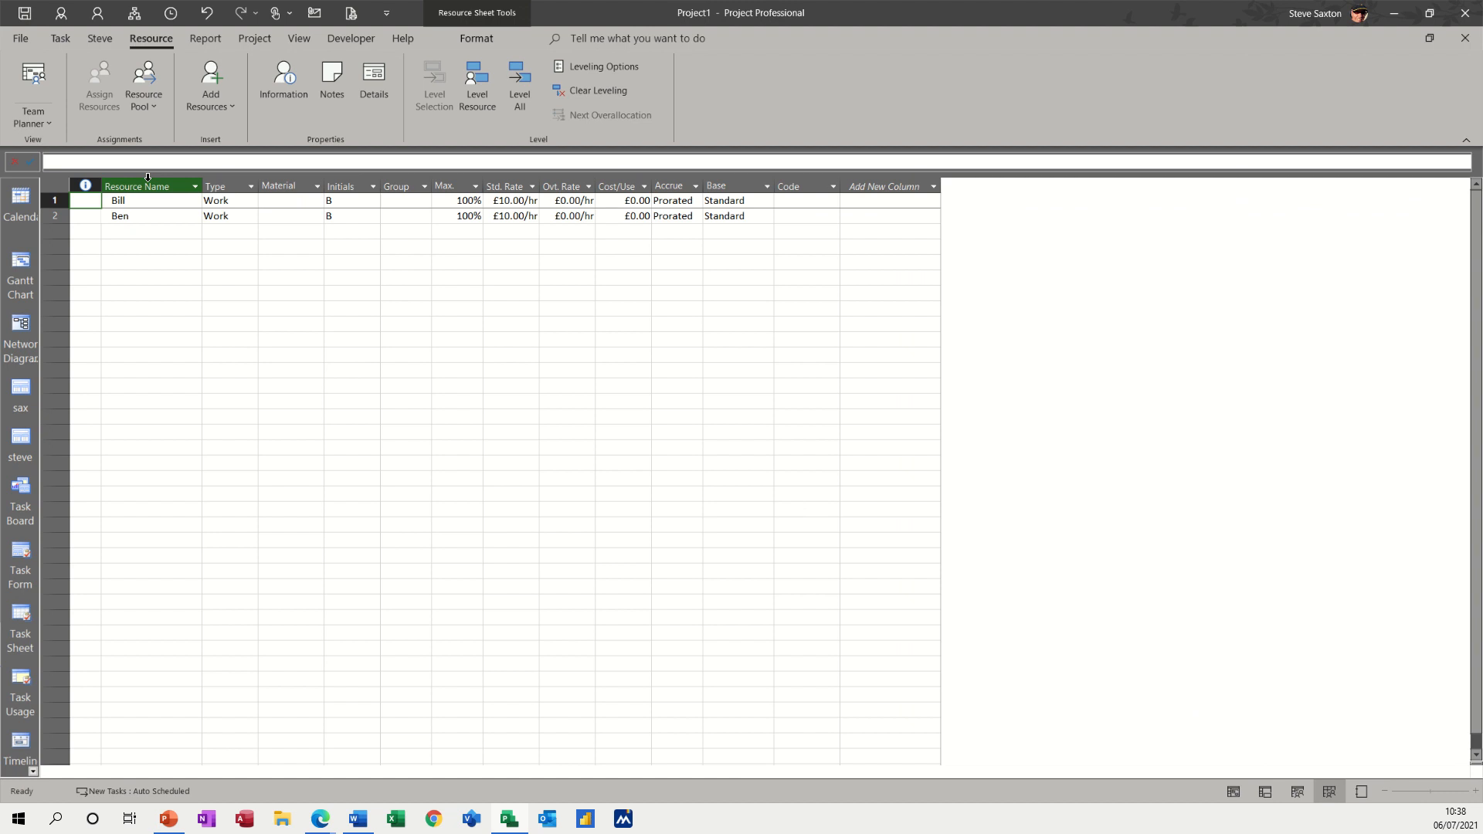
- Set Bill's first availability period from 12/07/2021 to 16/07/2021
{"action": "double_click", "coordinate": [117, 200]}
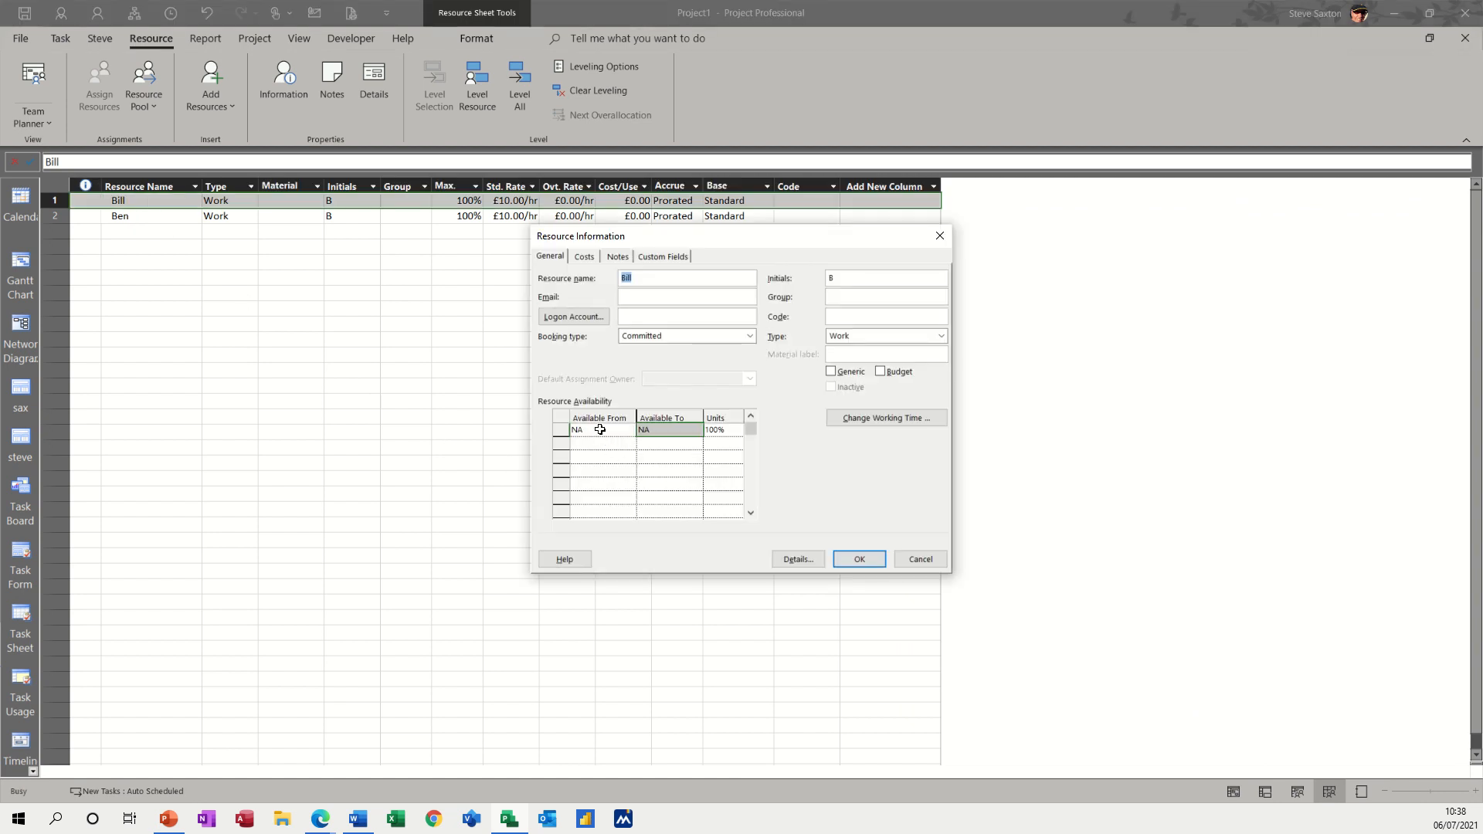
{"action": "left_click", "coordinate": [628, 429]}
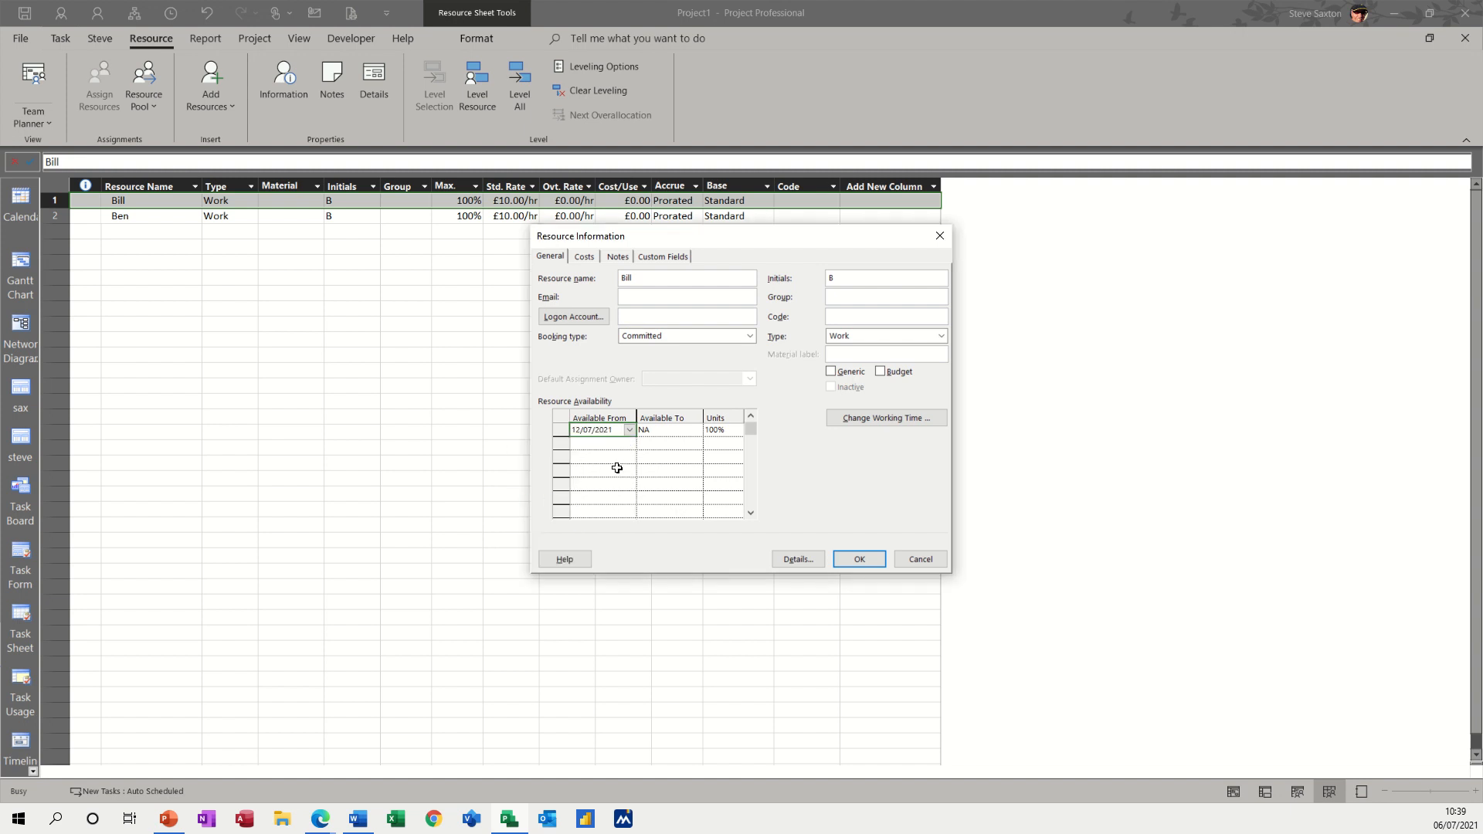
{"action": "left_click", "coordinate": [667, 430]}
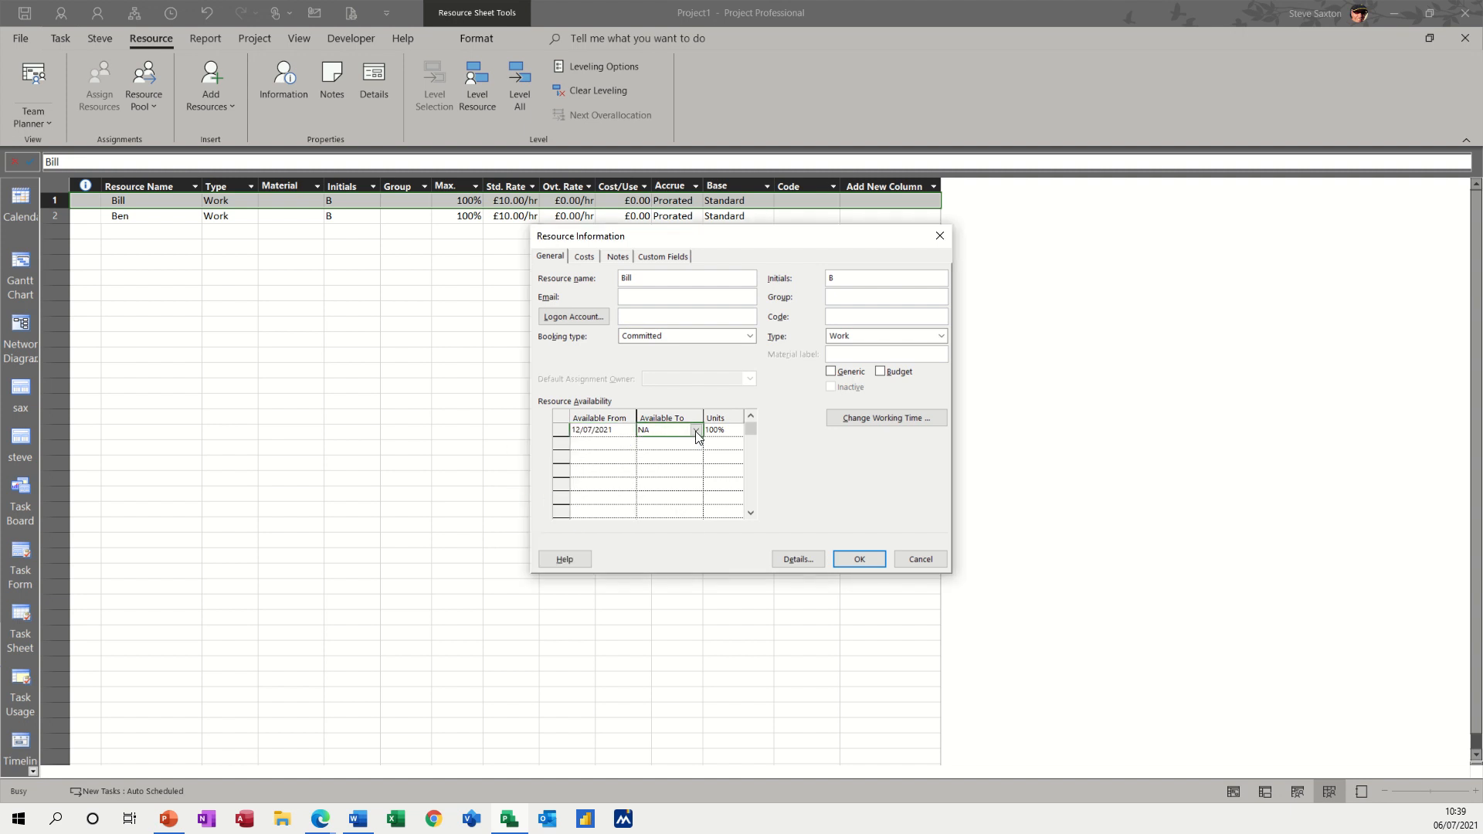
{"action": "left_click", "coordinate": [695, 430]}
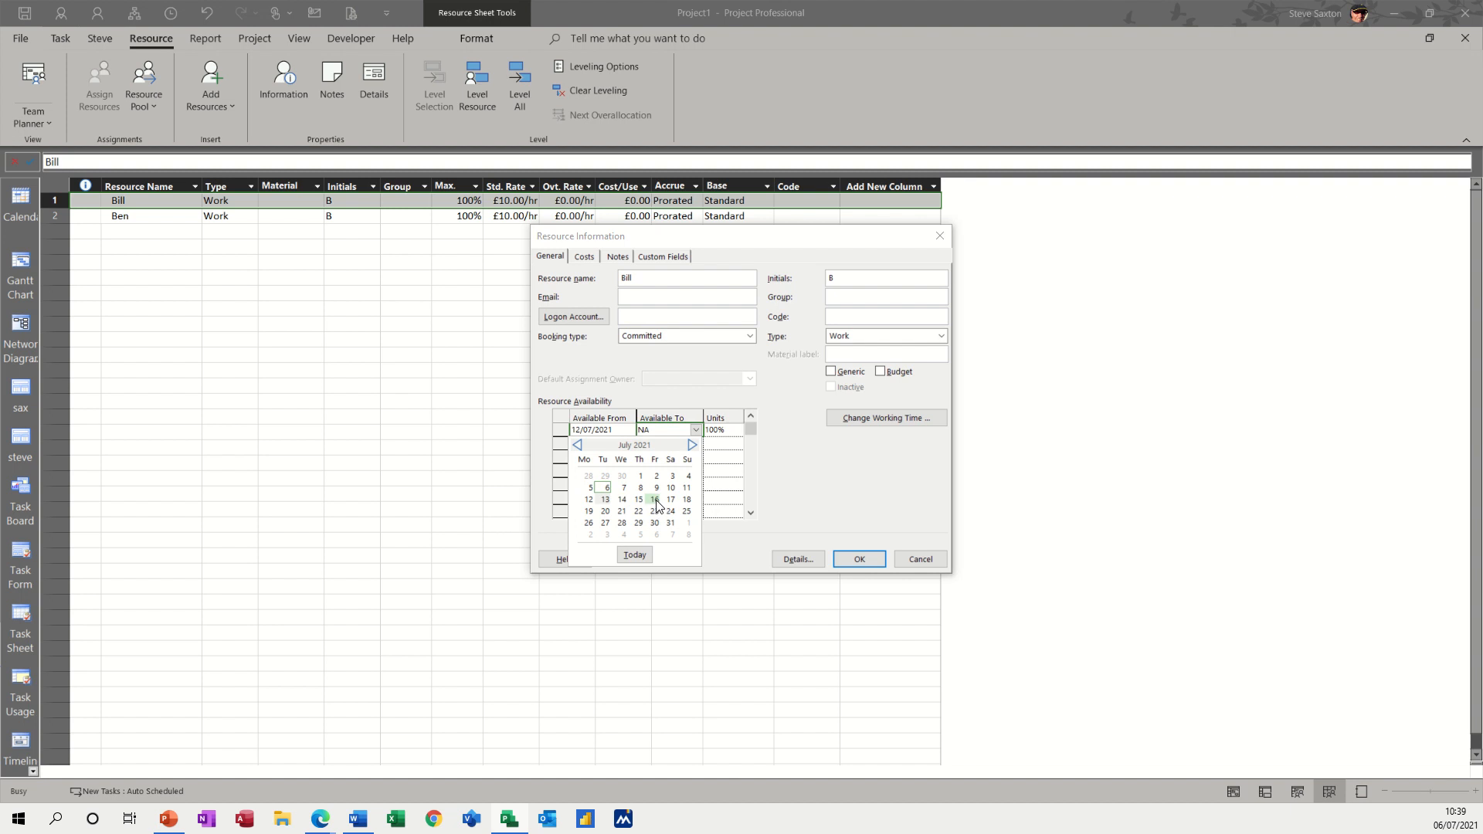
{"action": "left_click", "coordinate": [655, 499]}
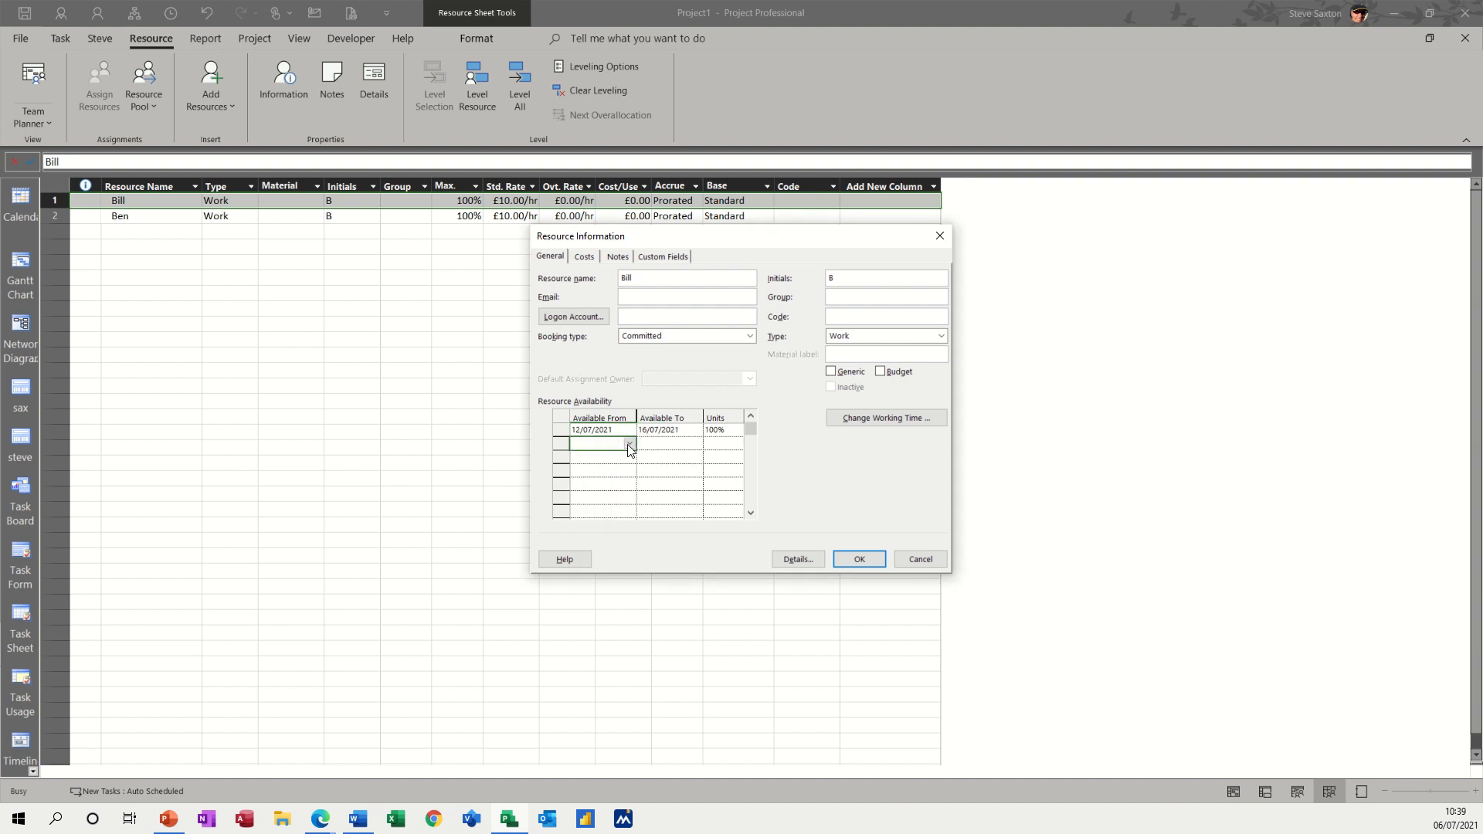
- Add a second availability period for Bill starting 26/07/2021 with To left as NA
{"action": "left_click", "coordinate": [629, 443]}
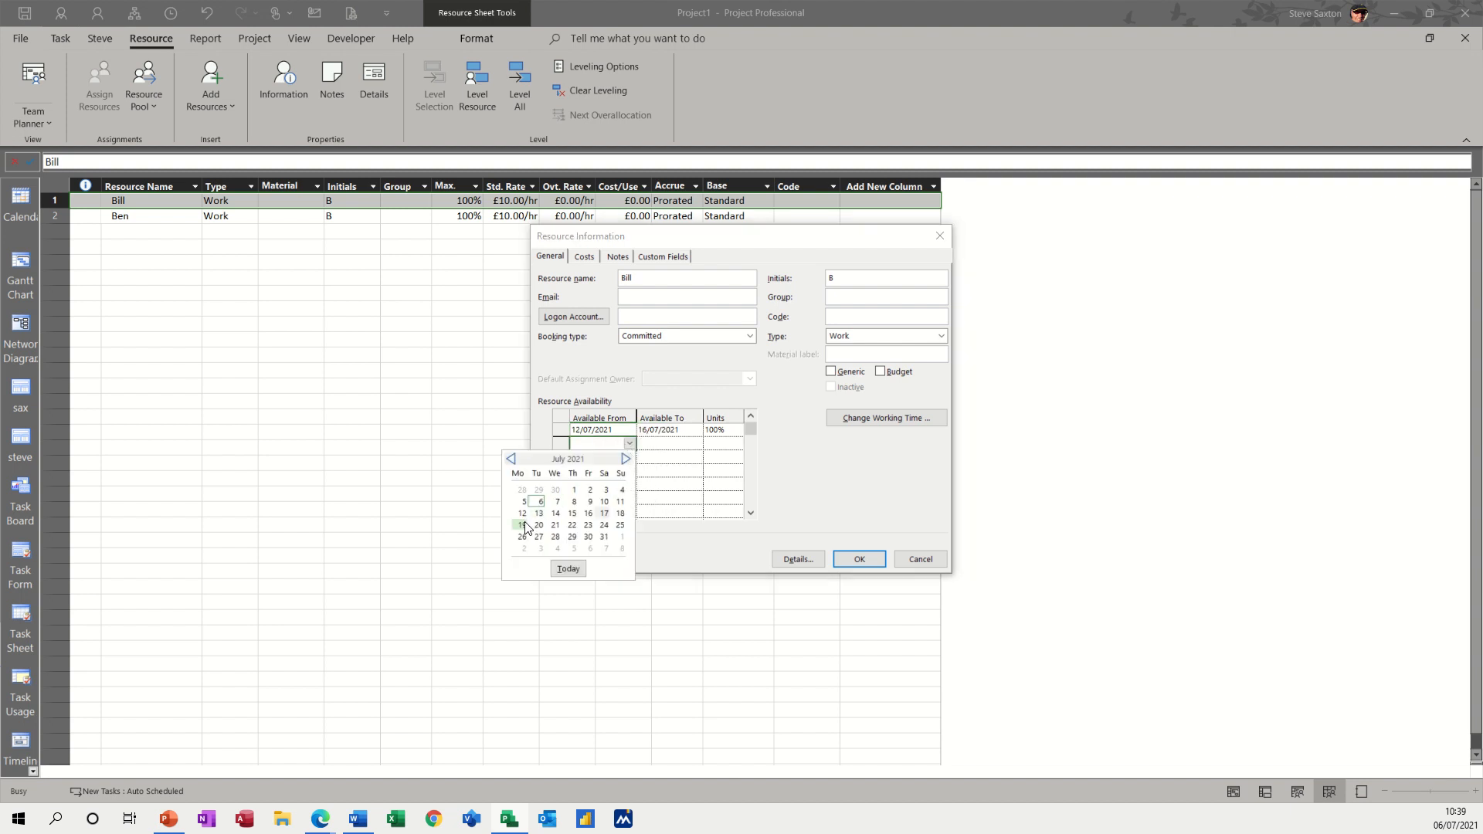
{"action": "left_click", "coordinate": [522, 525]}
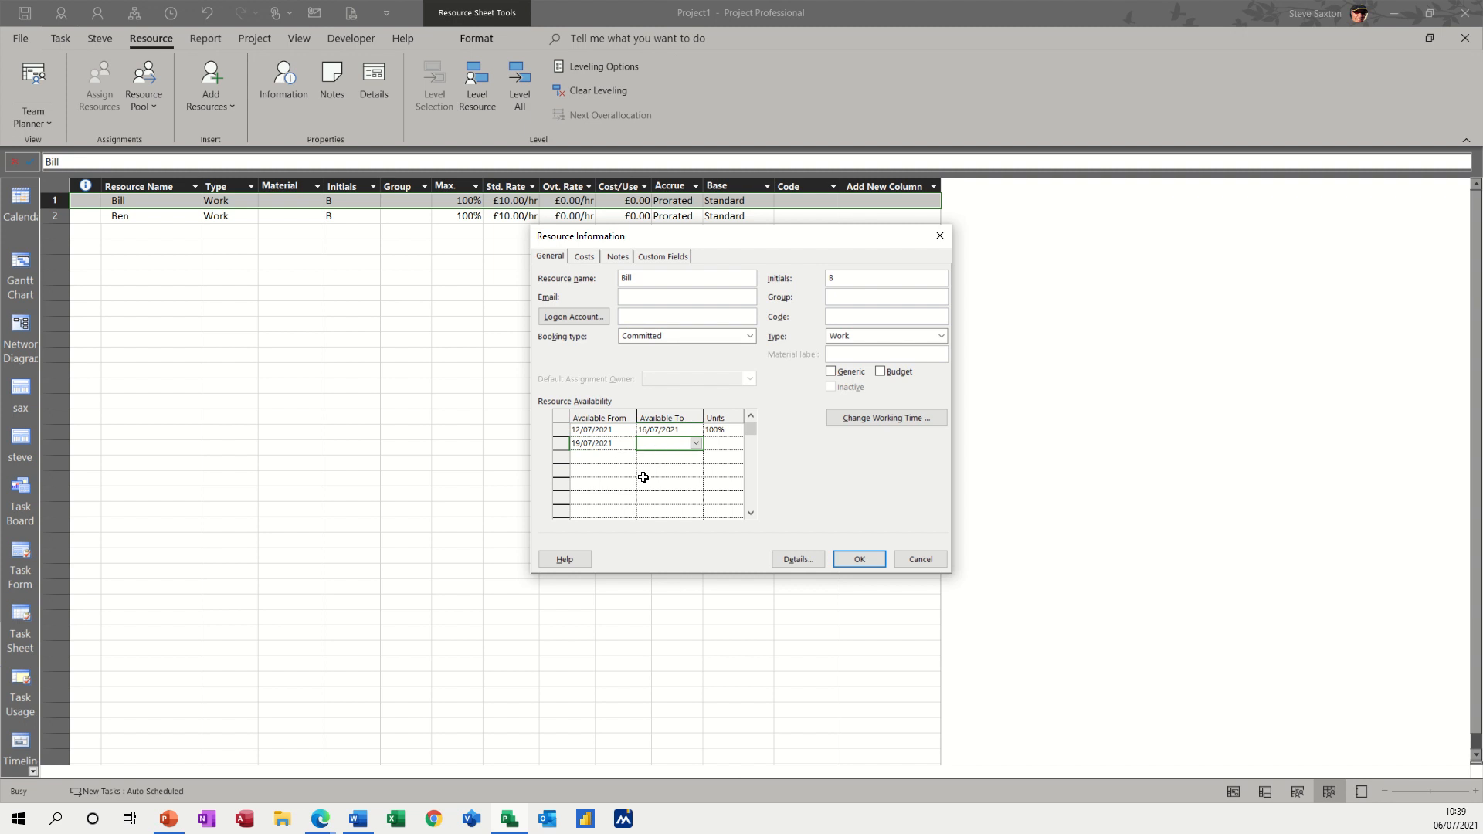
{"action": "type", "text": "NA"}
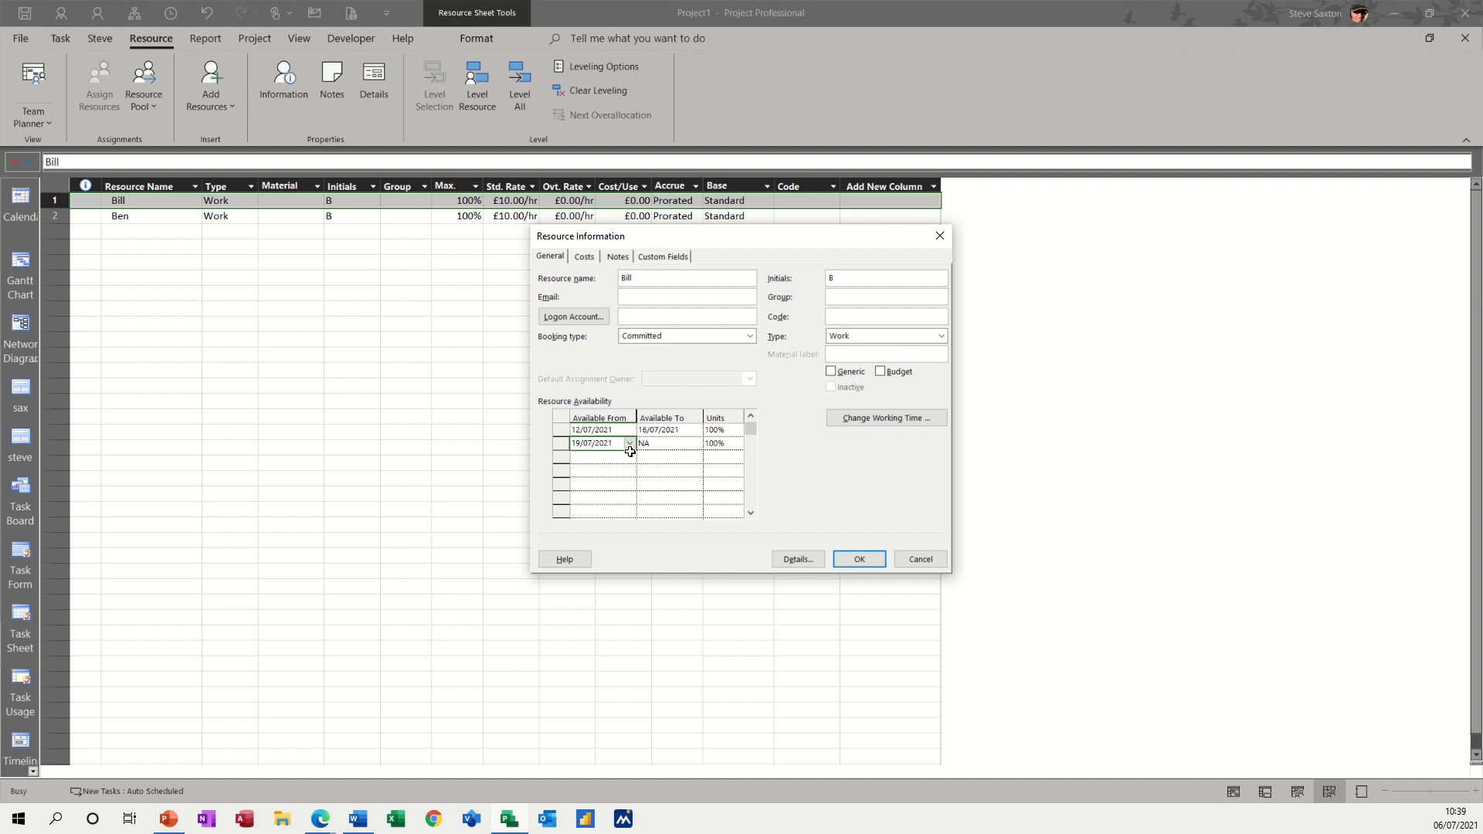
{"action": "left_click", "coordinate": [629, 443]}
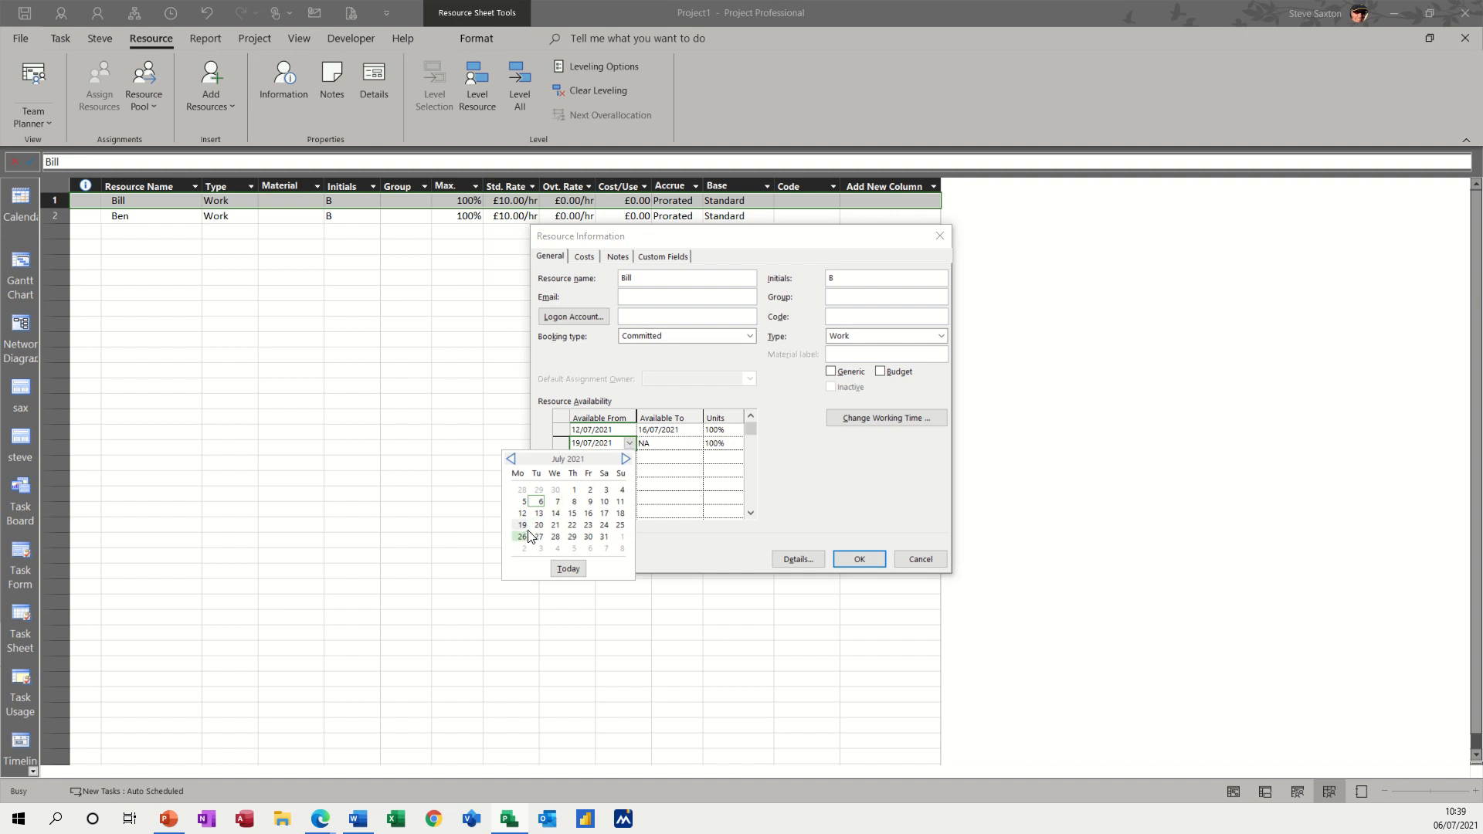
{"action": "left_click", "coordinate": [520, 535]}
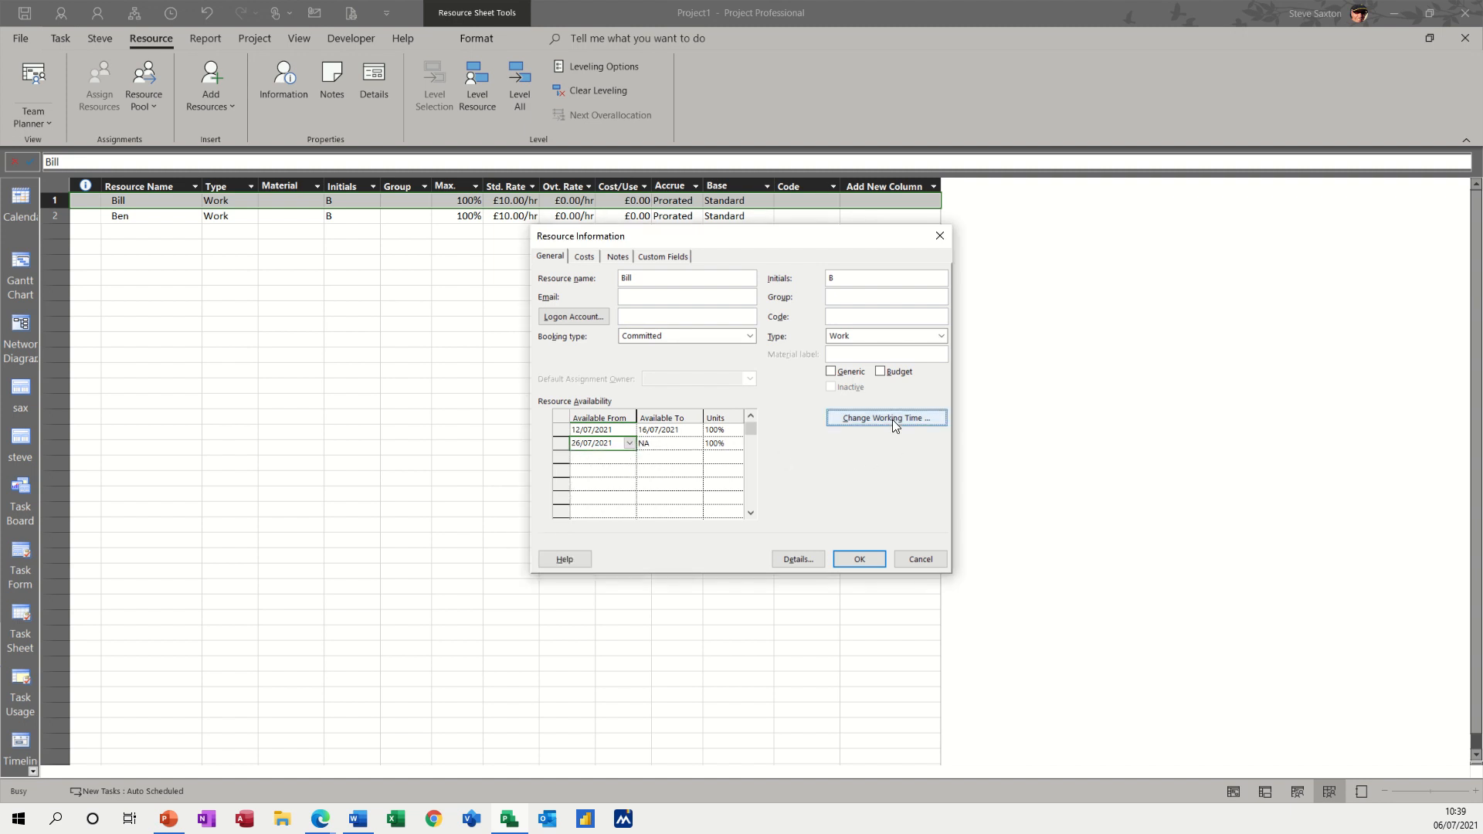
- Set Tuesday in Bill's default work week to use times from the base calendar
{"action": "left_click", "coordinate": [883, 419]}
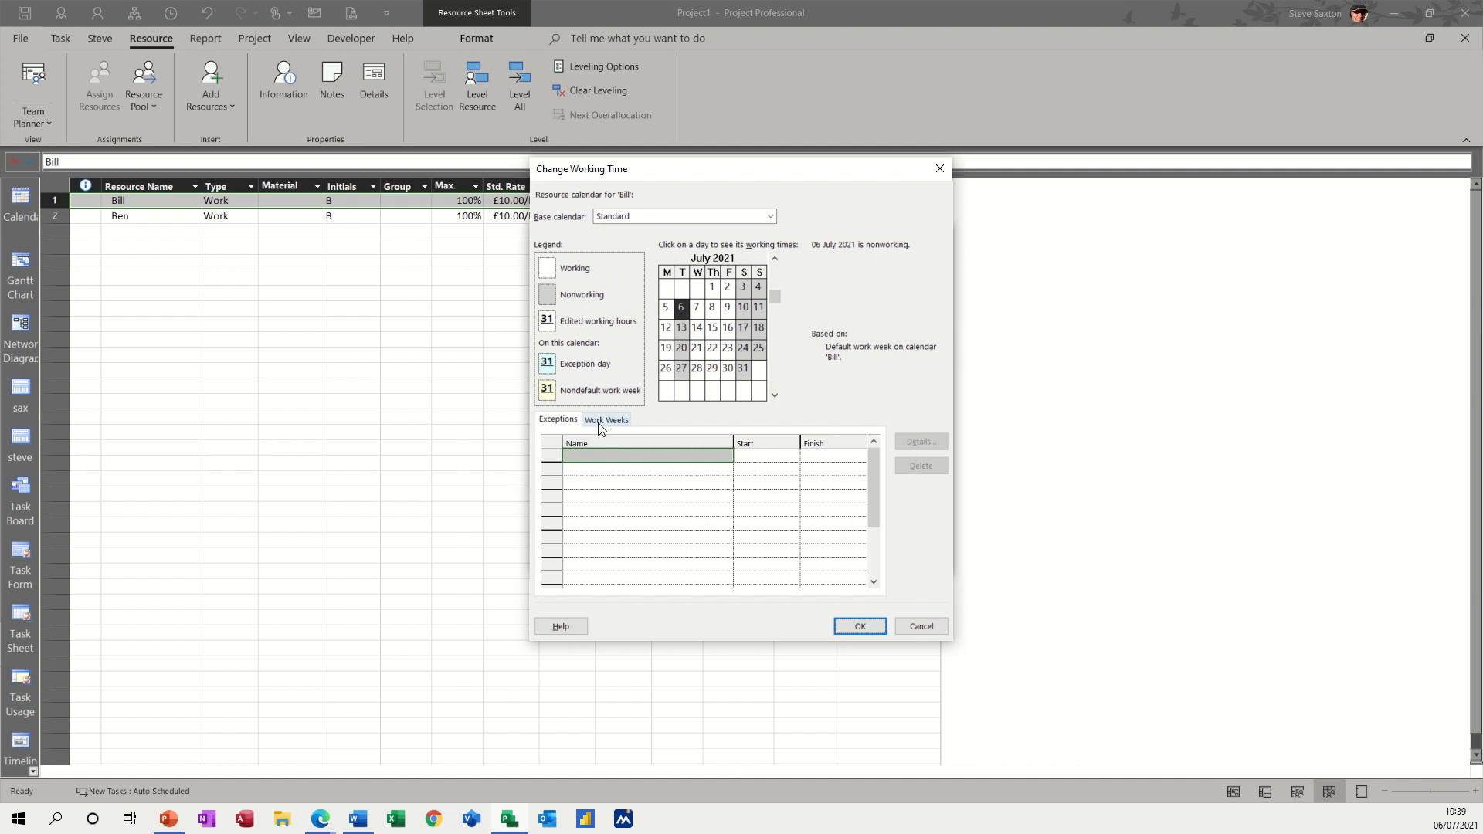
{"action": "left_click", "coordinate": [605, 419]}
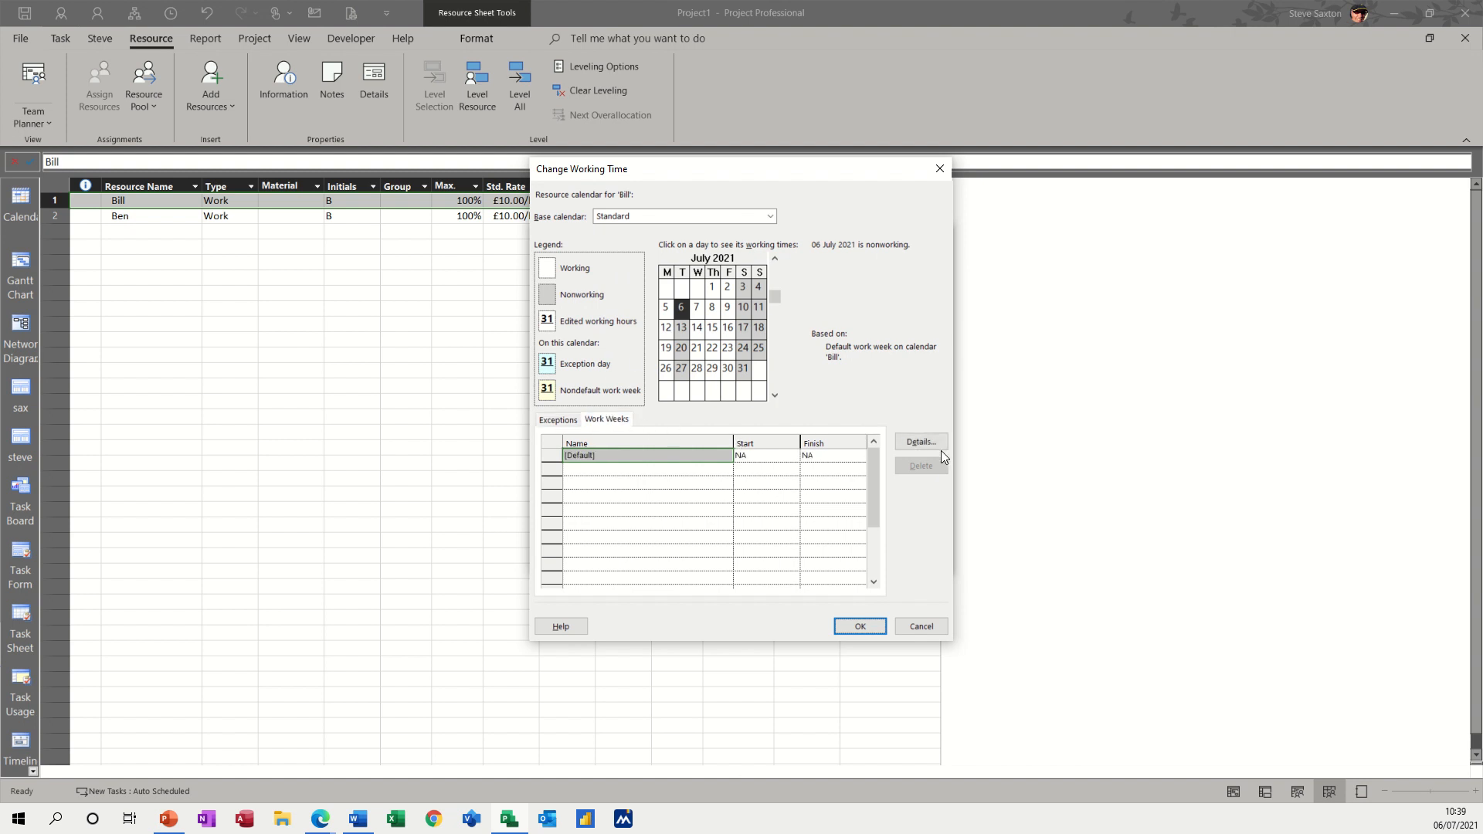
{"action": "left_click", "coordinate": [919, 442]}
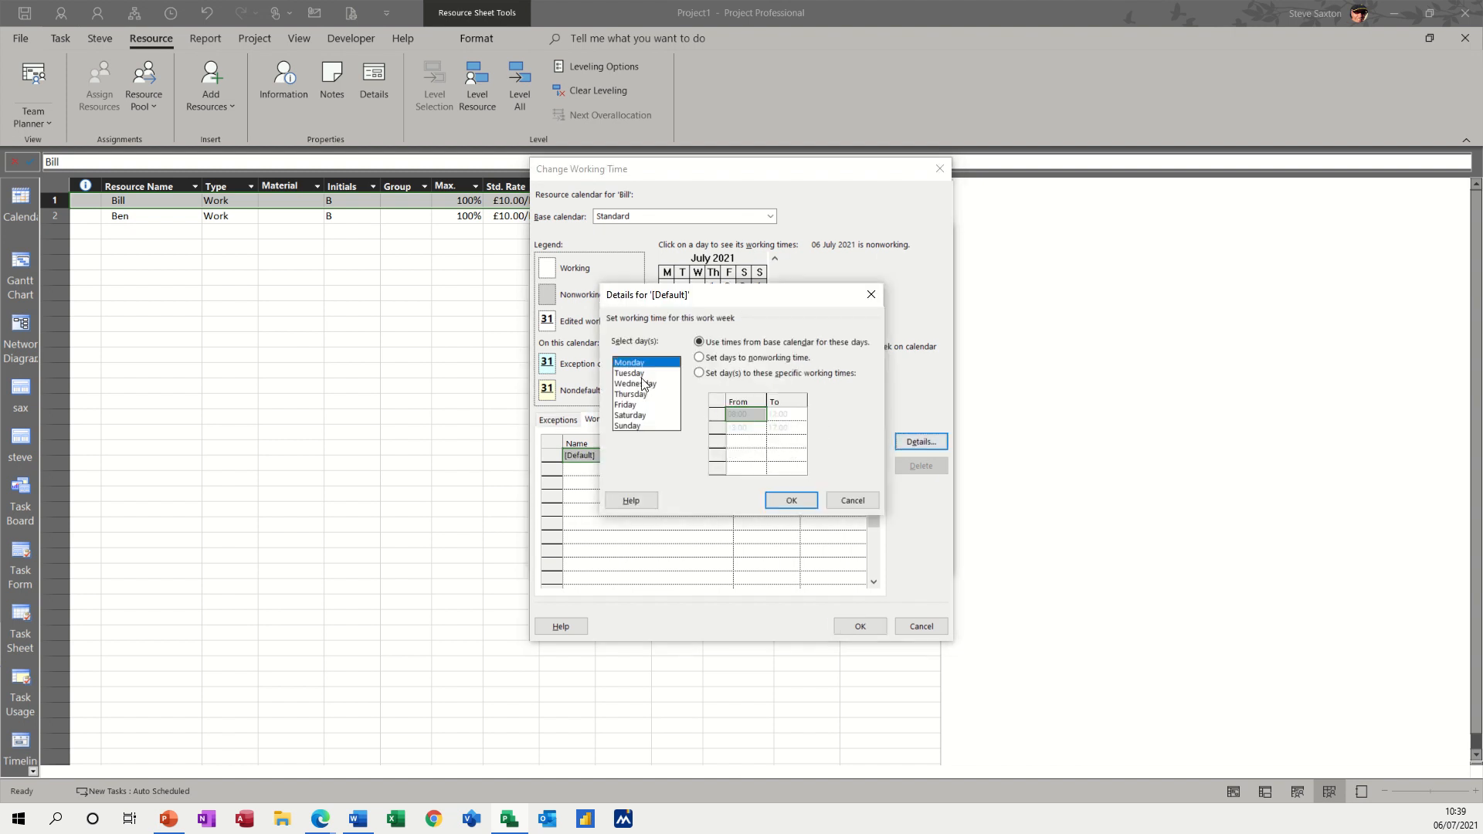
{"action": "left_click", "coordinate": [629, 372]}
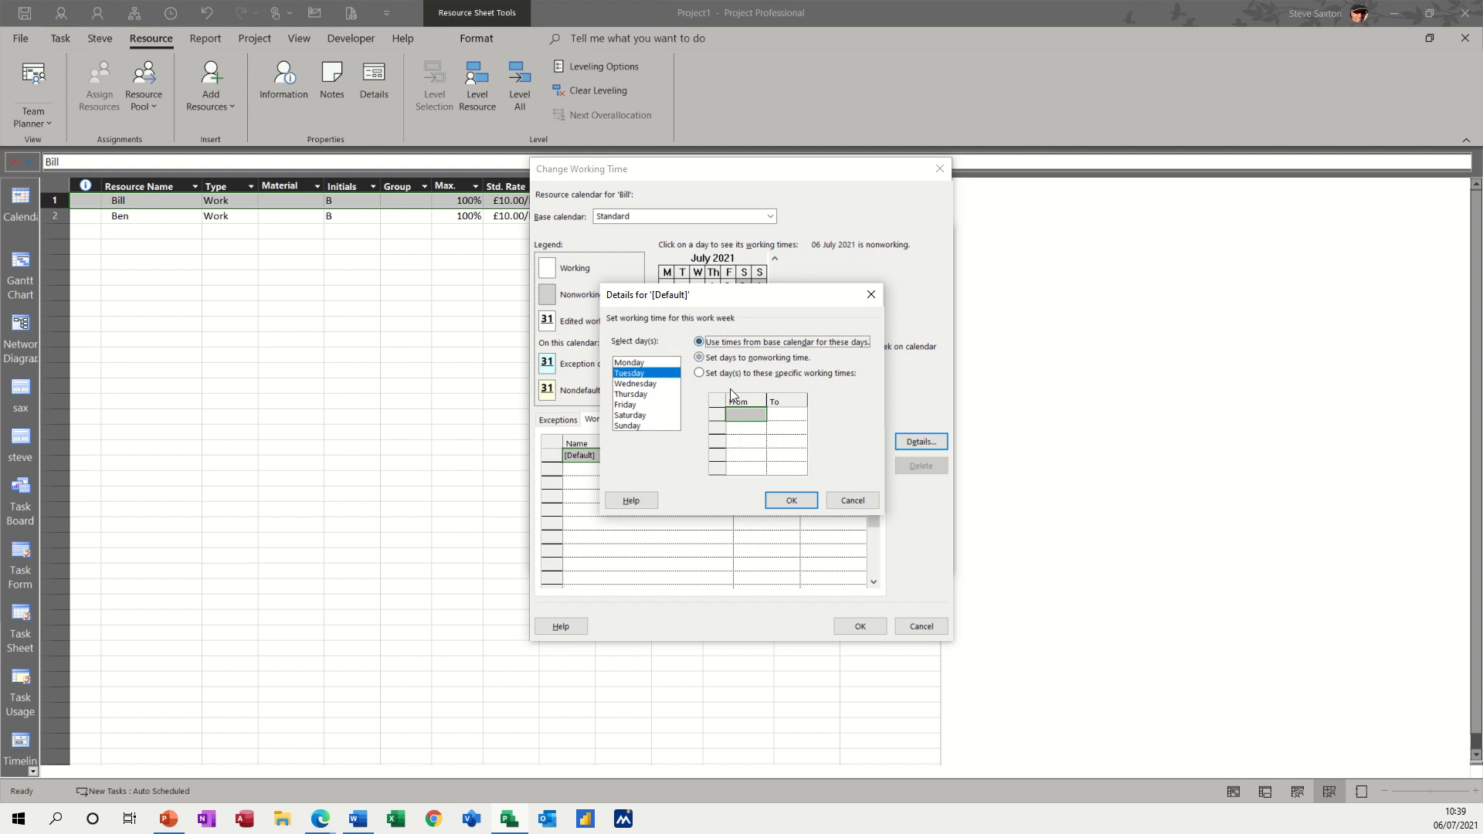
{"action": "left_click", "coordinate": [791, 499]}
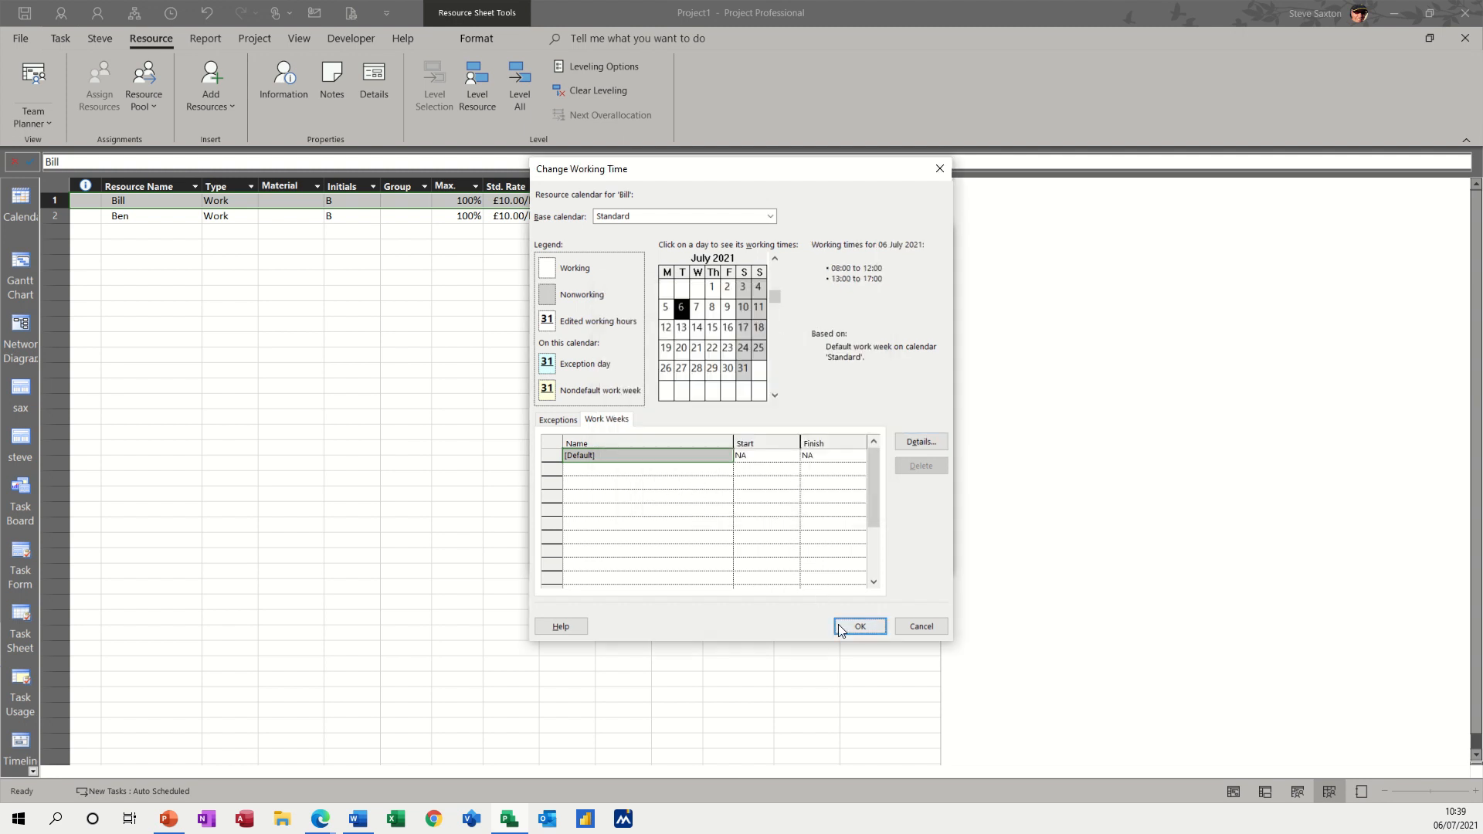
{"action": "left_click", "coordinate": [857, 625]}
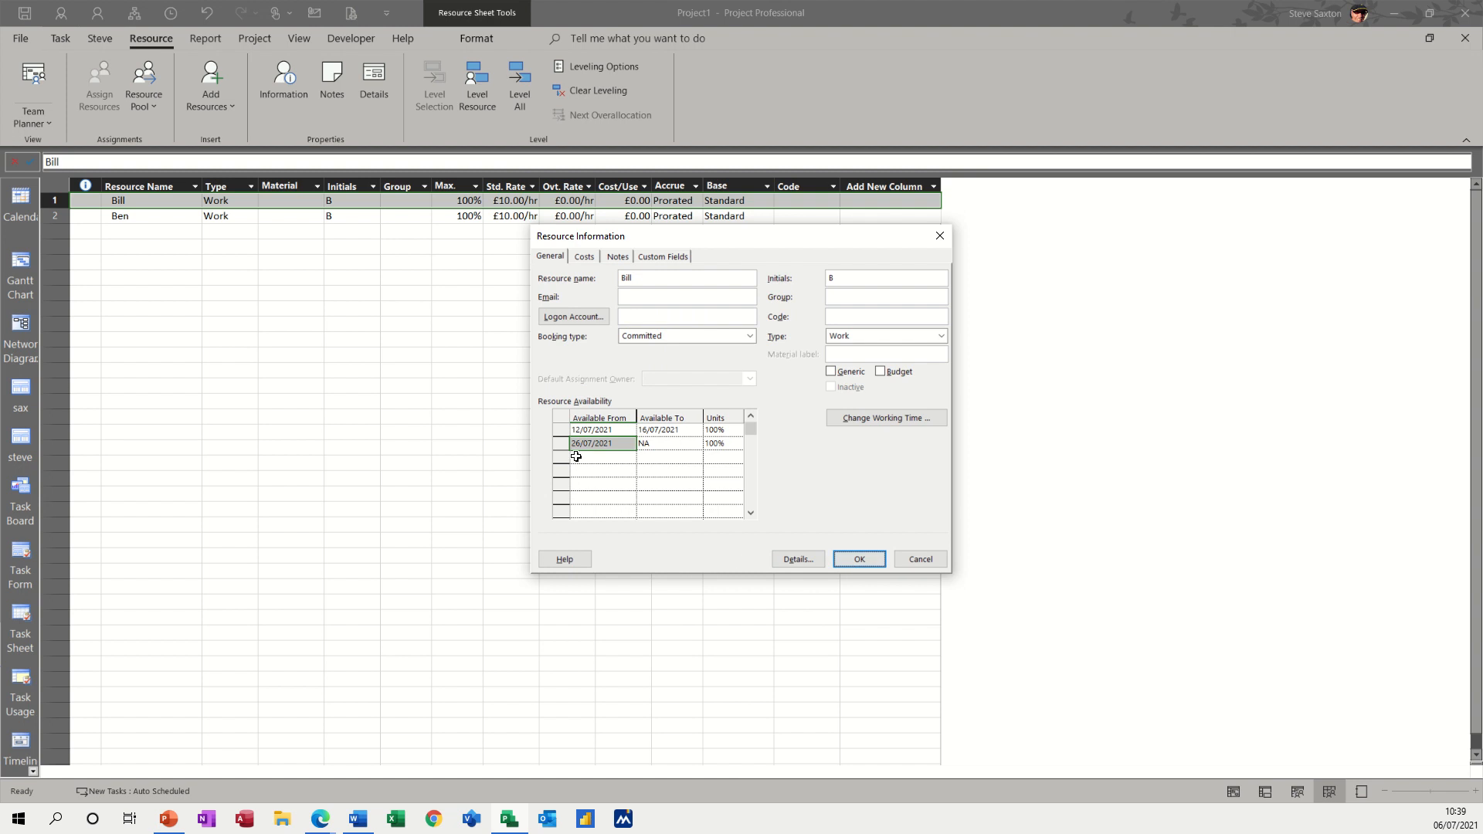
{"action": "mouse_move", "coordinate": [583, 489]}
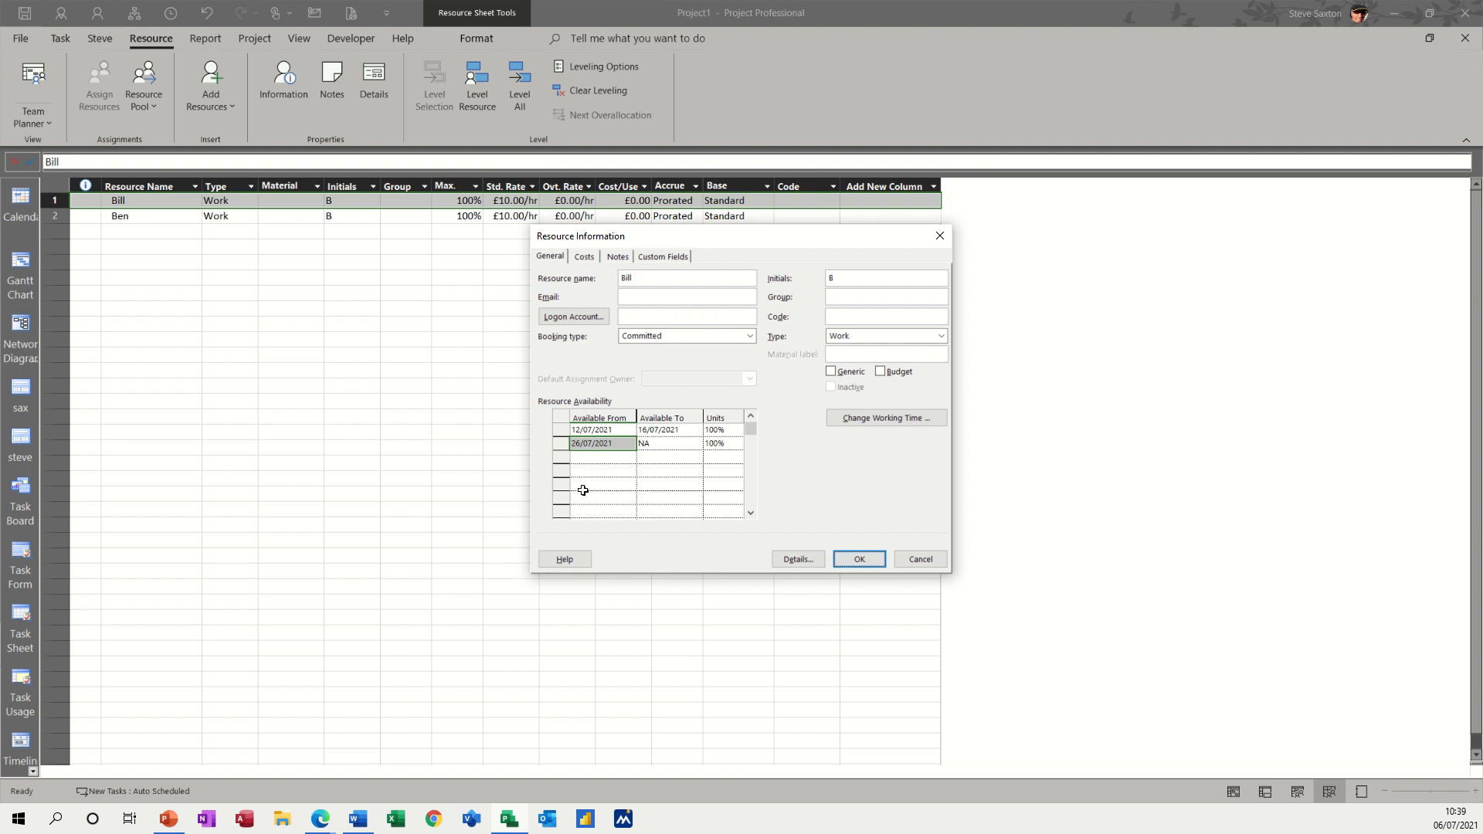
{"action": "mouse_move", "coordinate": [655, 483]}
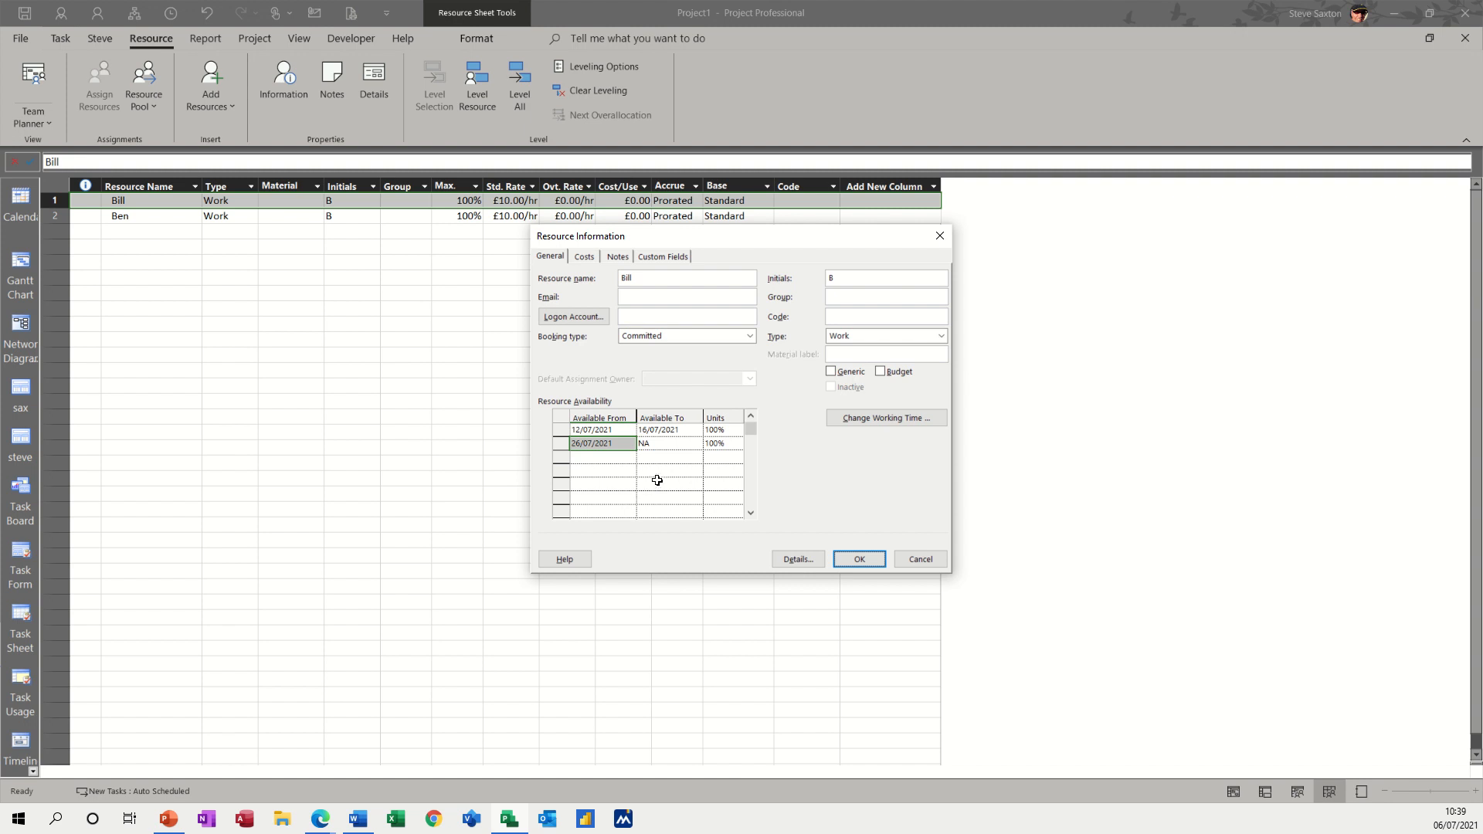
{"action": "mouse_move", "coordinate": [576, 464]}
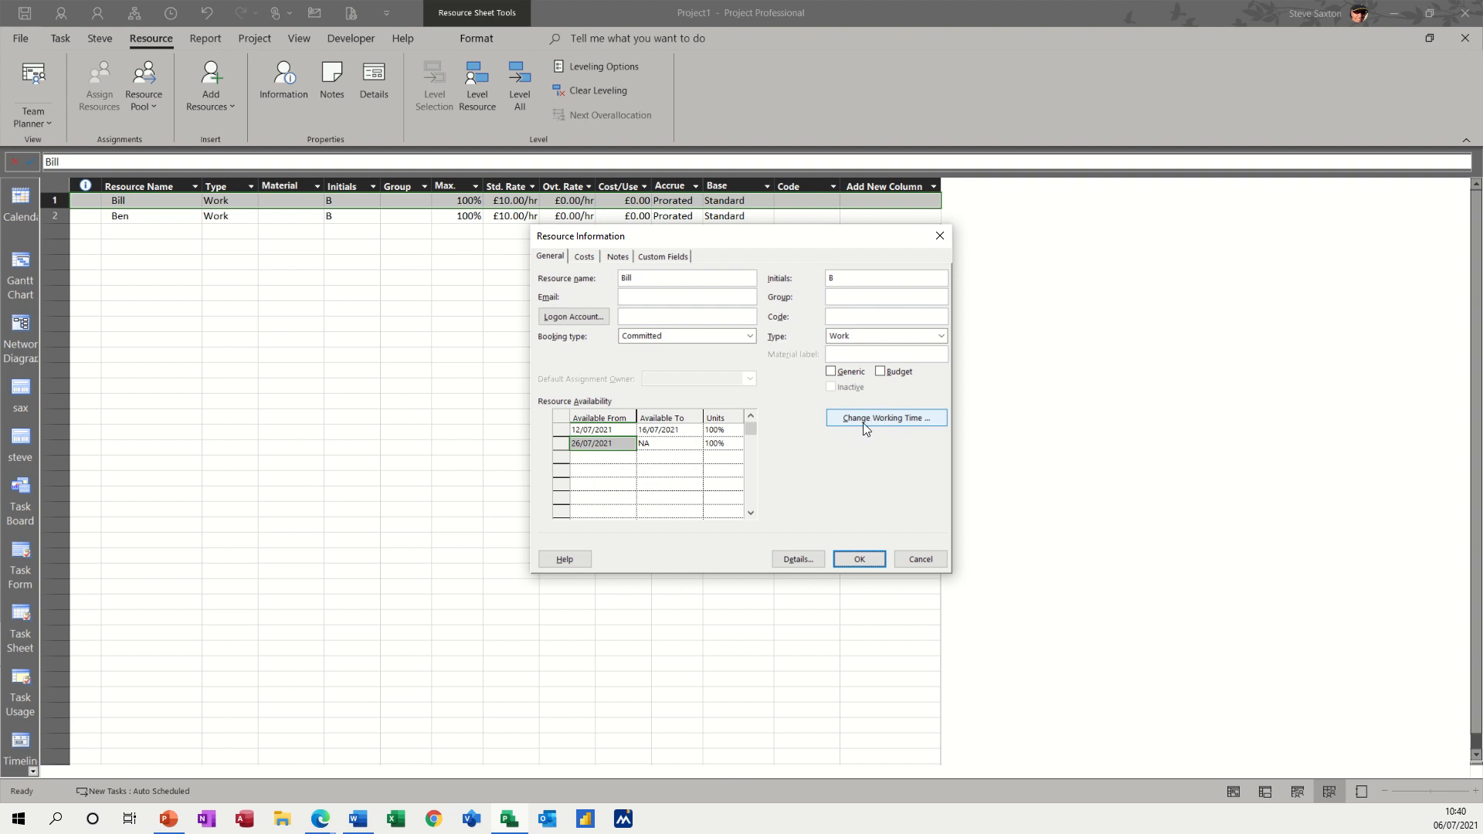
{"action": "mouse_move", "coordinate": [884, 428]}
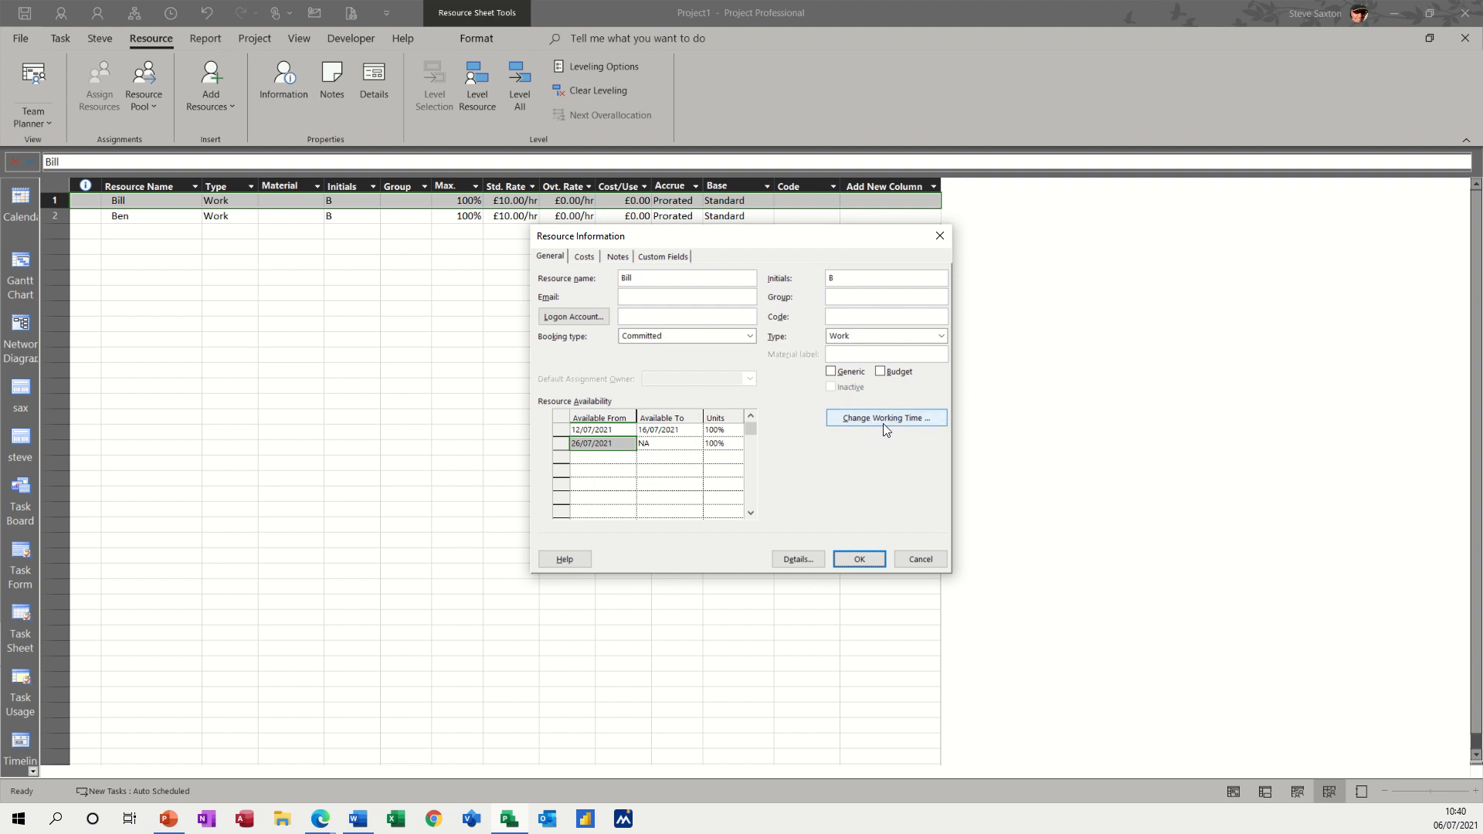
{"action": "mouse_move", "coordinate": [856, 432]}
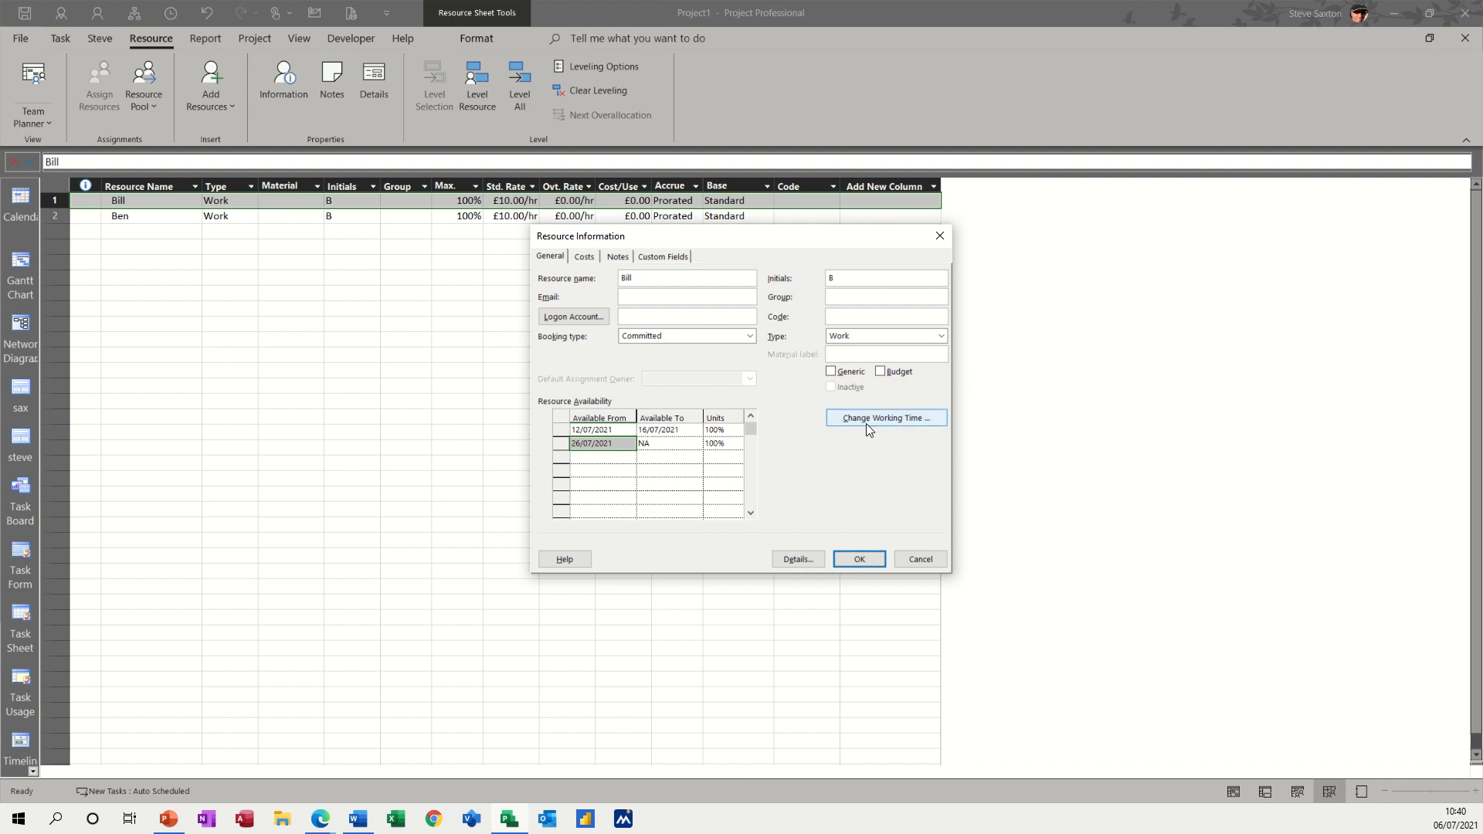
{"action": "mouse_move", "coordinate": [857, 559]}
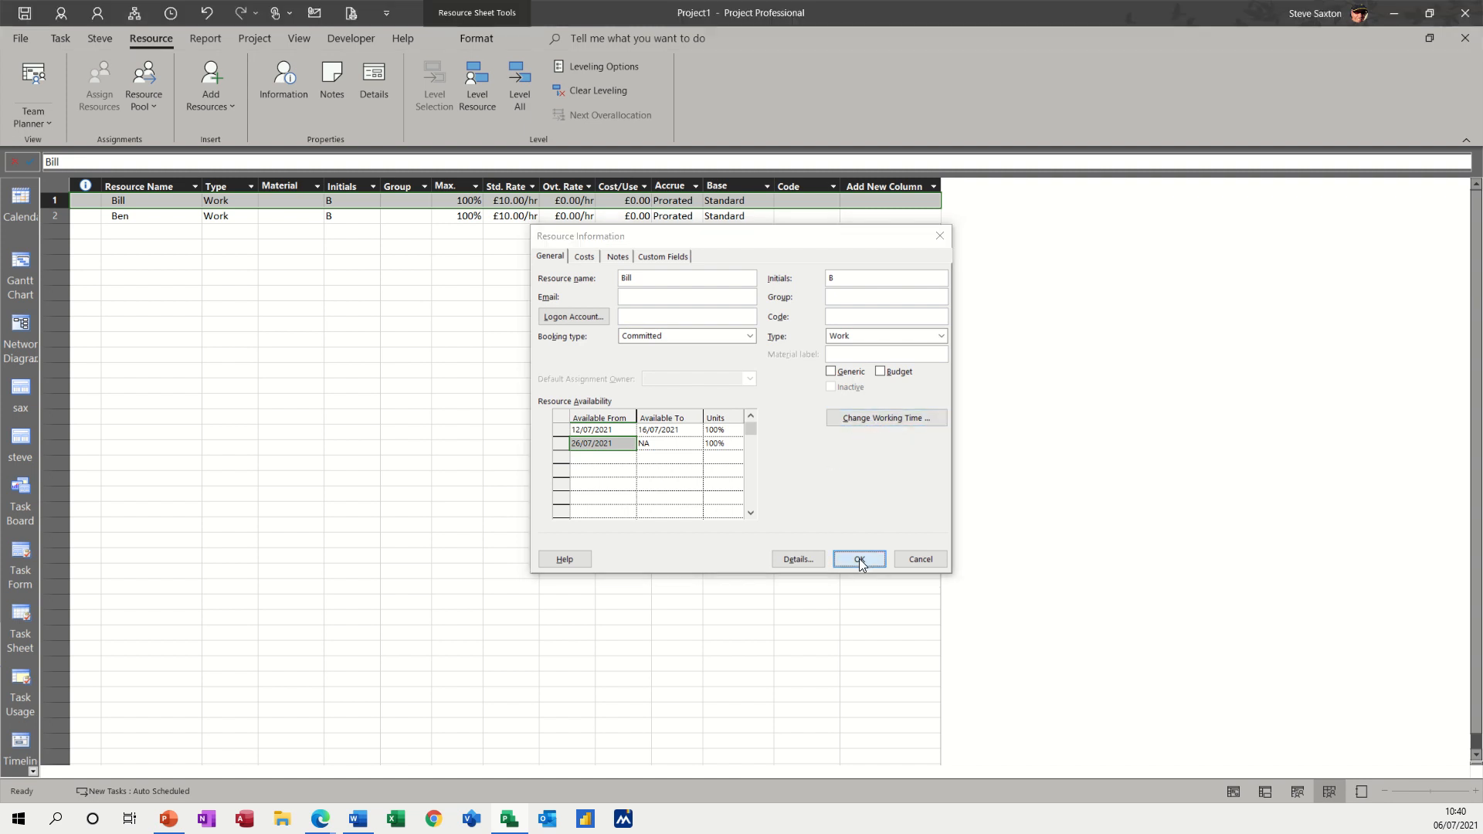
- Confirm Bill's resource details and assign Bill to Task 1 in the Gantt chart
{"action": "left_click", "coordinate": [857, 559]}
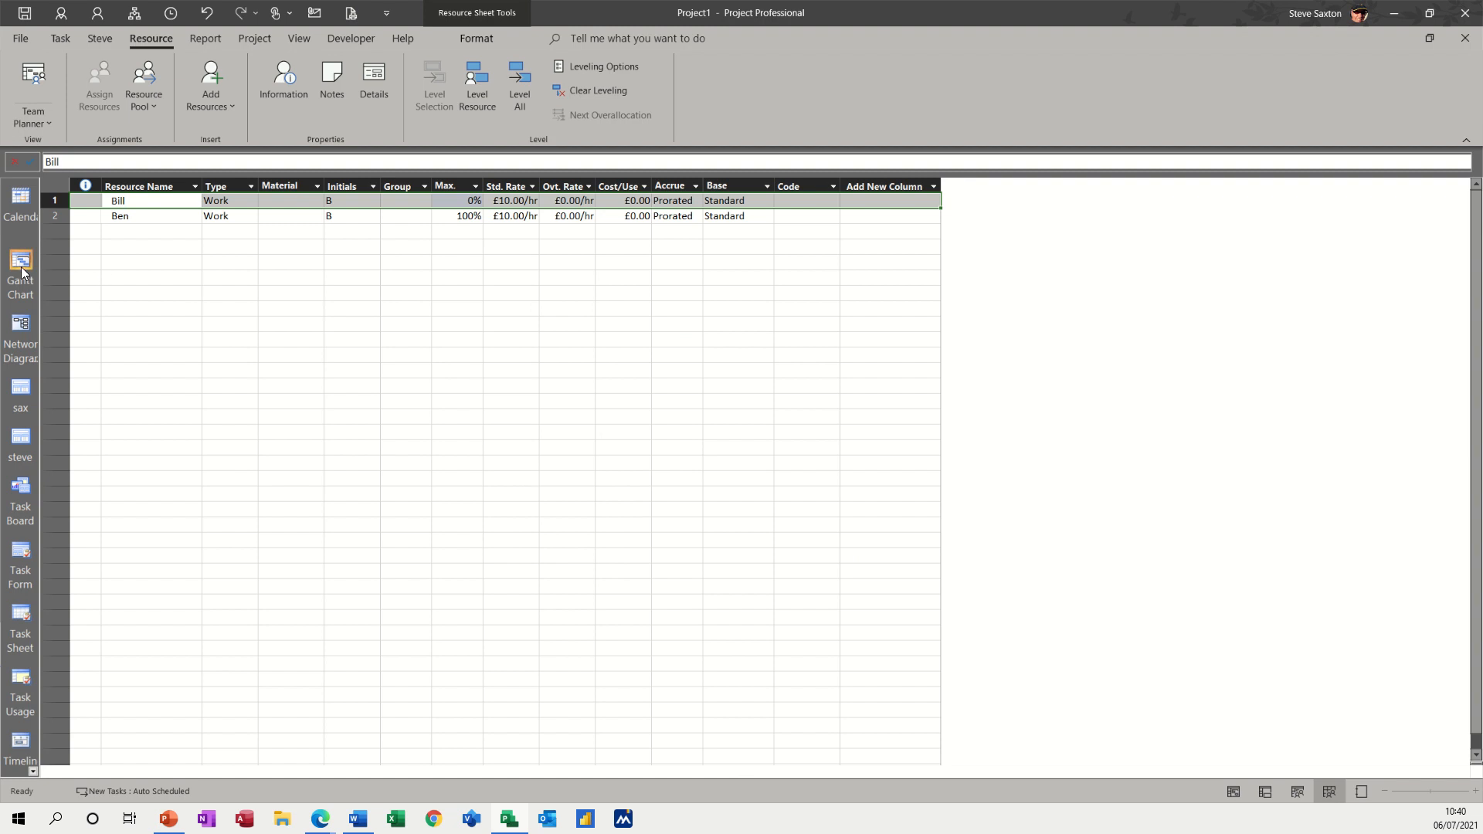
{"action": "left_click", "coordinate": [20, 268]}
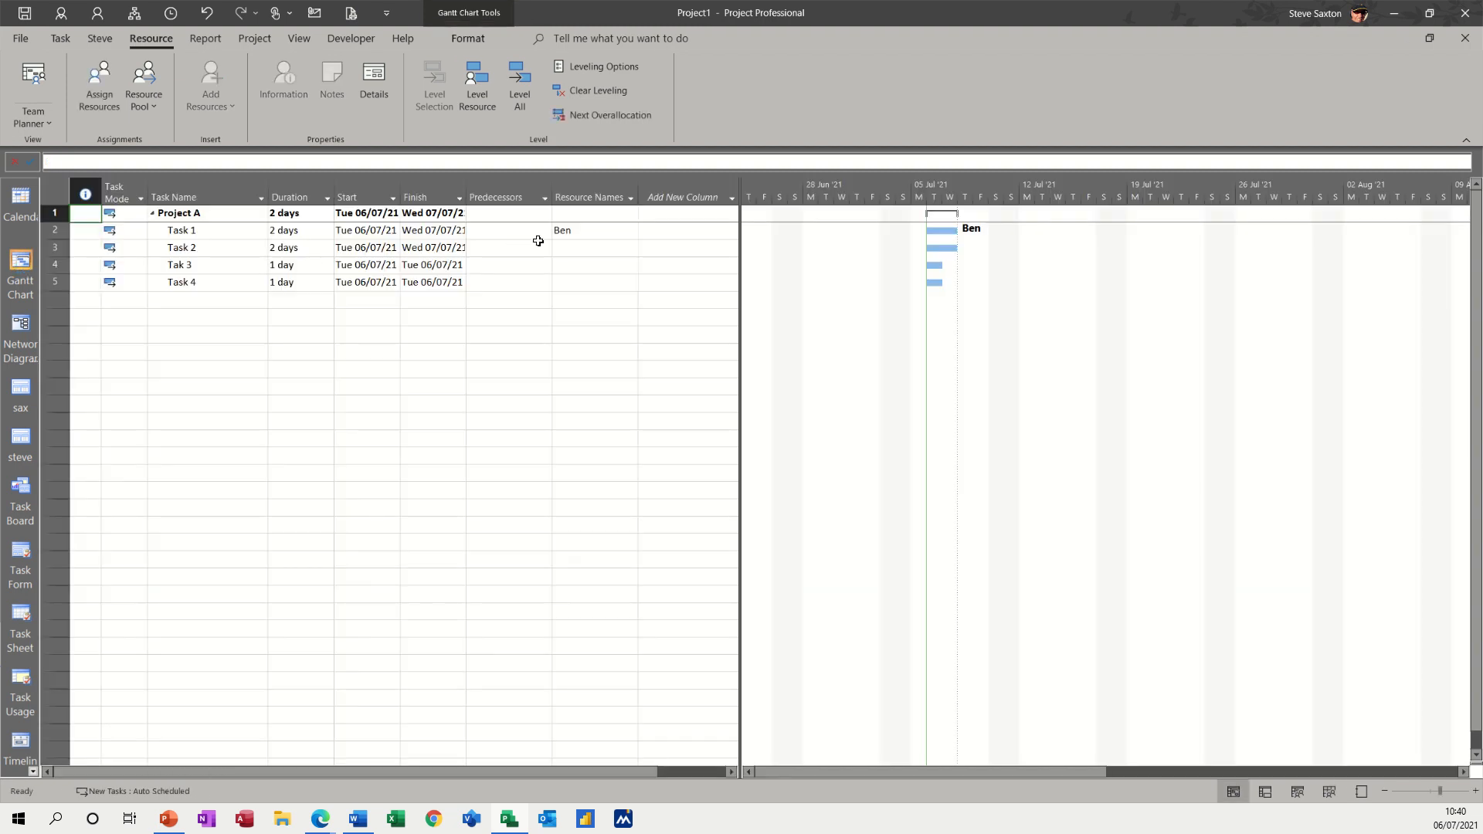
{"action": "left_click", "coordinate": [583, 230]}
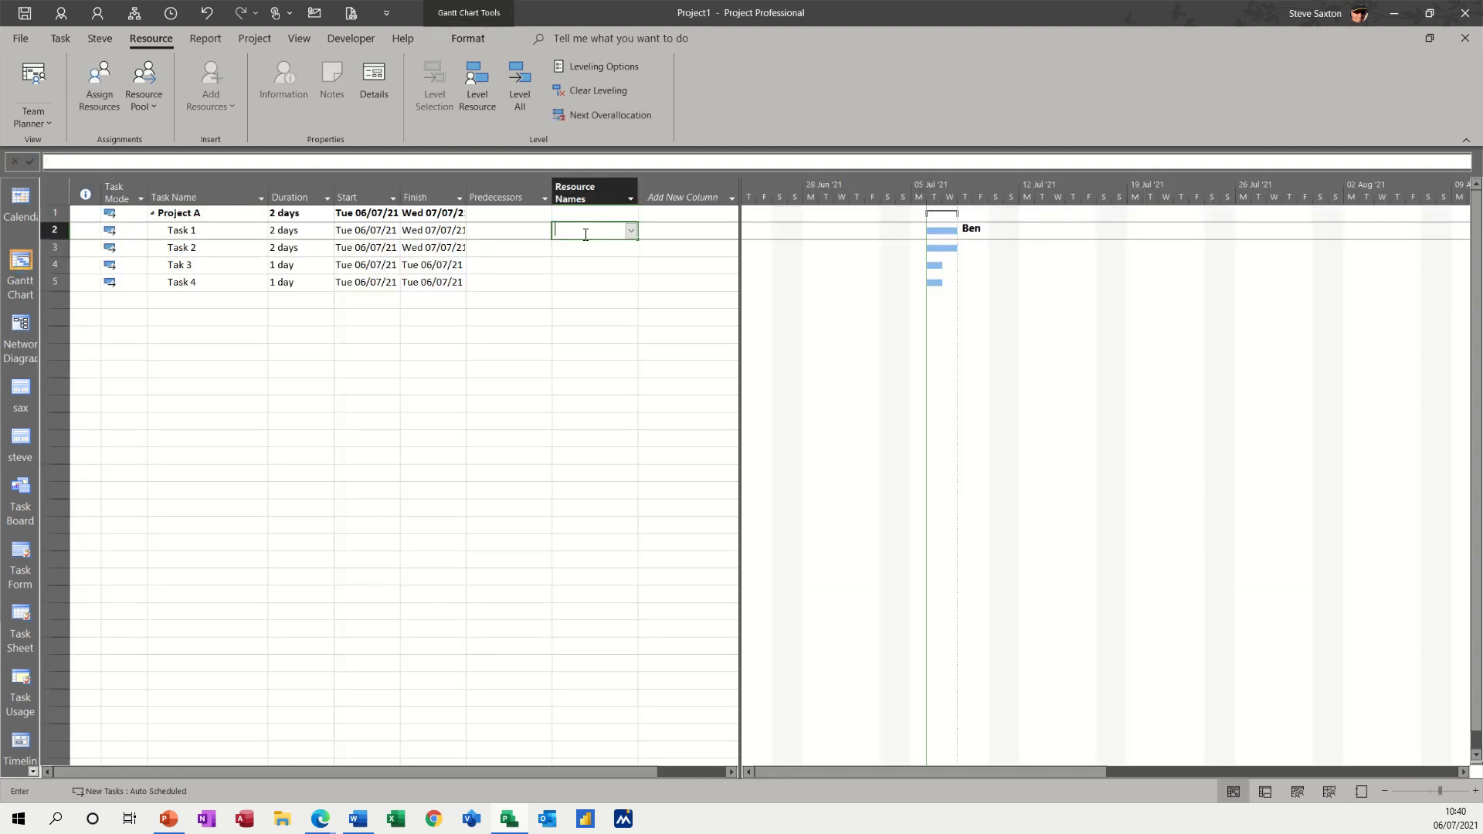
{"action": "left_click", "coordinate": [628, 230]}
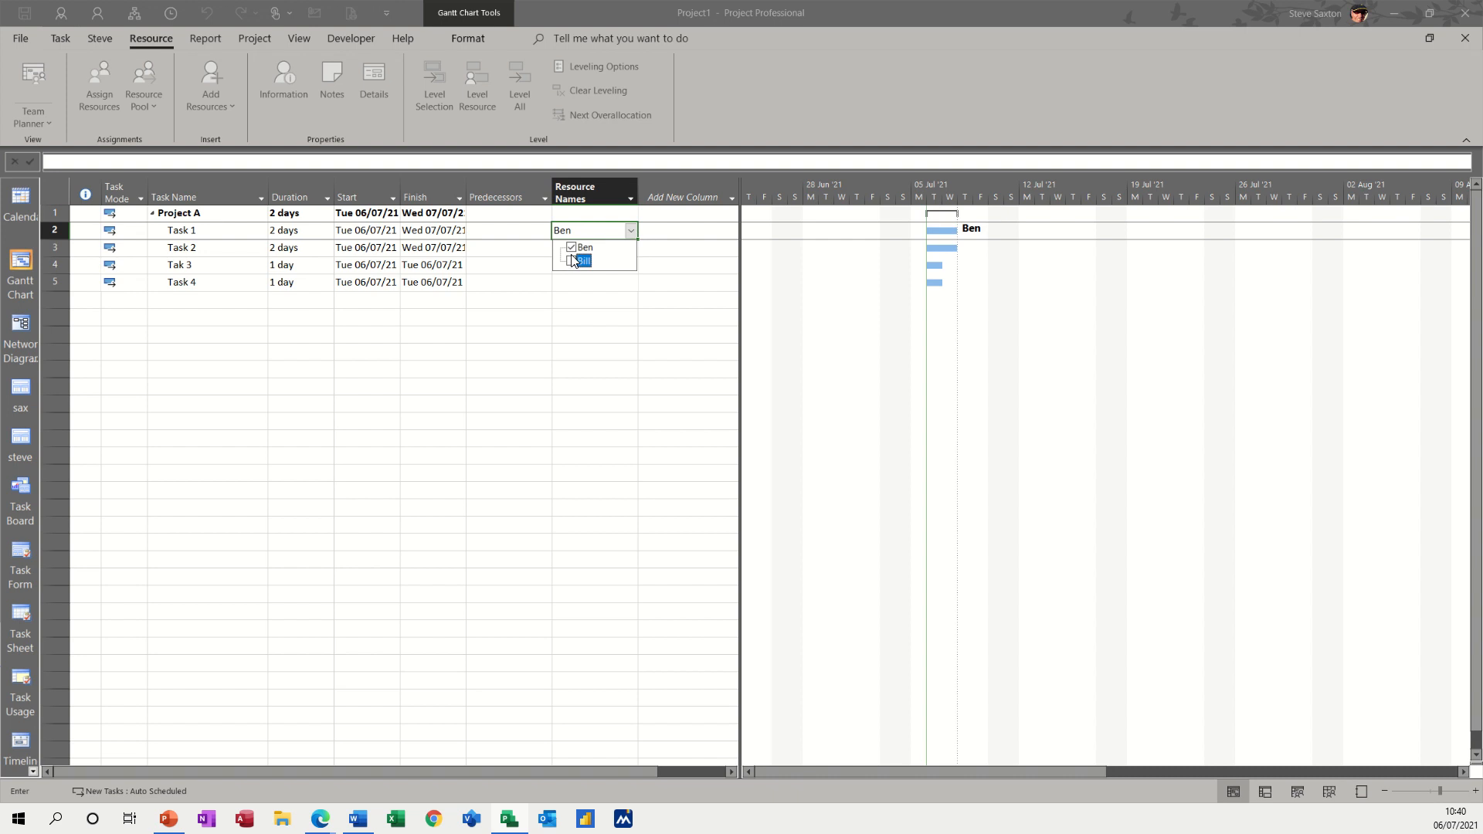
{"action": "left_click", "coordinate": [576, 260]}
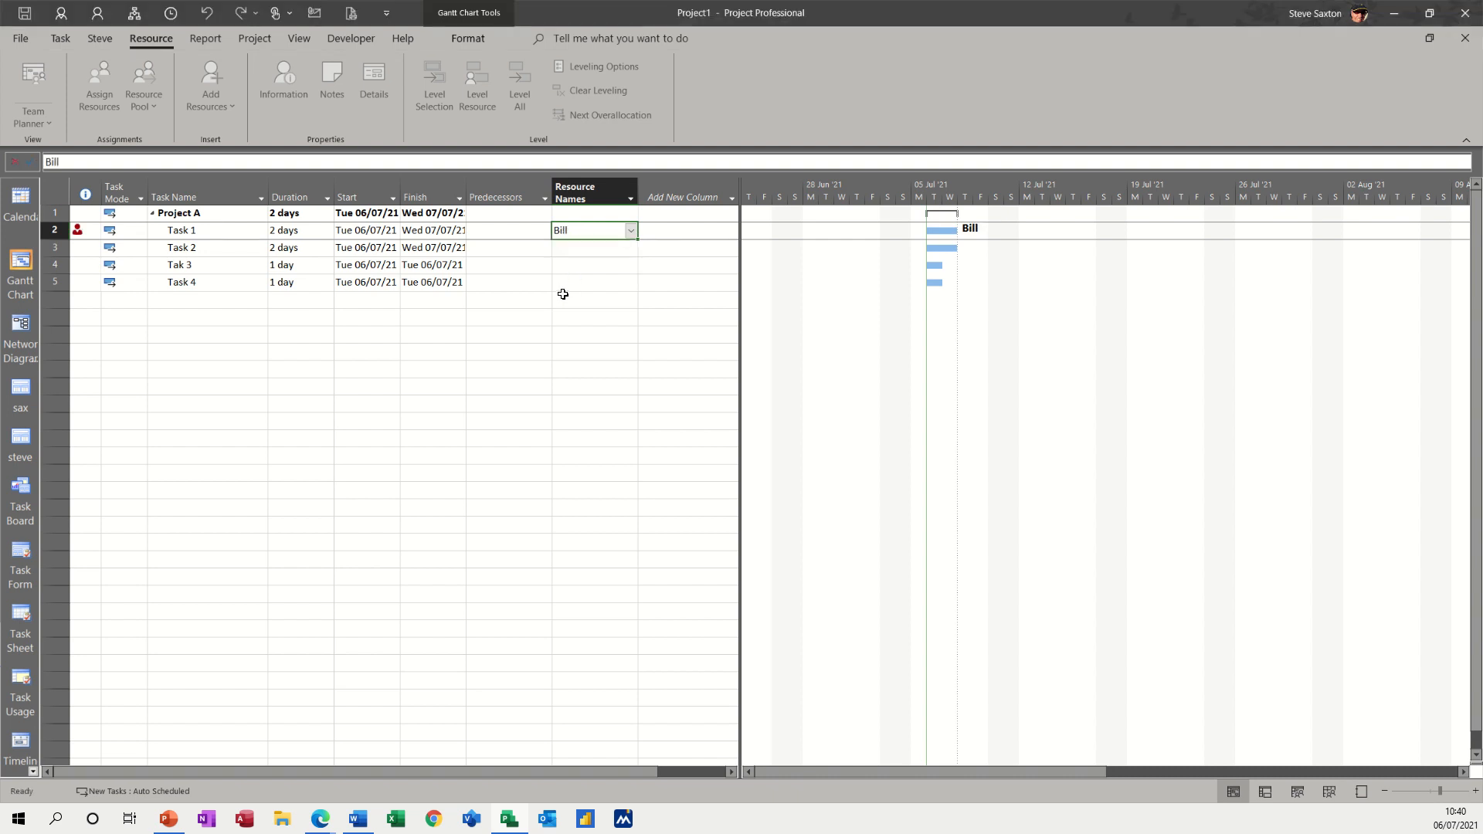
{"action": "mouse_move", "coordinate": [77, 230]}
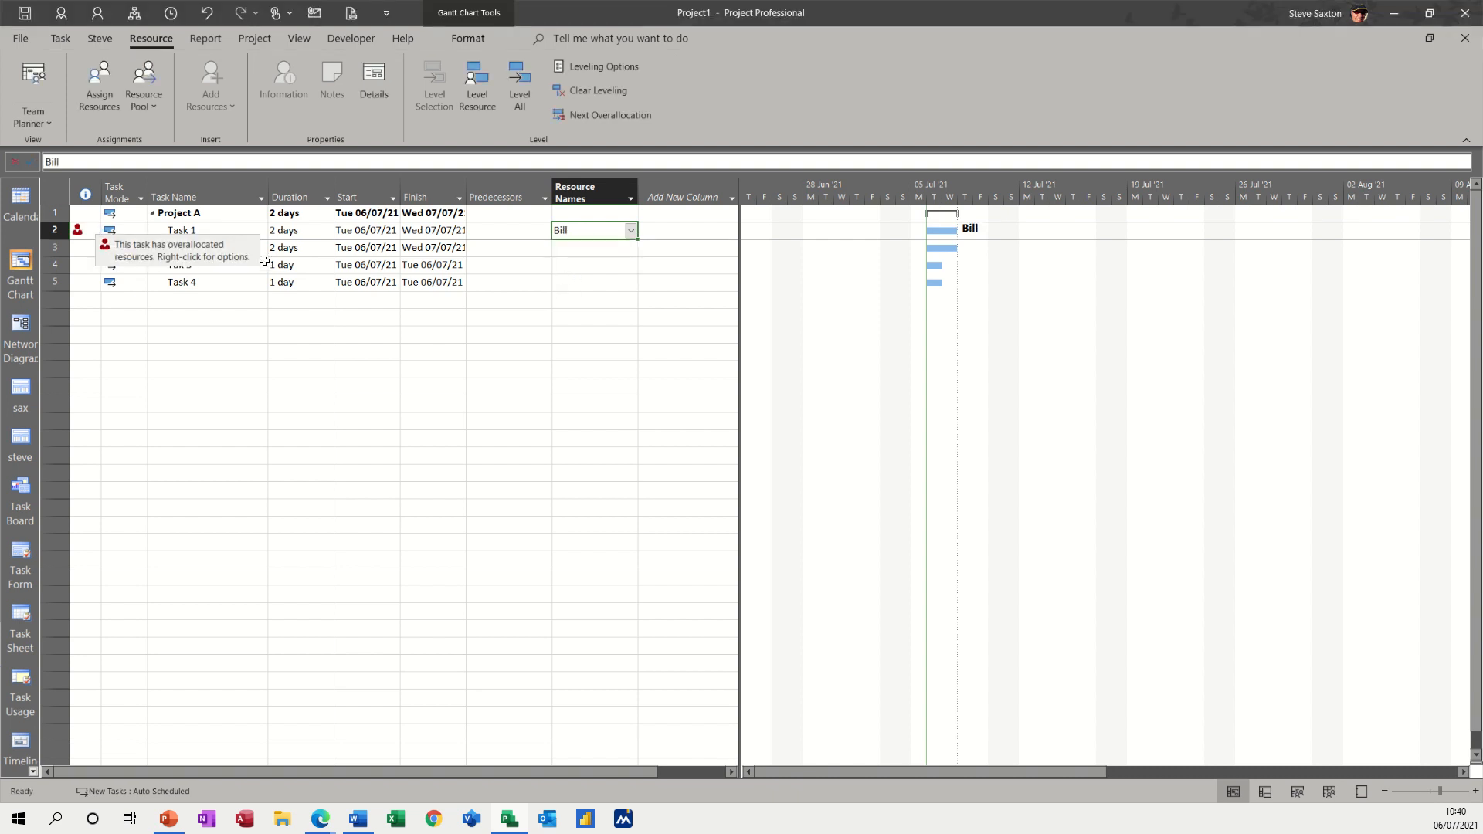
{"action": "mouse_move", "coordinate": [358, 266]}
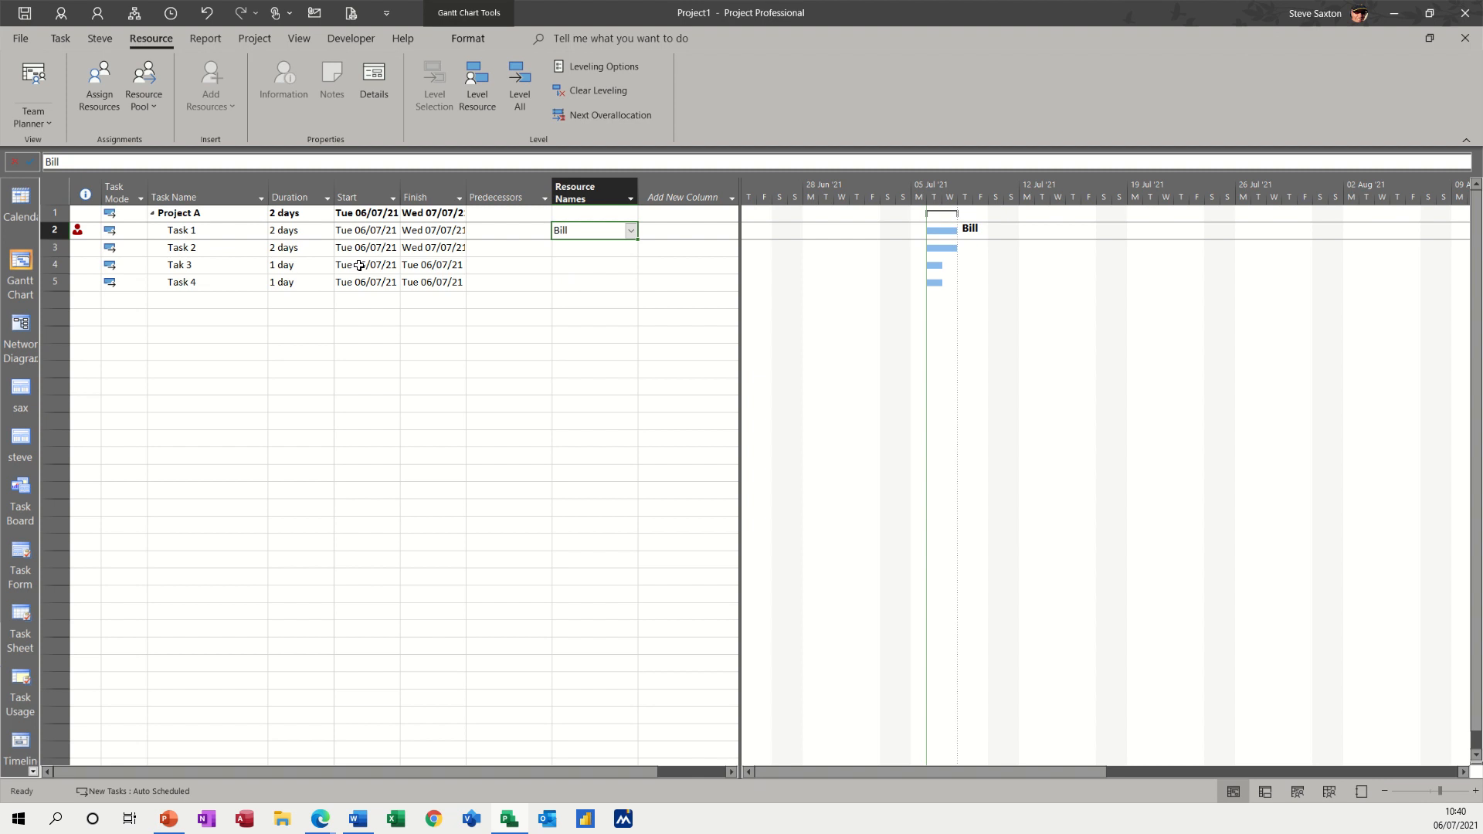
- Set Task 3's start date from the calendar and assign Bill as its resource
{"action": "left_click", "coordinate": [368, 265]}
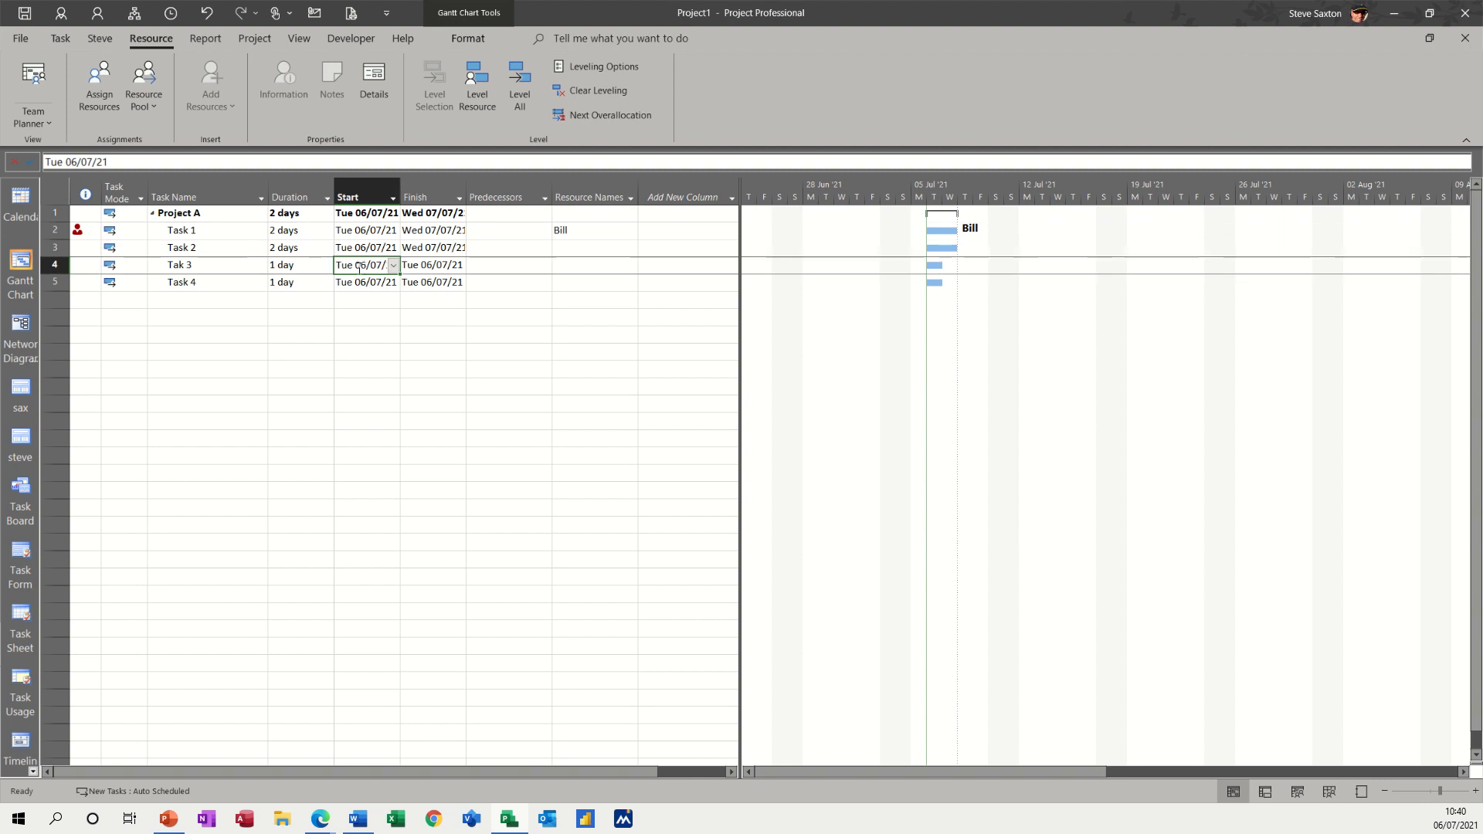
{"action": "left_click", "coordinate": [391, 264]}
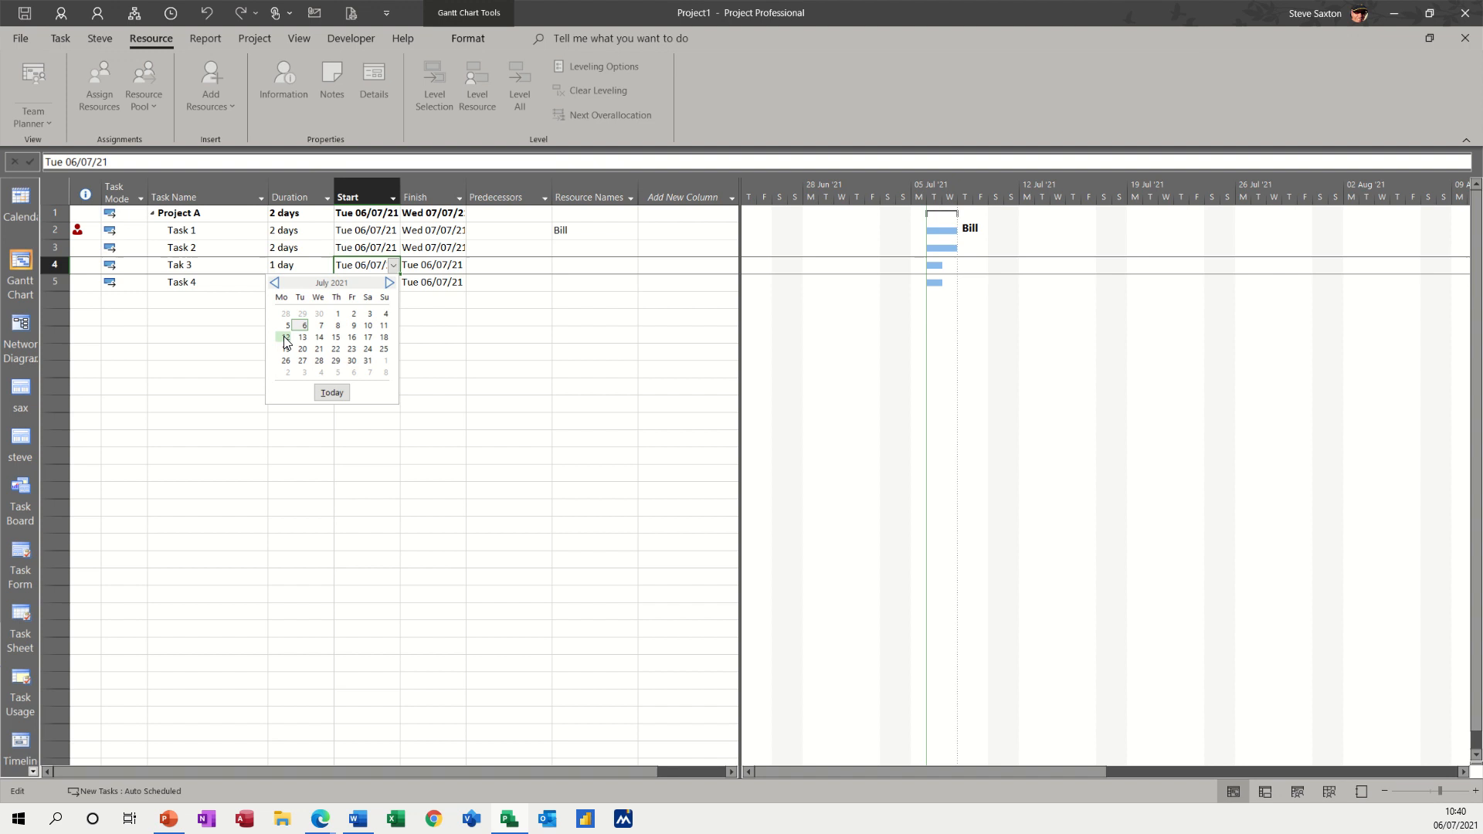
{"action": "left_click", "coordinate": [301, 338]}
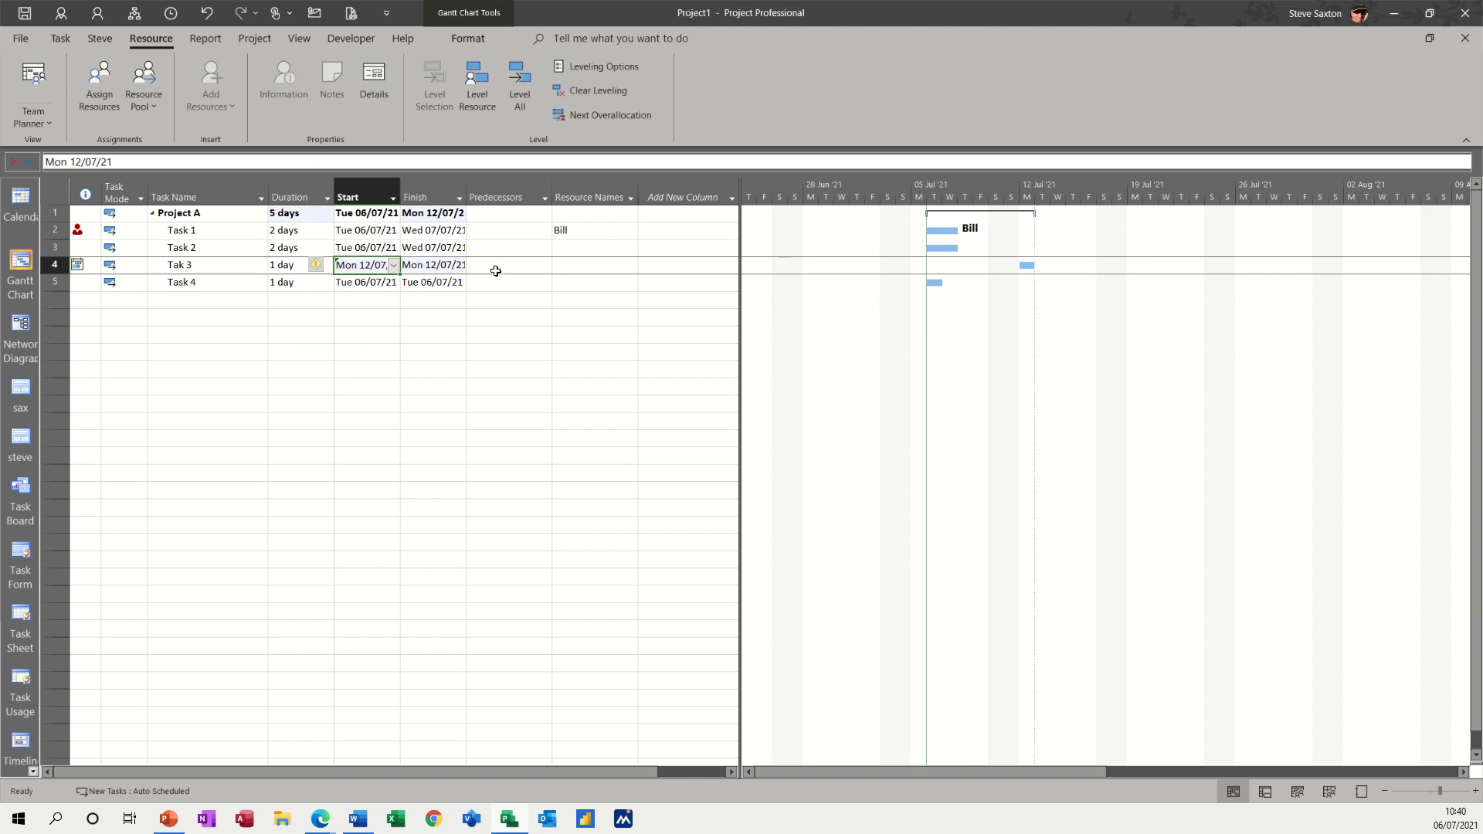
{"action": "left_click", "coordinate": [630, 265]}
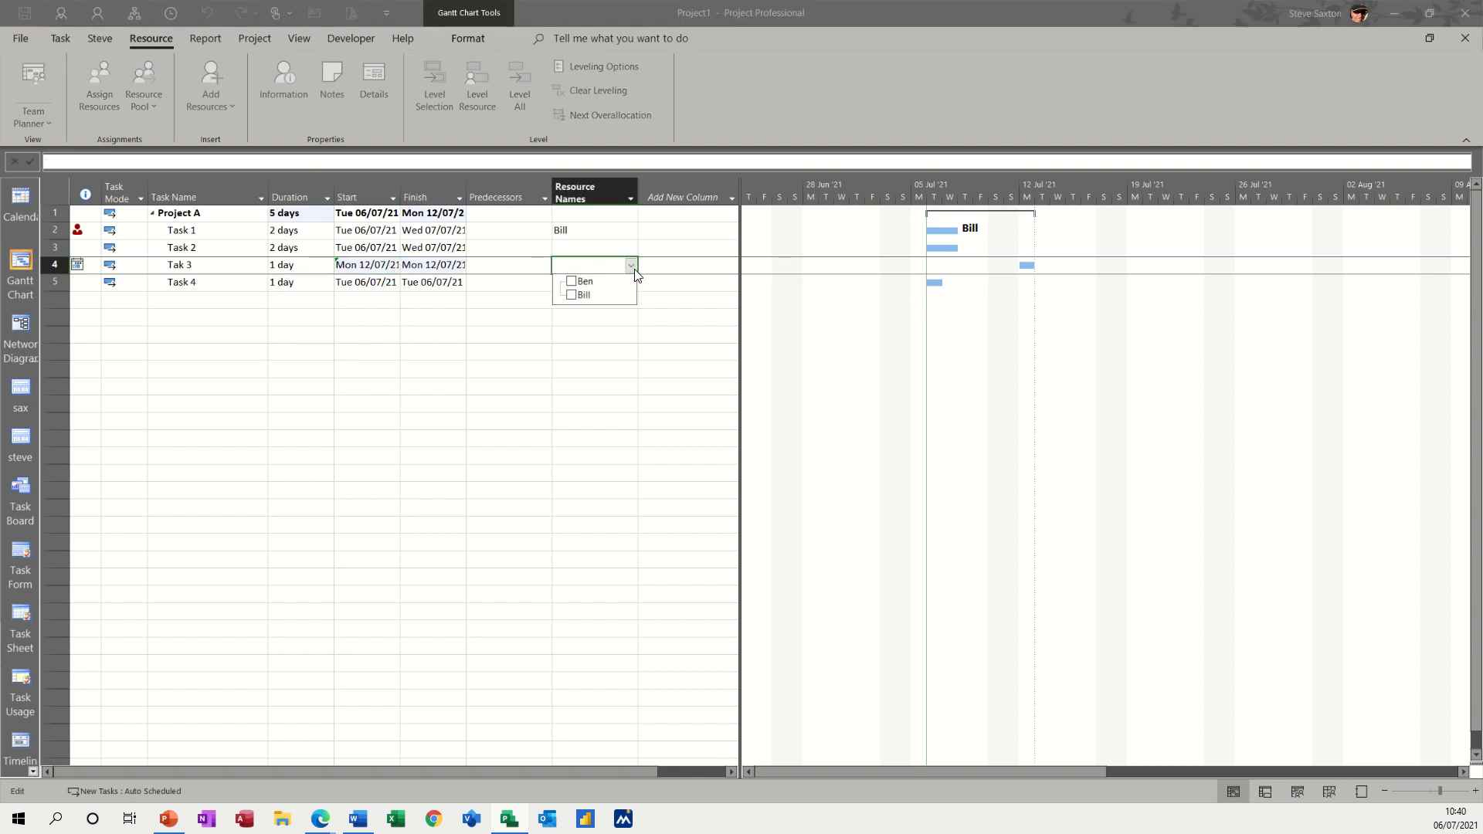
{"action": "left_click", "coordinate": [571, 293]}
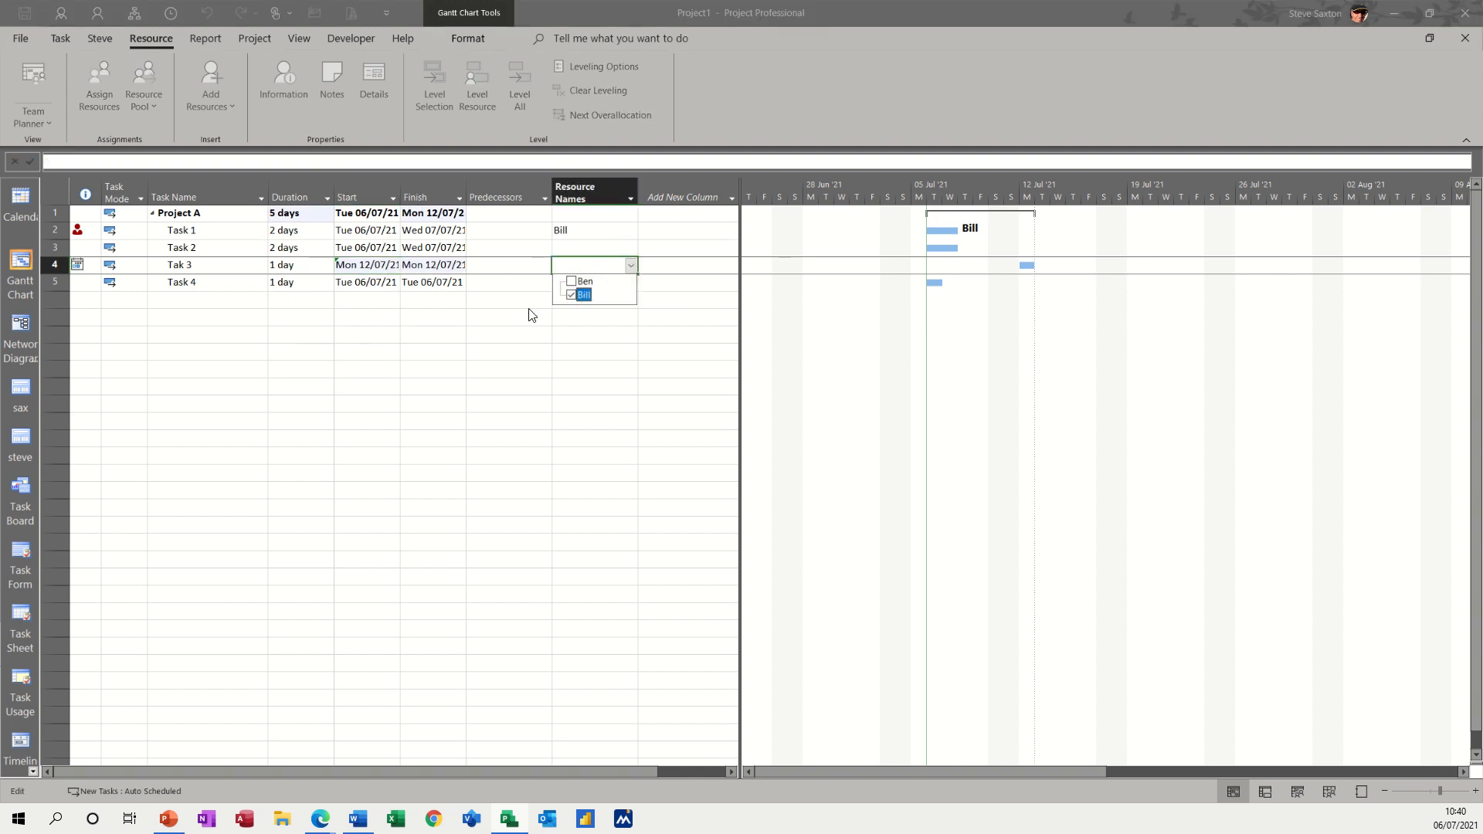
{"action": "left_click", "coordinate": [570, 293]}
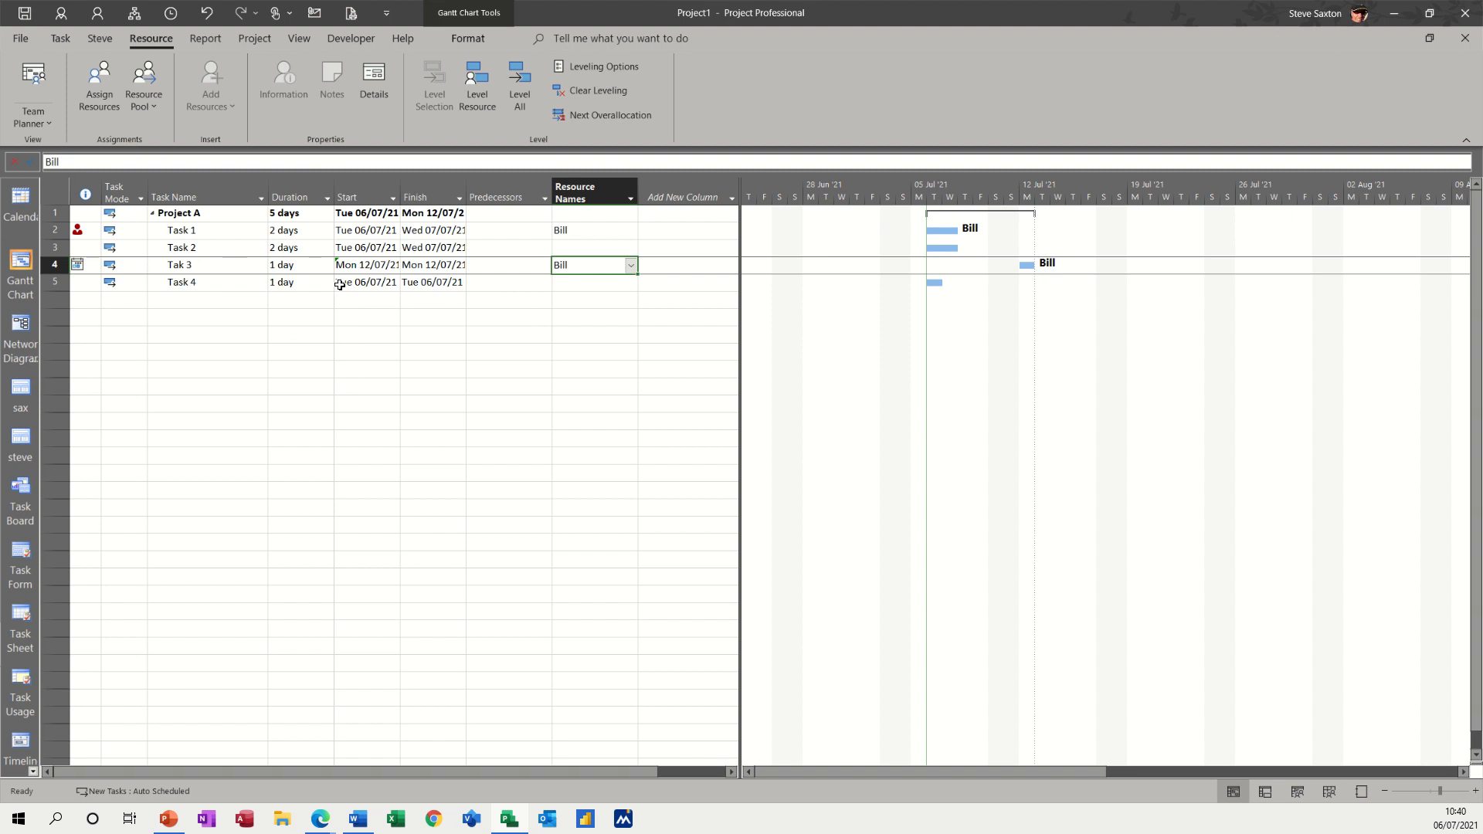
- Make Task 4 start Mon 19/07/21 and assign Bill to it
{"action": "left_click", "coordinate": [365, 281]}
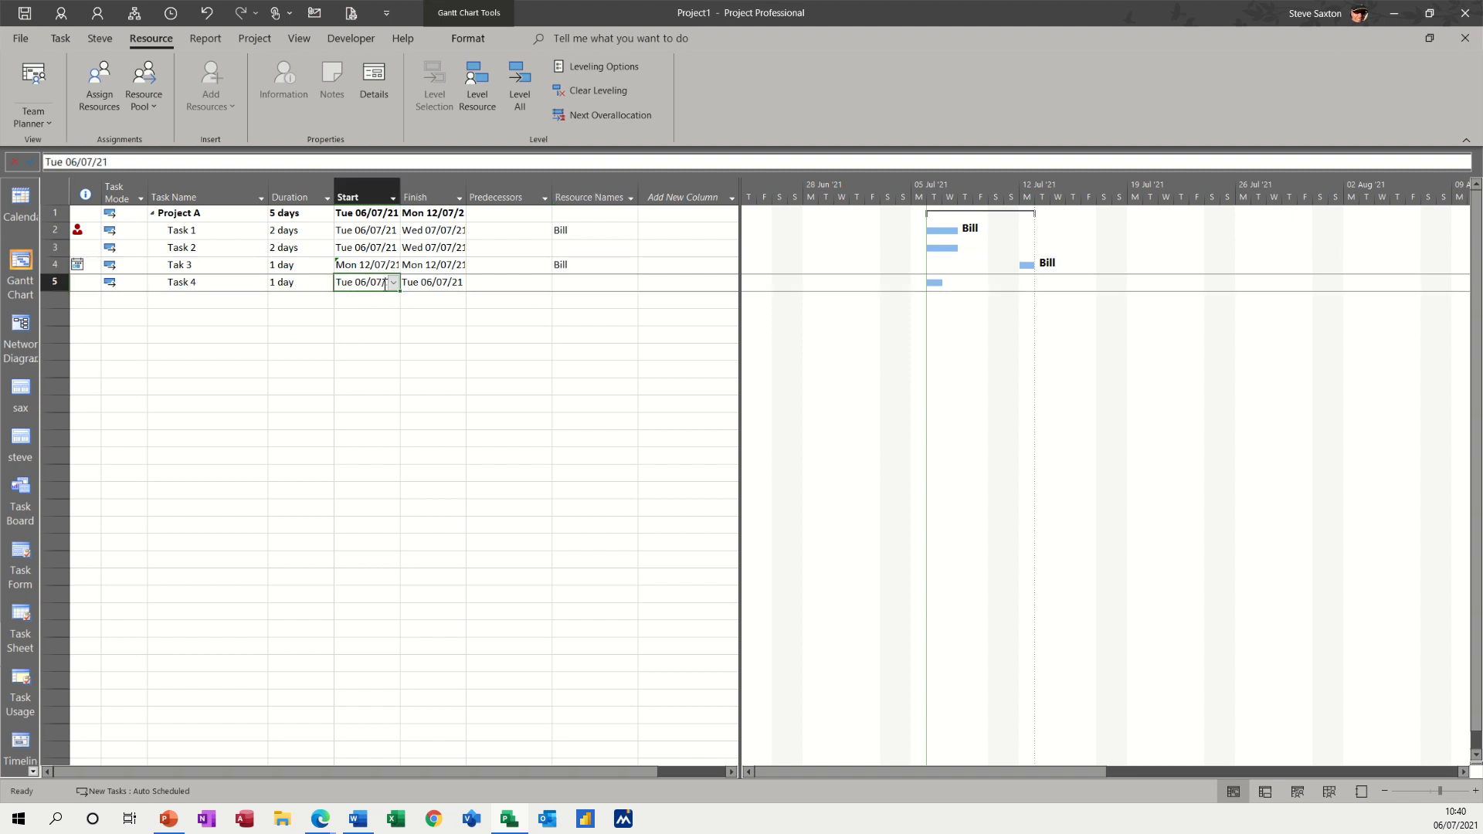
{"action": "left_click", "coordinate": [391, 283]}
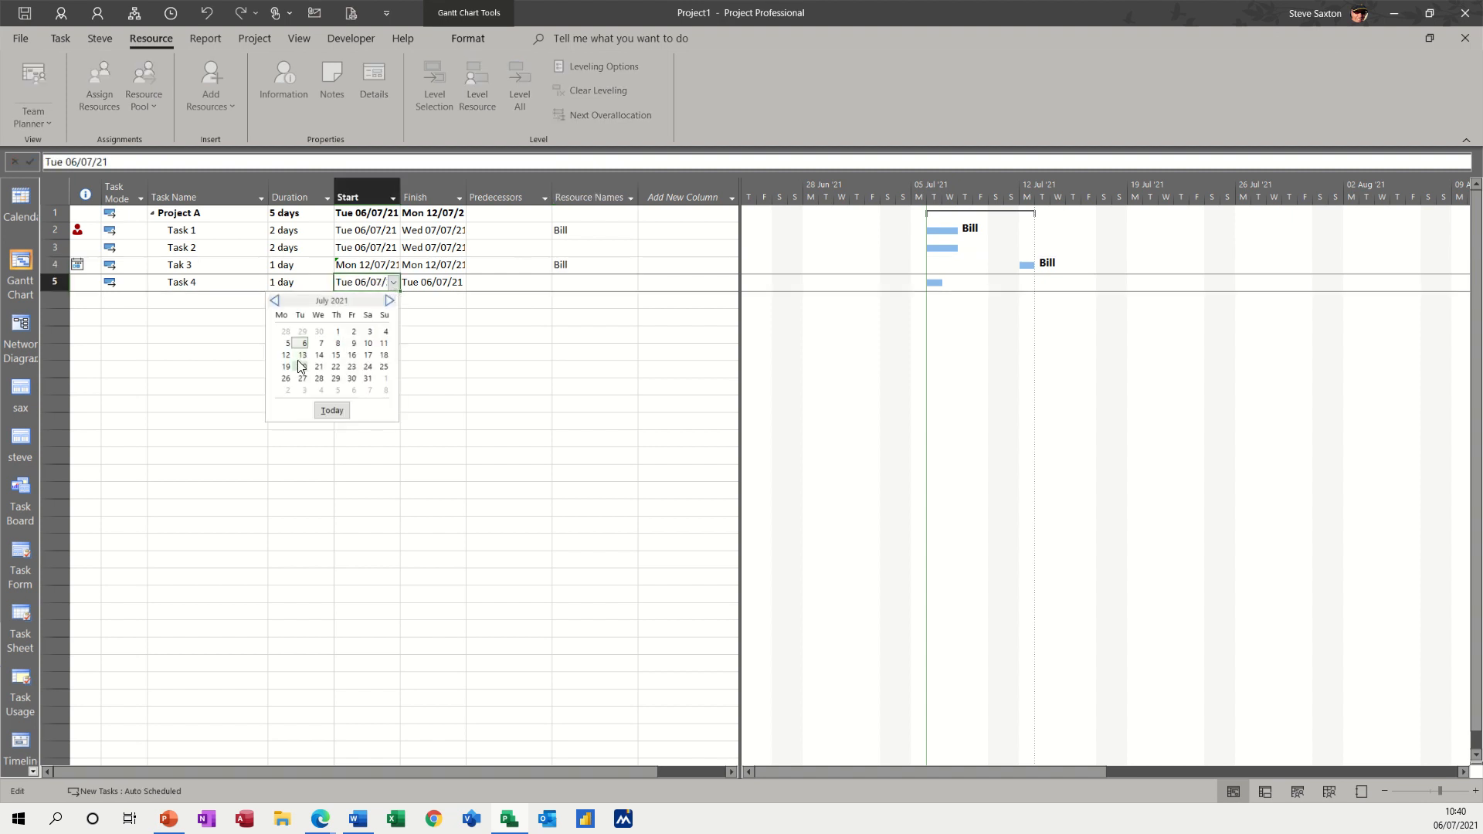
{"action": "left_click", "coordinate": [285, 368]}
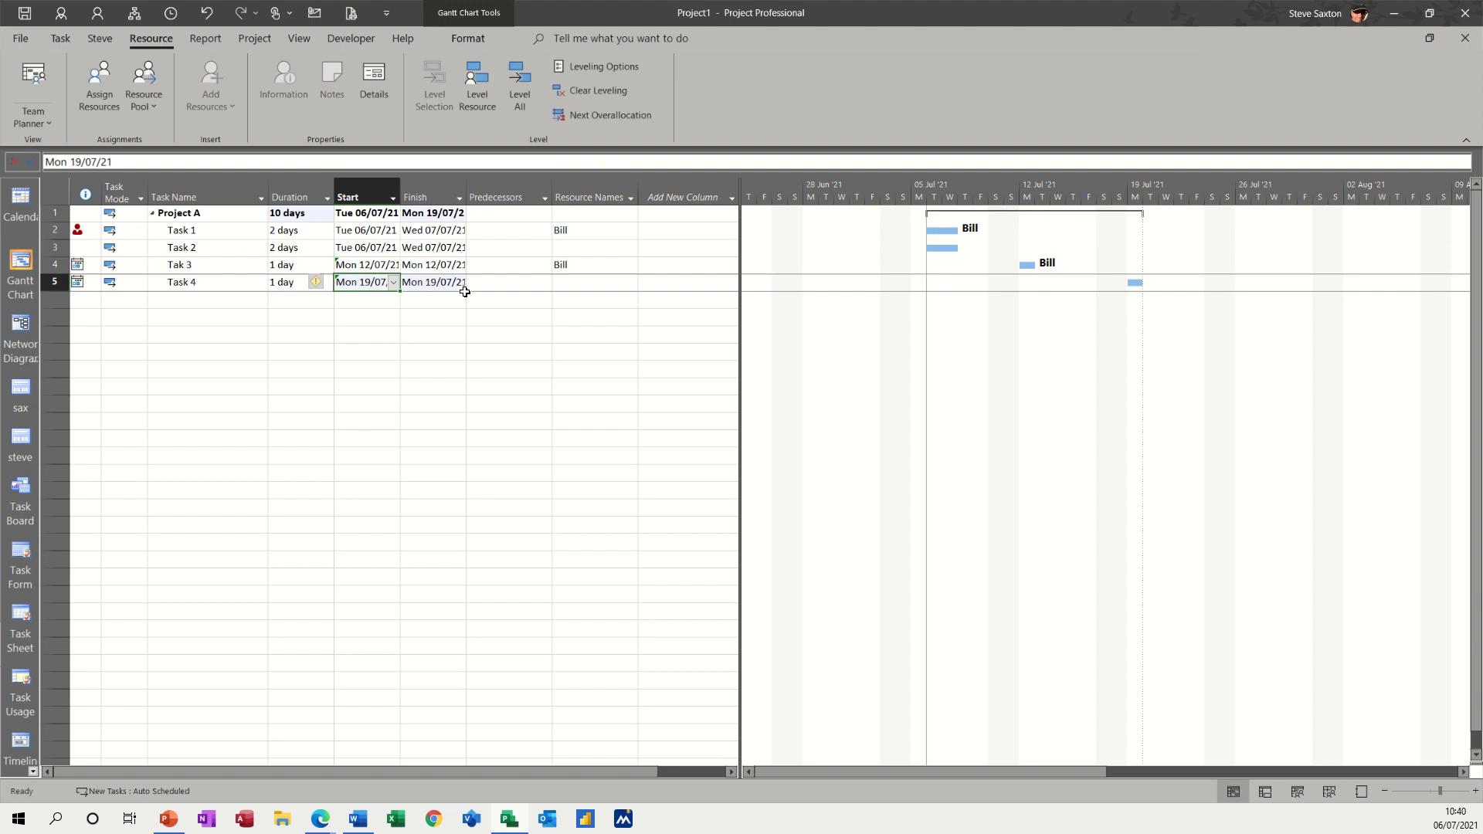
{"action": "left_click", "coordinate": [630, 281]}
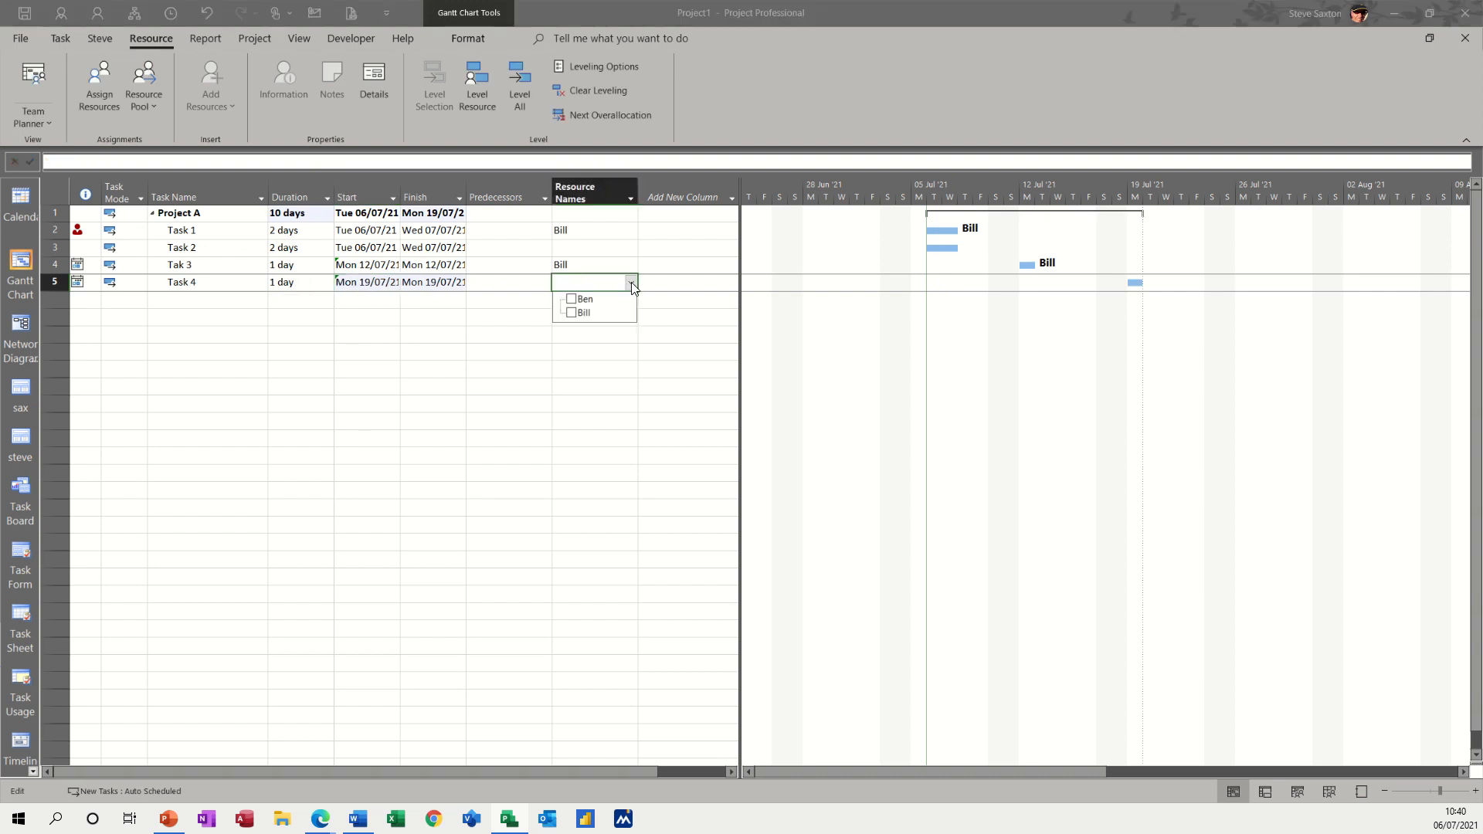
{"action": "left_click", "coordinate": [571, 314]}
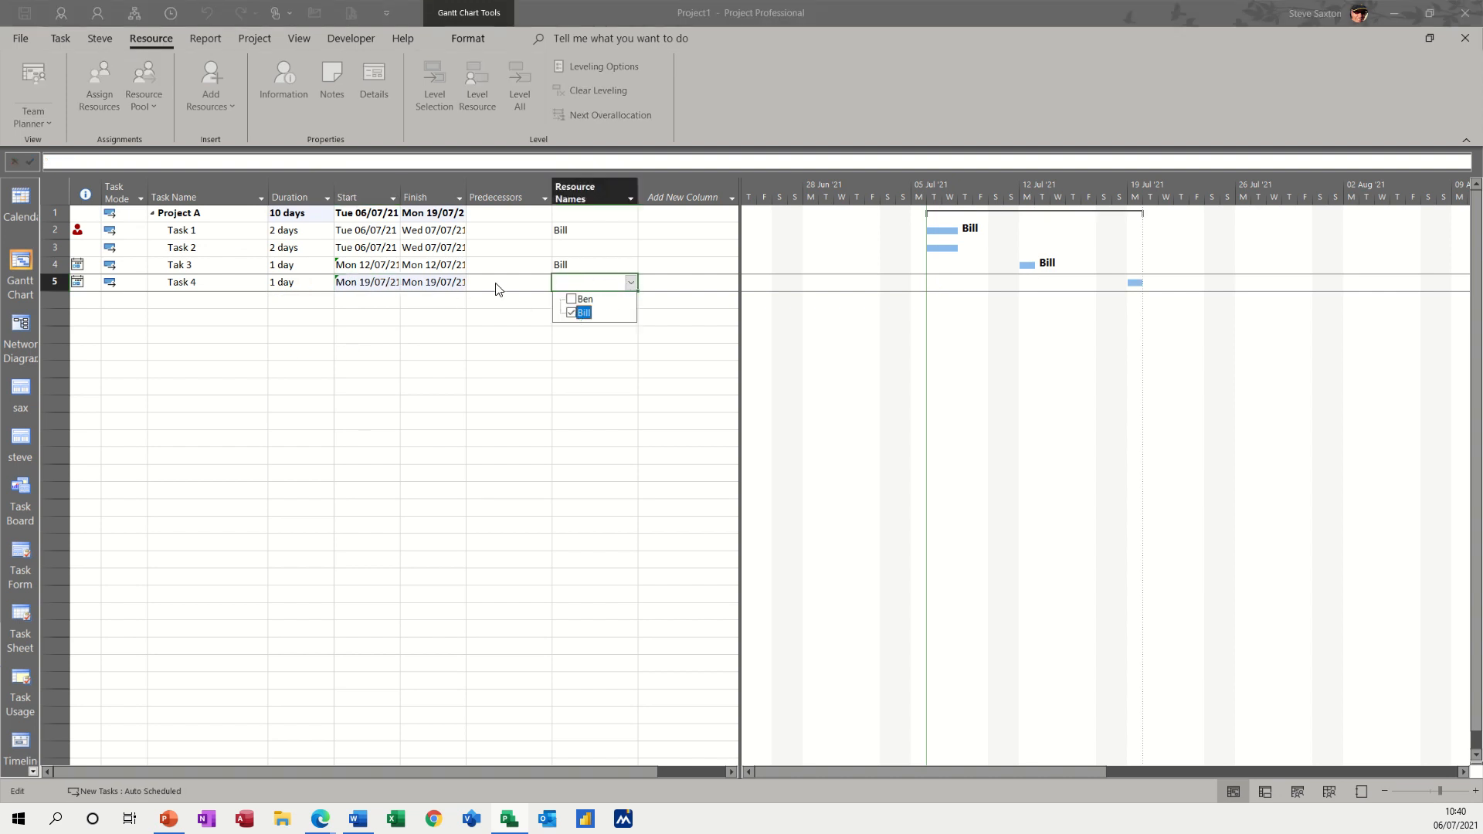
{"action": "left_click", "coordinate": [572, 313]}
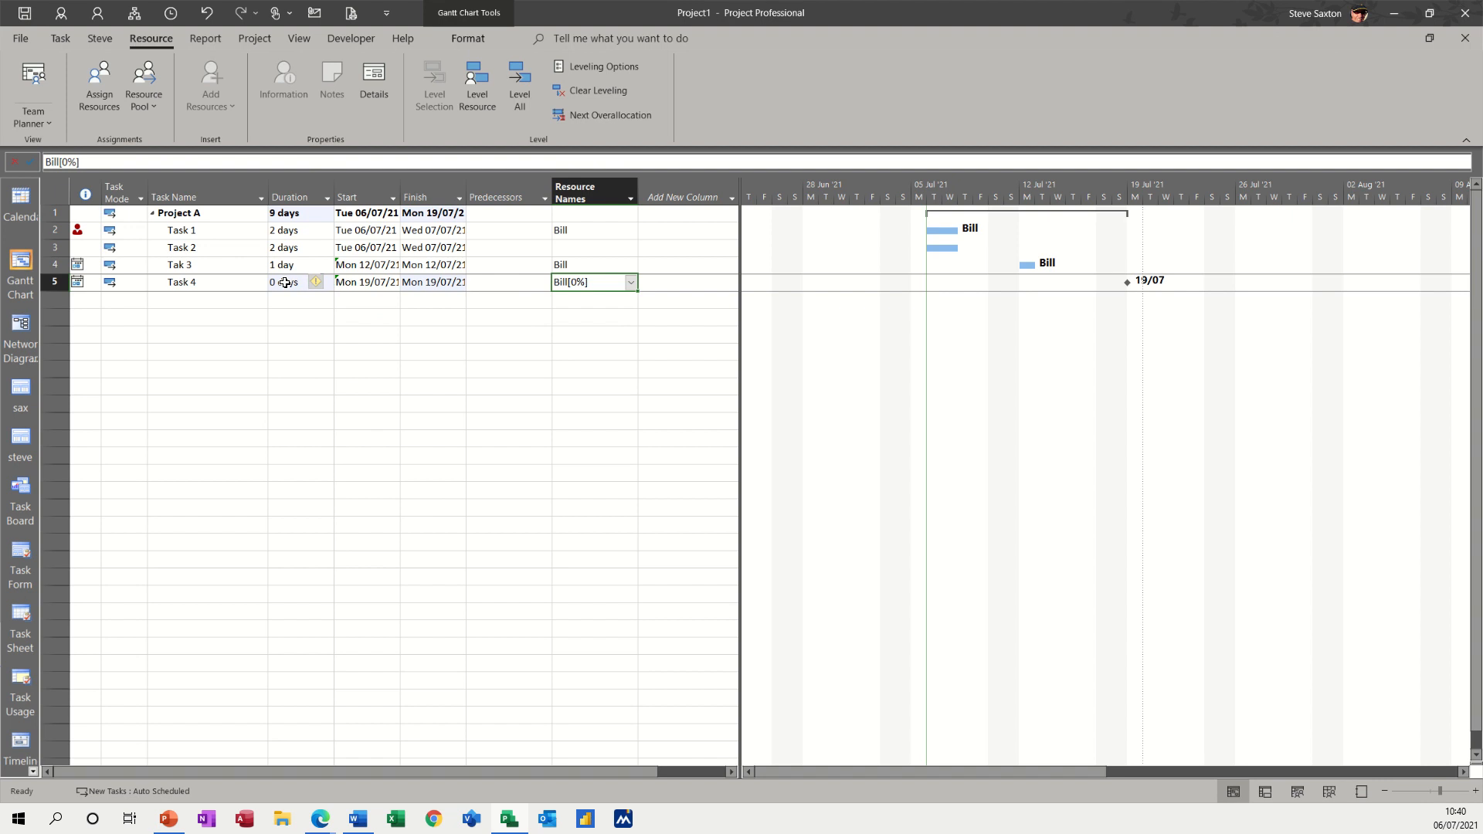
{"action": "left_click", "coordinate": [298, 281]}
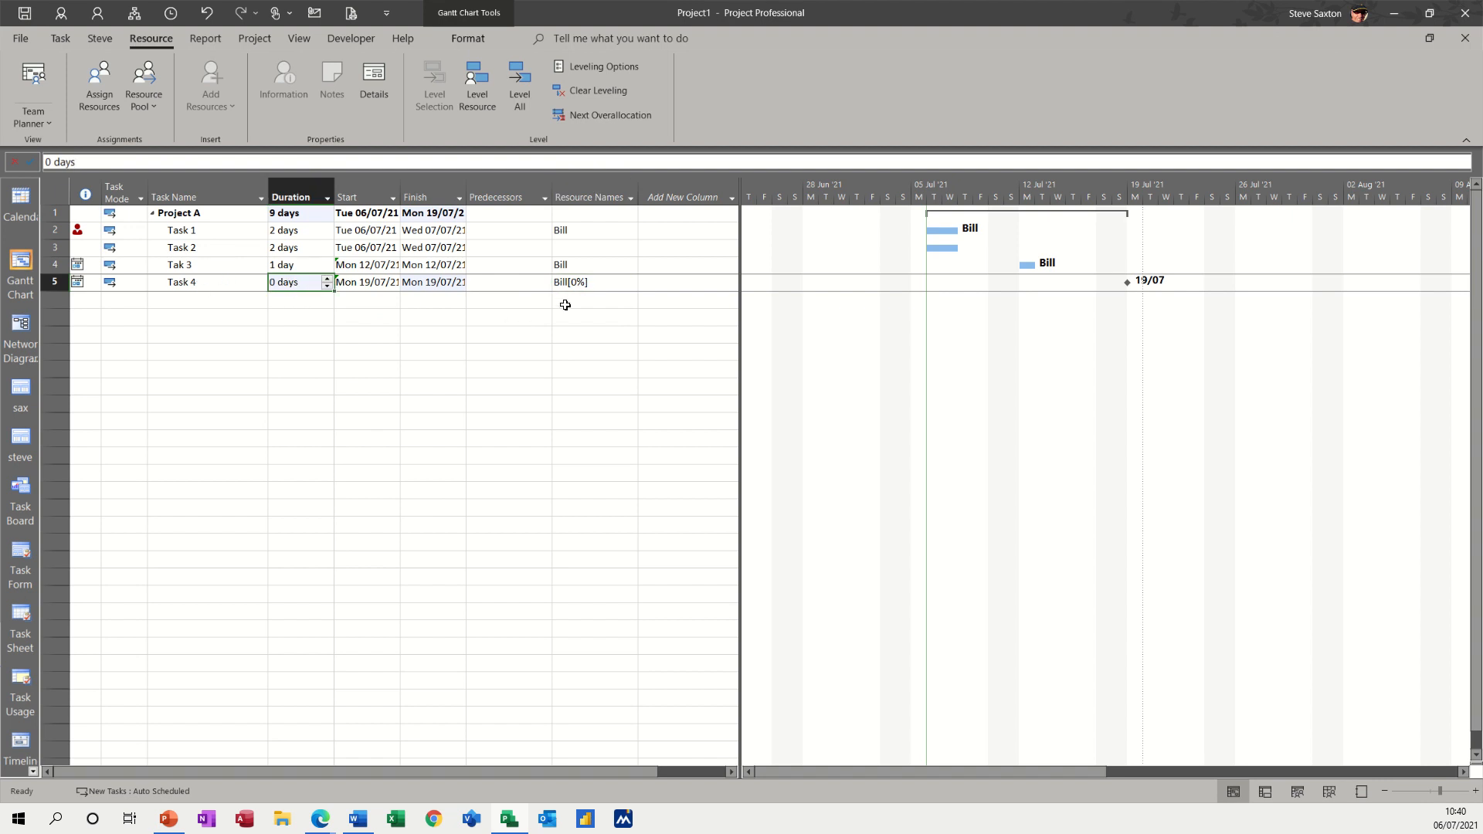
{"action": "mouse_move", "coordinate": [576, 281]}
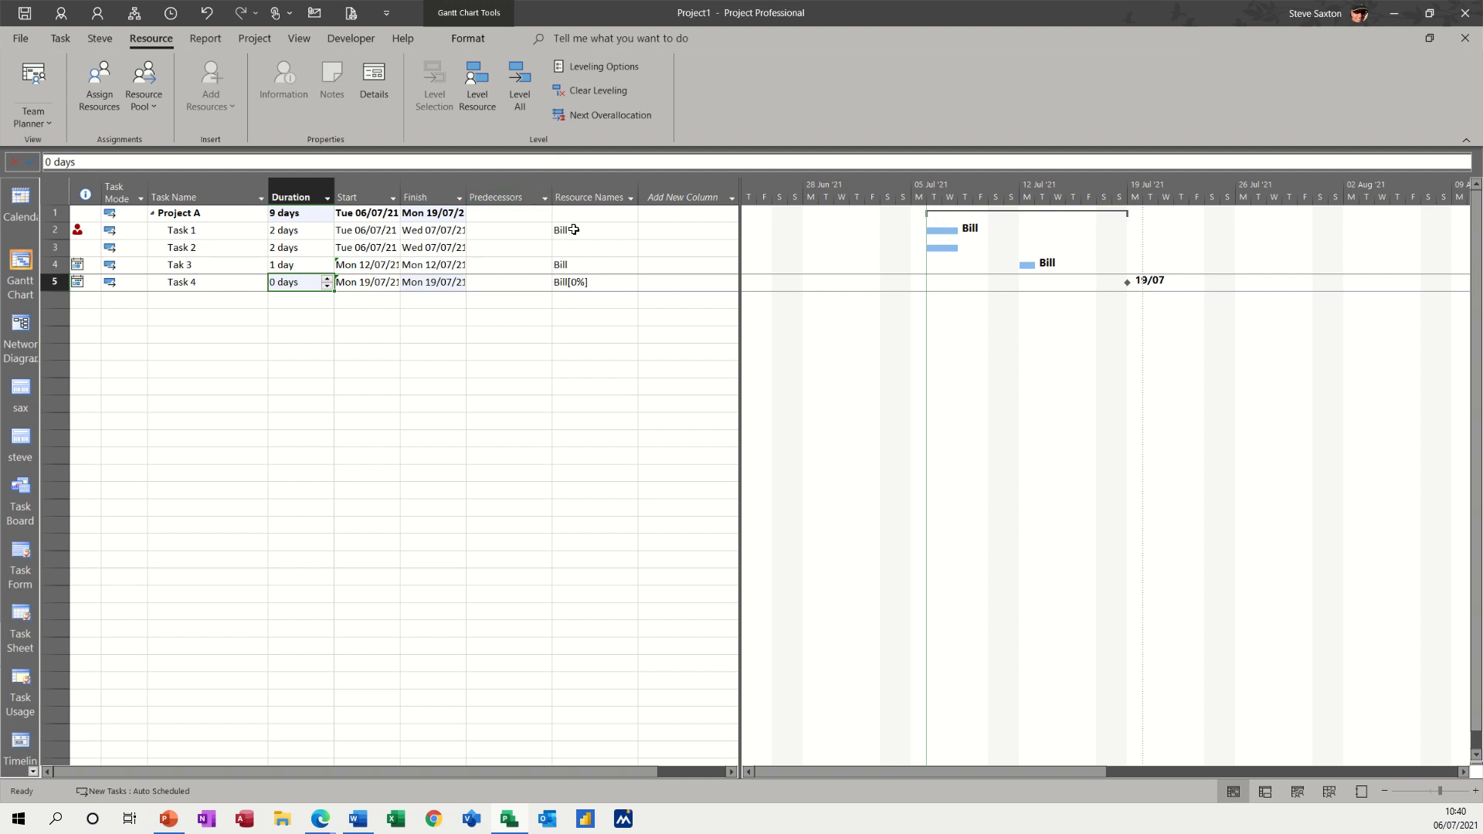
{"action": "mouse_move", "coordinate": [576, 282]}
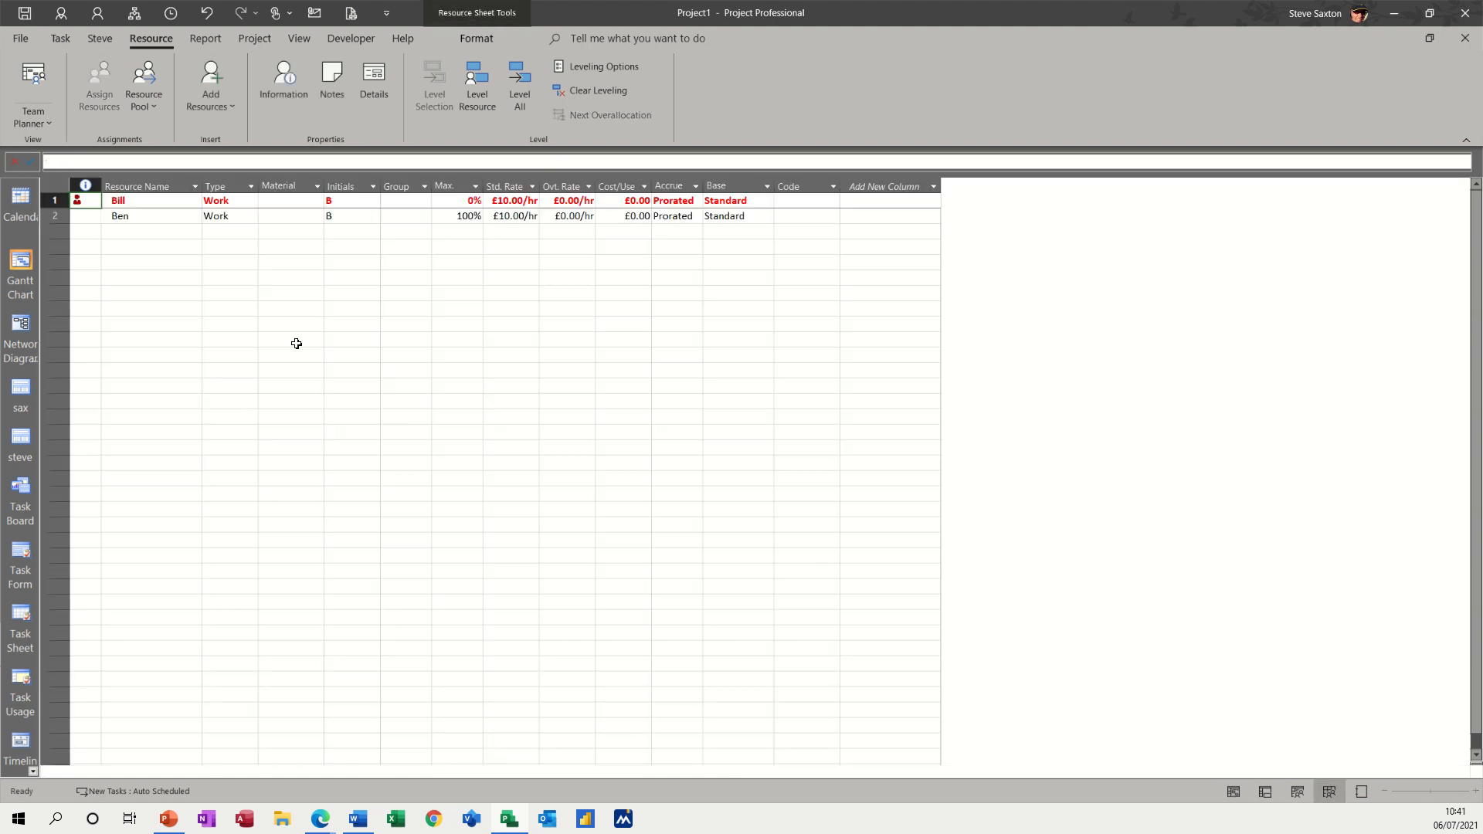
- Delete Bill's limited availability rows so his Max. units return to 100%
{"action": "left_click", "coordinate": [117, 200]}
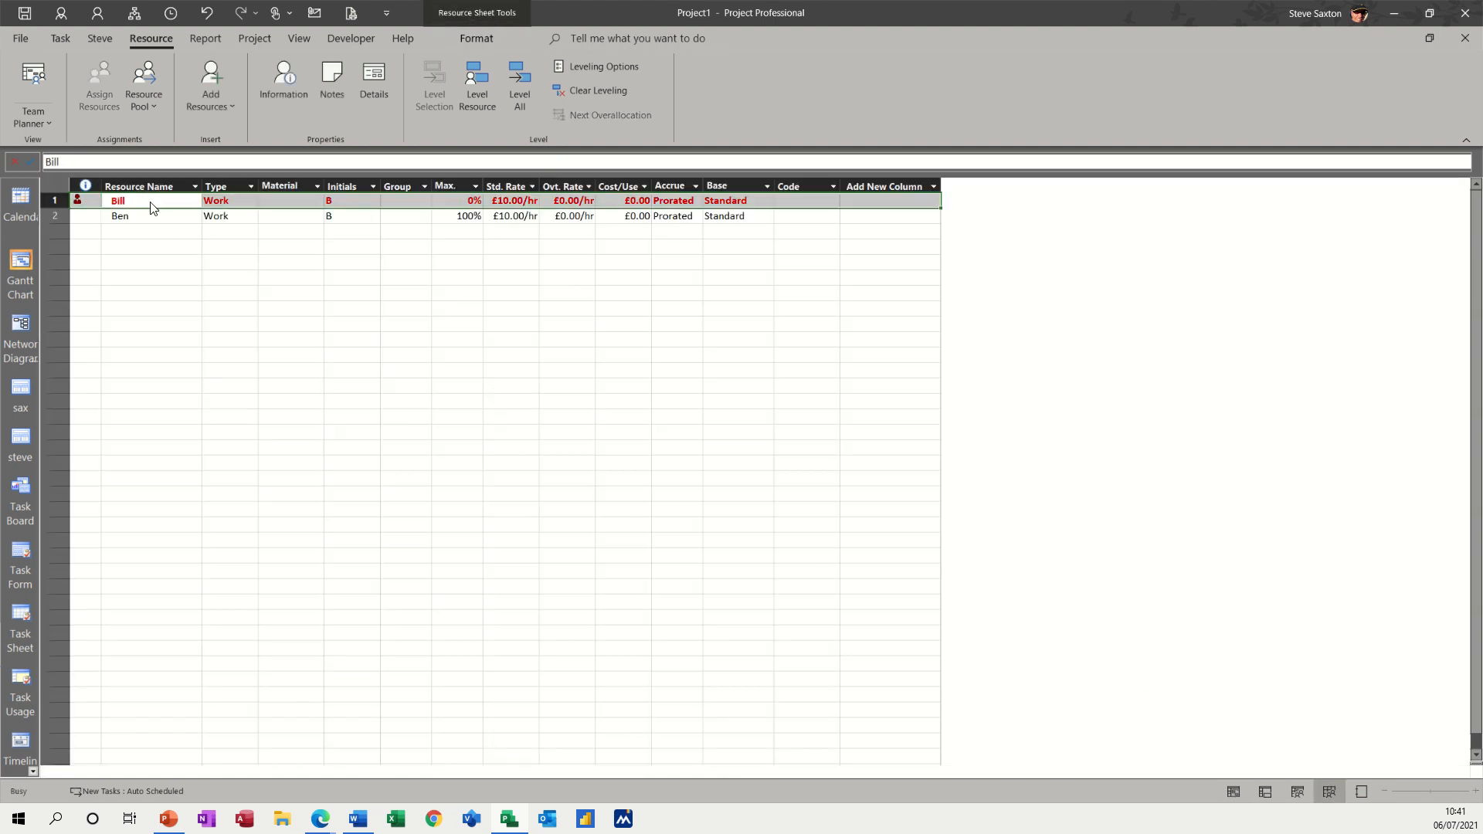
{"action": "double_click", "coordinate": [117, 201]}
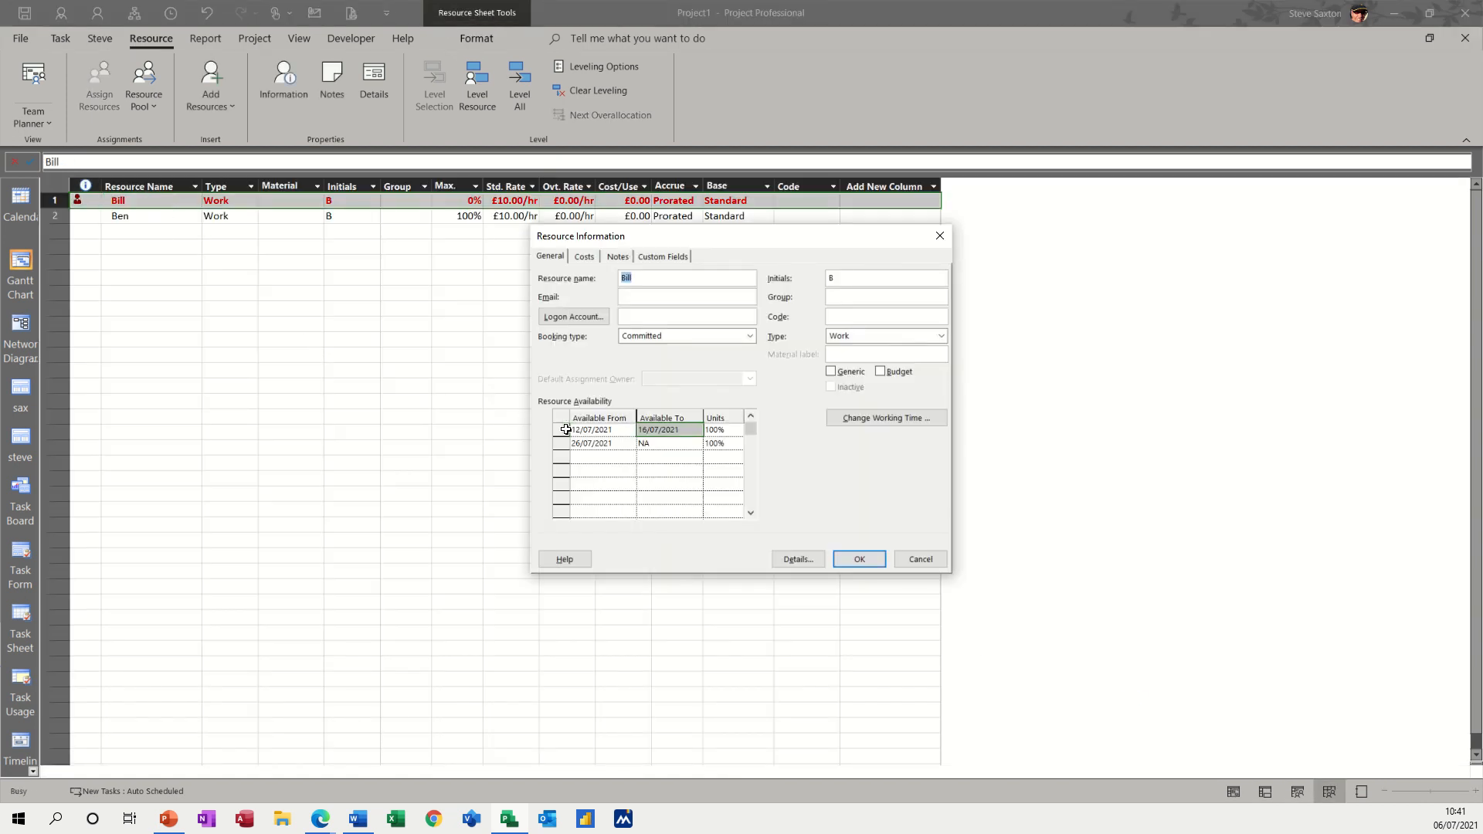
{"action": "left_click", "coordinate": [592, 443]}
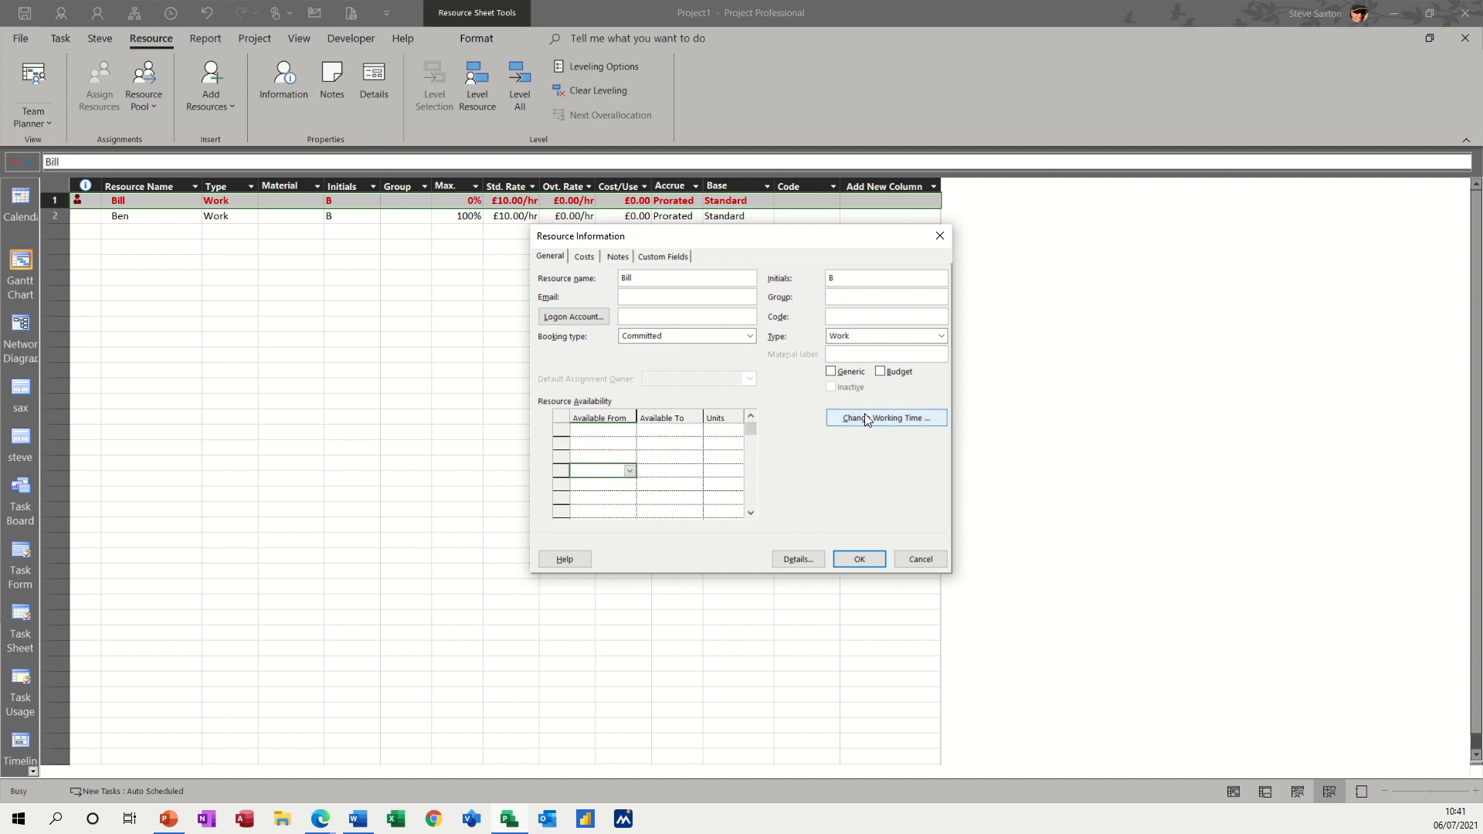
{"action": "left_click", "coordinate": [883, 417]}
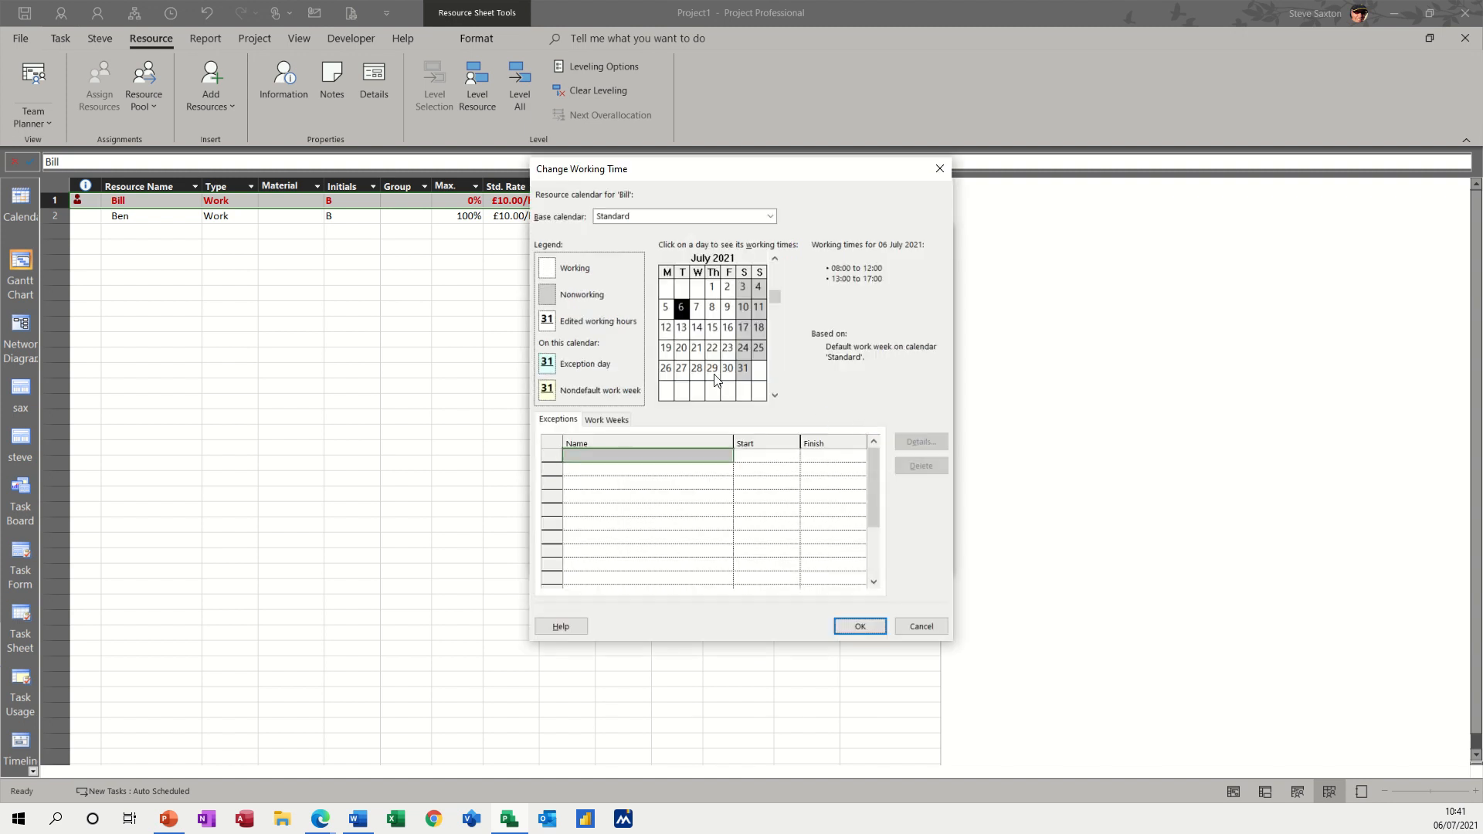
{"action": "left_click", "coordinate": [858, 626]}
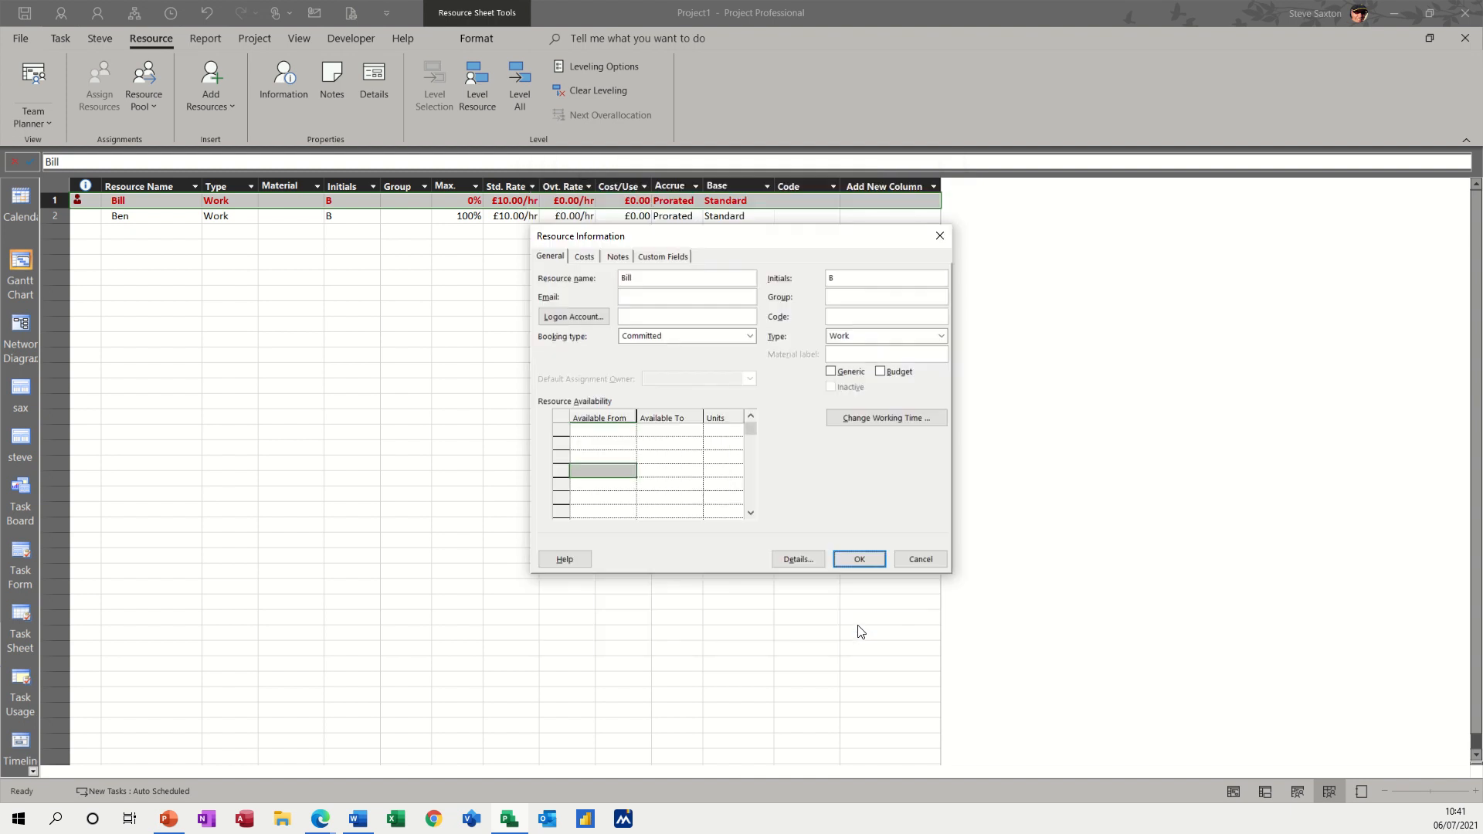
{"action": "left_click", "coordinate": [857, 559]}
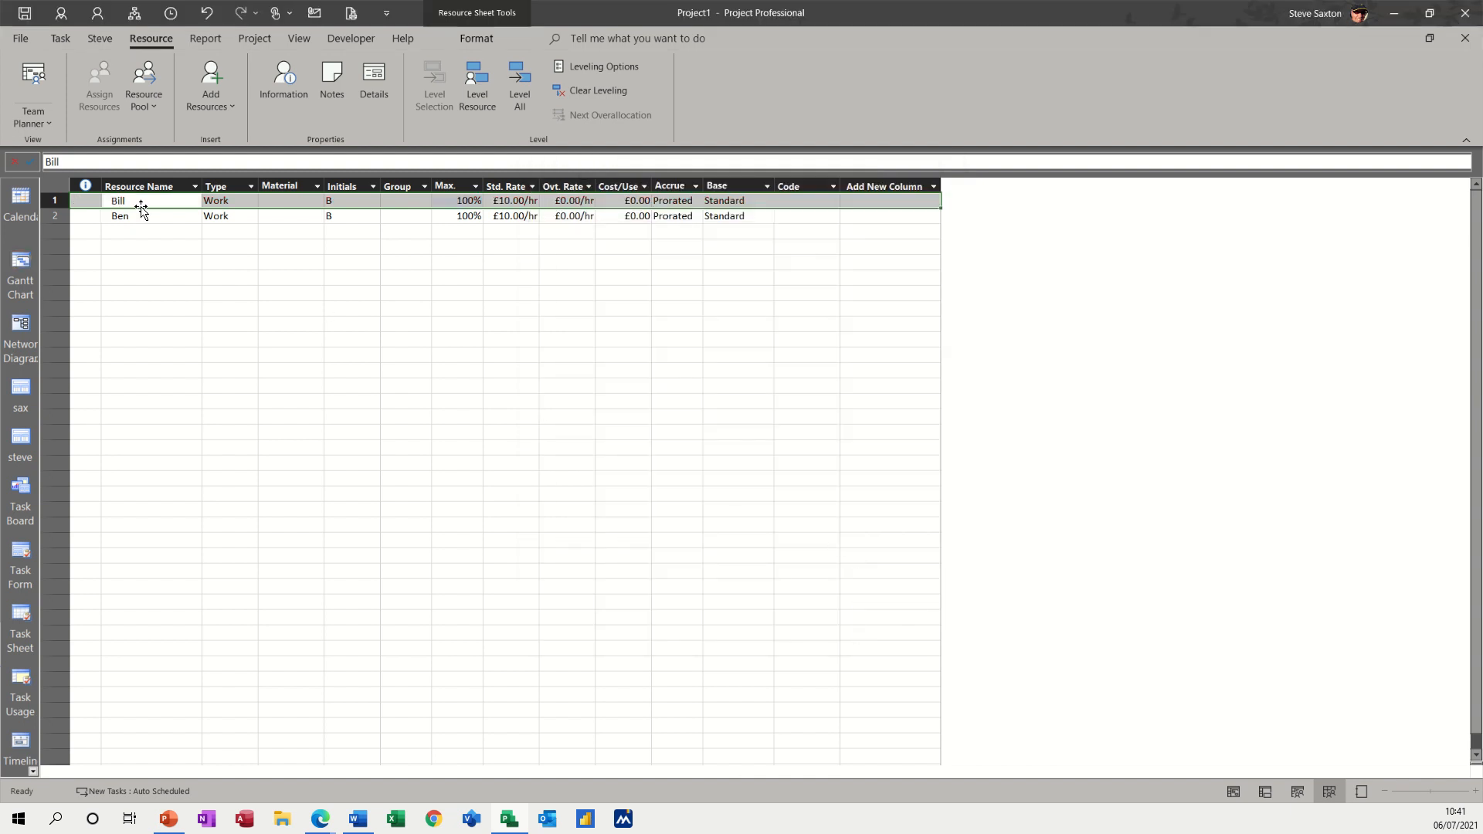
{"action": "left_click", "coordinate": [18, 260]}
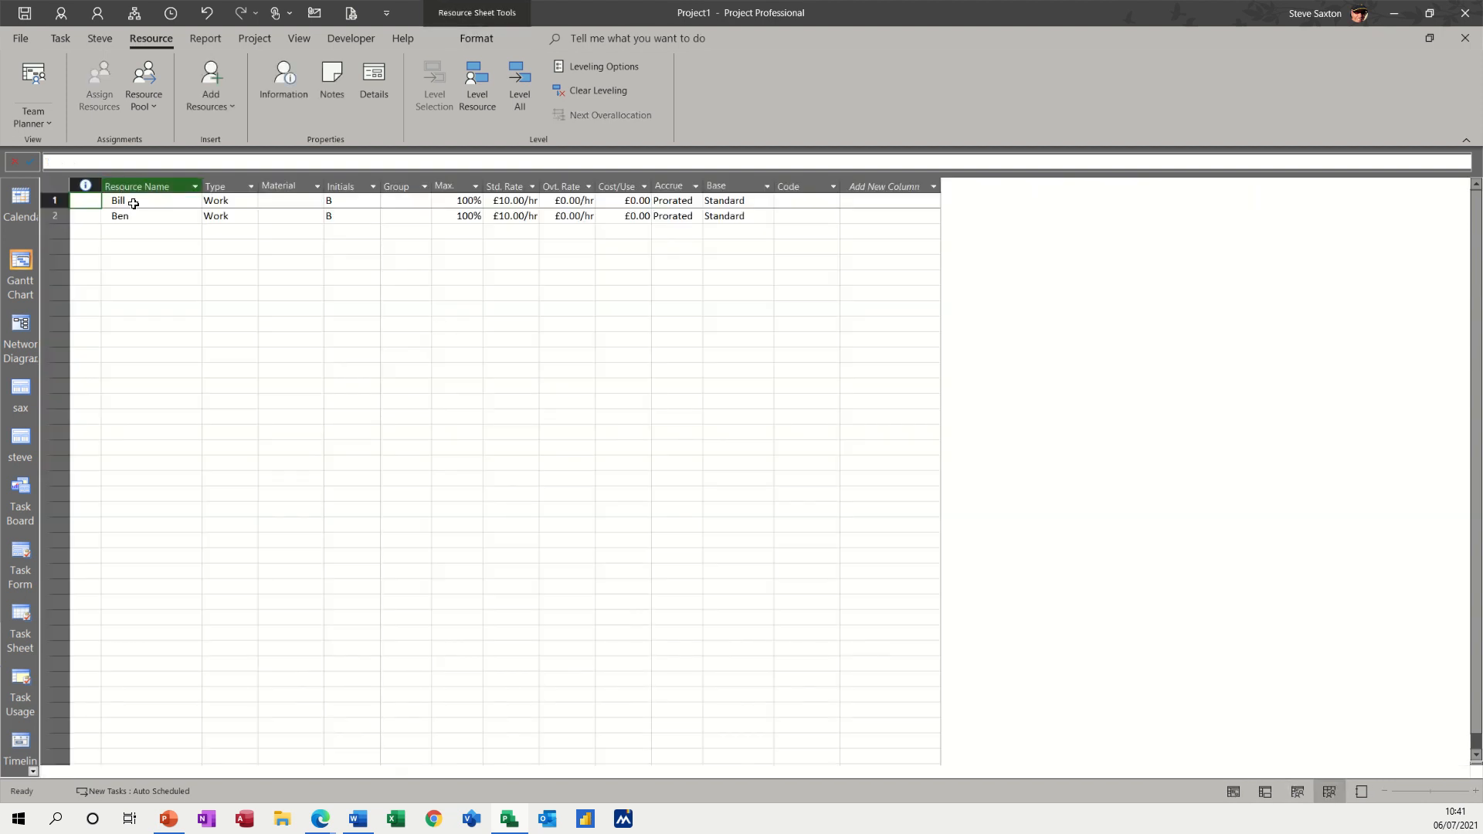
{"action": "double_click", "coordinate": [118, 199]}
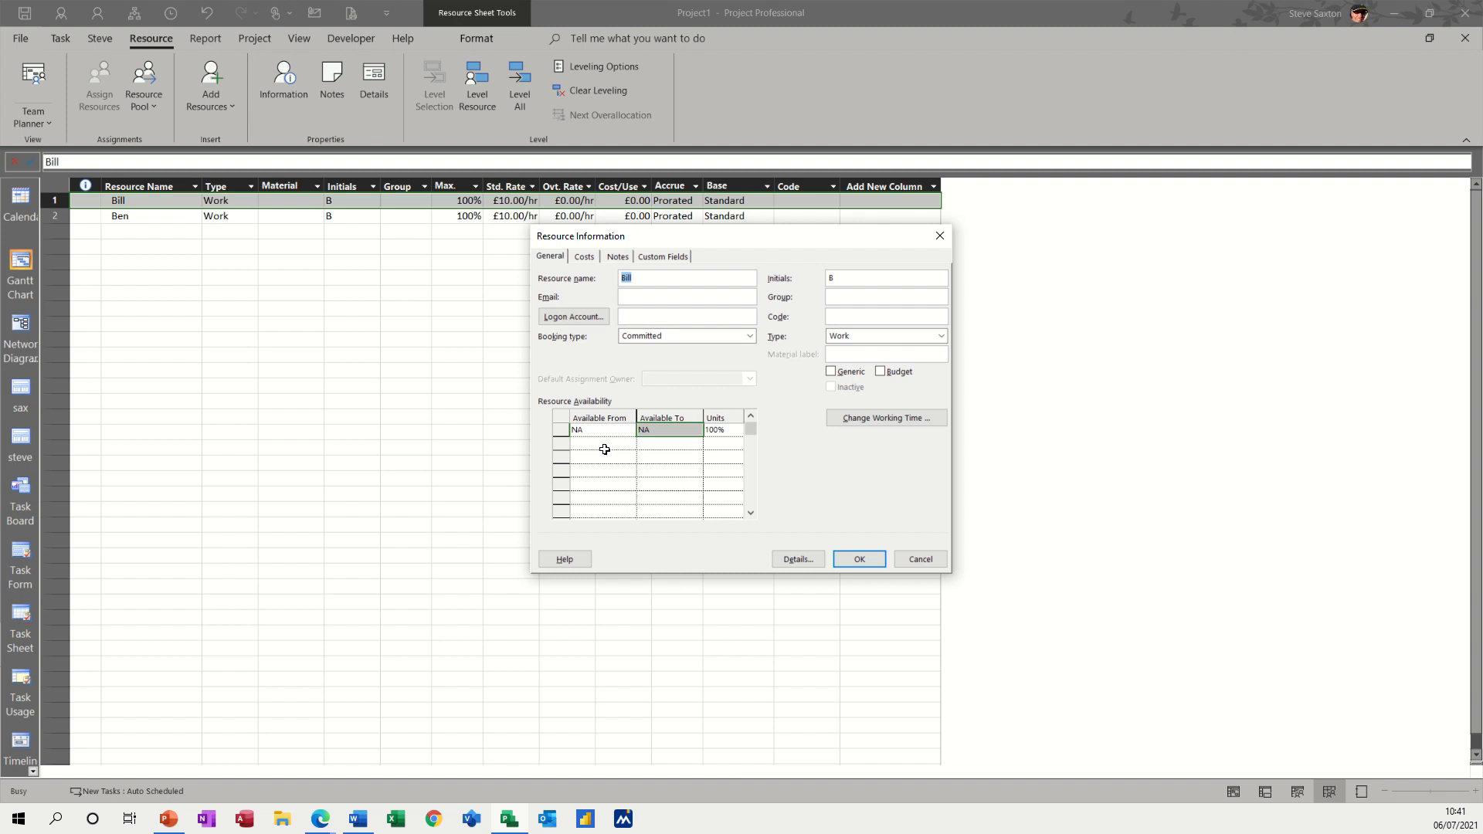
{"action": "left_click", "coordinate": [596, 444]}
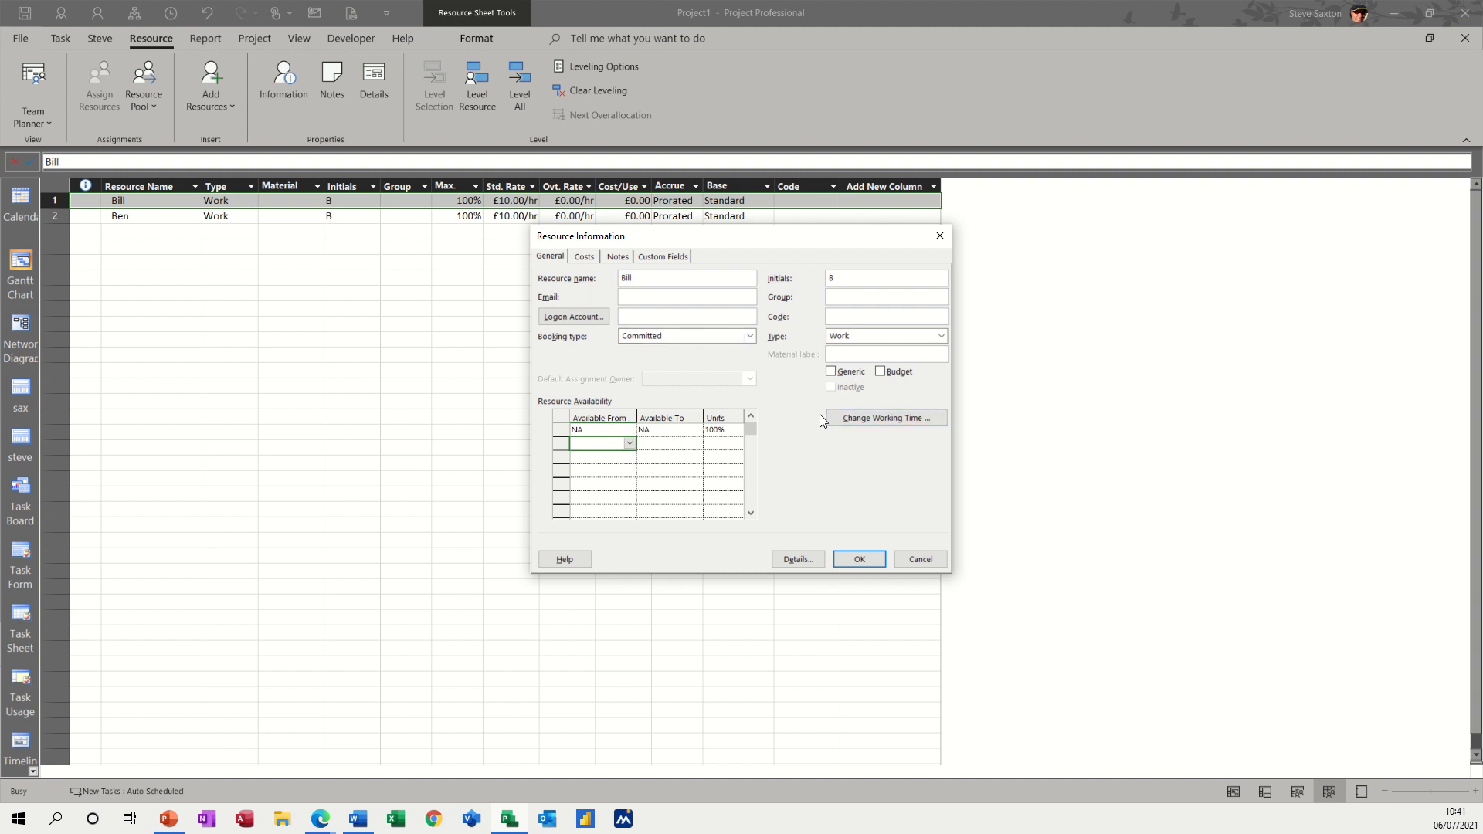
{"action": "left_click", "coordinate": [884, 419]}
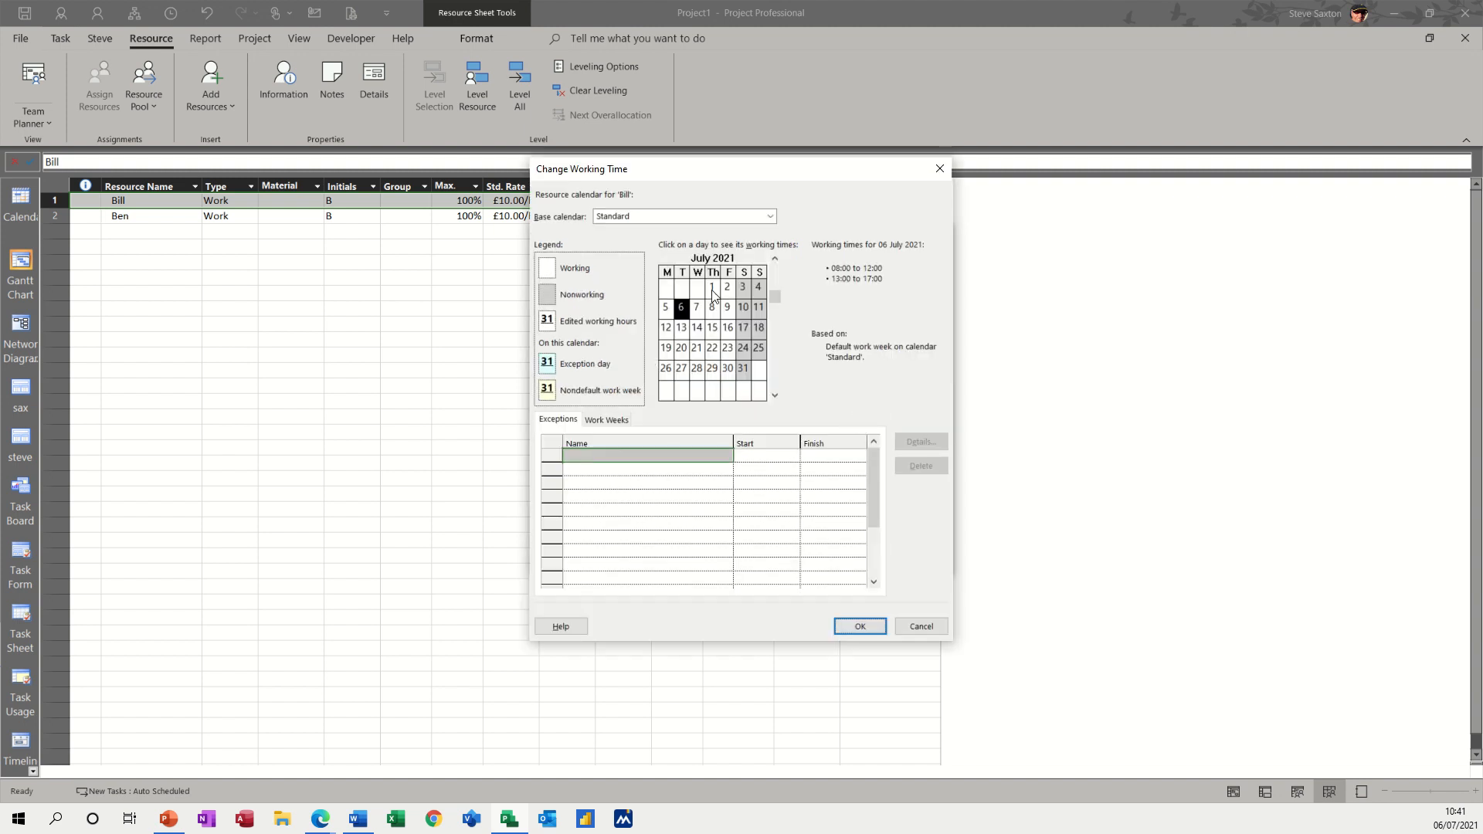
{"action": "left_click", "coordinate": [664, 348]}
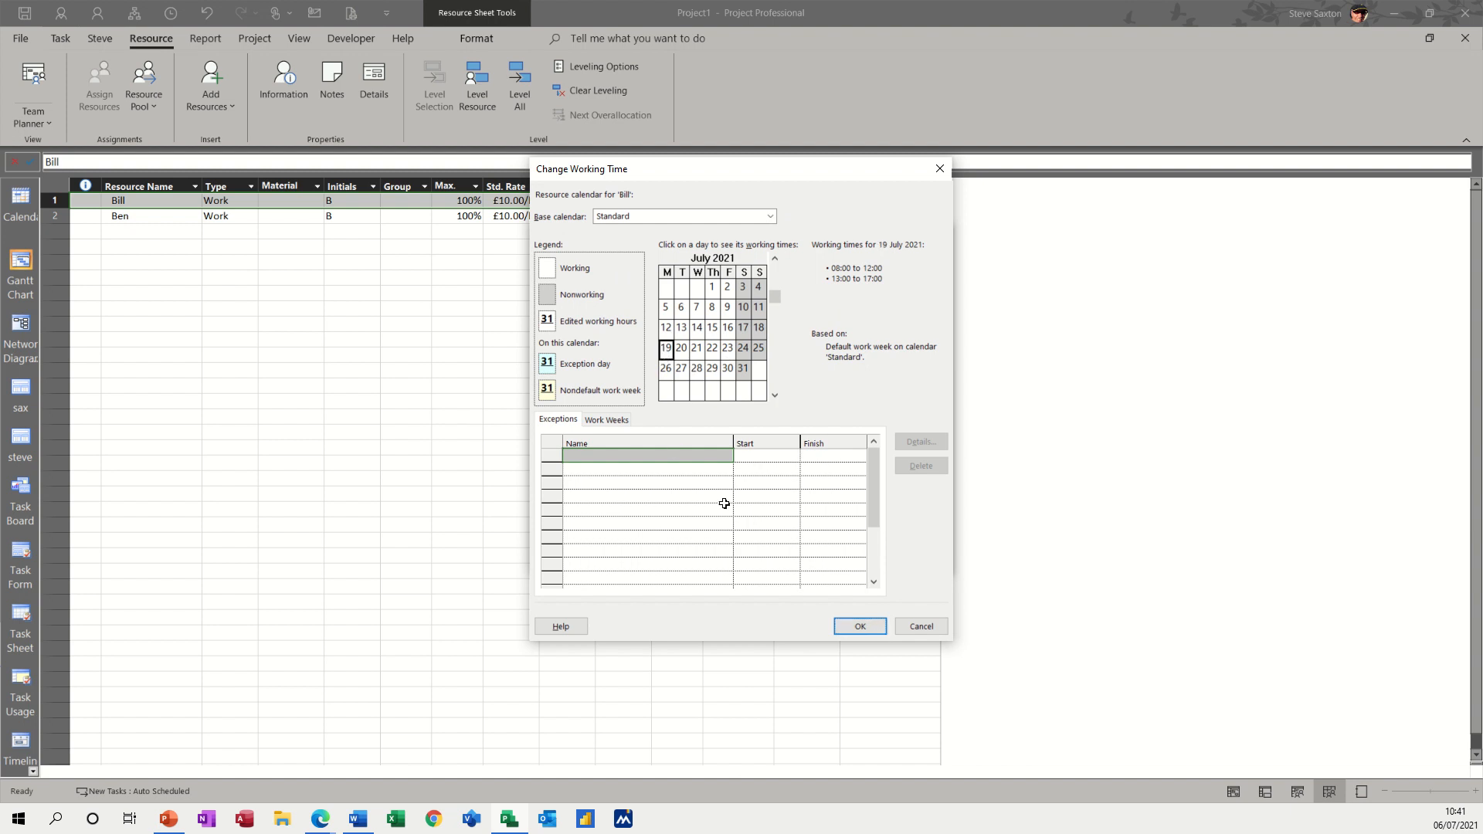
{"action": "left_click", "coordinate": [857, 626]}
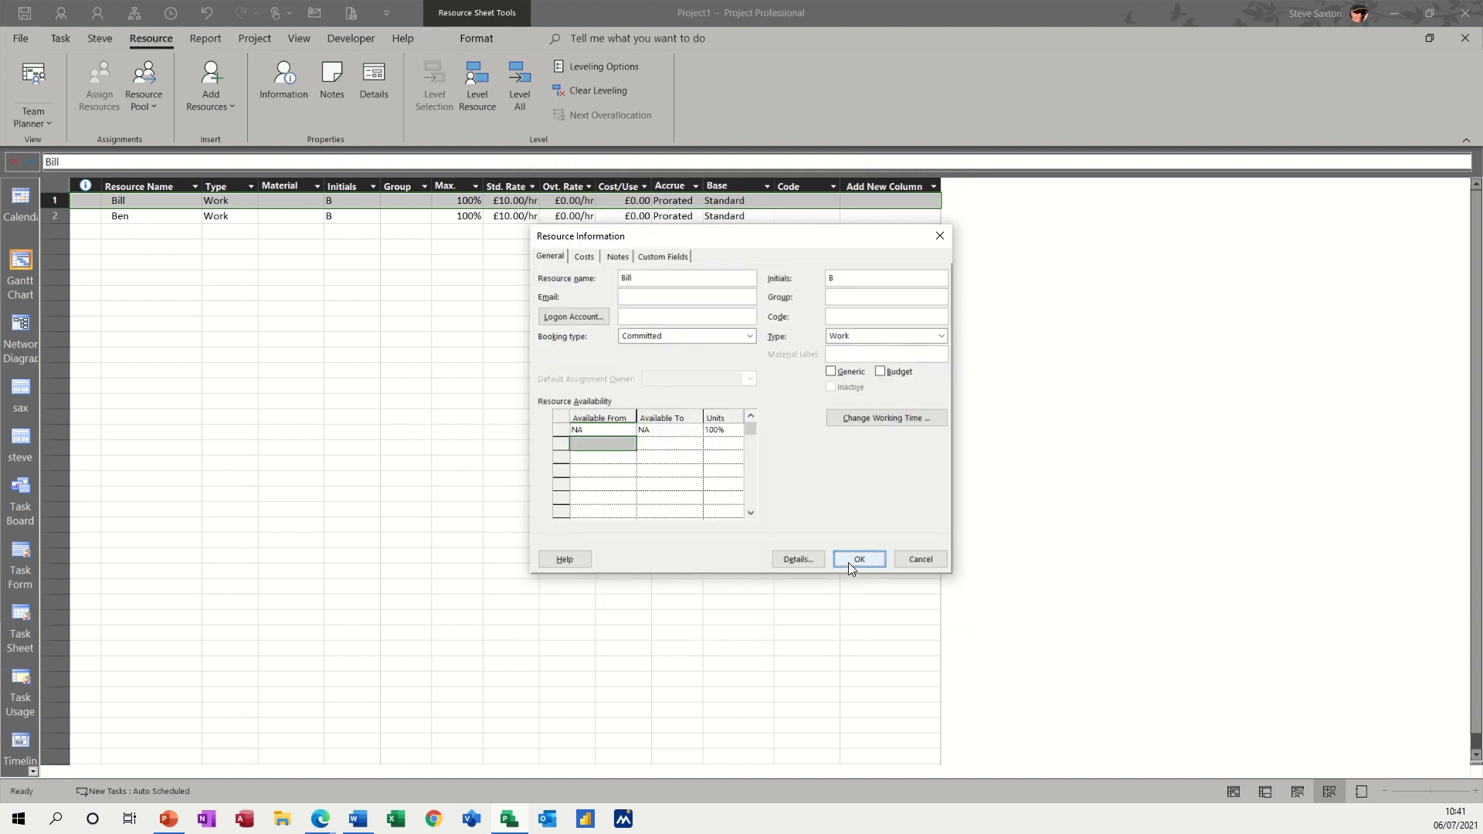
{"action": "left_click", "coordinate": [857, 559]}
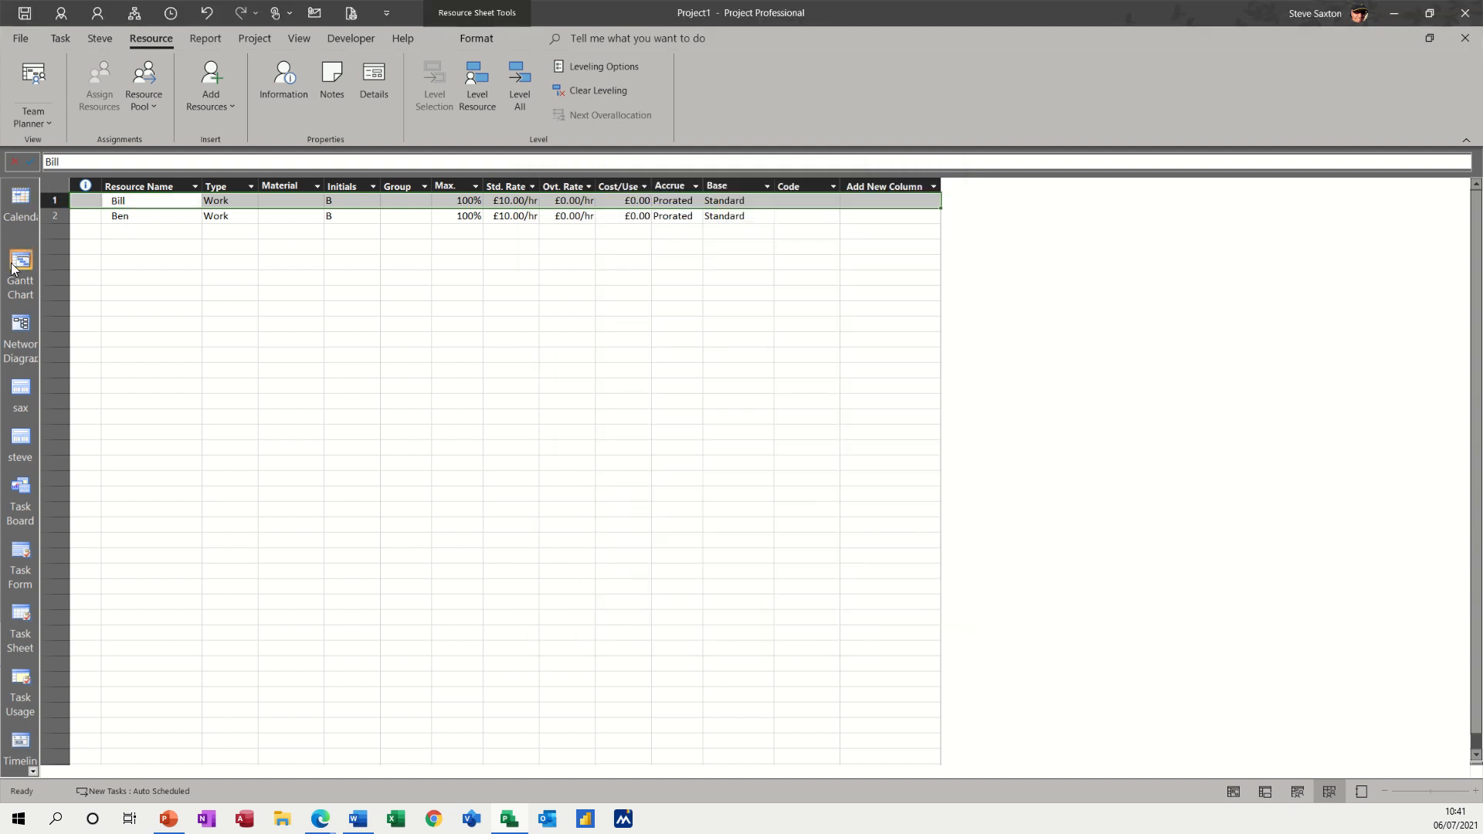
- Set Task 4's constraint type to As Soon As Possible and clear its constraint date
{"action": "left_click", "coordinate": [20, 265]}
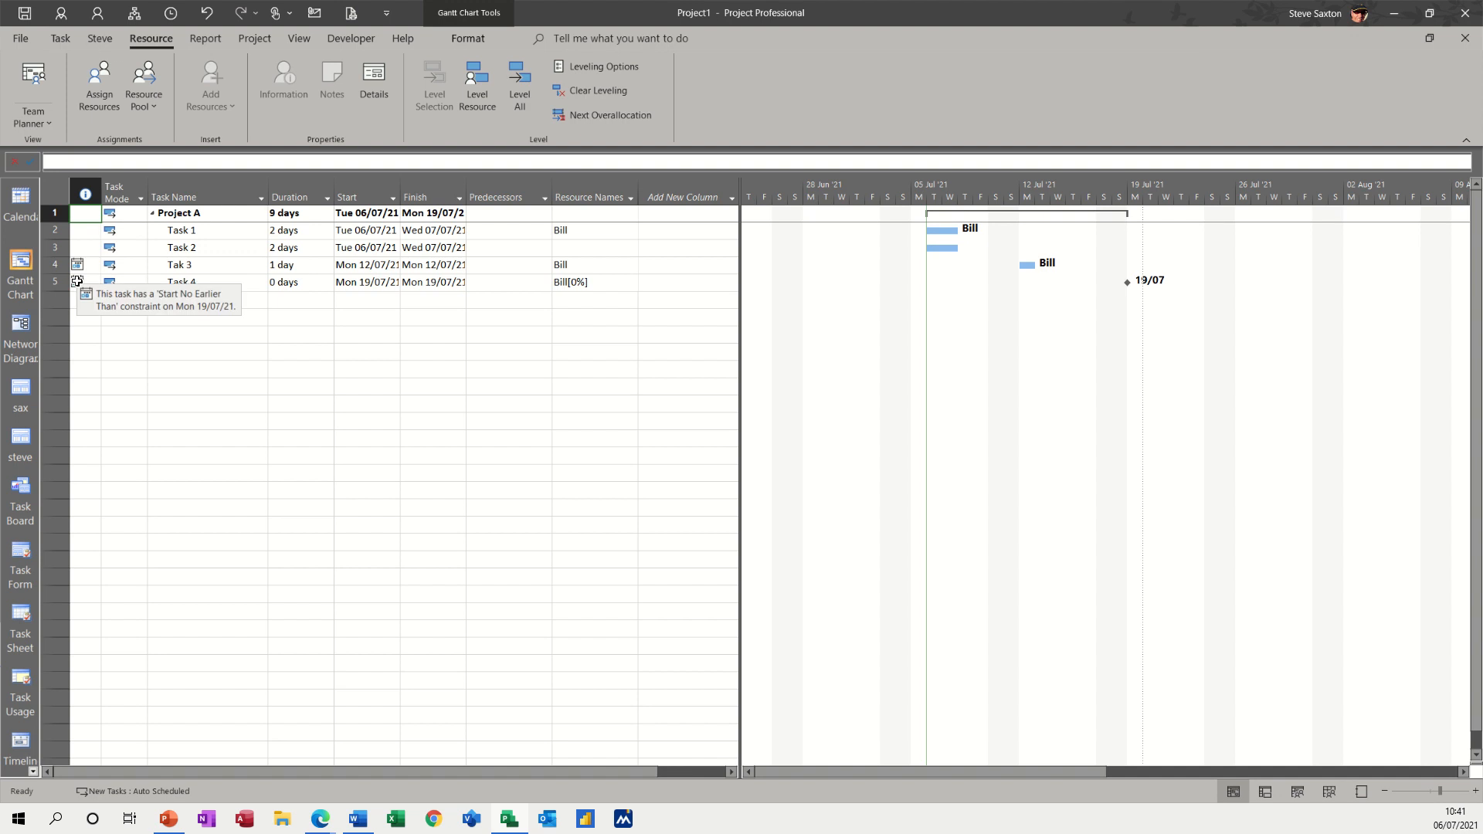
{"action": "double_click", "coordinate": [179, 281]}
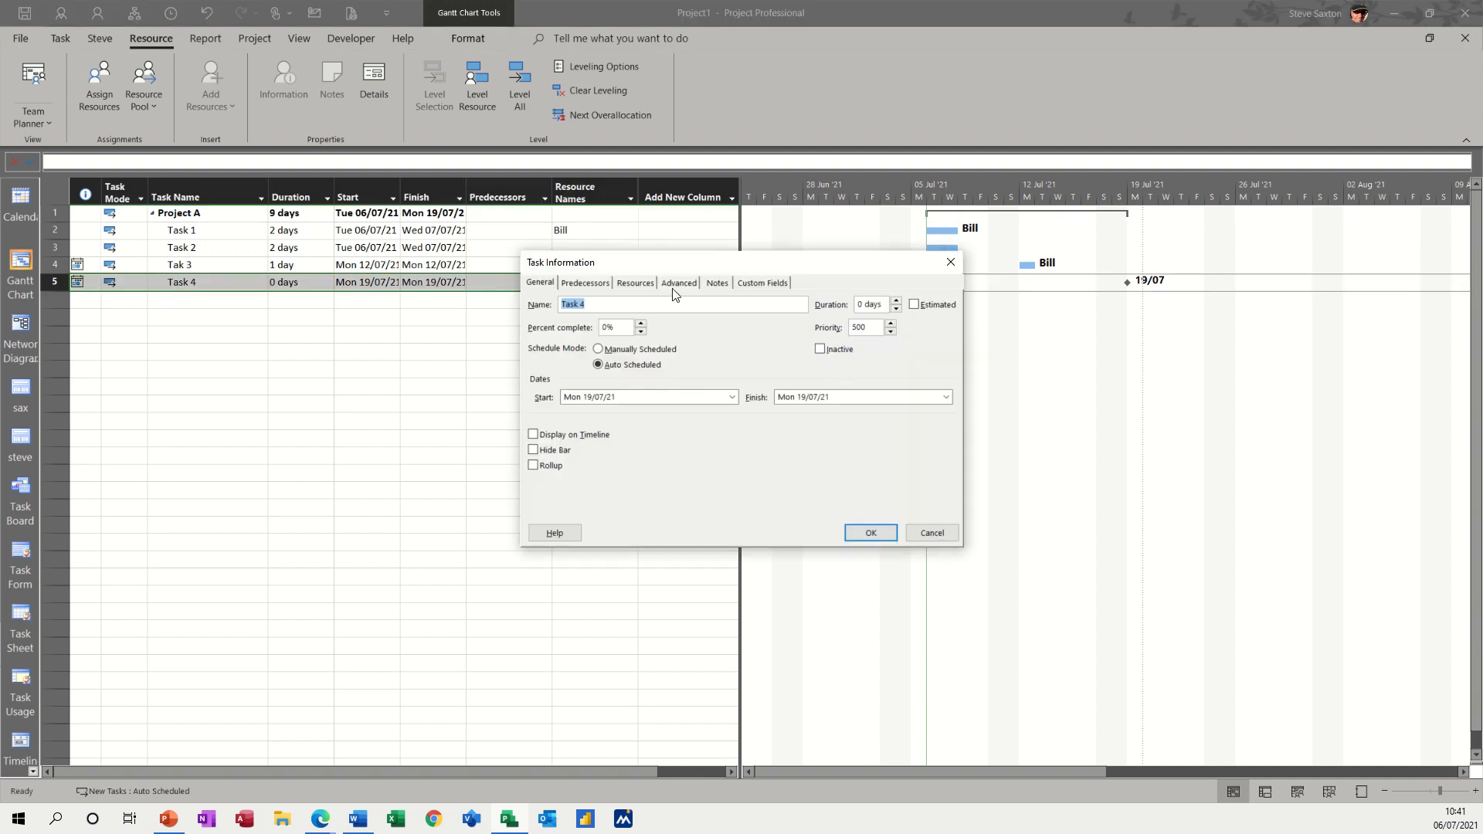
{"action": "left_click", "coordinate": [678, 283]}
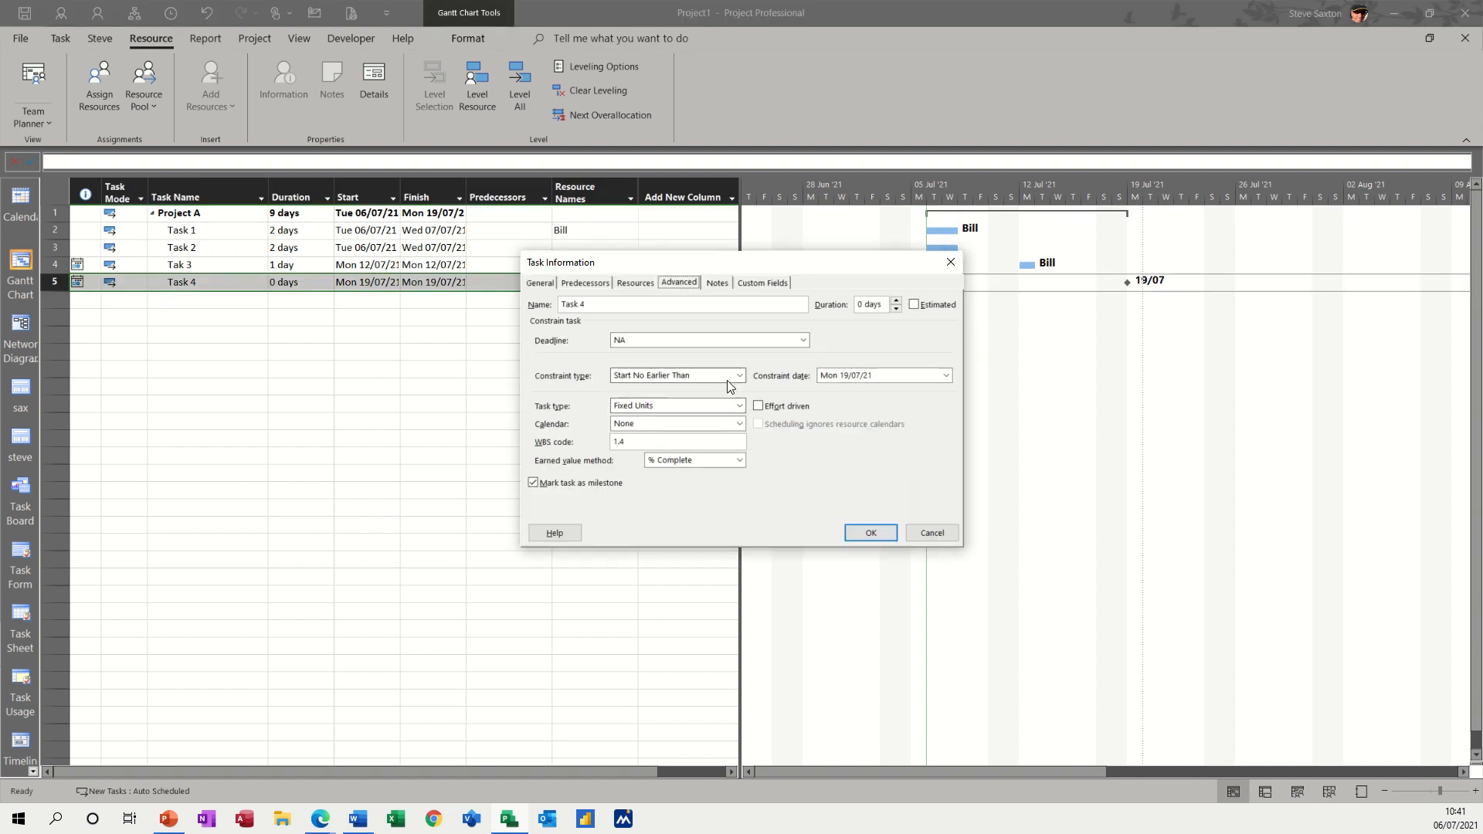
{"action": "left_click", "coordinate": [739, 375]}
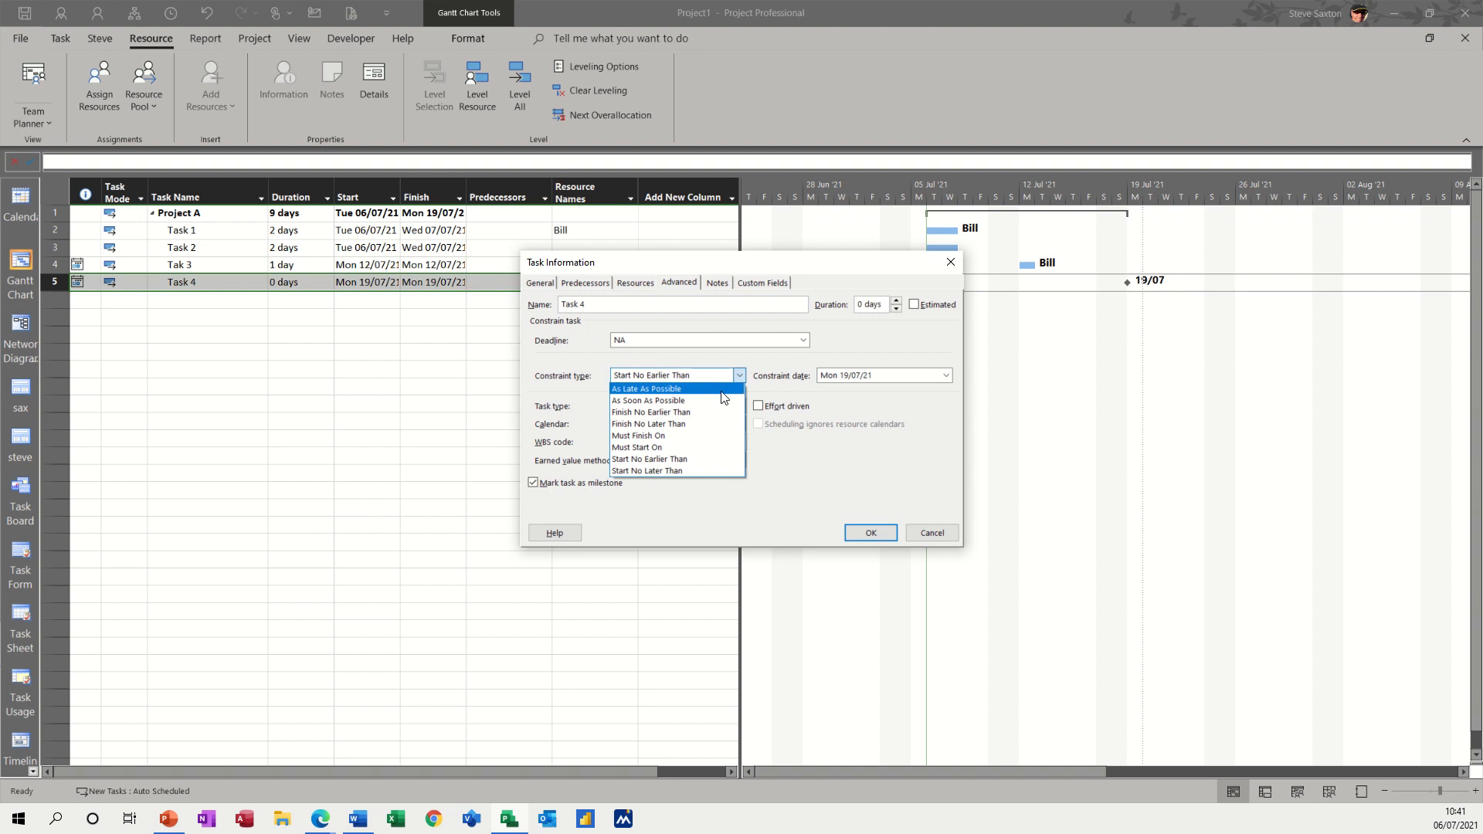
{"action": "left_click", "coordinate": [647, 400]}
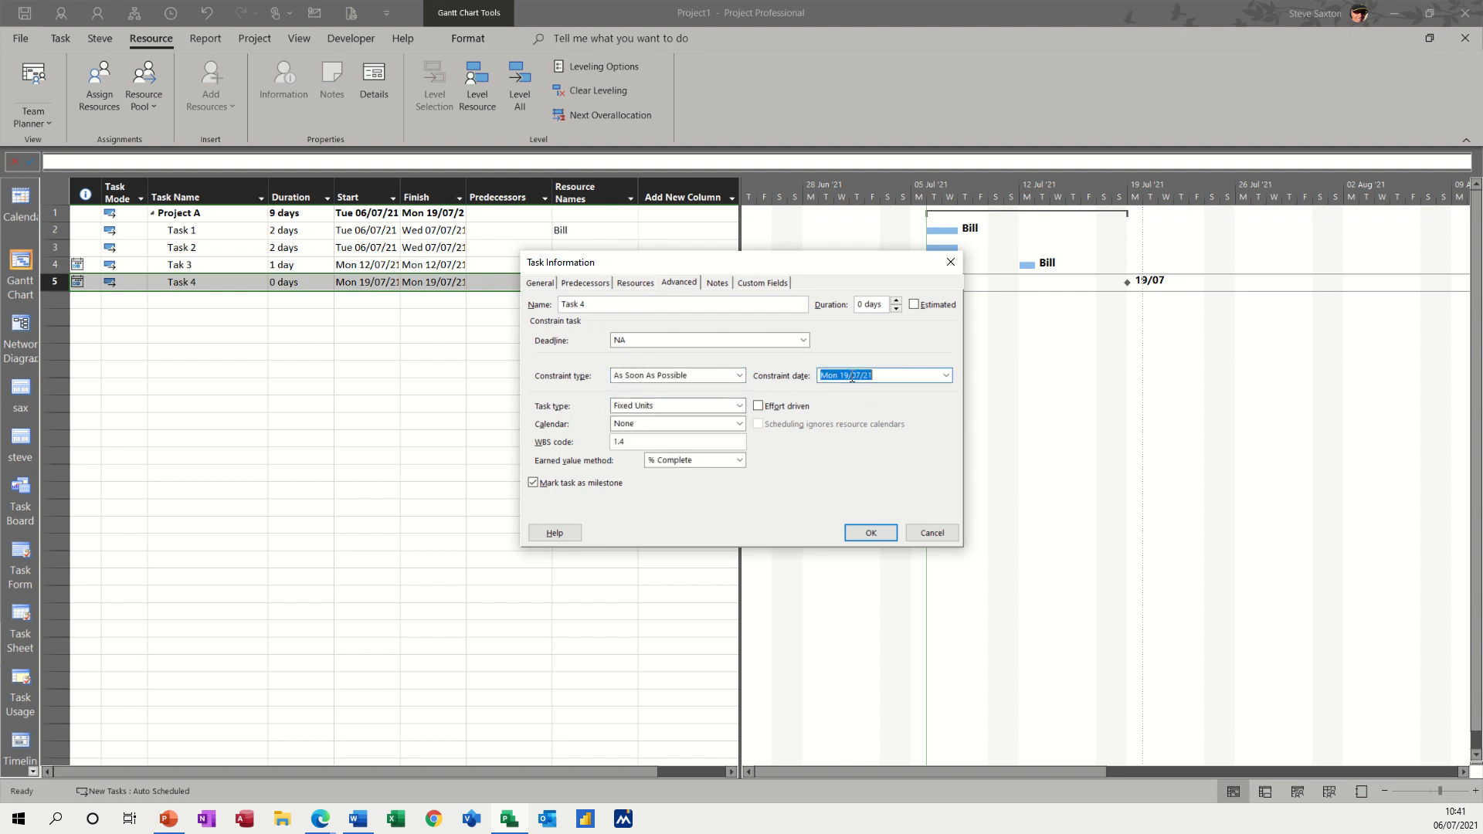
{"action": "key", "text": "Delete"}
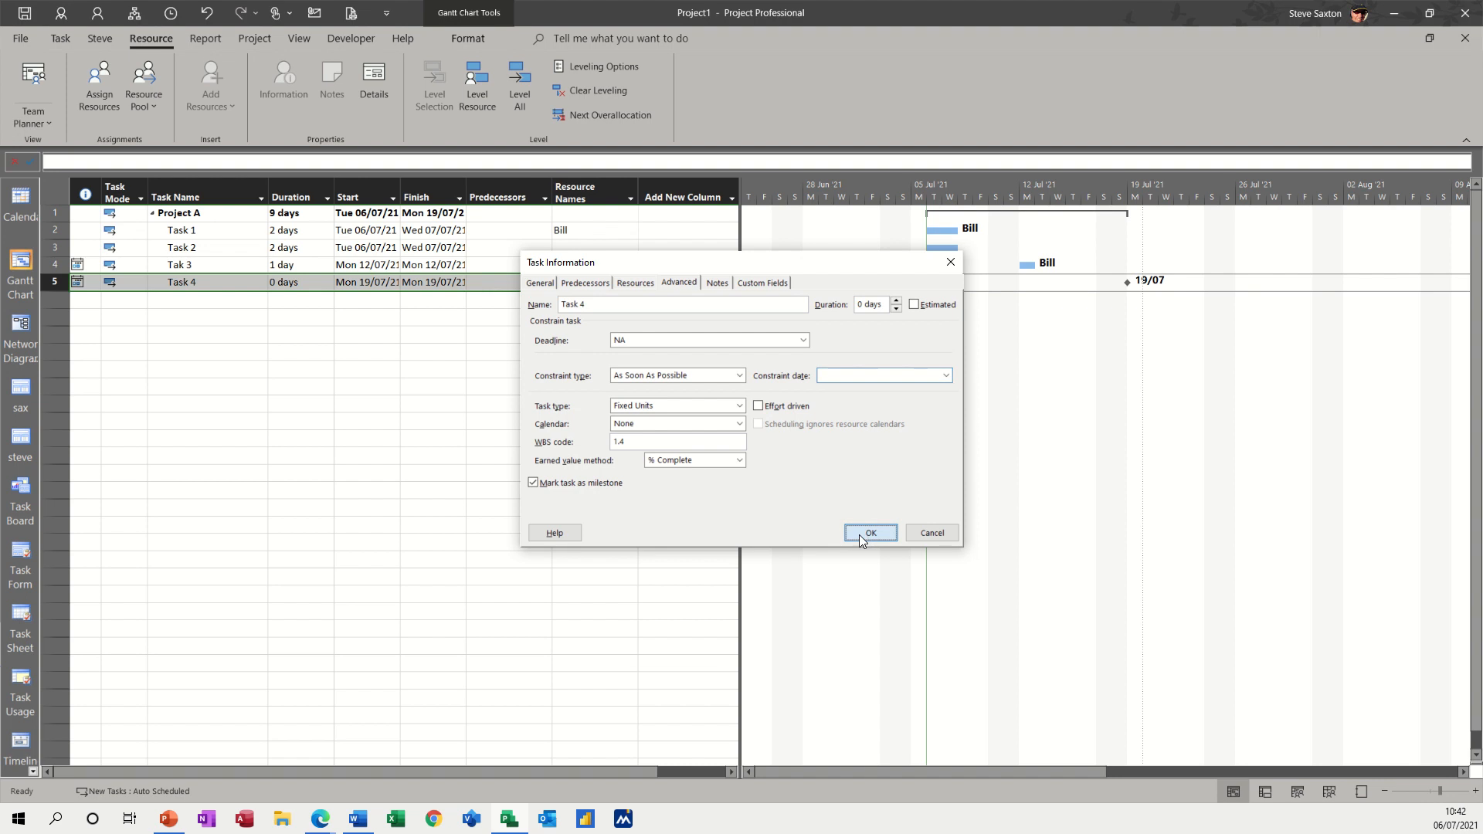
{"action": "left_click", "coordinate": [866, 533]}
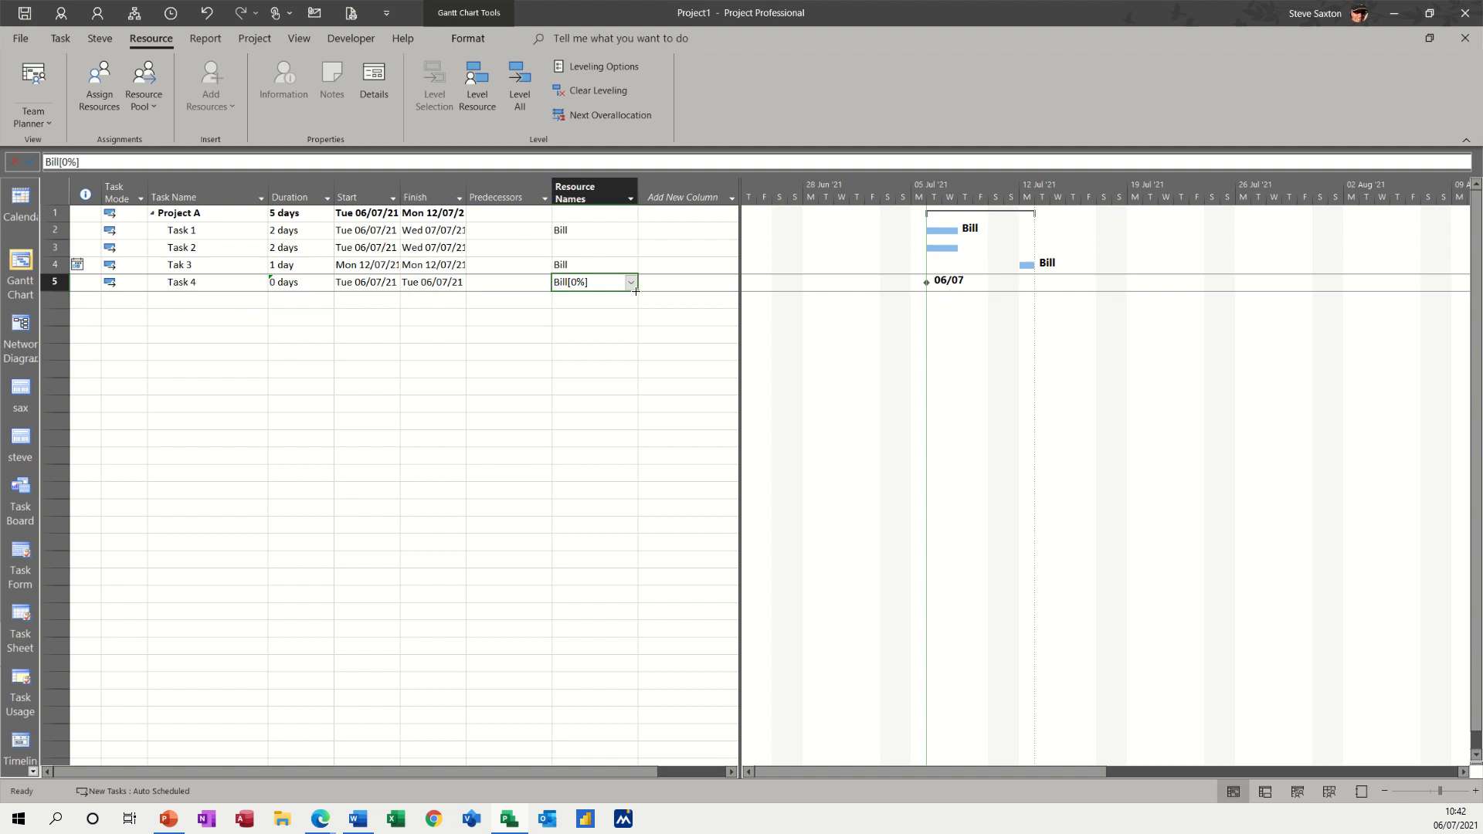
- Reassign Bill to Task 4 and commit its 1-day duration
{"action": "left_click", "coordinate": [628, 281]}
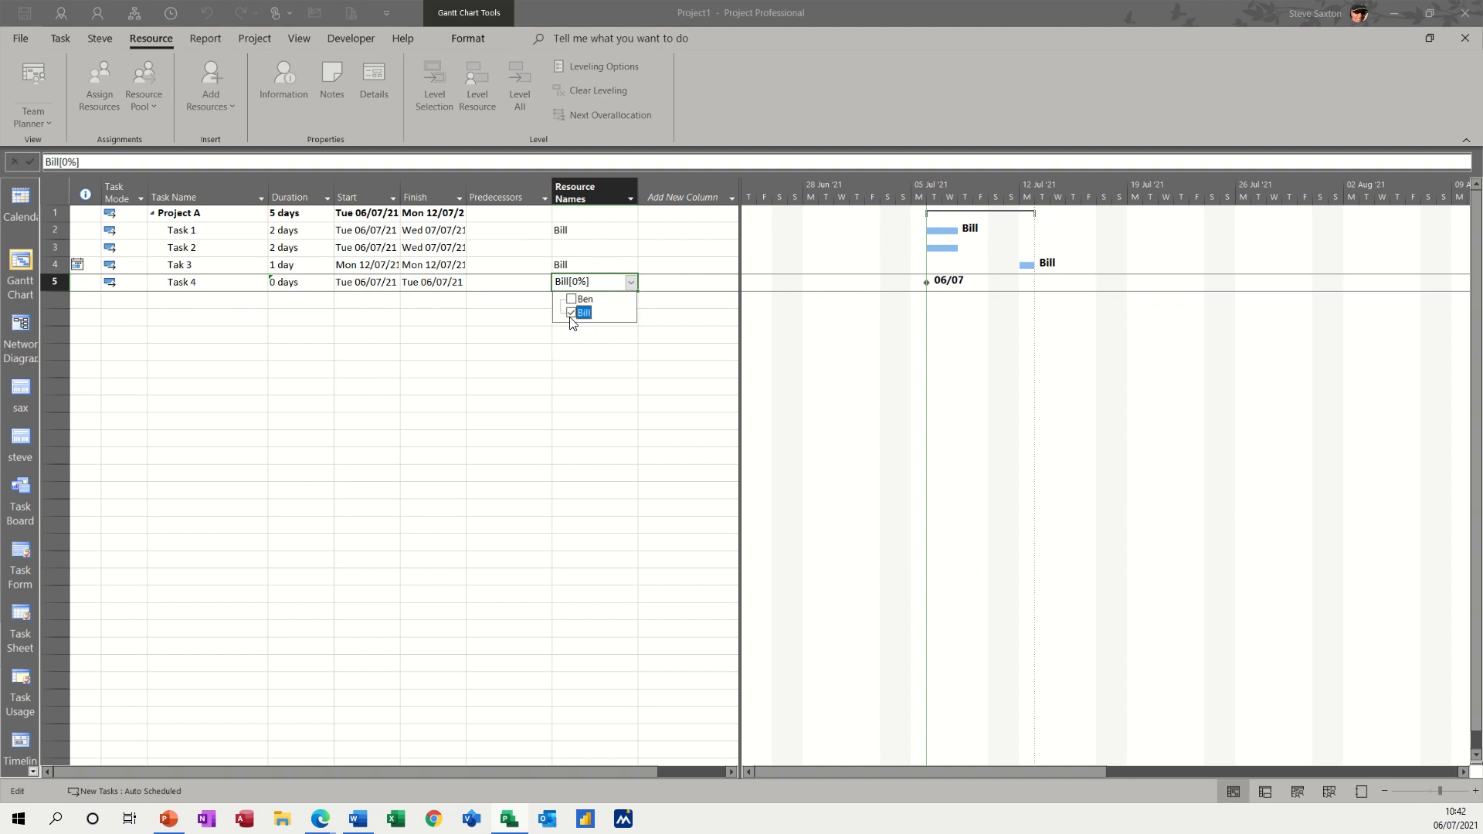
{"action": "left_click", "coordinate": [571, 314]}
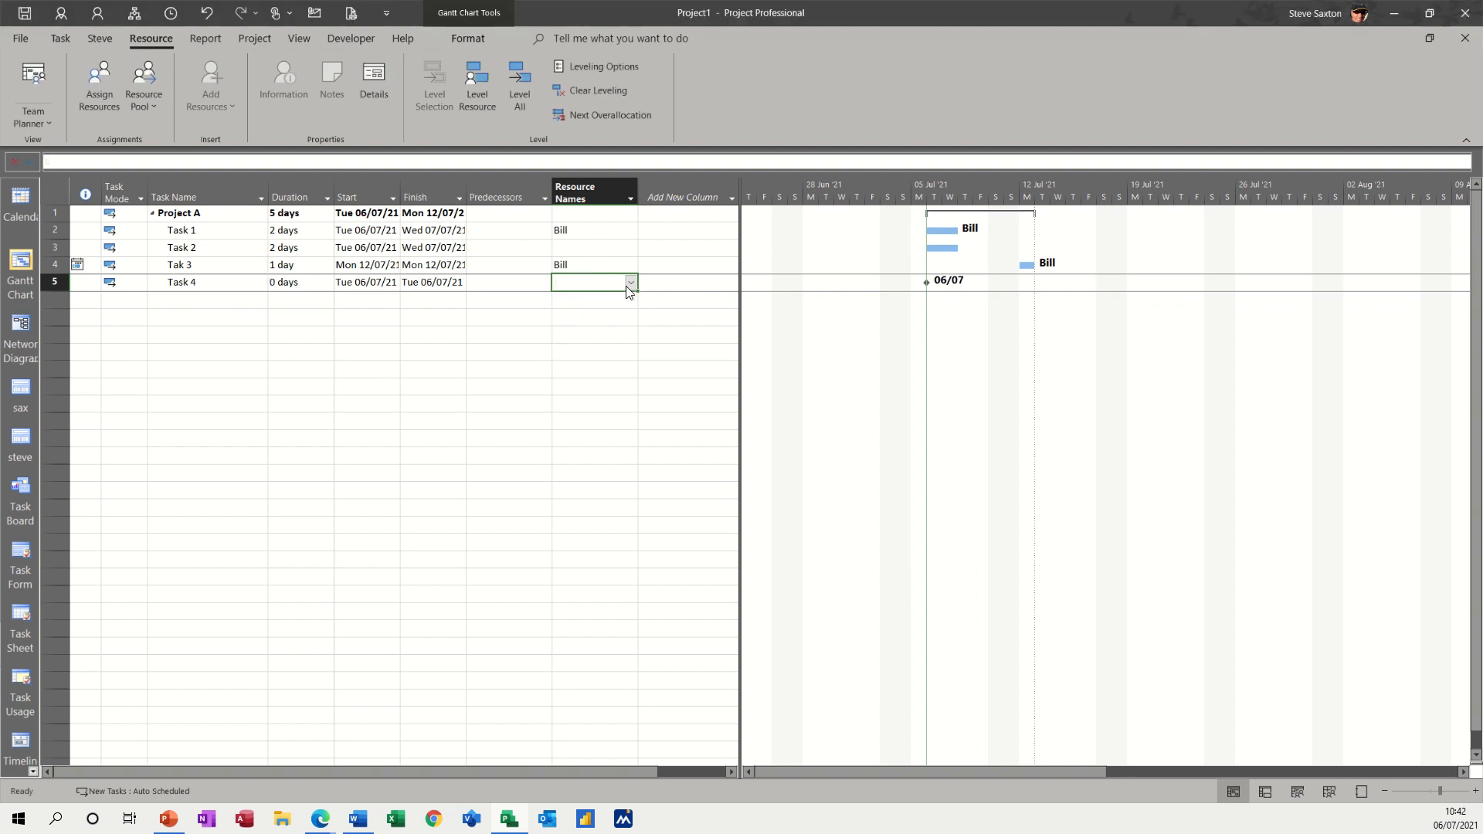
{"action": "left_click", "coordinate": [629, 281]}
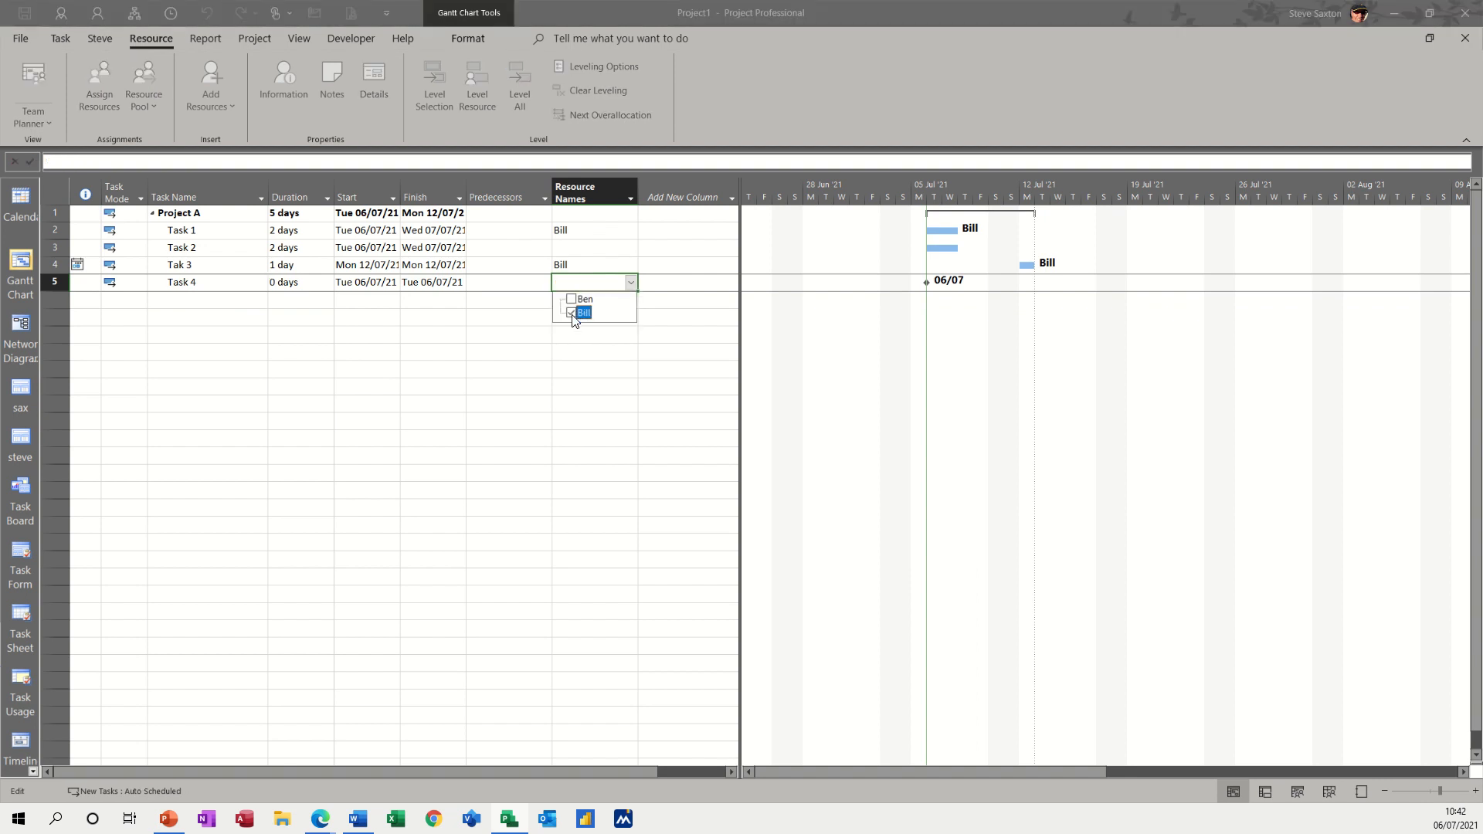
{"action": "left_click", "coordinate": [572, 313]}
{"action": "type", "text": "1"}
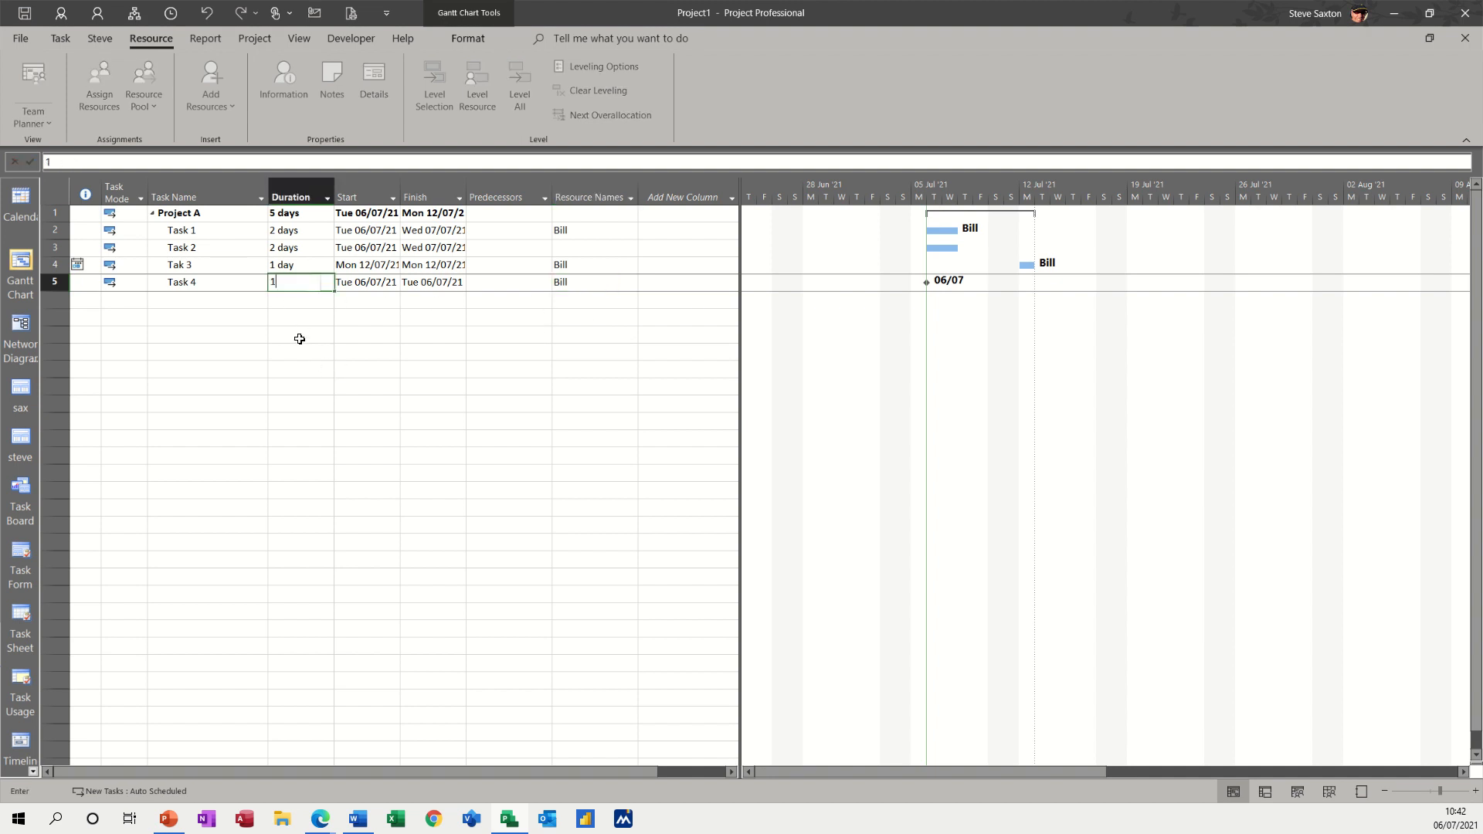
{"action": "key", "text": "Return"}
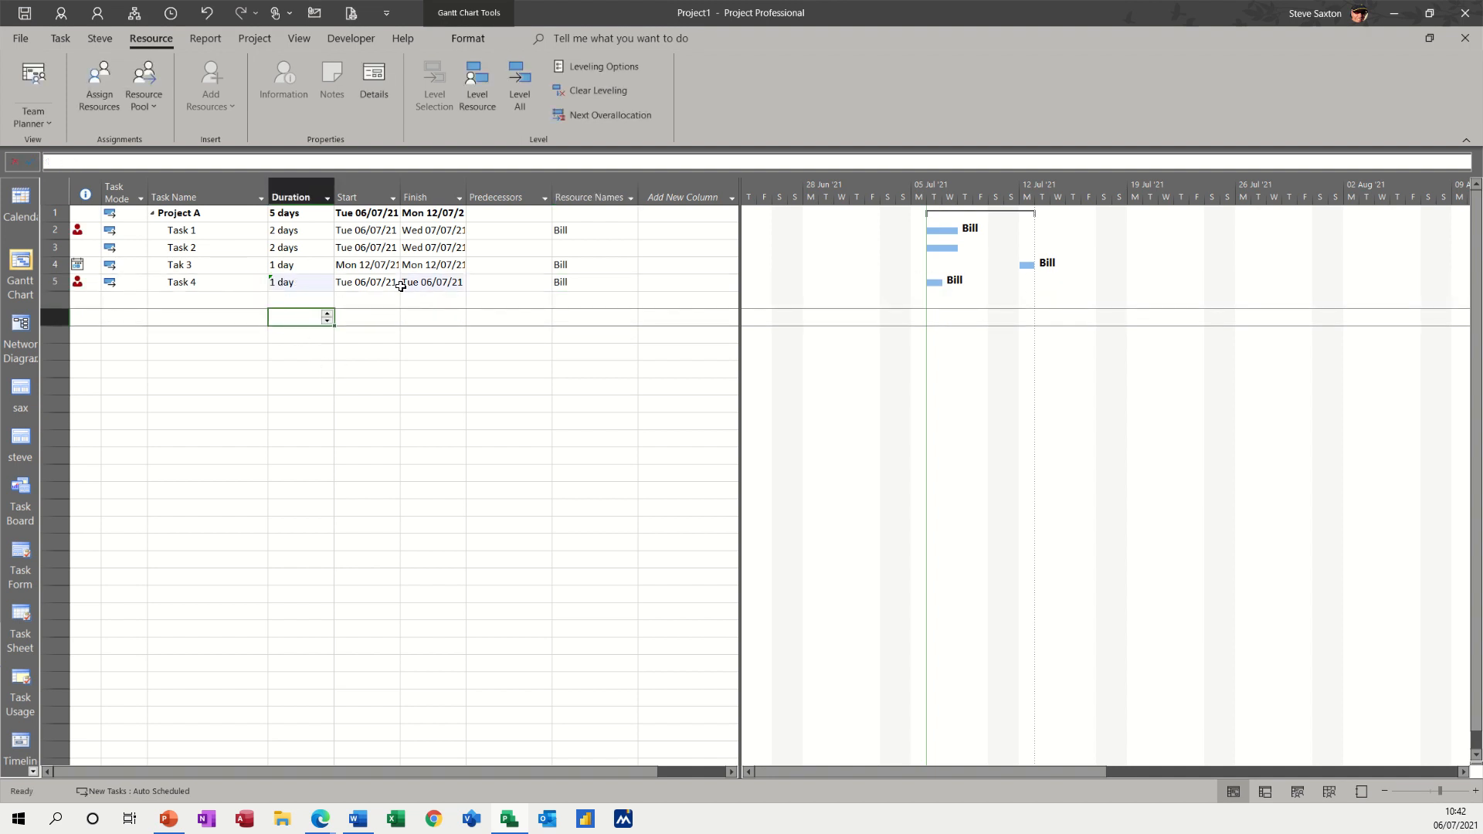
{"action": "left_click", "coordinate": [587, 281]}
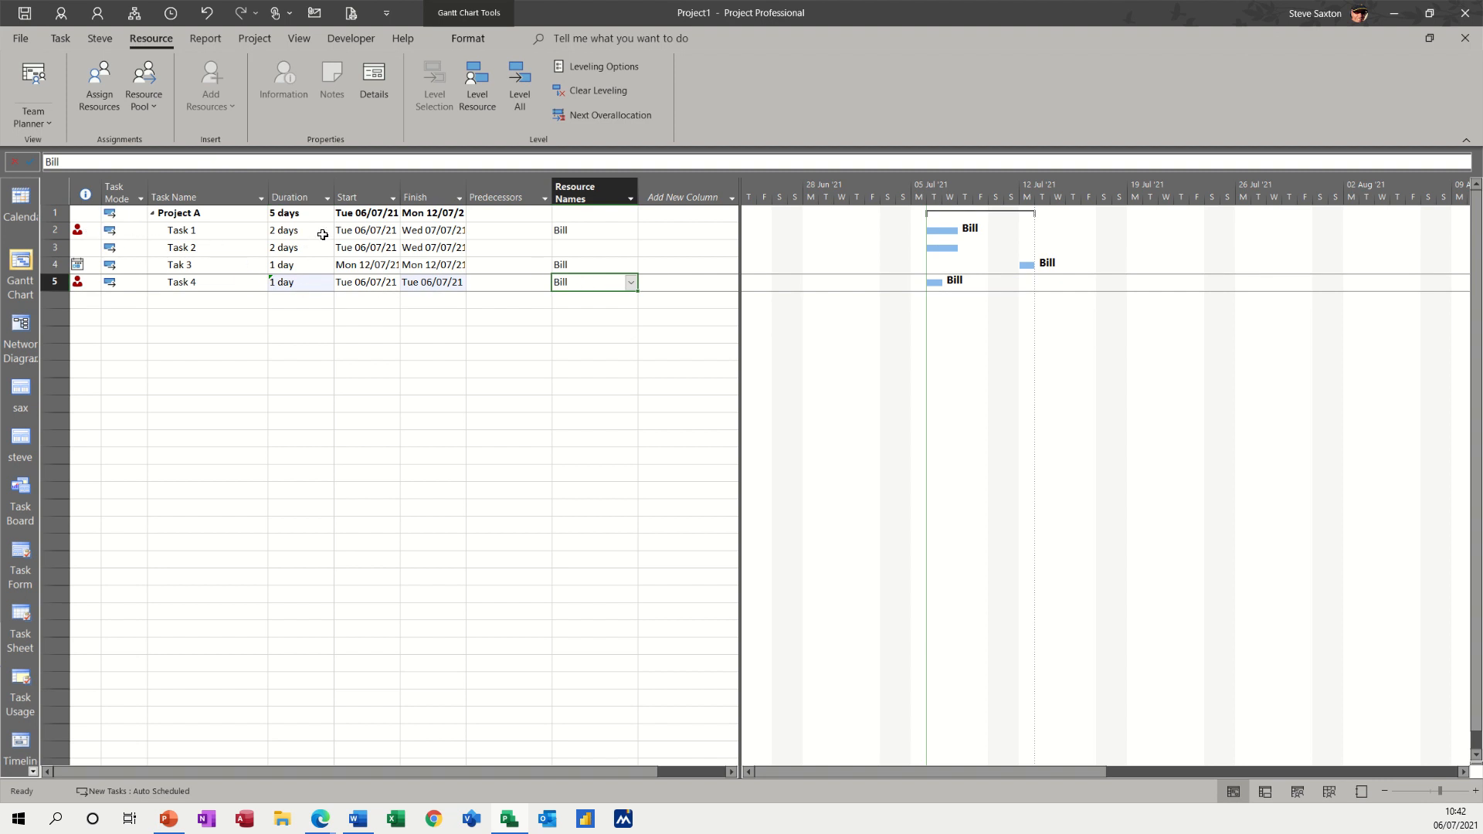
- Remove Bill from Task 1's resource assignment
{"action": "left_click", "coordinate": [587, 230]}
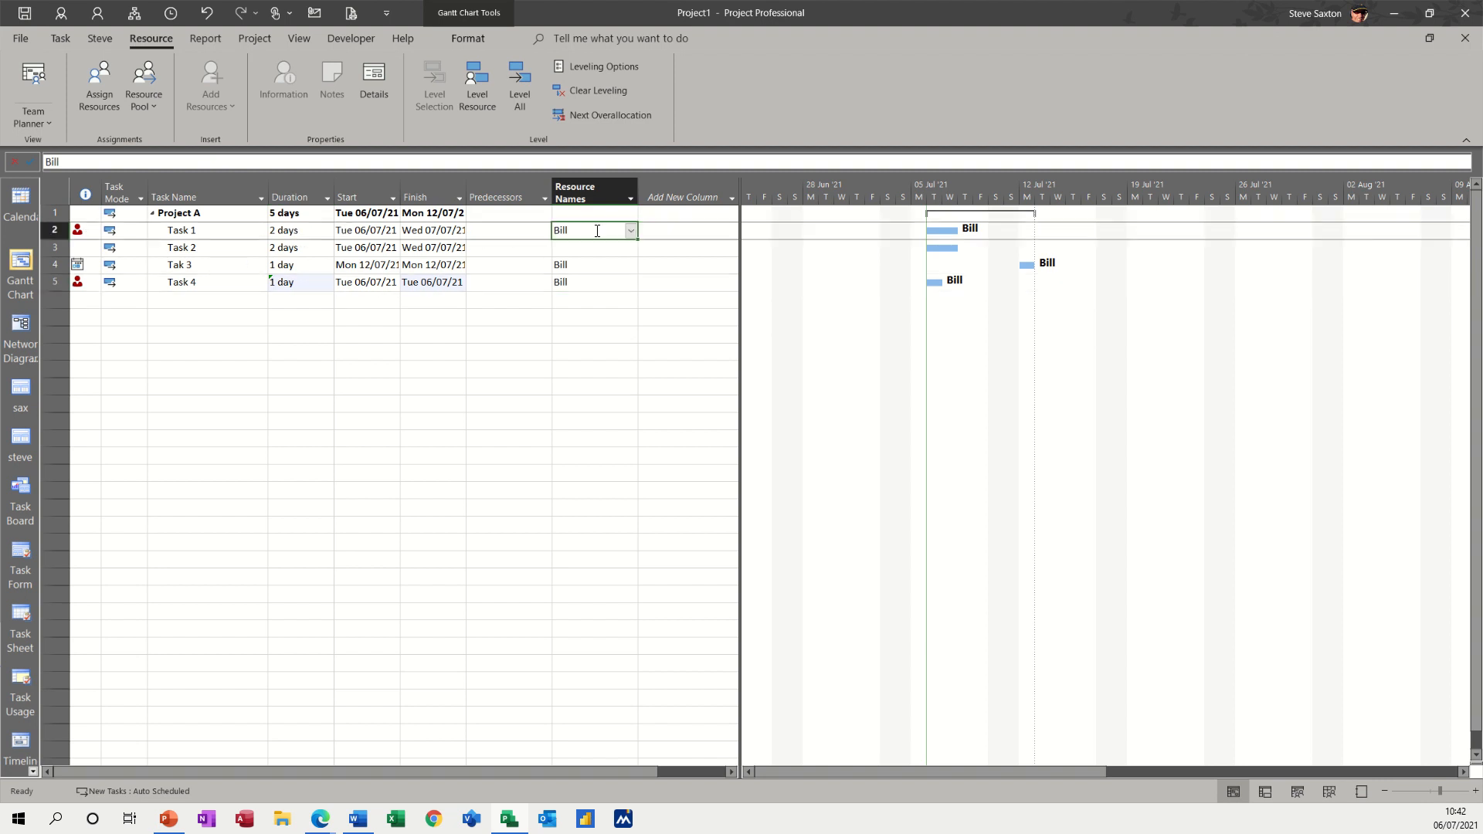
{"action": "left_click", "coordinate": [628, 230]}
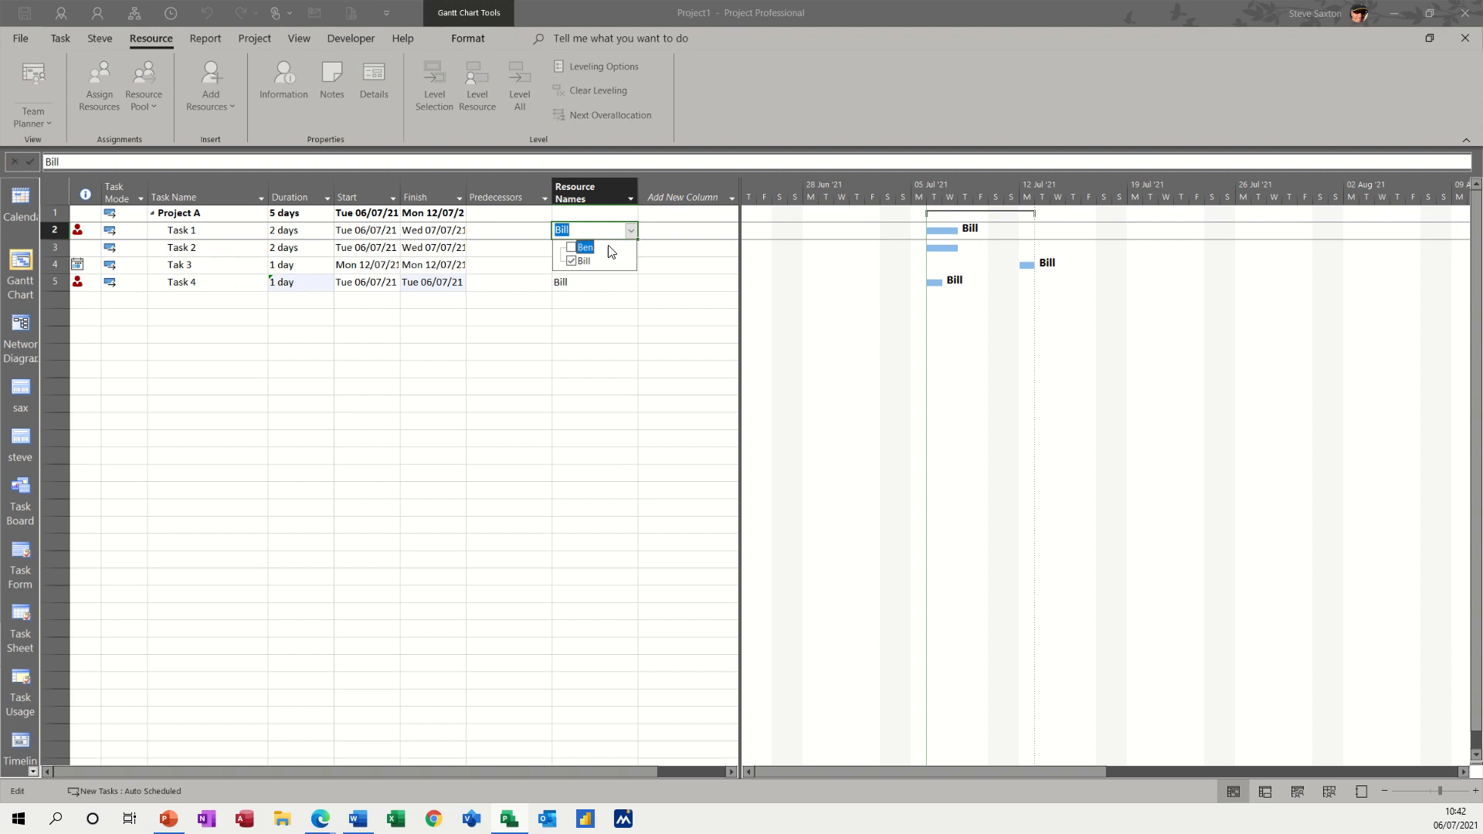
{"action": "left_click", "coordinate": [570, 261]}
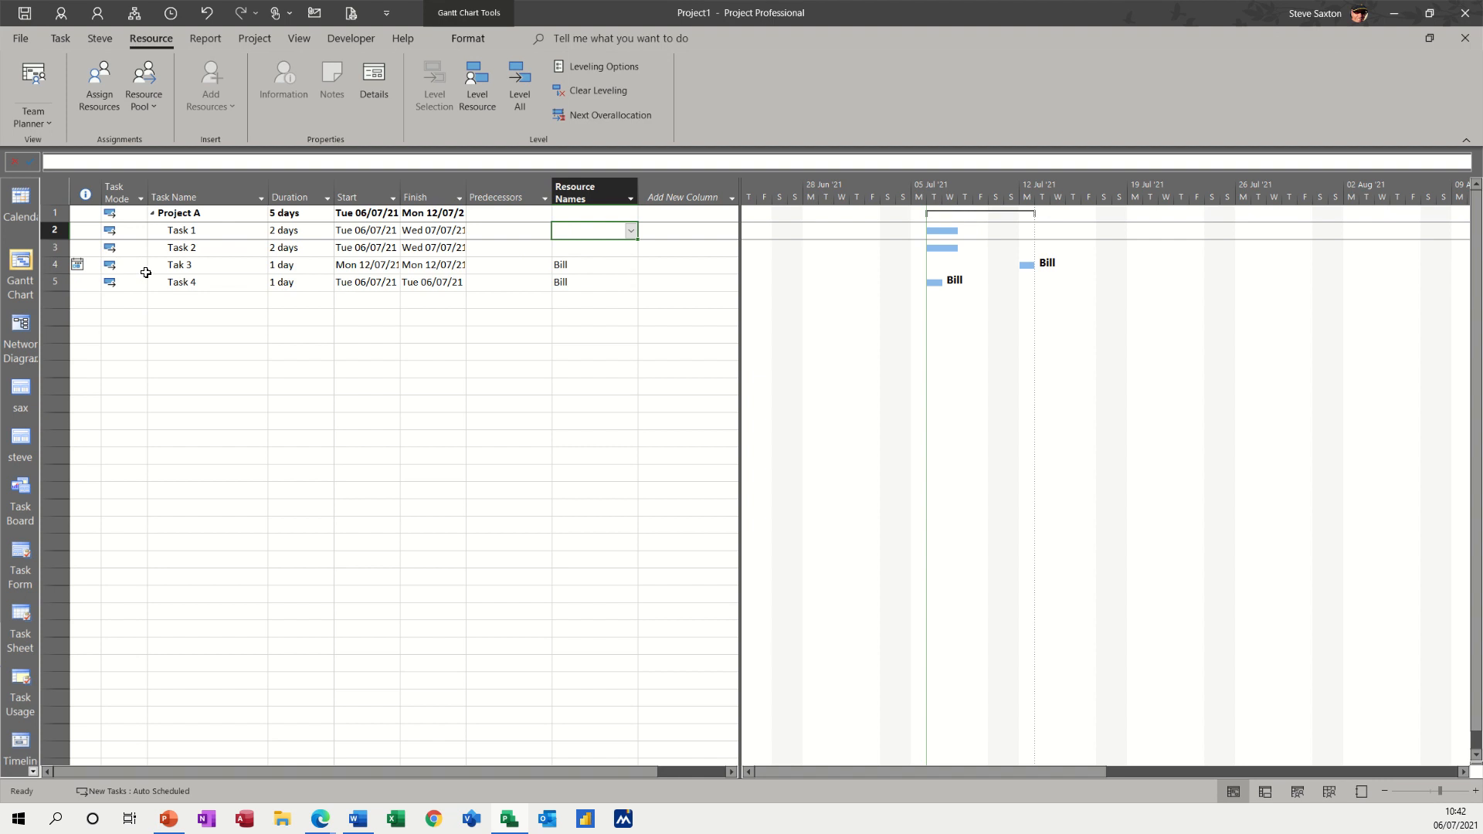
{"action": "mouse_move", "coordinate": [93, 269]}
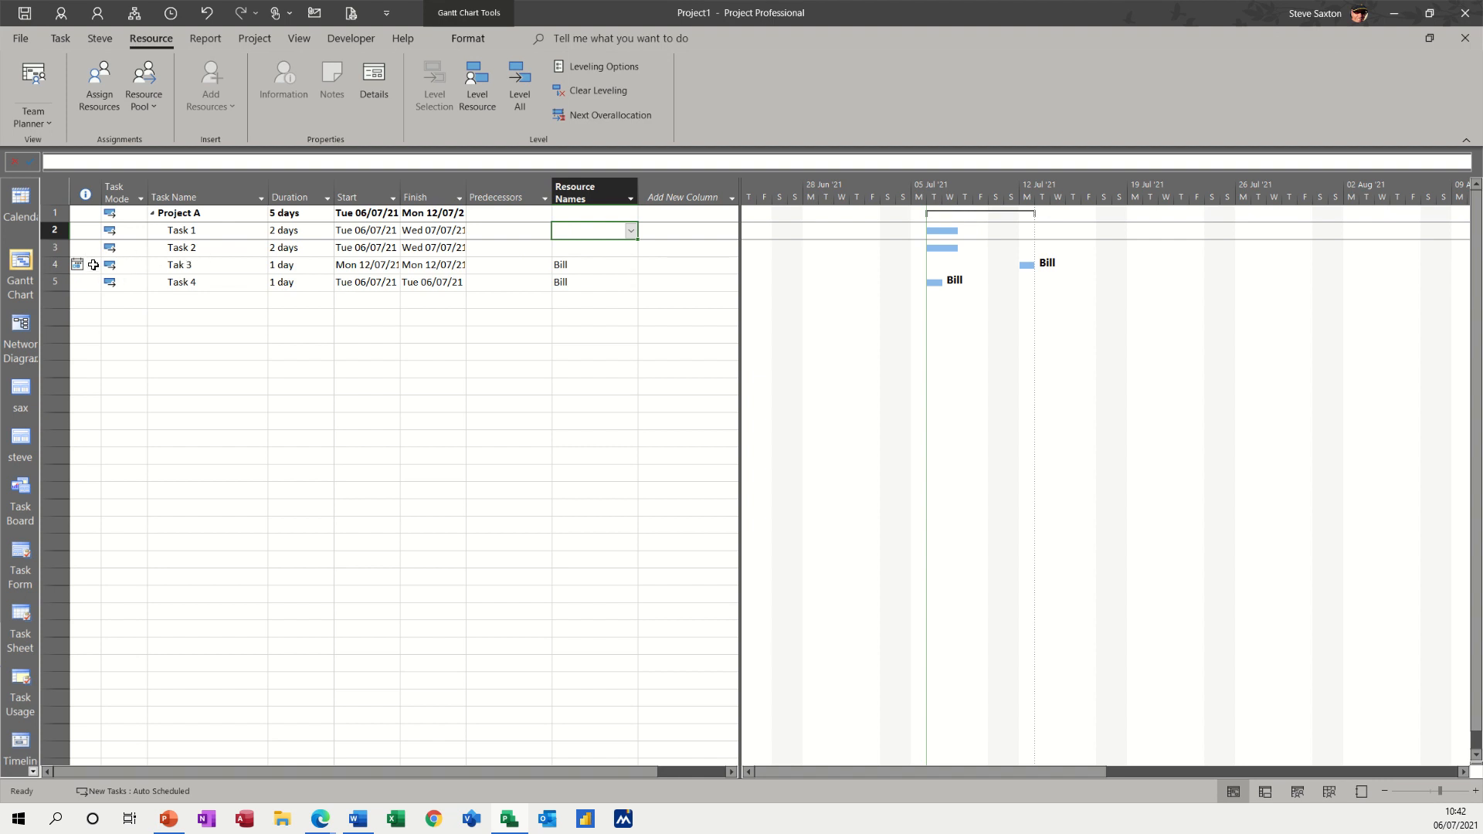
{"action": "mouse_move", "coordinate": [77, 264]}
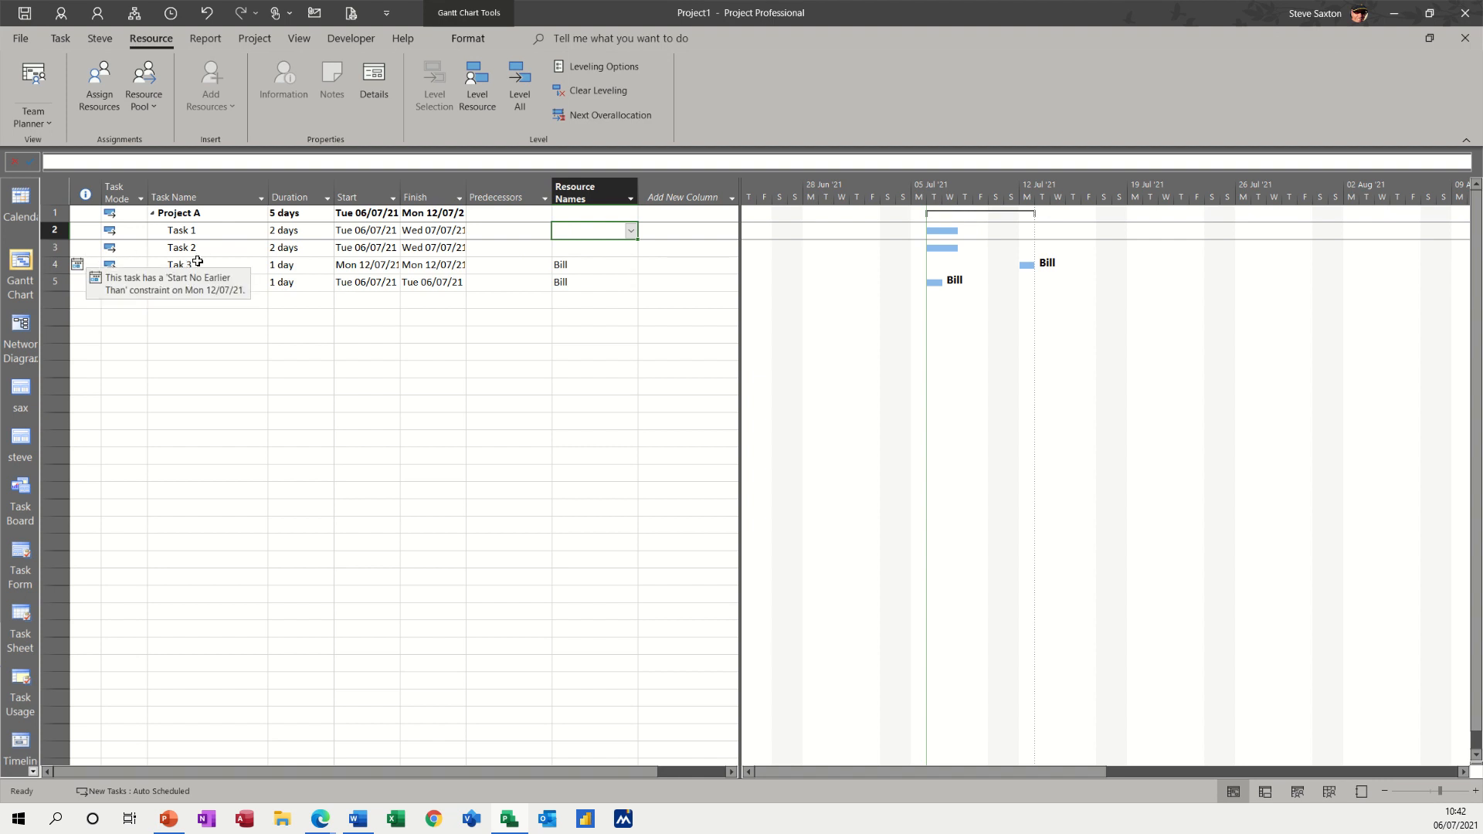
- Set Tak 3's constraint to As Soon As Possible with no constraint date
{"action": "double_click", "coordinate": [179, 265]}
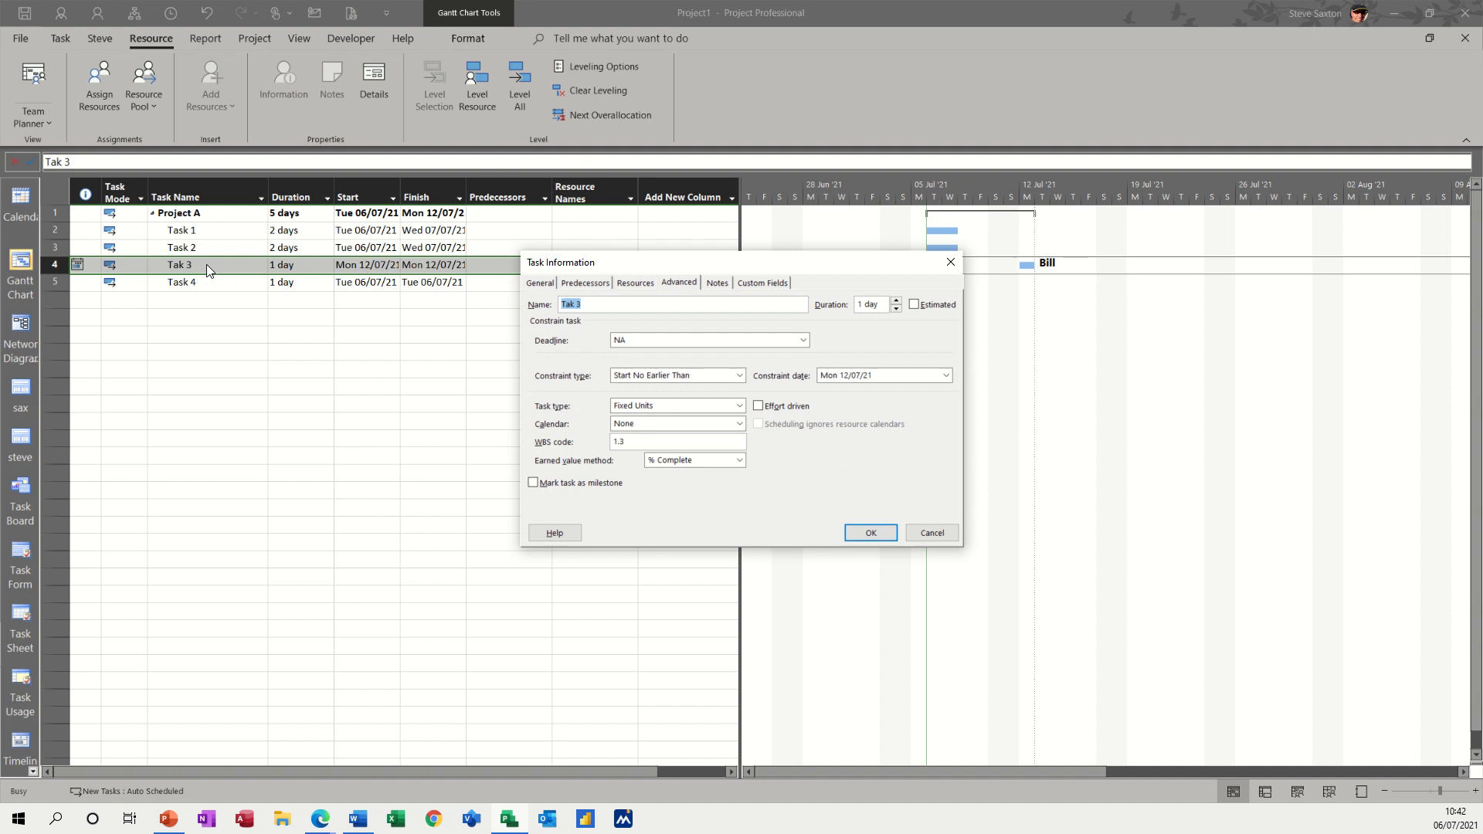
{"action": "left_click", "coordinate": [740, 376]}
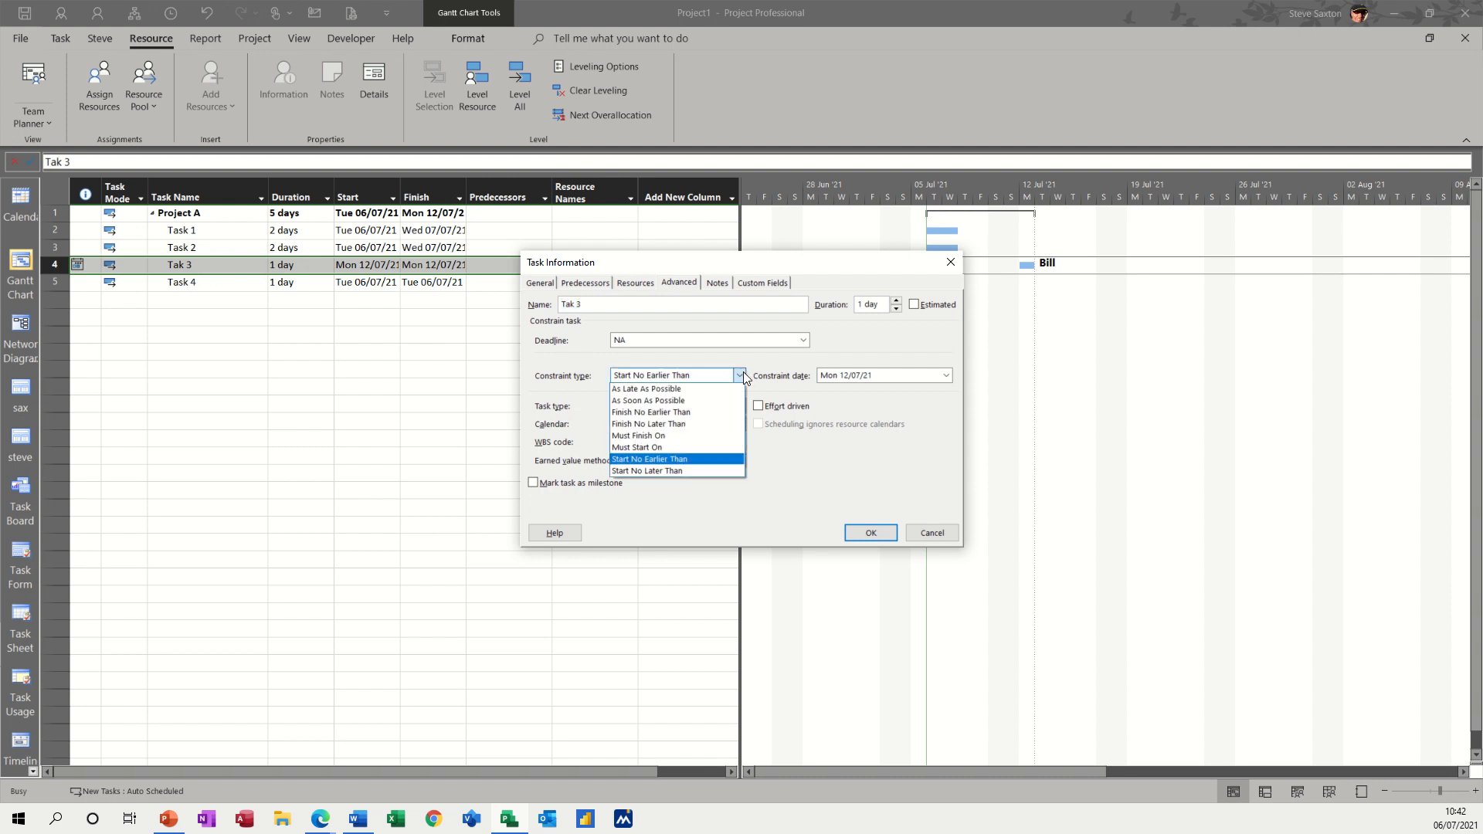
{"action": "left_click", "coordinate": [647, 400]}
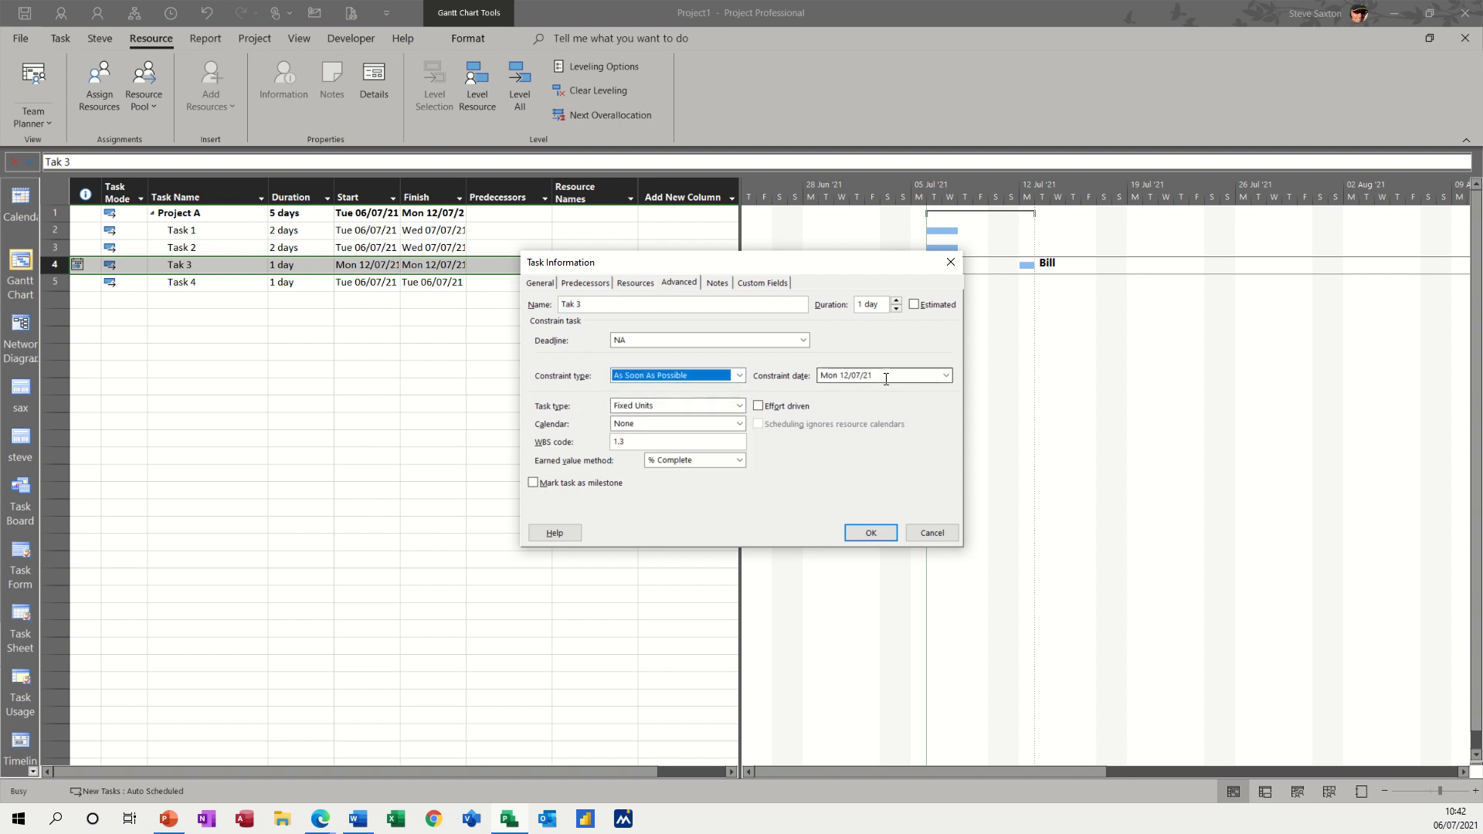
{"action": "left_click", "coordinate": [879, 373]}
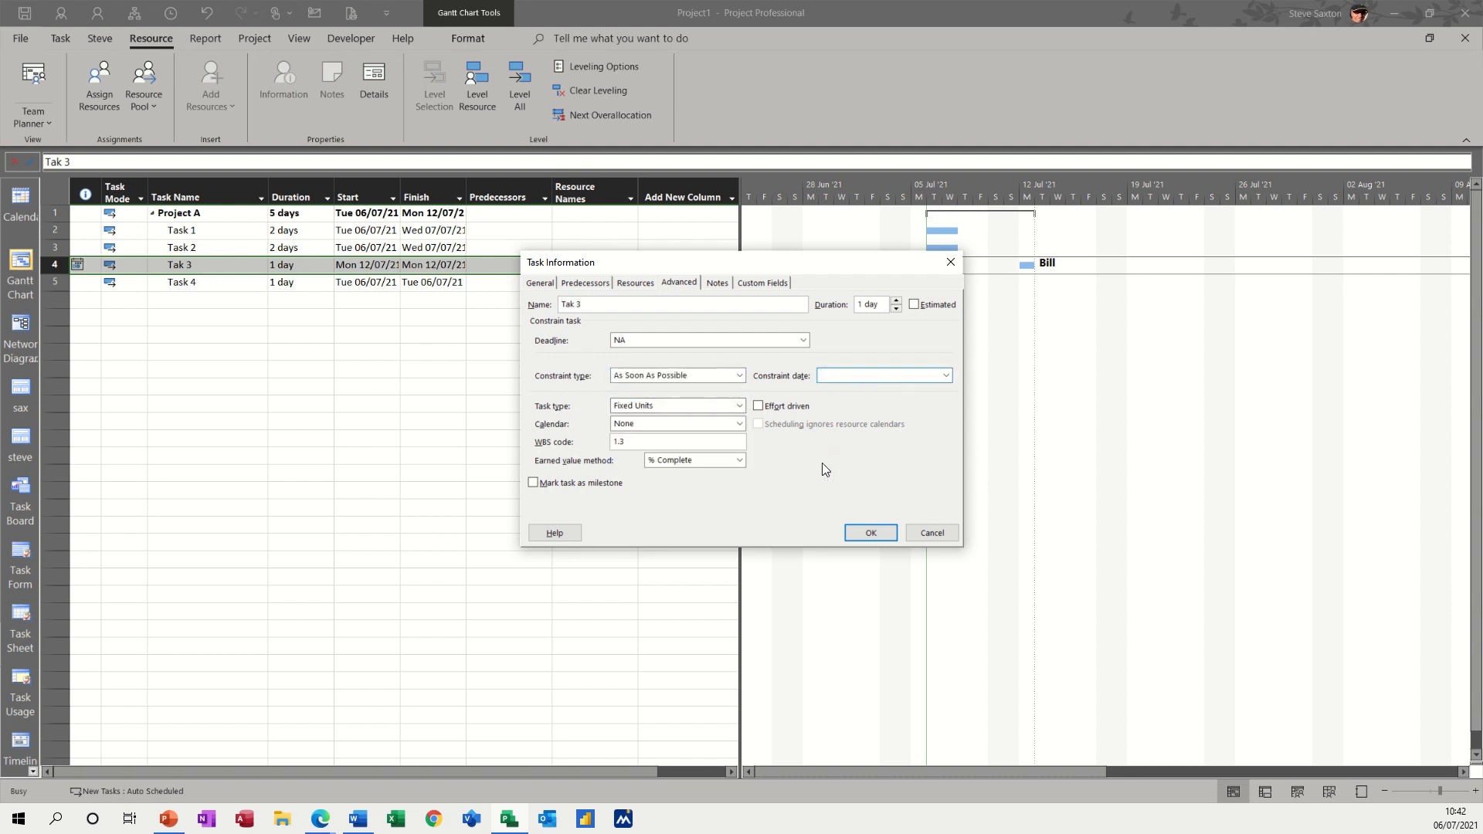
{"action": "left_click", "coordinate": [868, 533]}
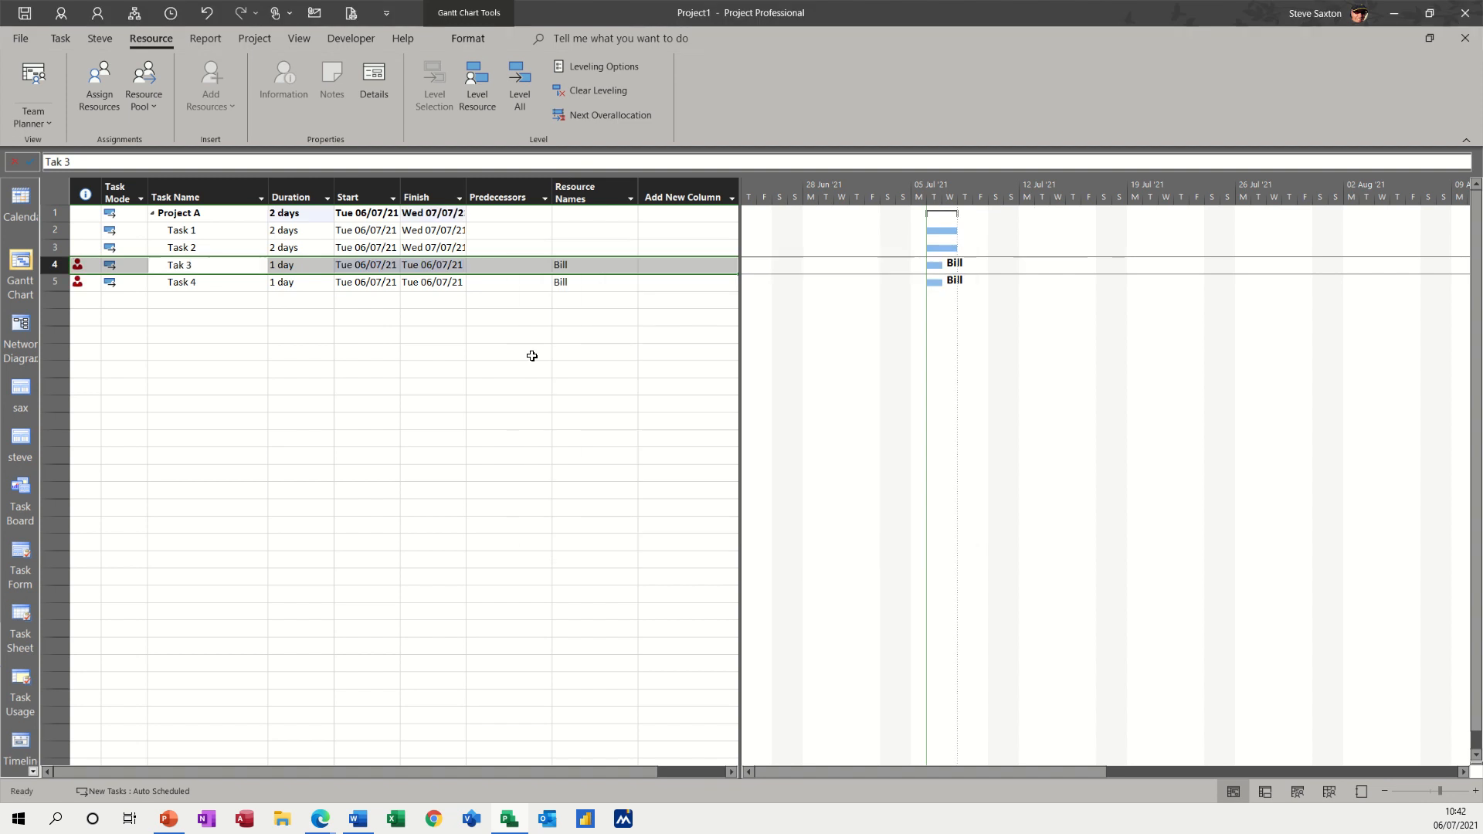
{"action": "mouse_move", "coordinate": [241, 263]}
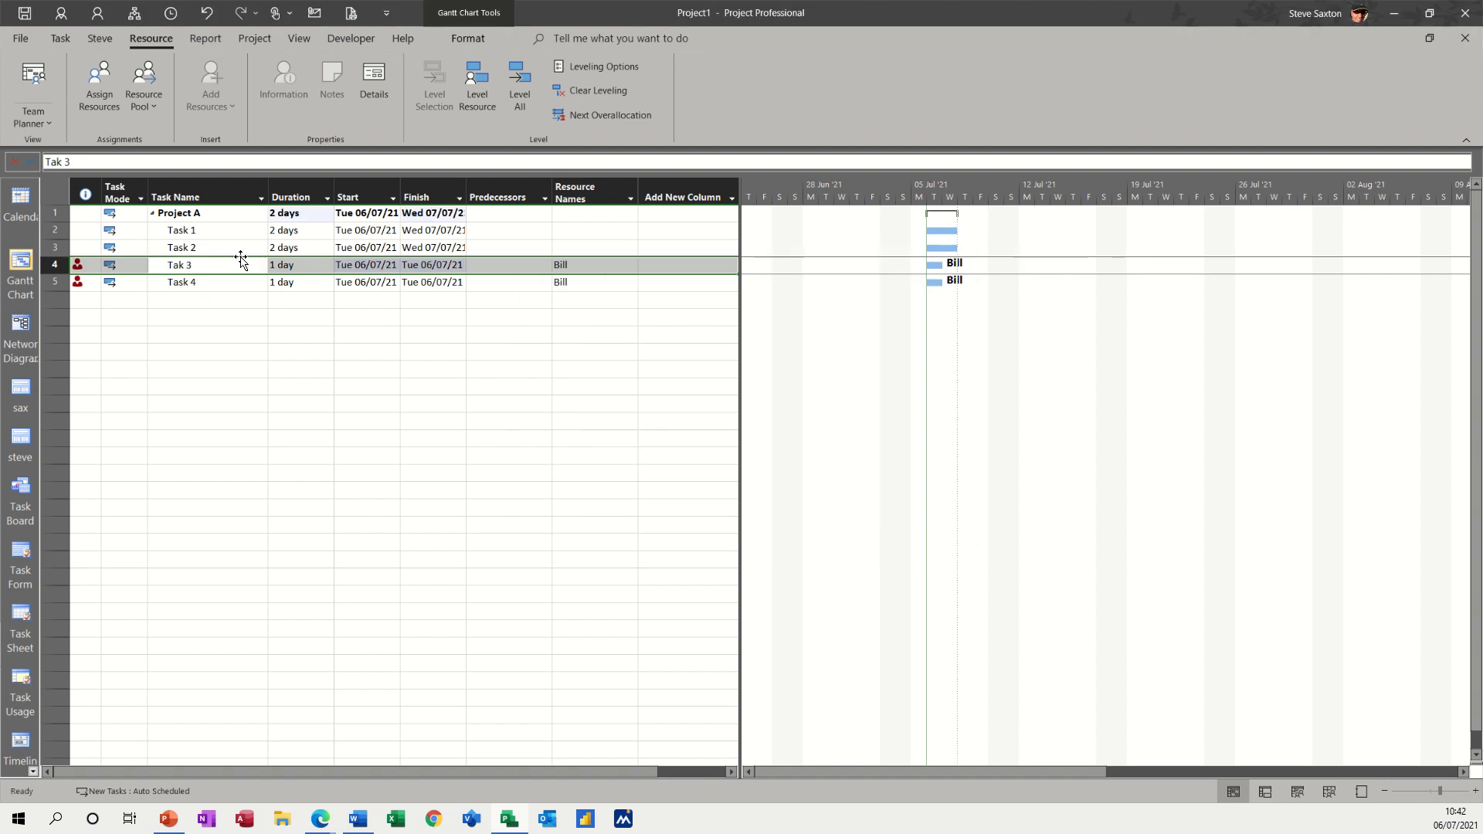
{"action": "mouse_move", "coordinate": [320, 833]}
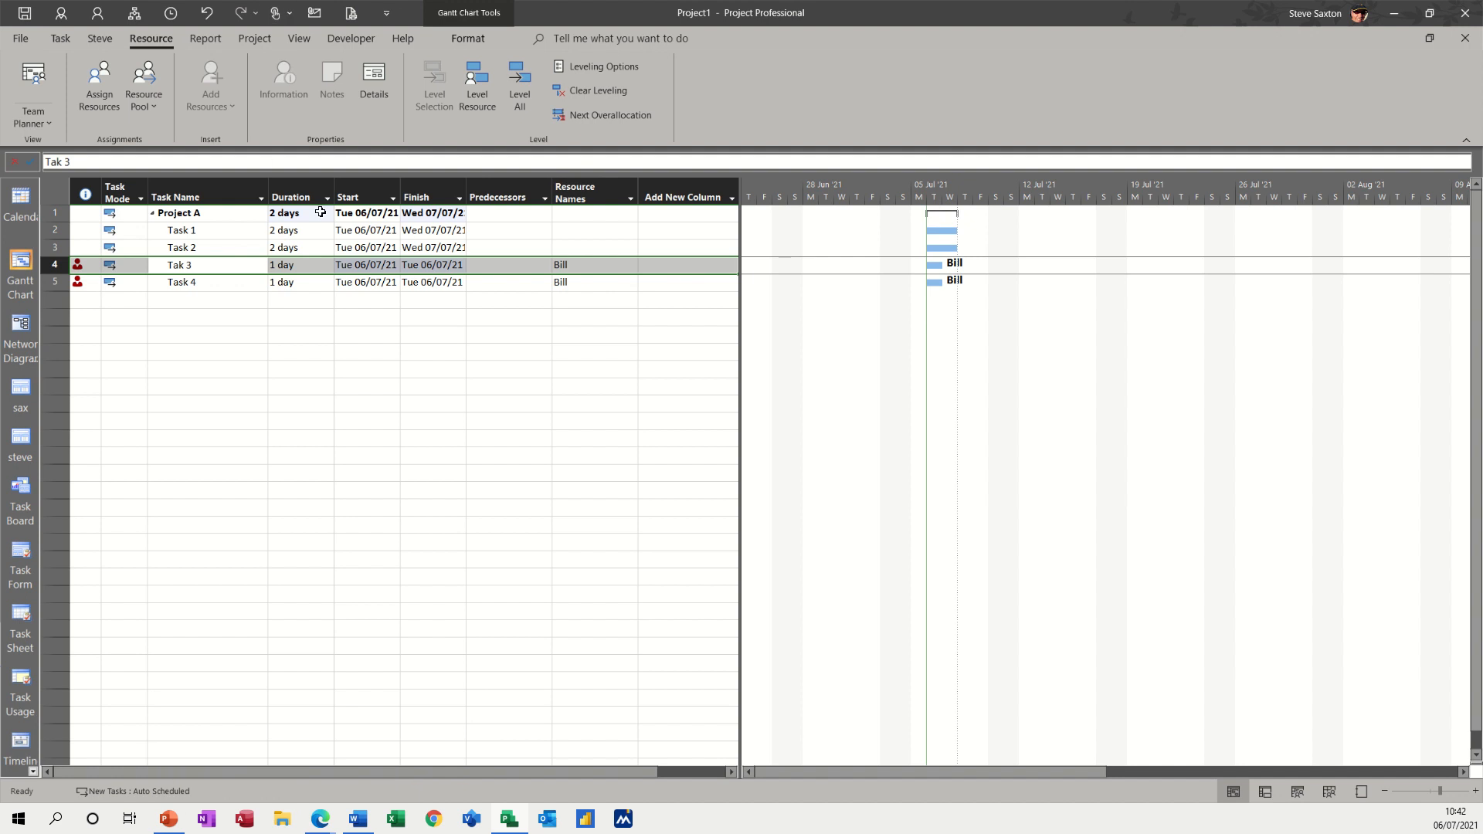
- Assign Ben to Task 4 instead of Bill
{"action": "left_click", "coordinate": [591, 281]}
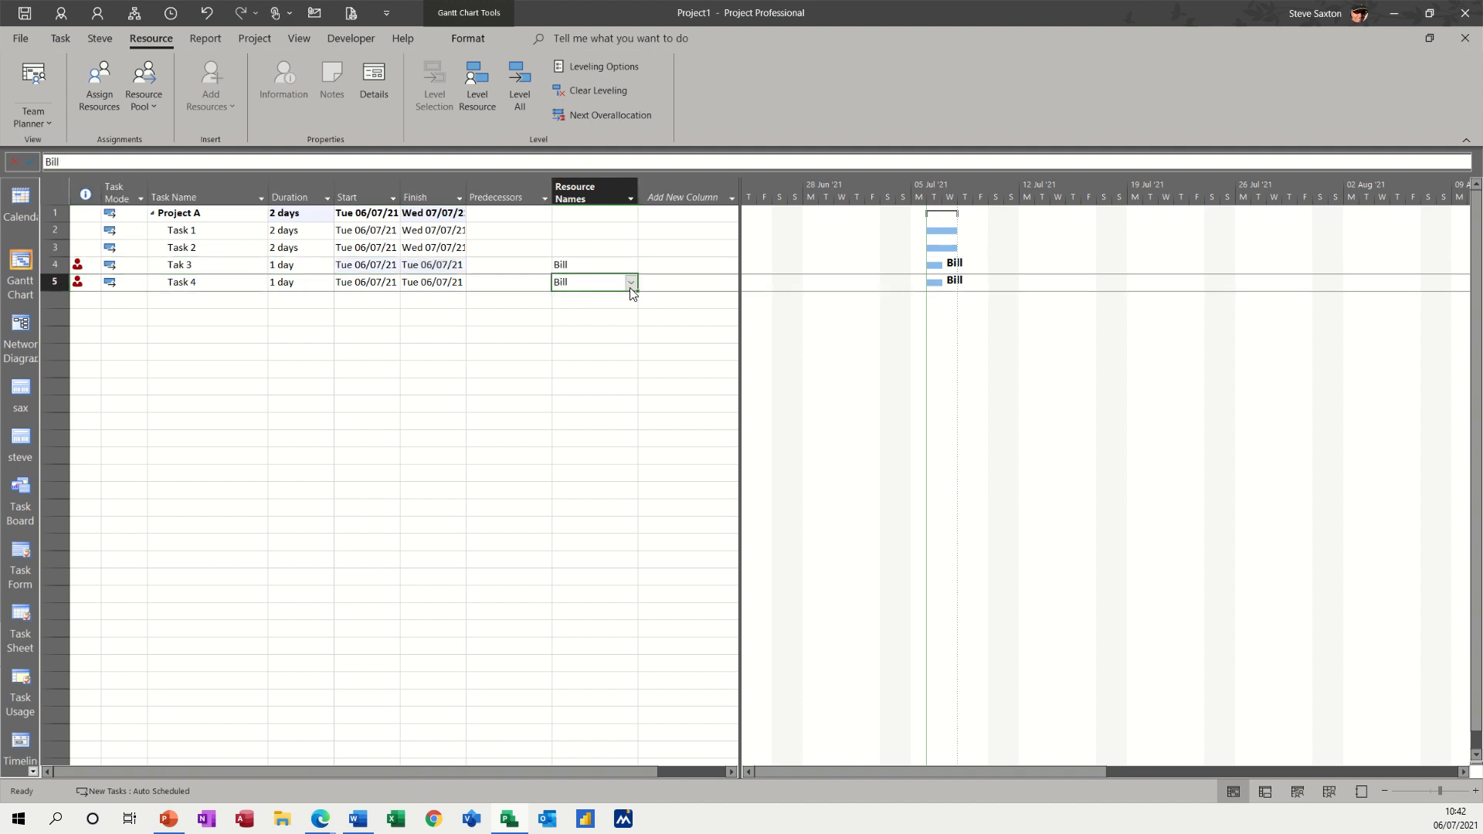
{"action": "left_click", "coordinate": [629, 282]}
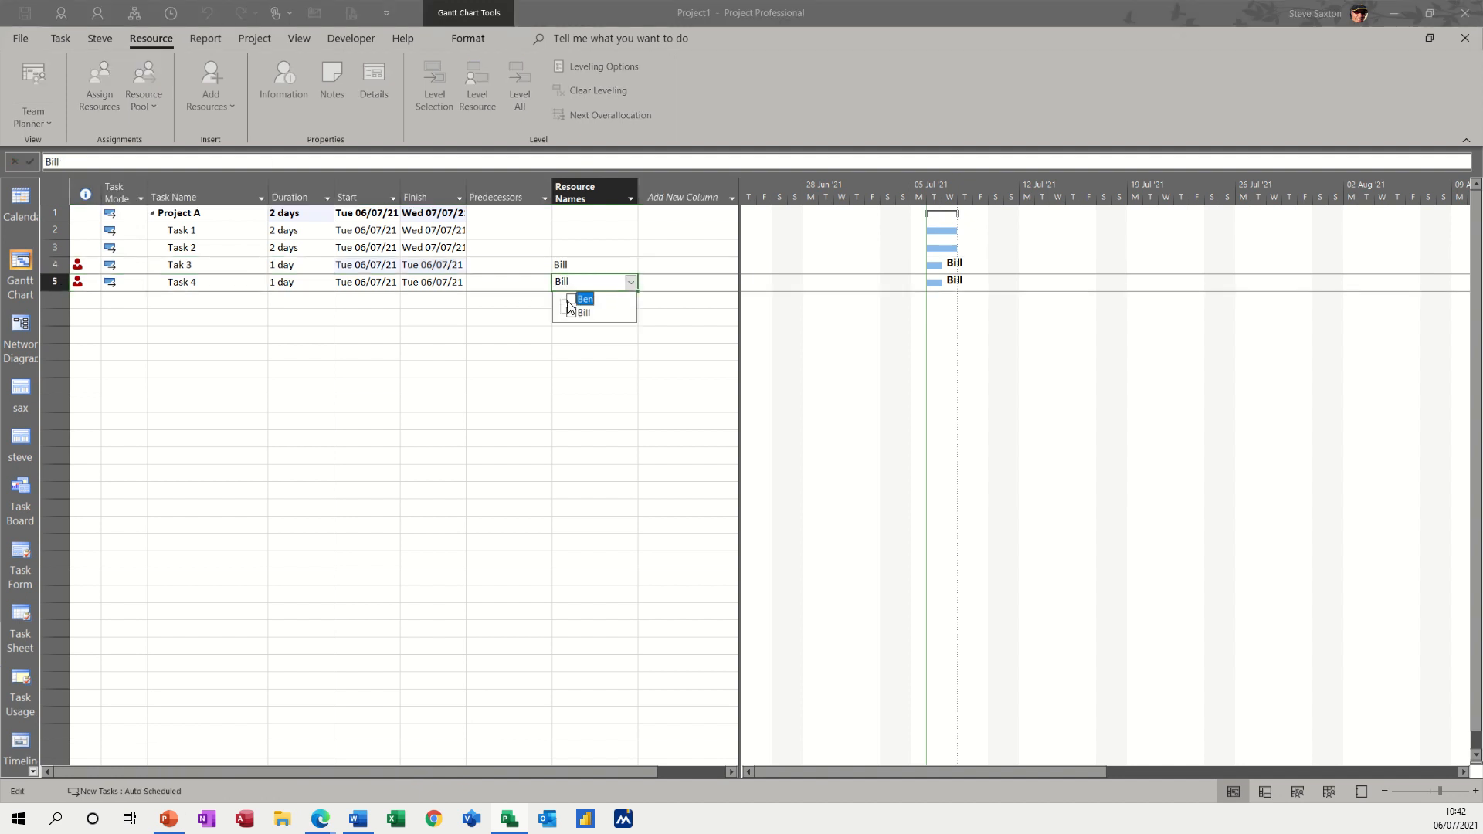
{"action": "left_click", "coordinate": [584, 298]}
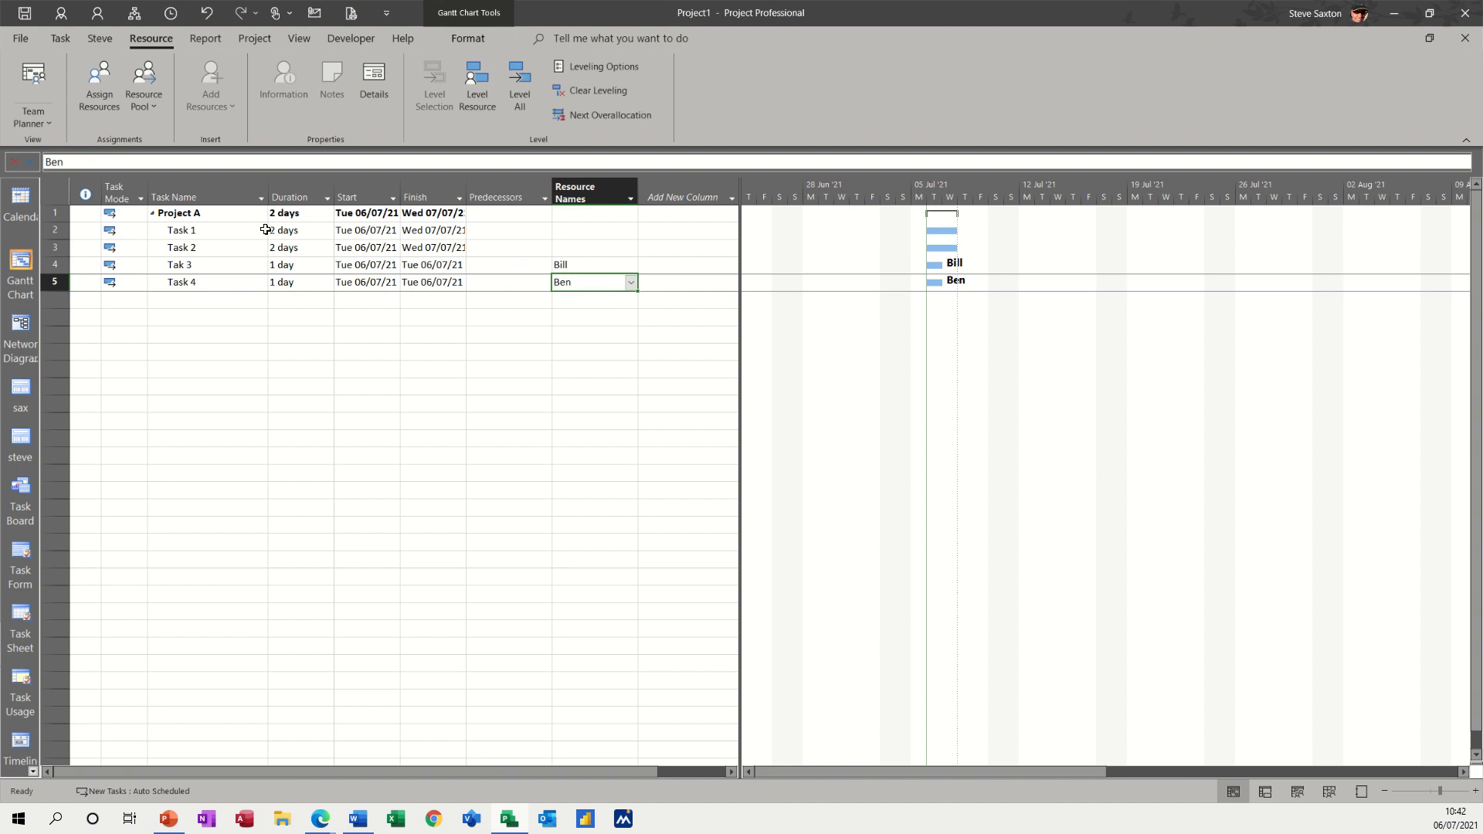
{"action": "mouse_move", "coordinate": [309, 369]}
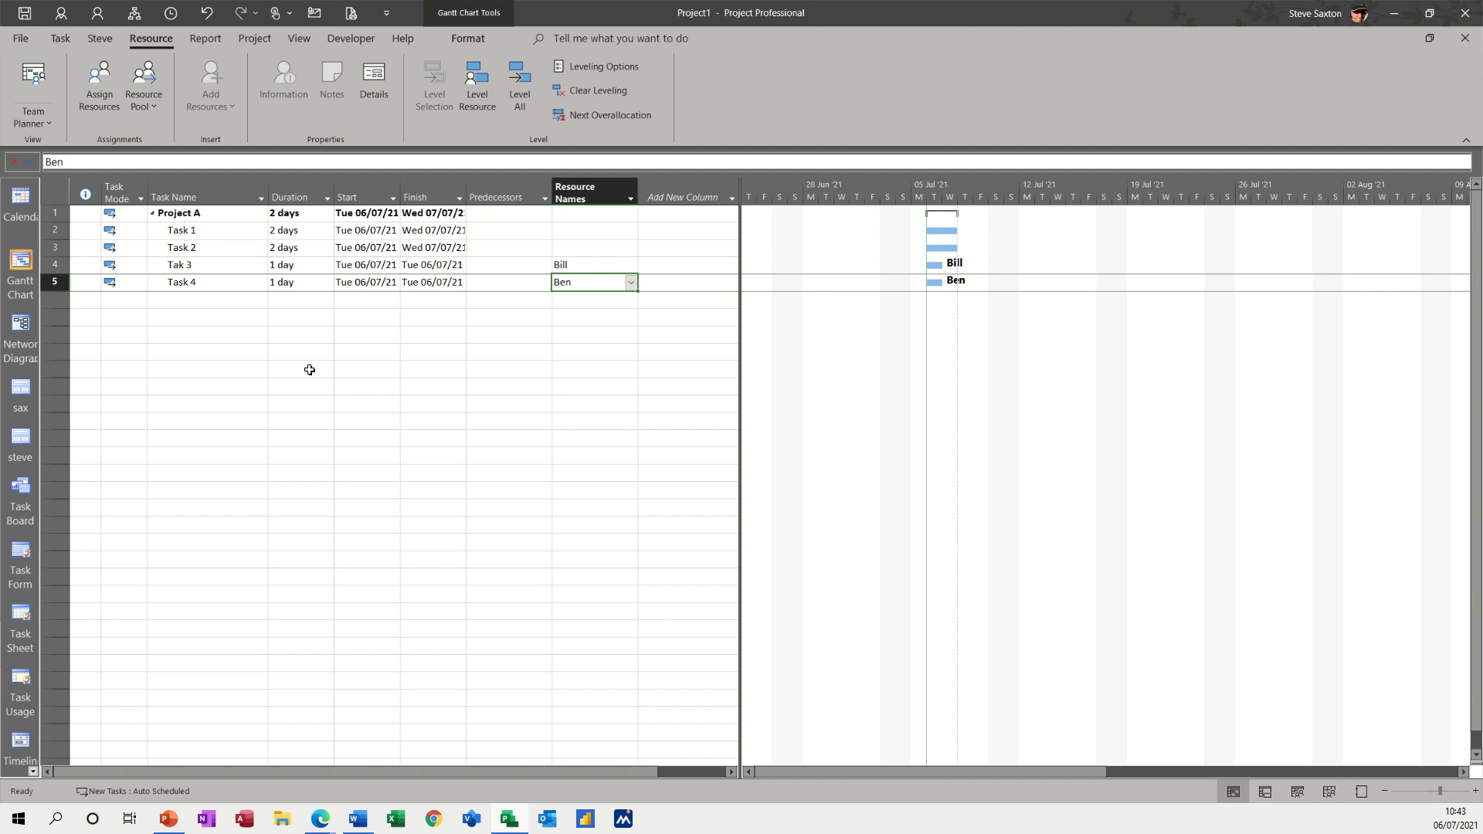
{"action": "mouse_move", "coordinate": [803, 467]}
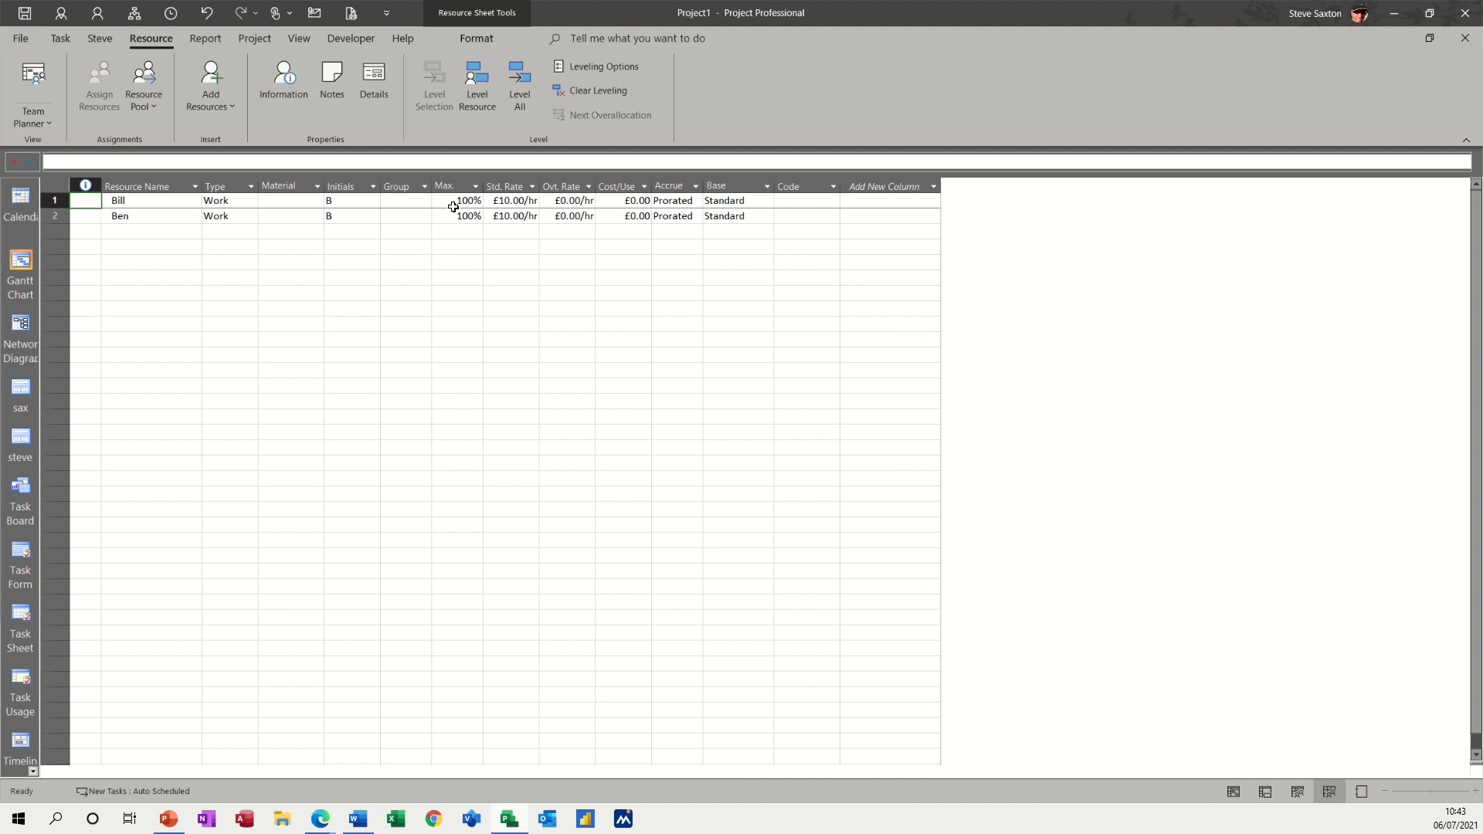
- Show the resource sheet with Bill and Ben at 100% Max. units
{"action": "left_click", "coordinate": [452, 199]}
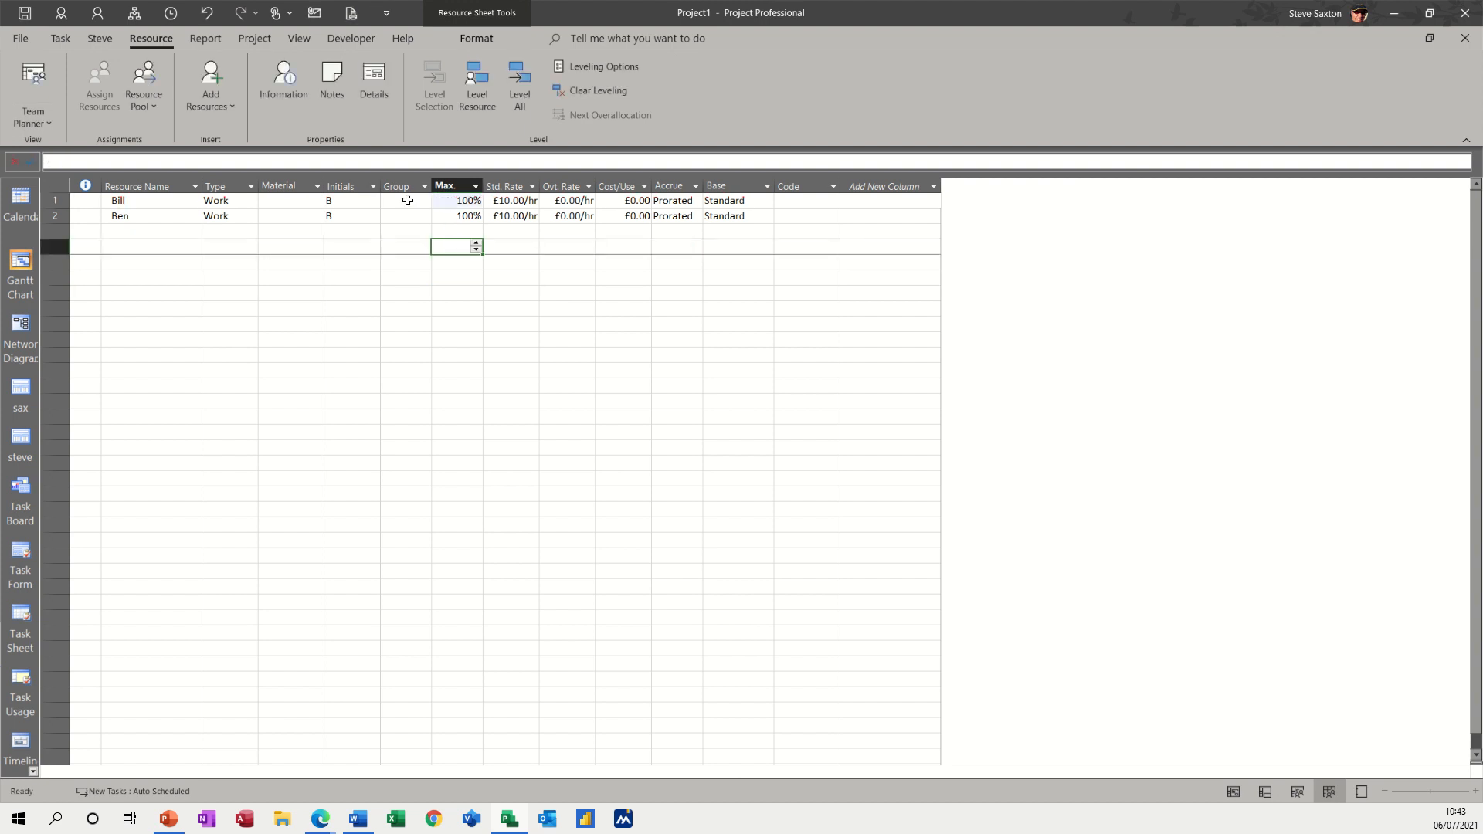
{"action": "mouse_move", "coordinate": [448, 199]}
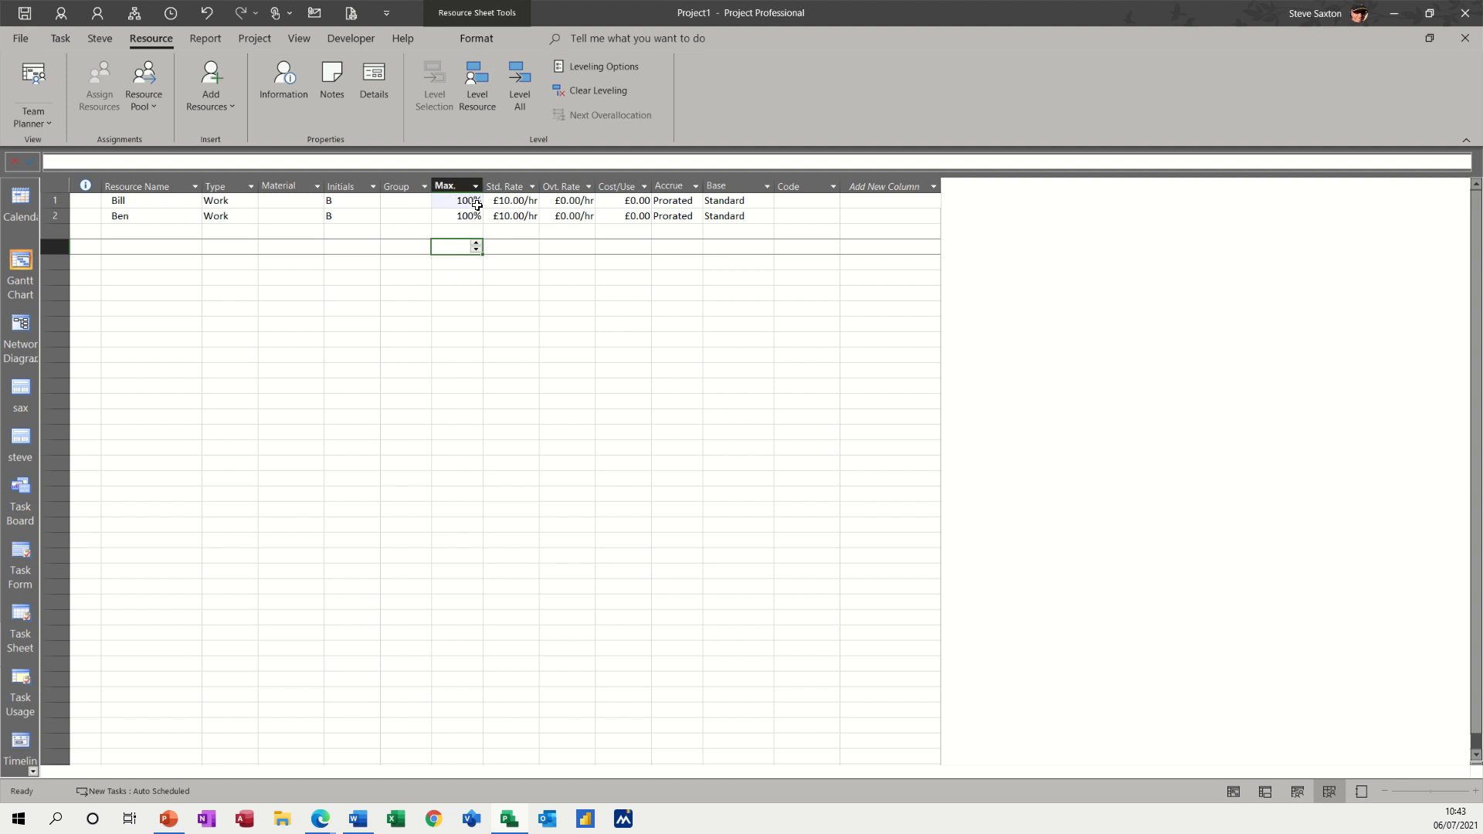
{"action": "mouse_move", "coordinate": [449, 327]}
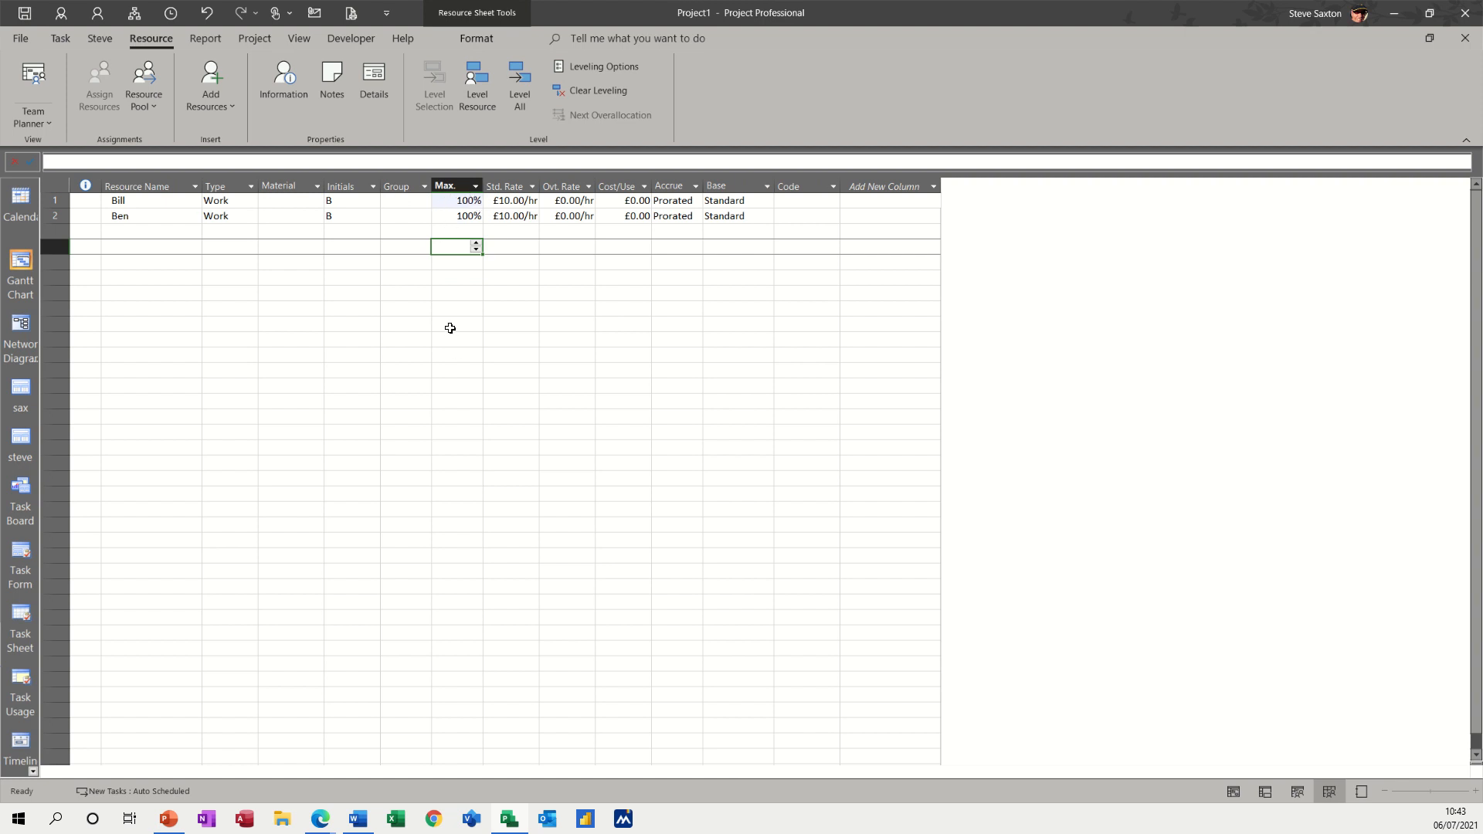